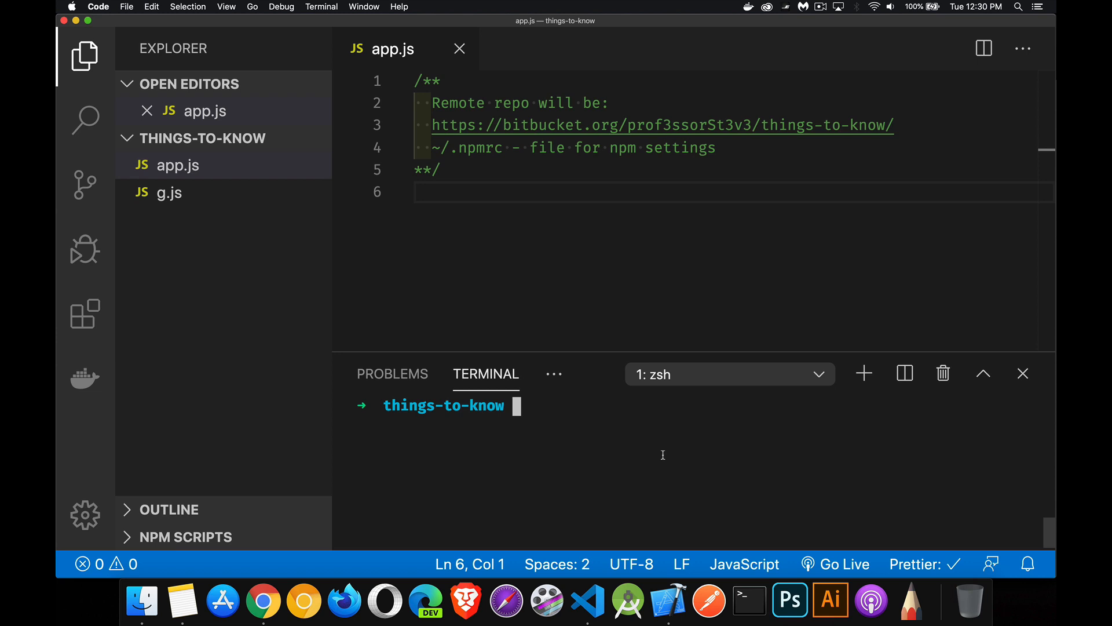
Run npm init --y in the terminal to create a default package.json
{"action": "type", "text": "npm init"}
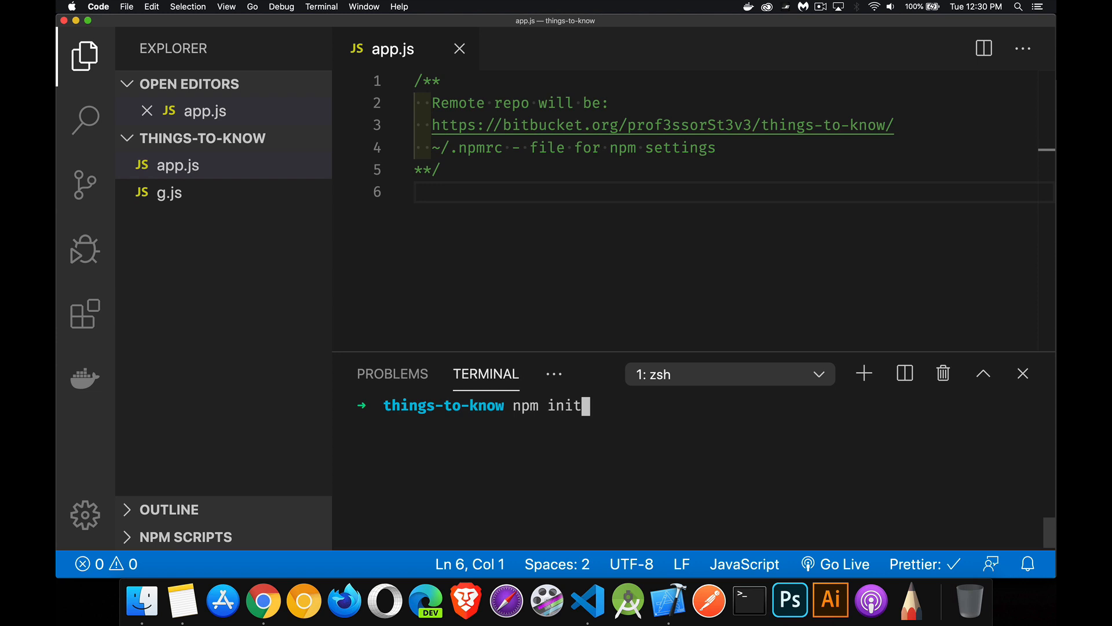
{"action": "type", "text": "--y"}
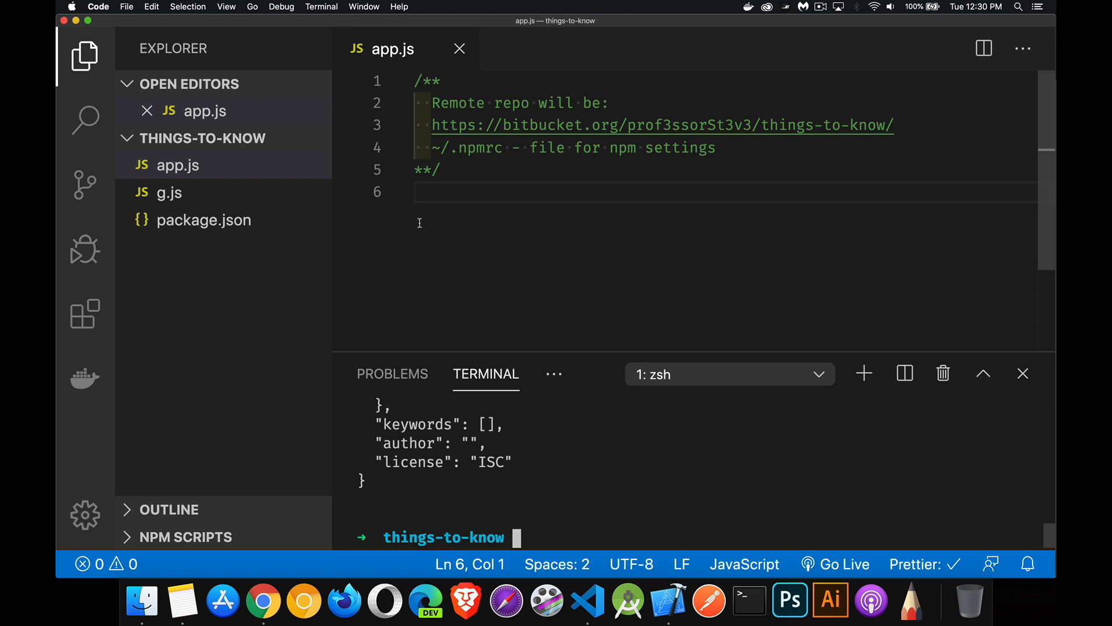
Review package.json's default name, version, main, and empty author and license fields
{"action": "left_click", "coordinate": [204, 220]}
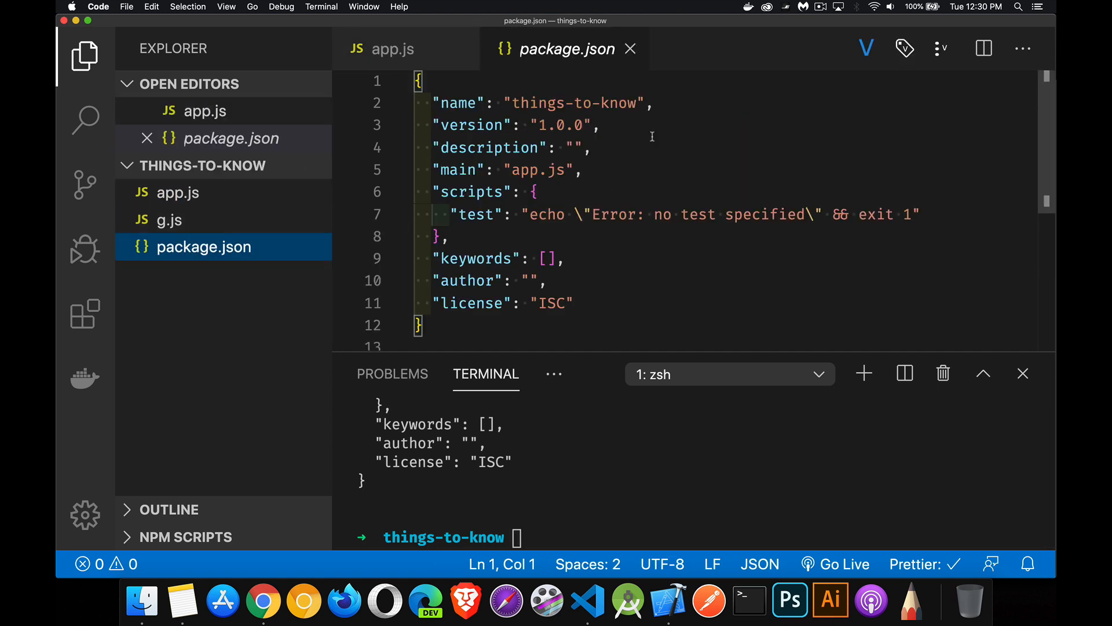
{"action": "mouse_move", "coordinate": [641, 308]}
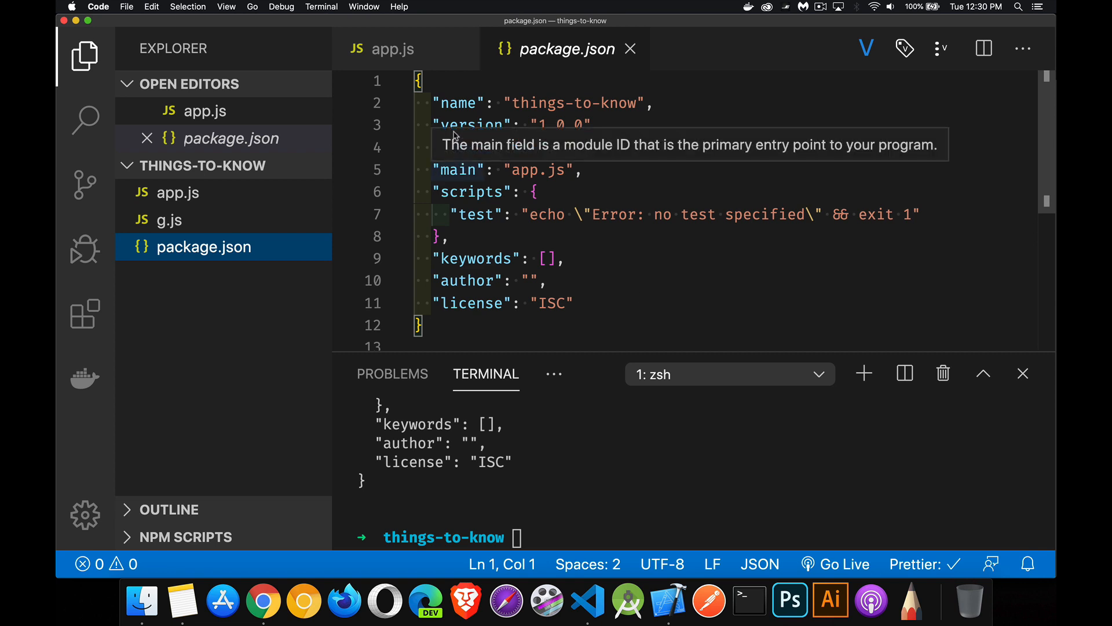
{"action": "left_click", "coordinate": [656, 103]}
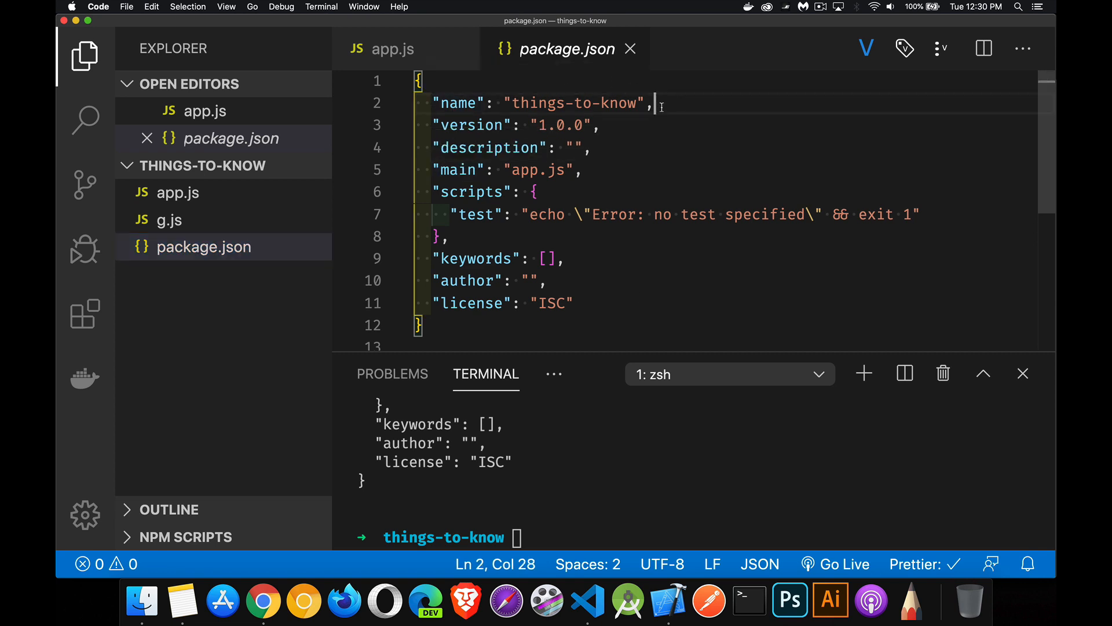
{"action": "left_click", "coordinate": [625, 126]}
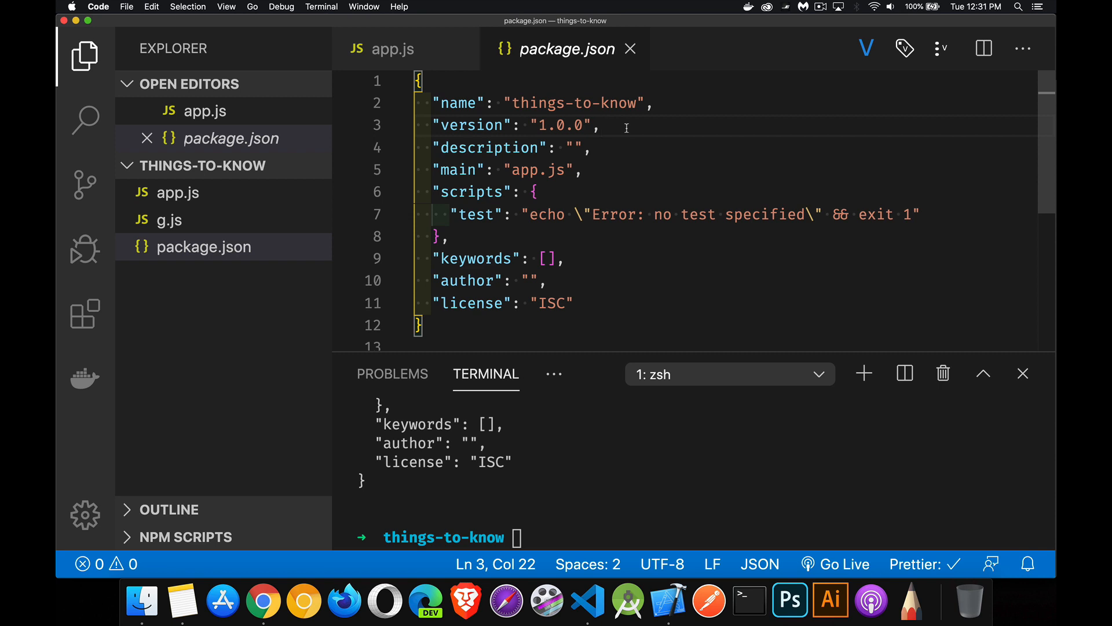
{"action": "left_click", "coordinate": [596, 169]}
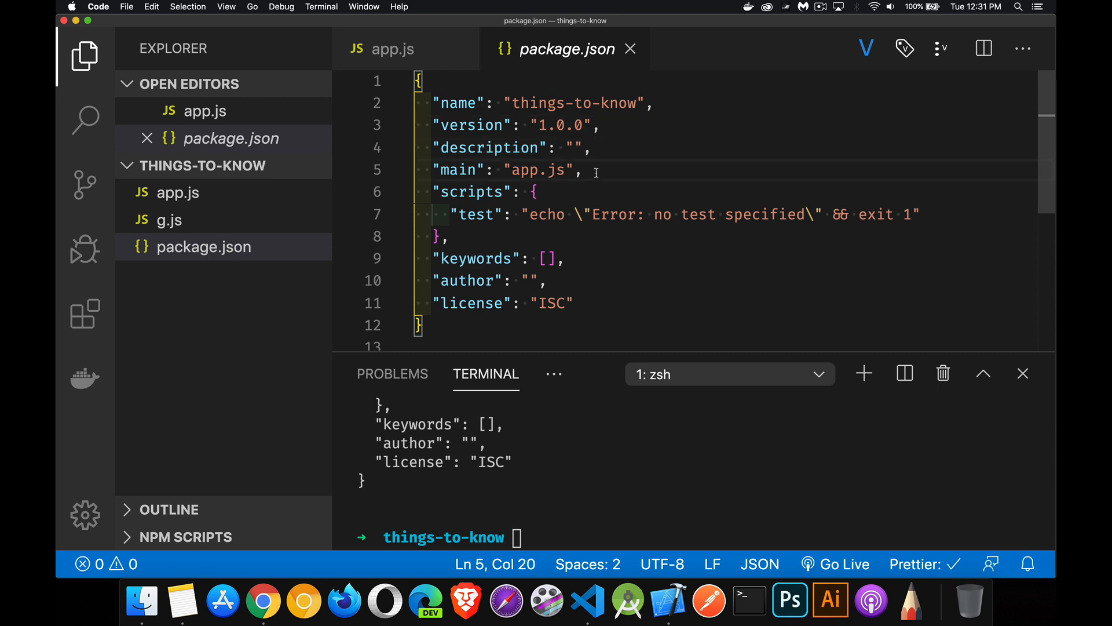
{"action": "mouse_move", "coordinate": [615, 178]}
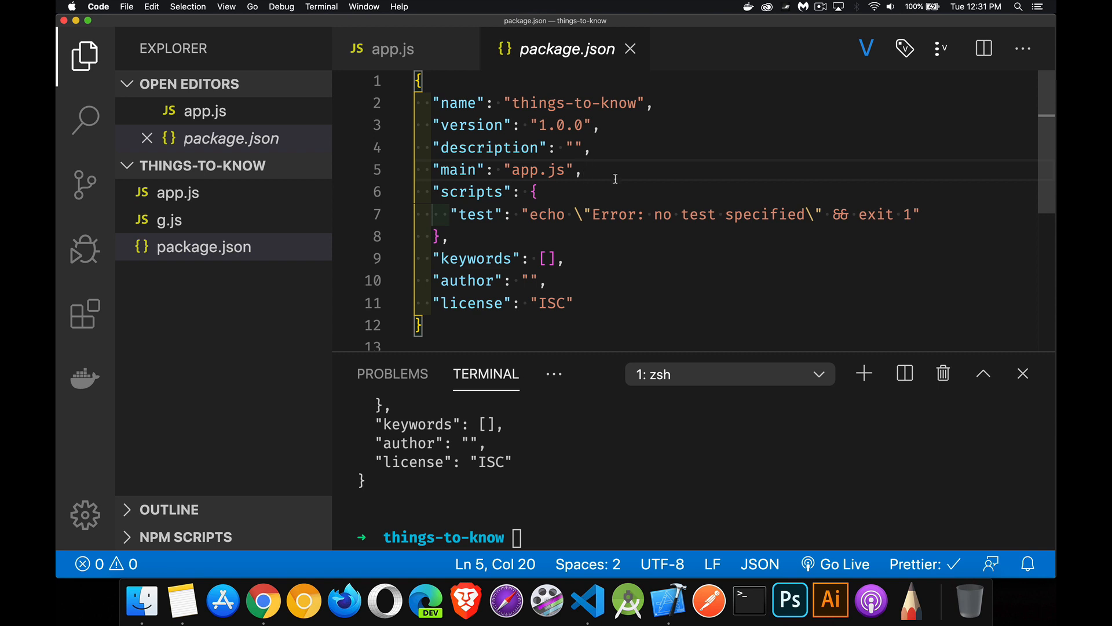
{"action": "mouse_move", "coordinate": [285, 194]}
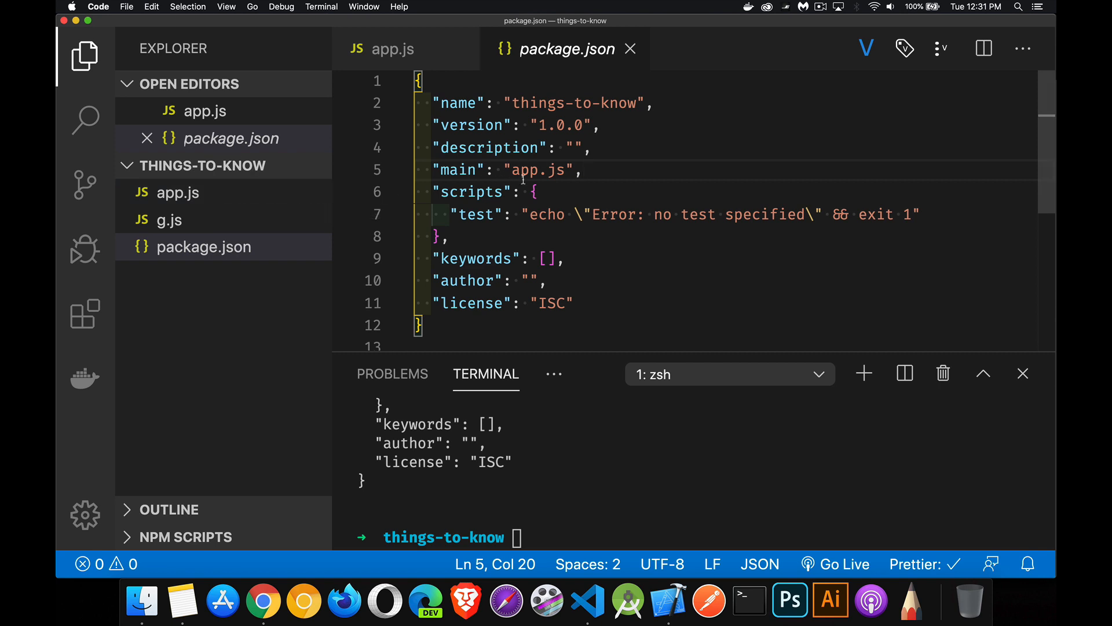
{"action": "mouse_move", "coordinate": [631, 263]}
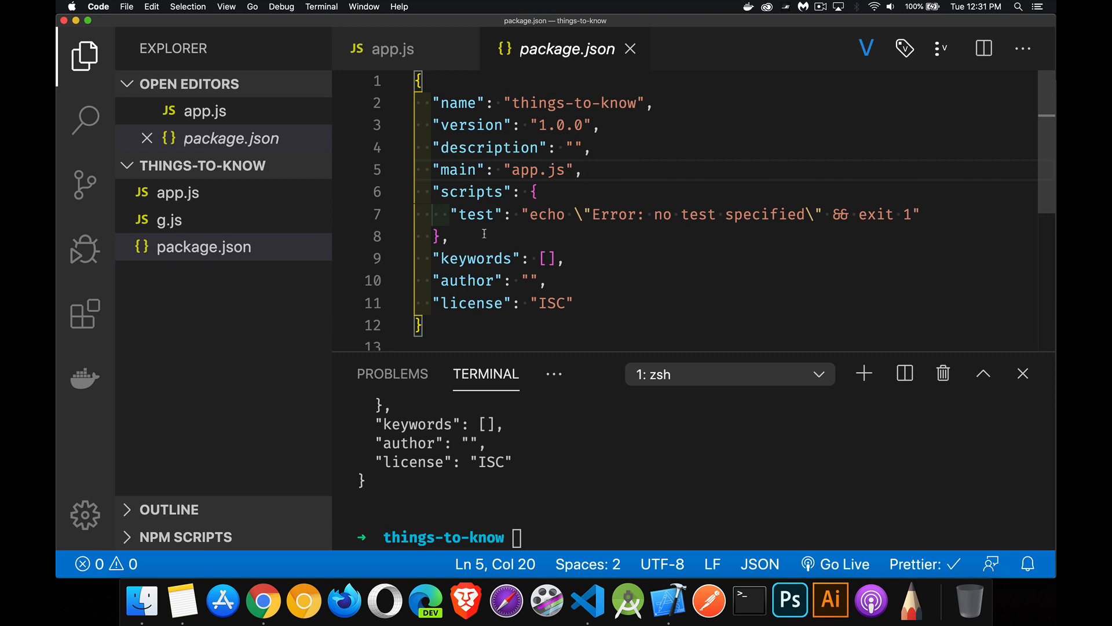
{"action": "left_click", "coordinate": [574, 302]}
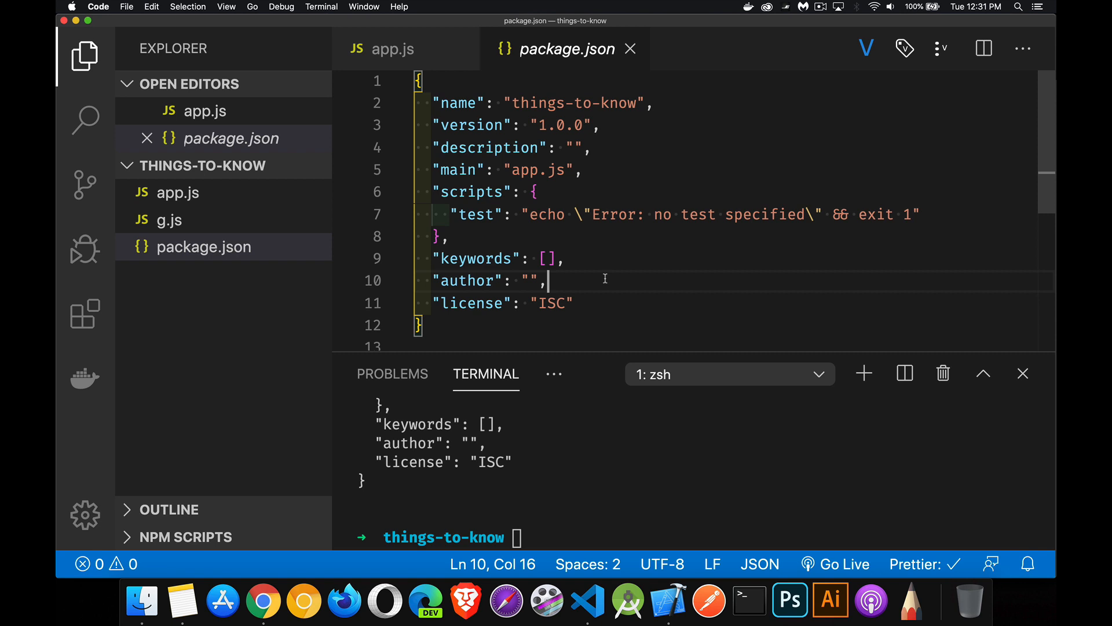
{"action": "mouse_move", "coordinate": [672, 315]}
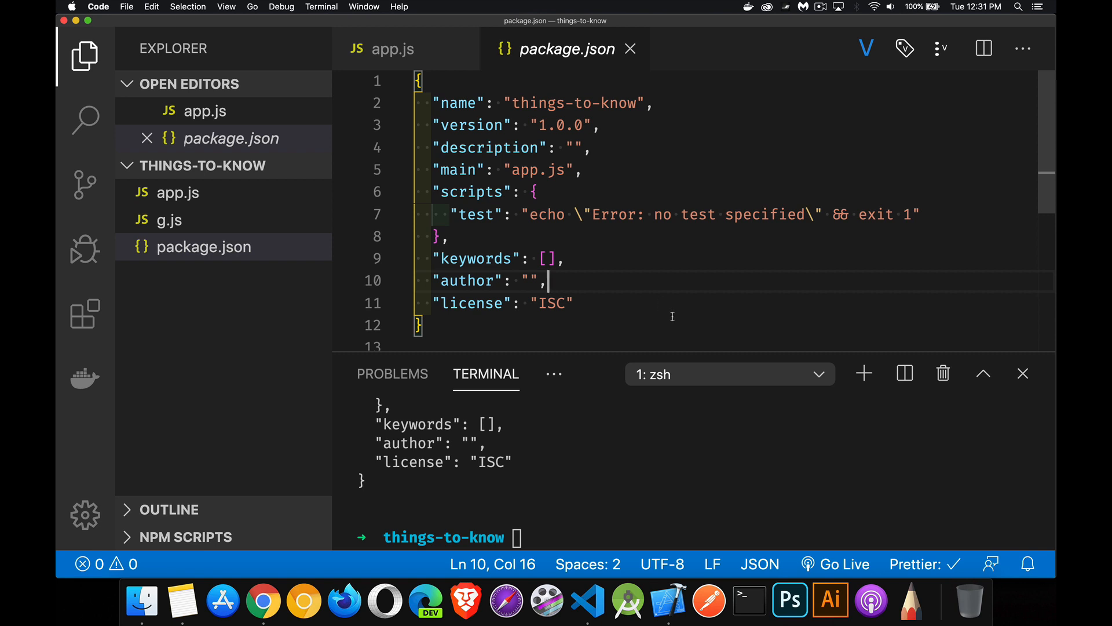
{"action": "left_click", "coordinate": [577, 302]}
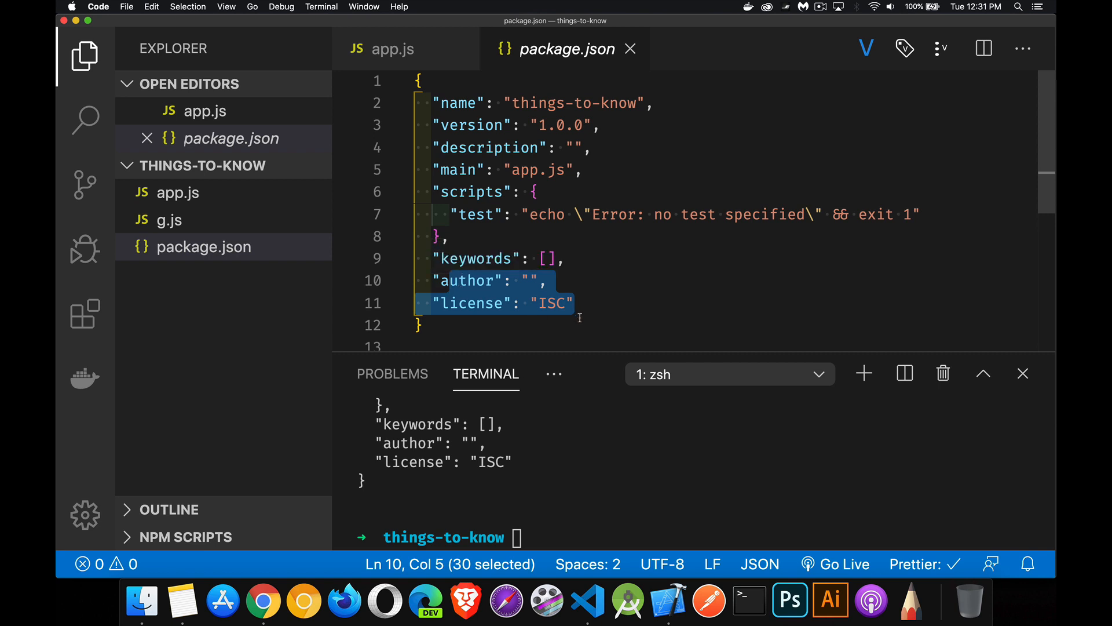
{"action": "mouse_move", "coordinate": [319, 210]}
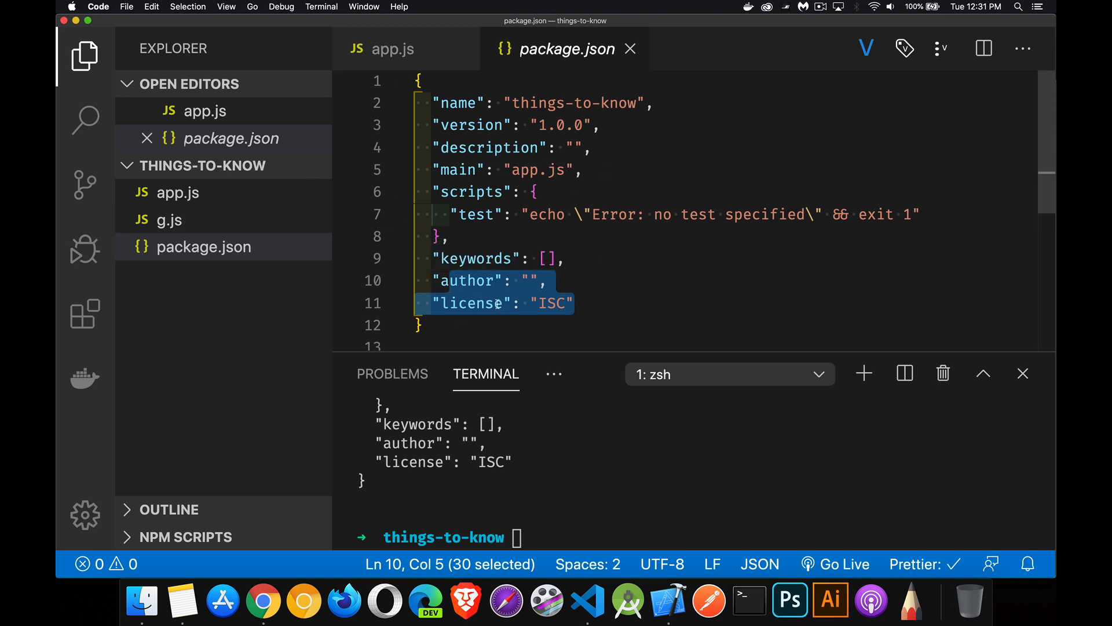
Clear the terminal and run npm config set init.license MIT
{"action": "type", "text": "clea"}
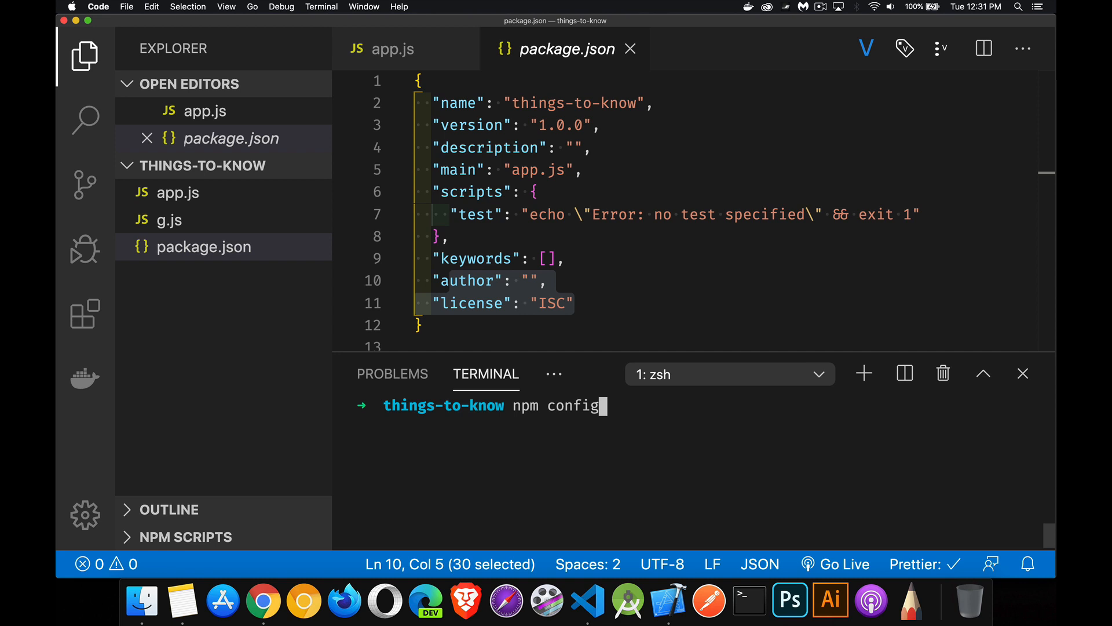
{"action": "type", "text": "set"}
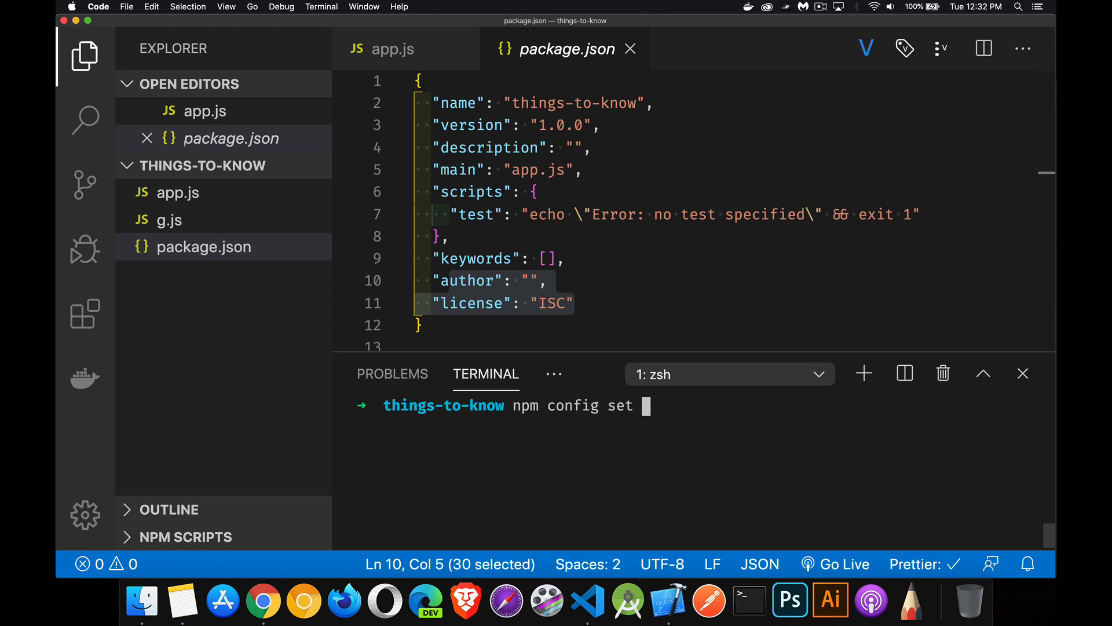
{"action": "type", "text": "ini"}
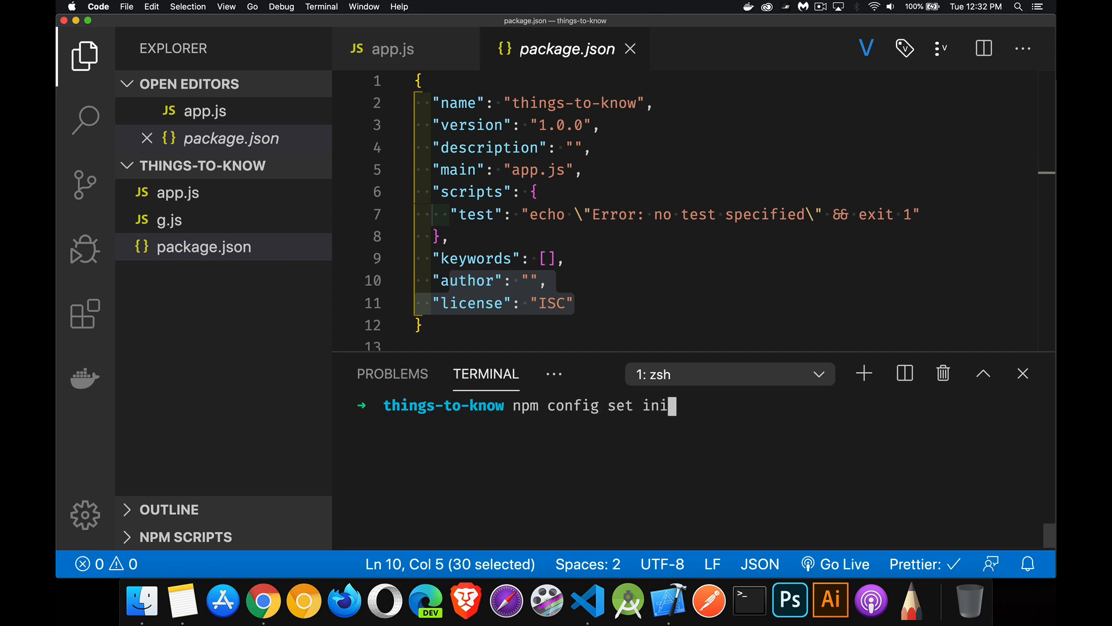
{"action": "type", "text": "t."}
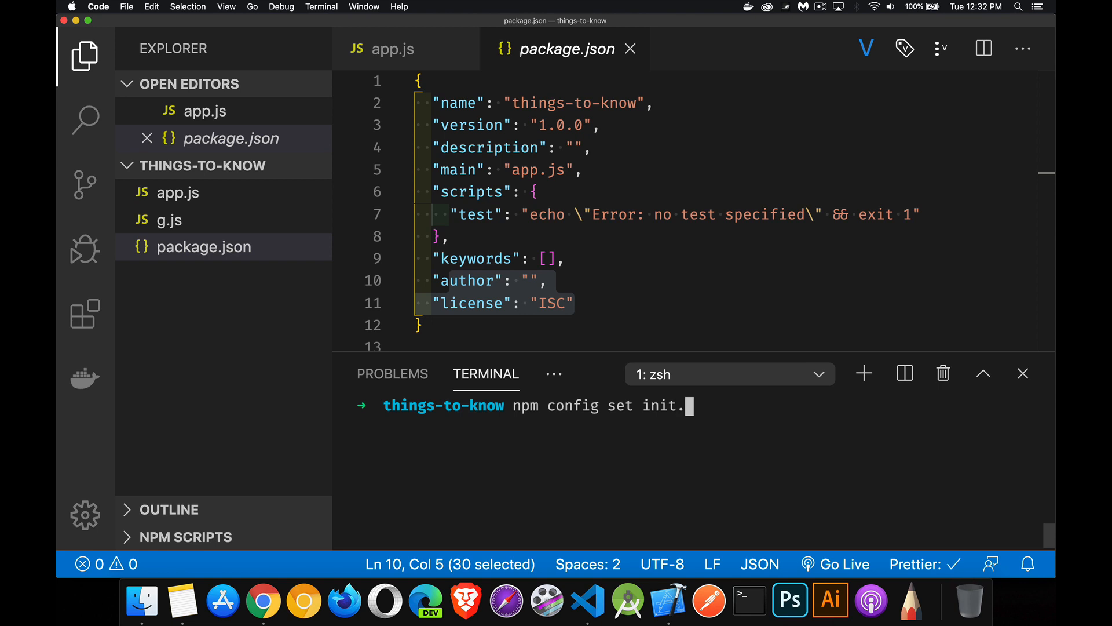
{"action": "type", "text": "lice"}
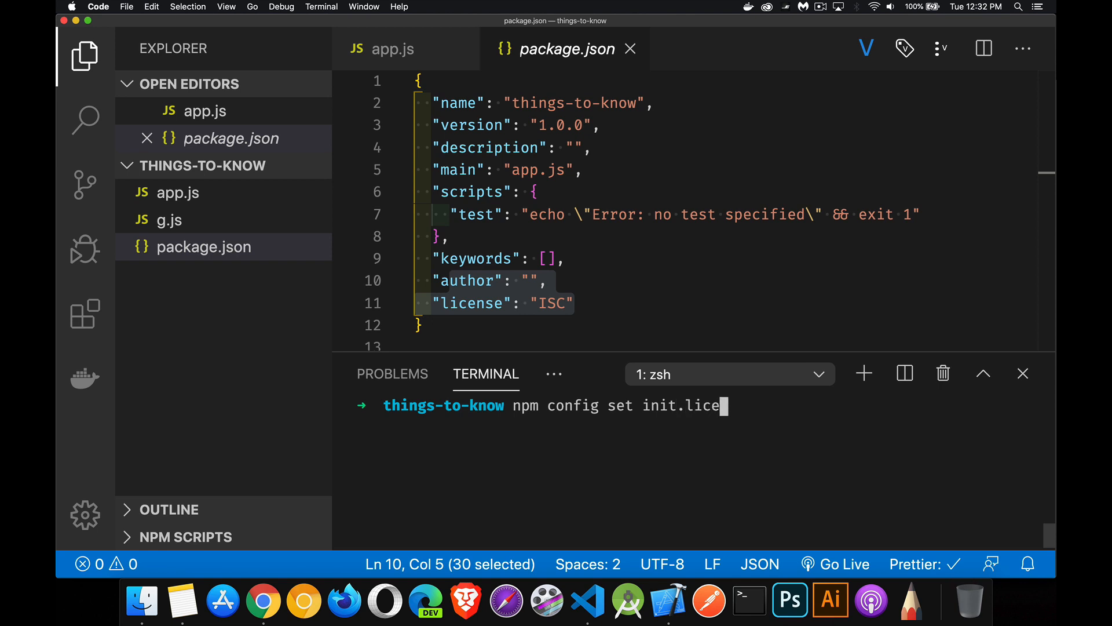
{"action": "type", "text": "nse"}
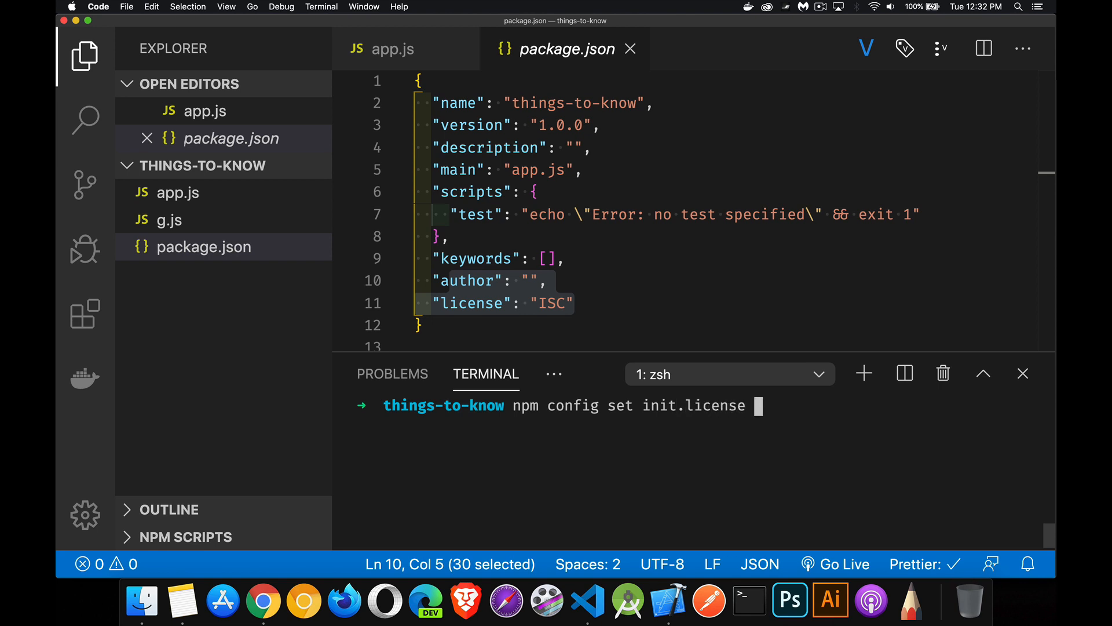
{"action": "key", "text": "Return"}
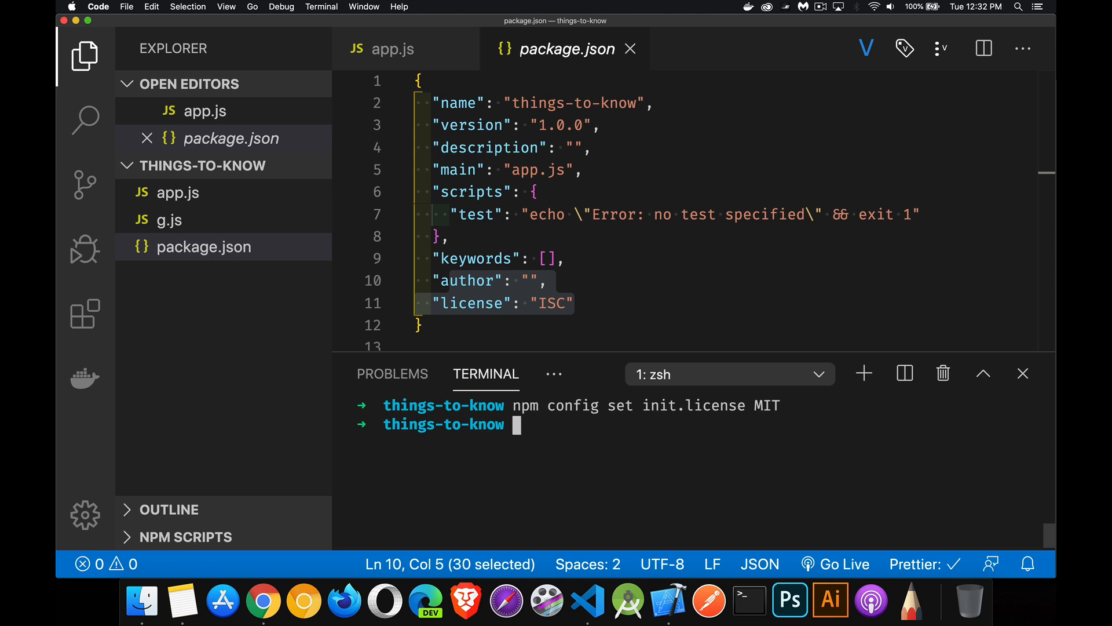
{"action": "mouse_move", "coordinate": [712, 421]}
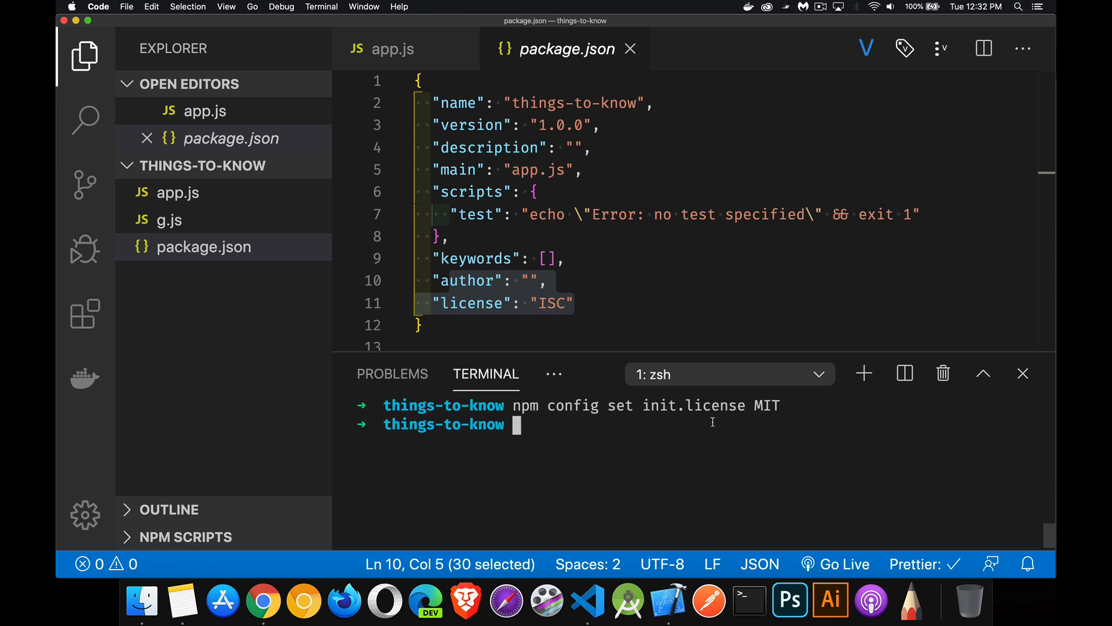
Return to app.js with its ~/.npmrc note and begin another npm config command
{"action": "left_click", "coordinate": [393, 49]}
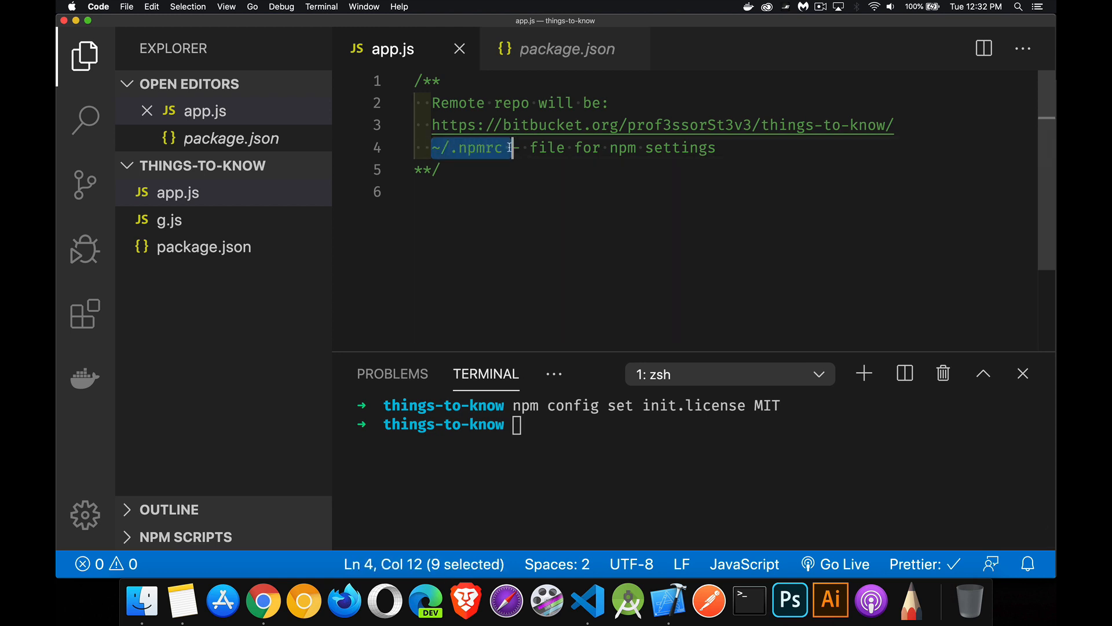
{"action": "mouse_move", "coordinate": [459, 162]}
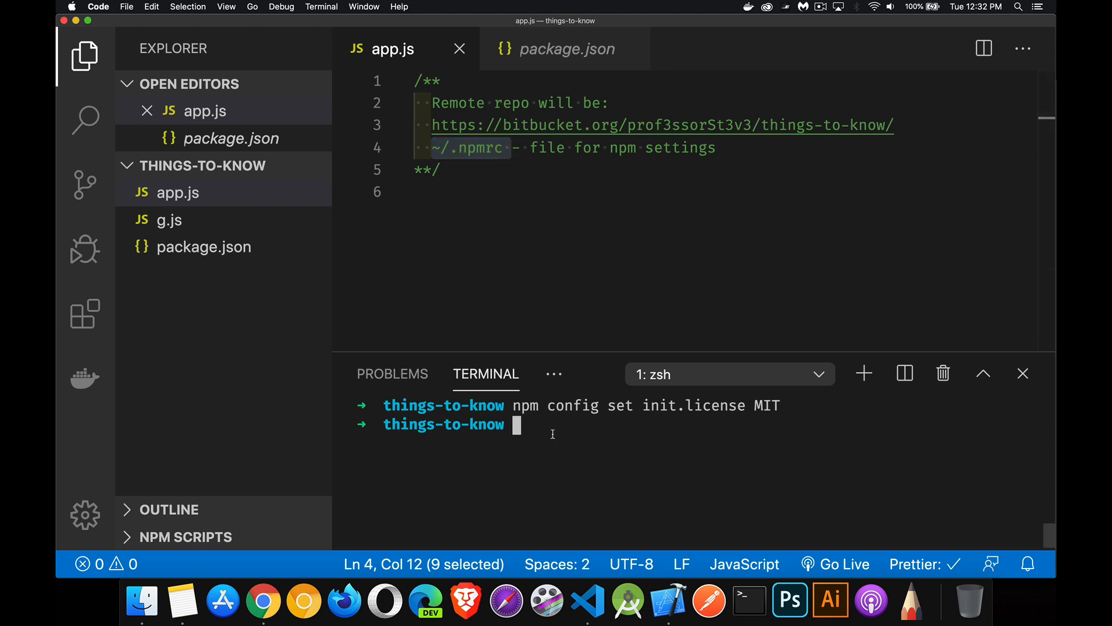
{"action": "type", "text": "npm config set"}
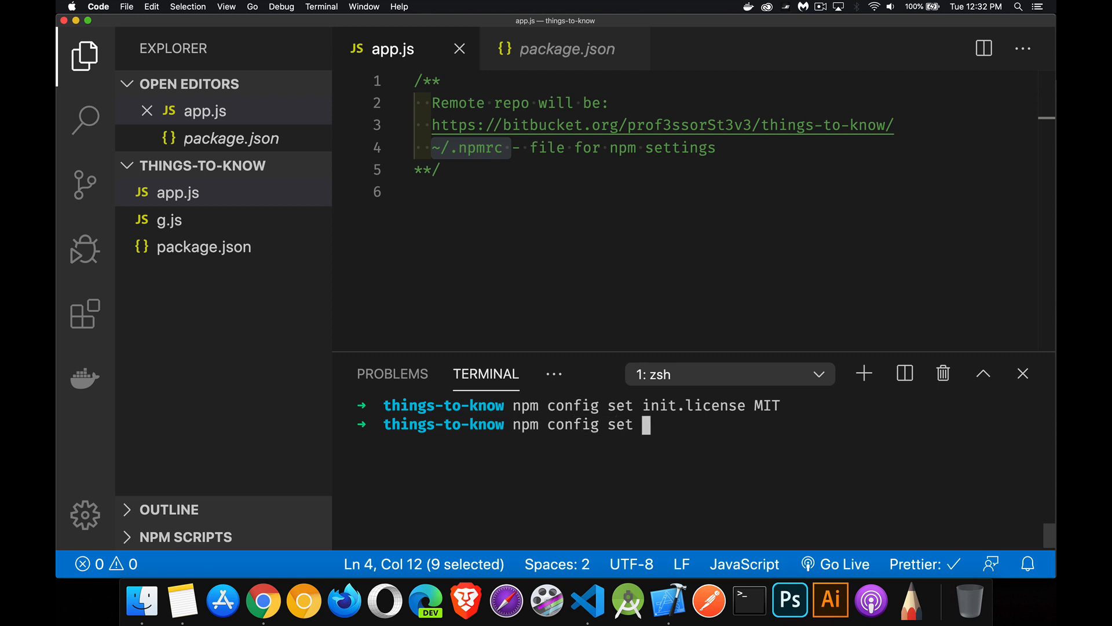
Run npm config set init.author.name with the name Steve Griffith
{"action": "left_click", "coordinate": [566, 48]}
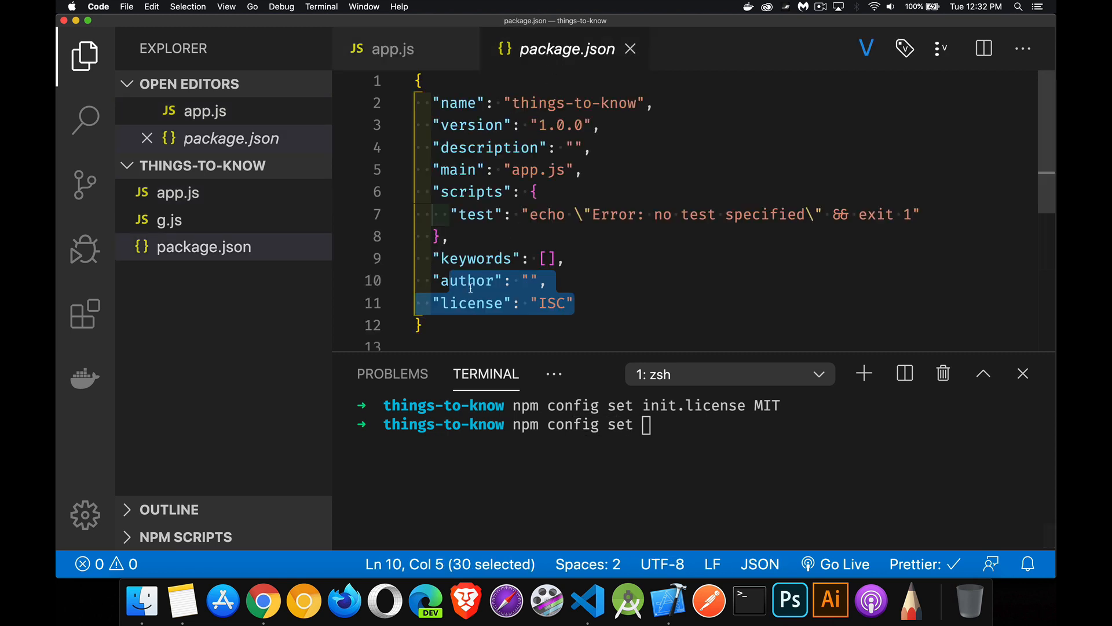
{"action": "type", "text": "ain"}
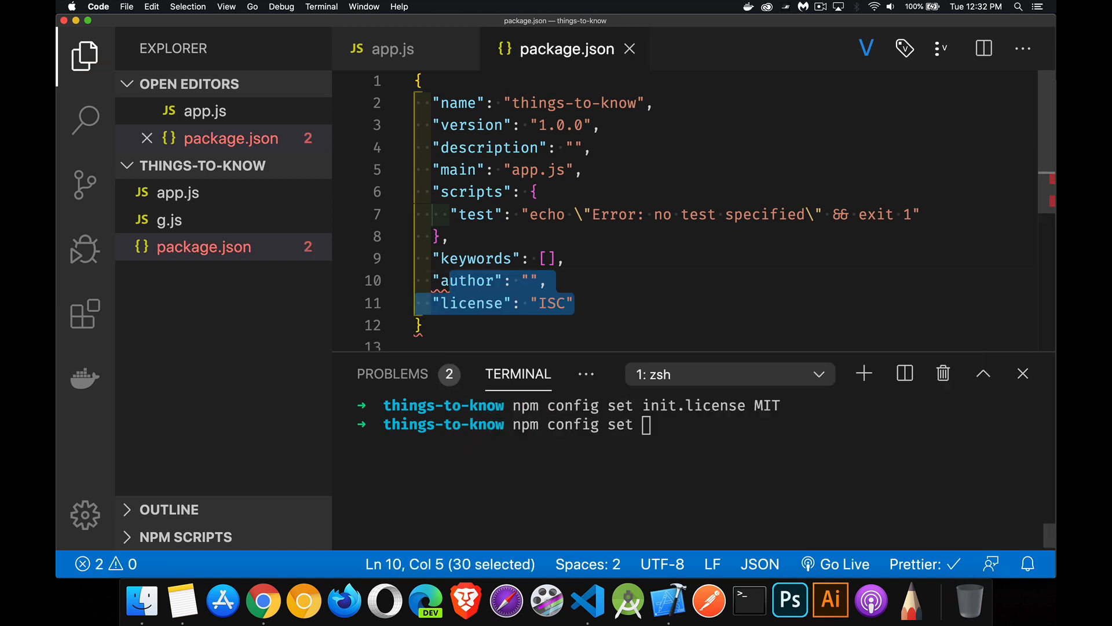
{"action": "type", "text": "init."}
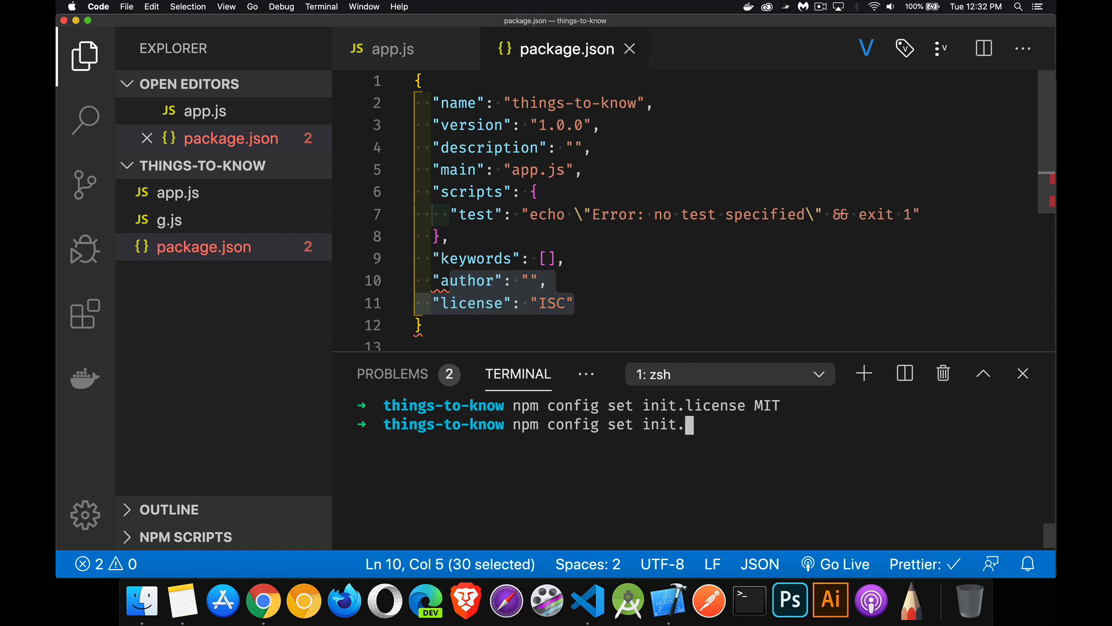
{"action": "type", "text": "author."}
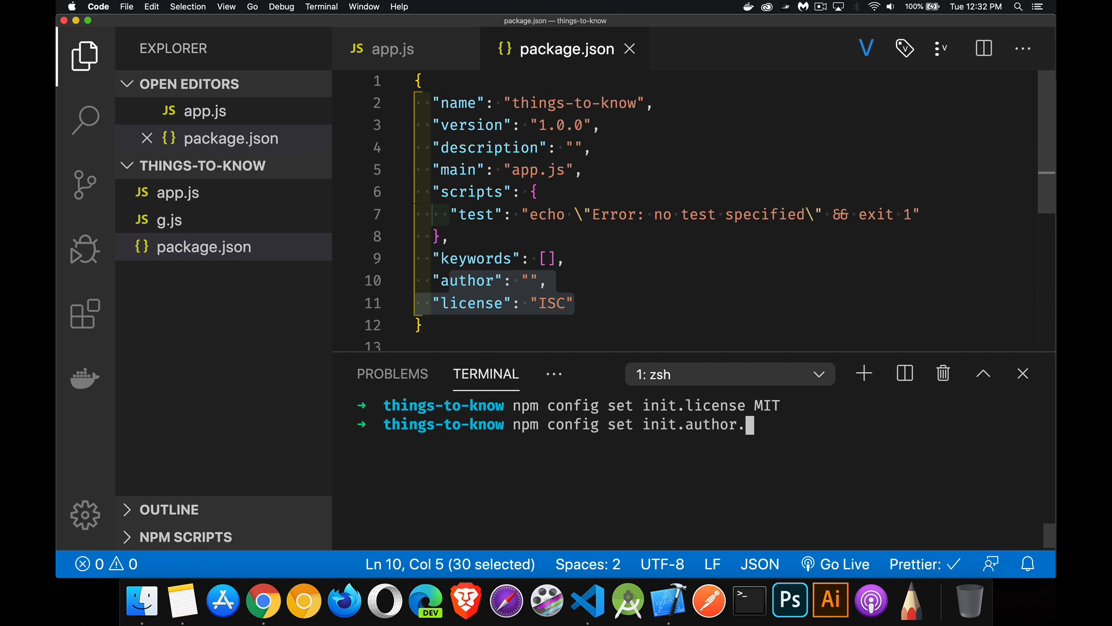
{"action": "type", "text": "name"}
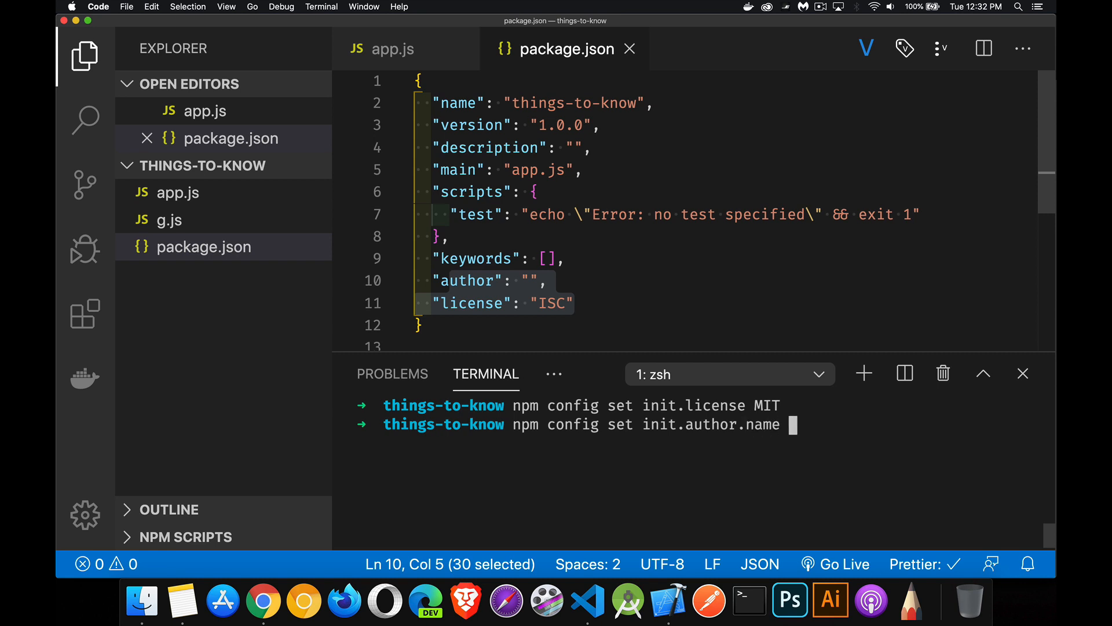
{"action": "type", "text": "Steve Griffi"}
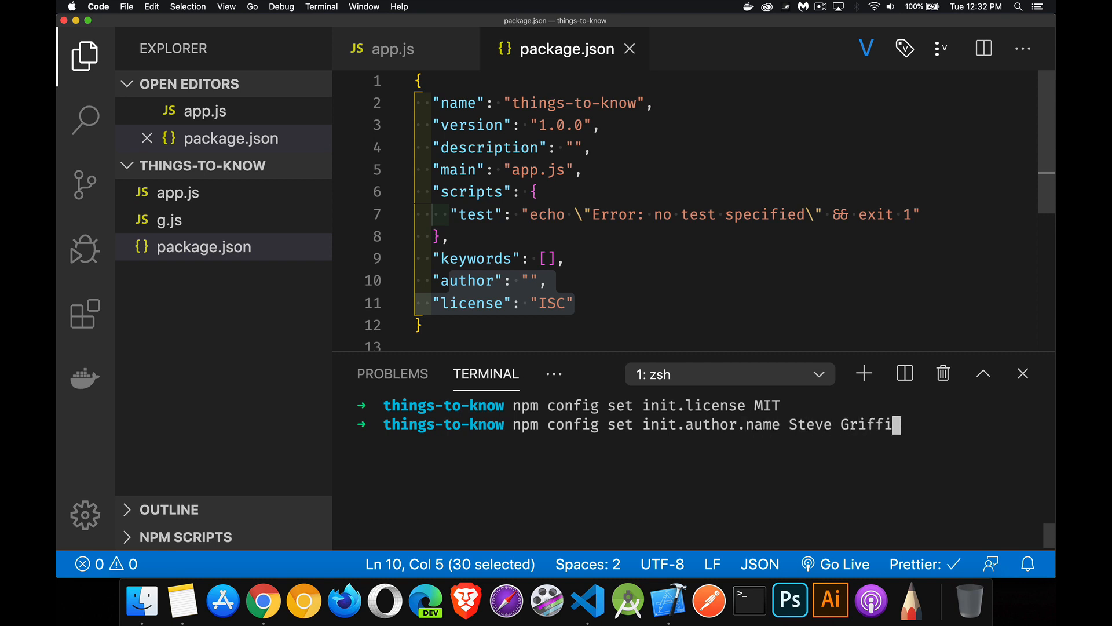
{"action": "key", "text": "Return"}
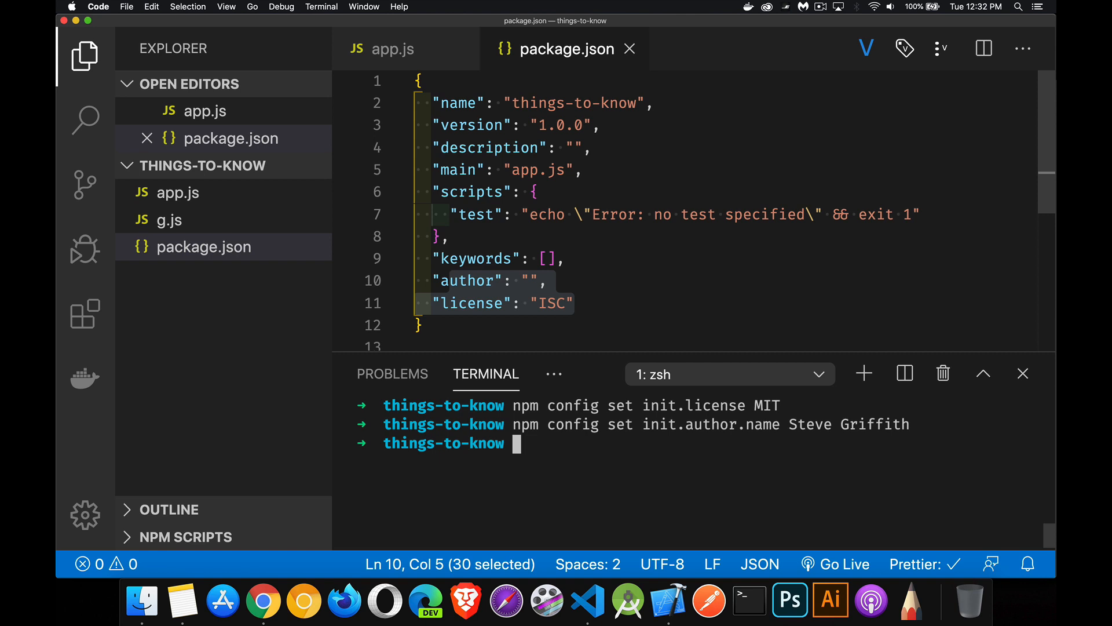
{"action": "type", "text": "npm"}
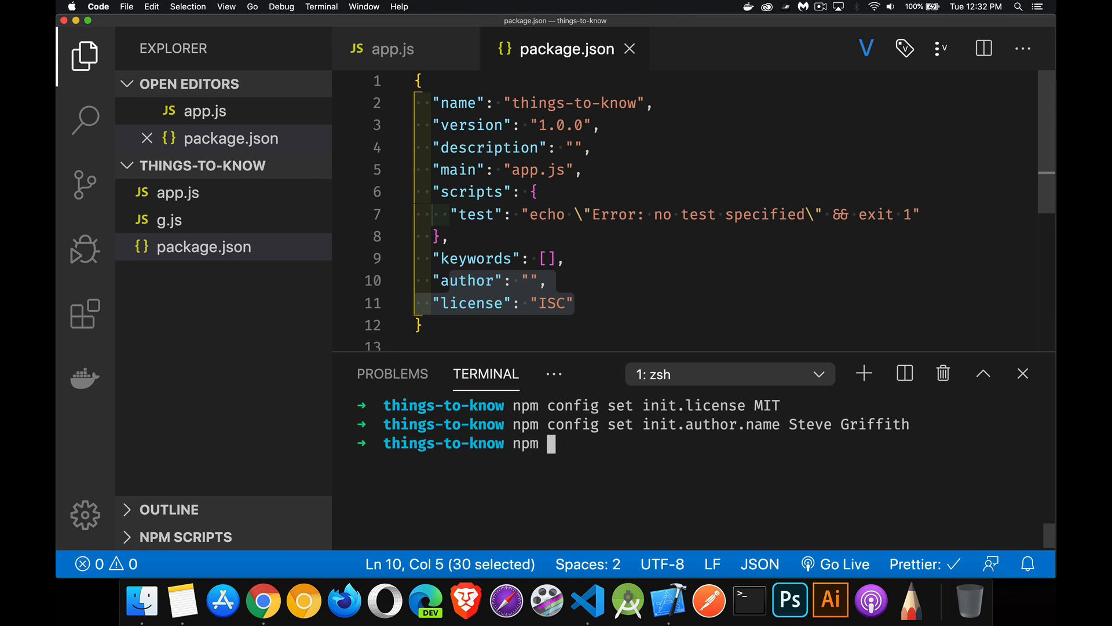
{"action": "type", "text": "config set init"}
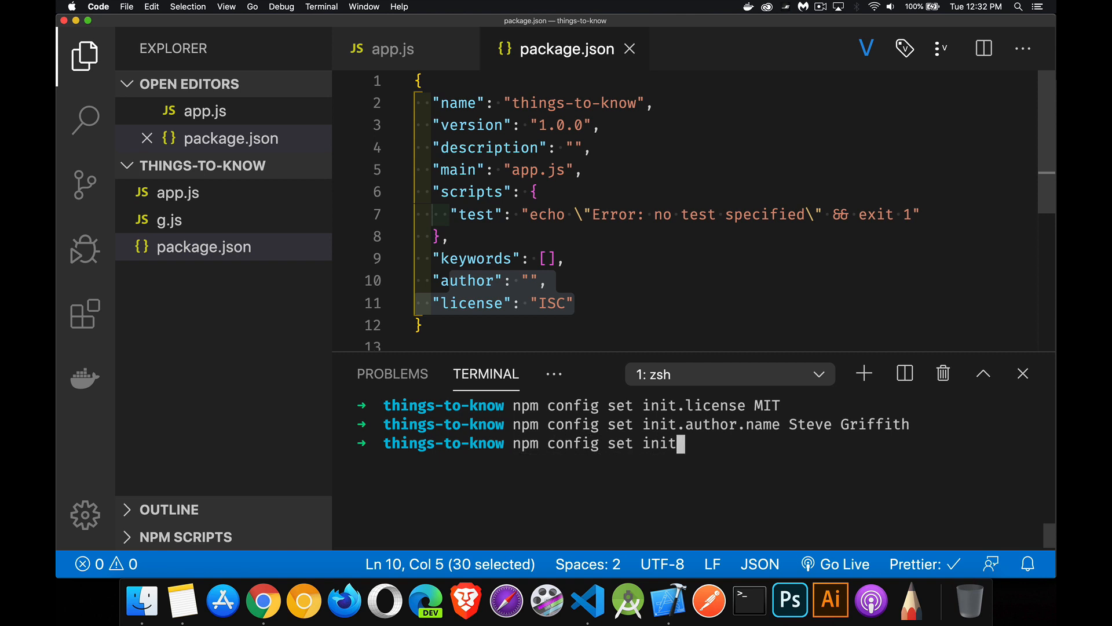
{"action": "type", "text": ".author"}
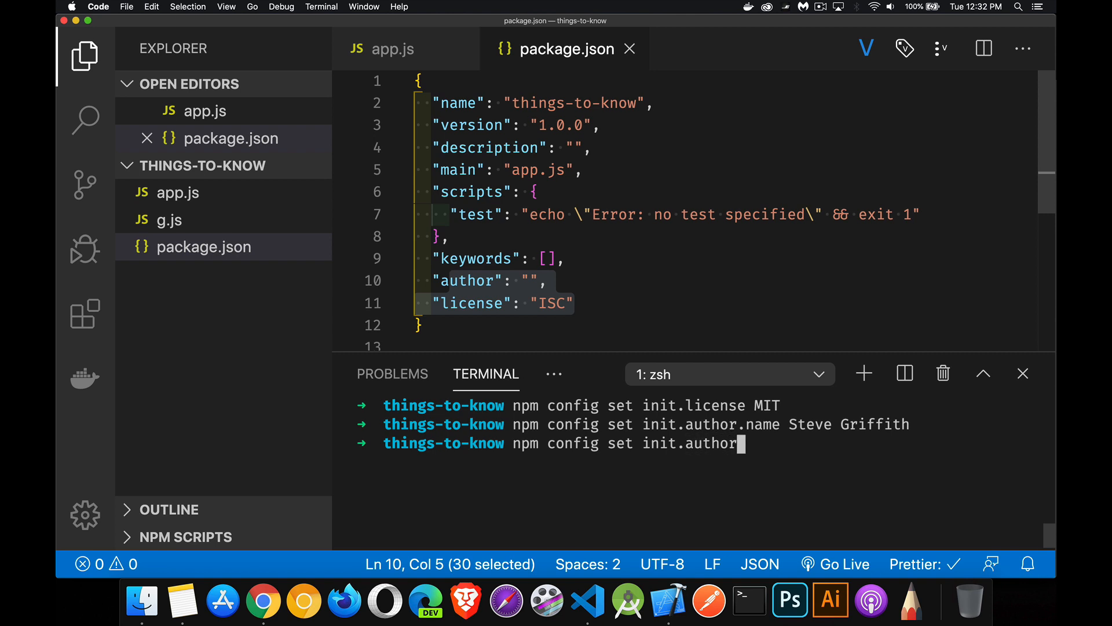
{"action": "type", "text": ".email"}
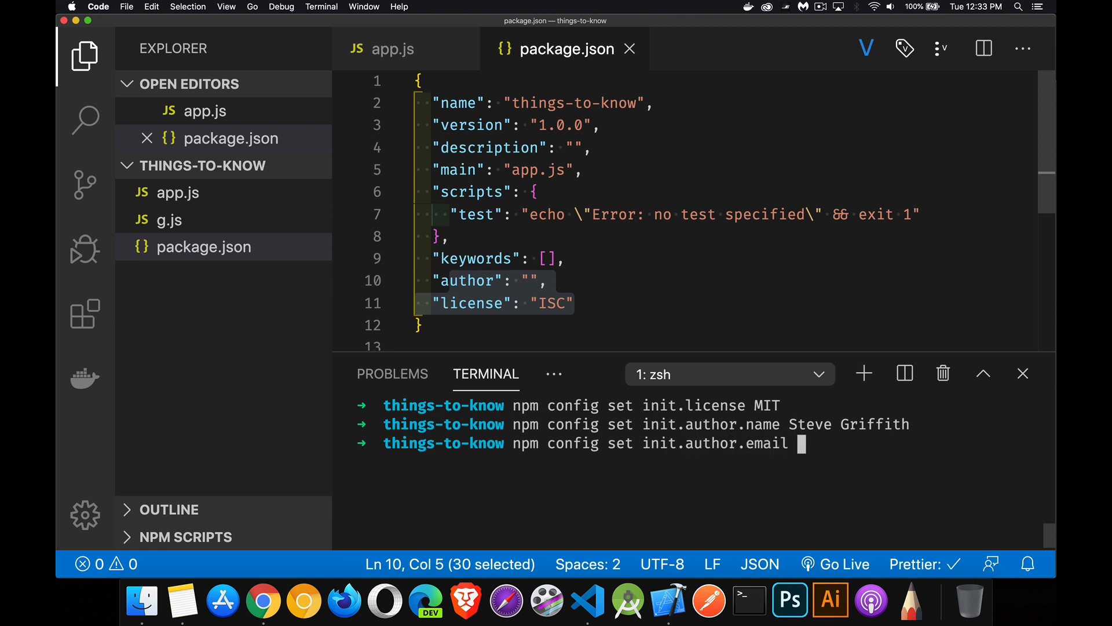
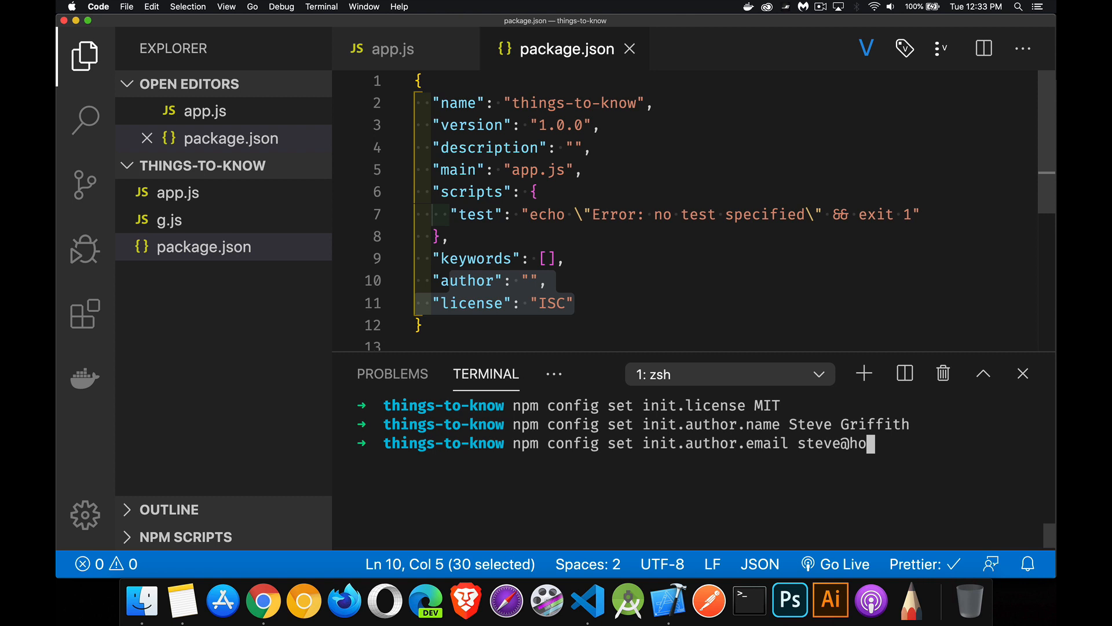
{"action": "key", "text": "Return"}
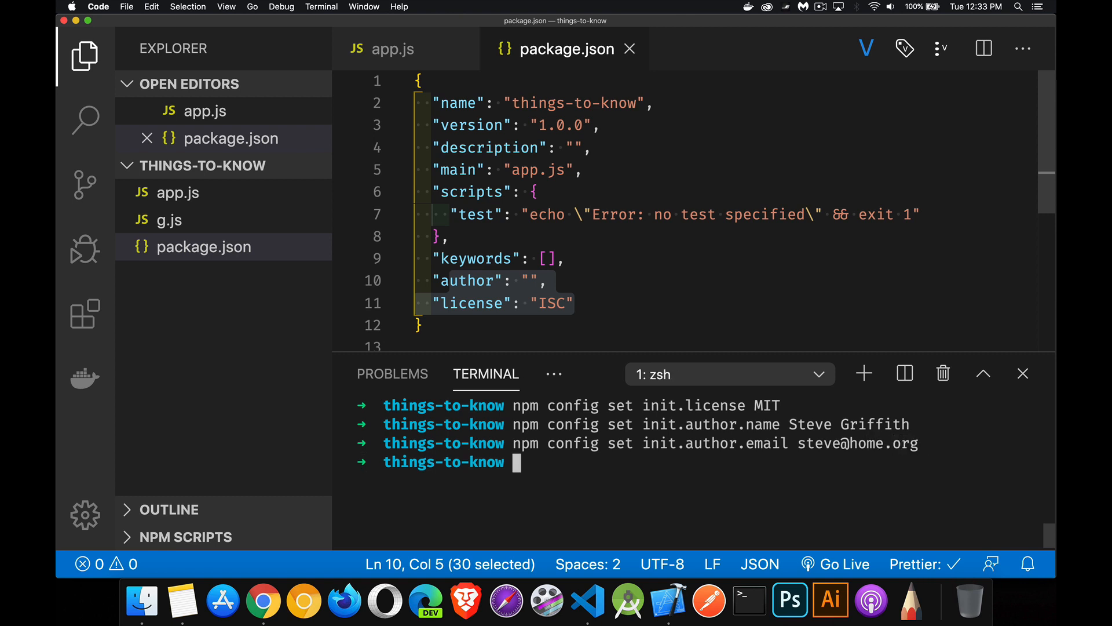
{"action": "mouse_move", "coordinate": [719, 470]}
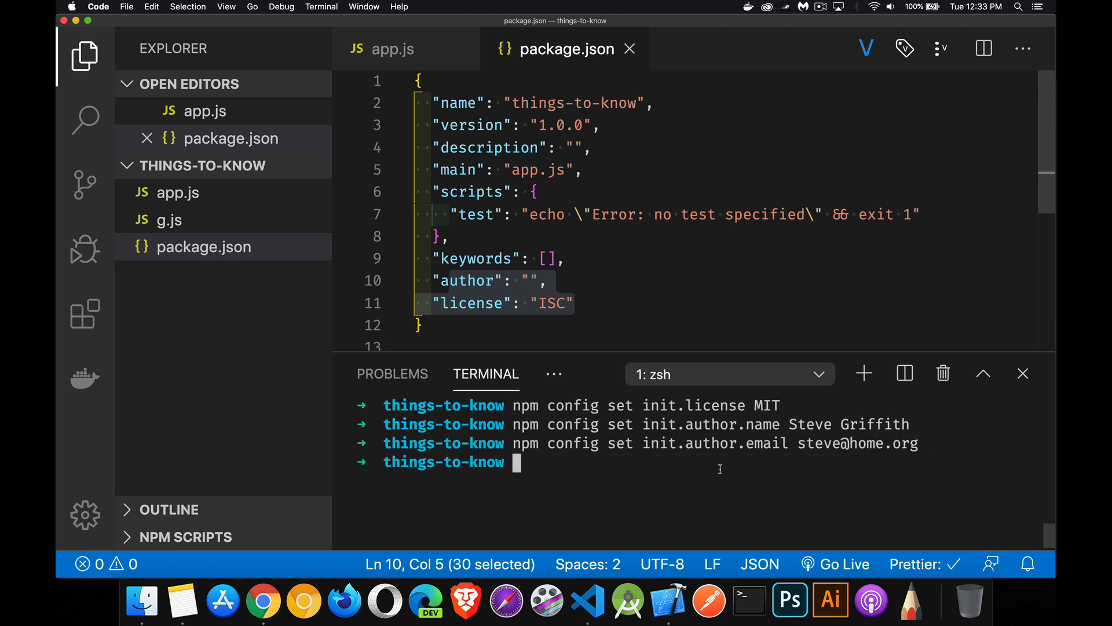
Remove package.json and regenerate it with npm init --y
{"action": "type", "text": "rm p"}
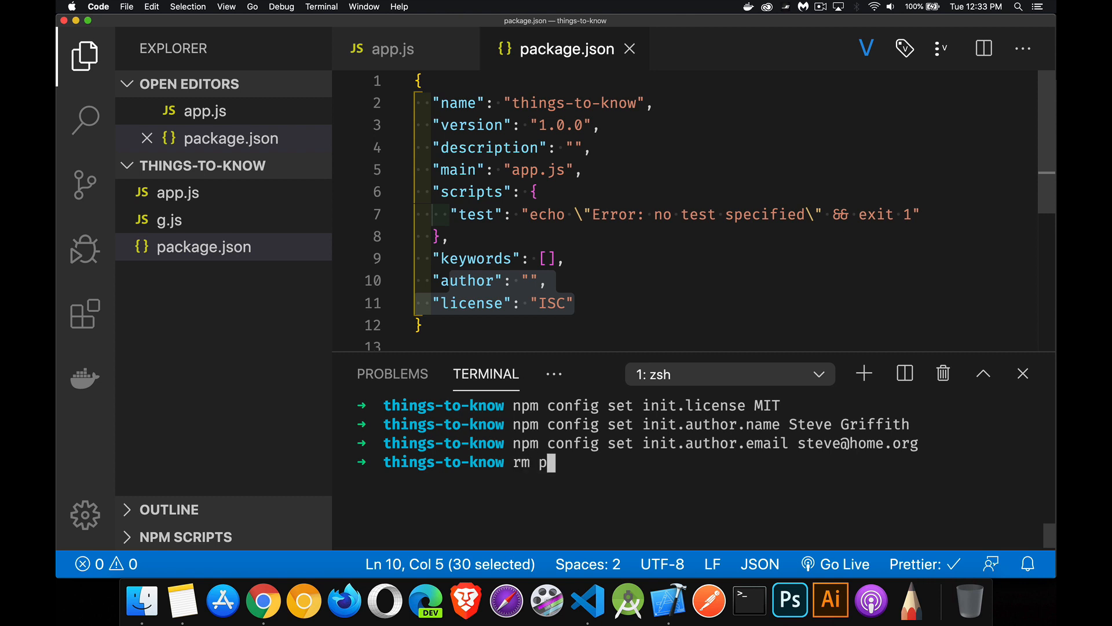
{"action": "type", "text": "ackage.jso"}
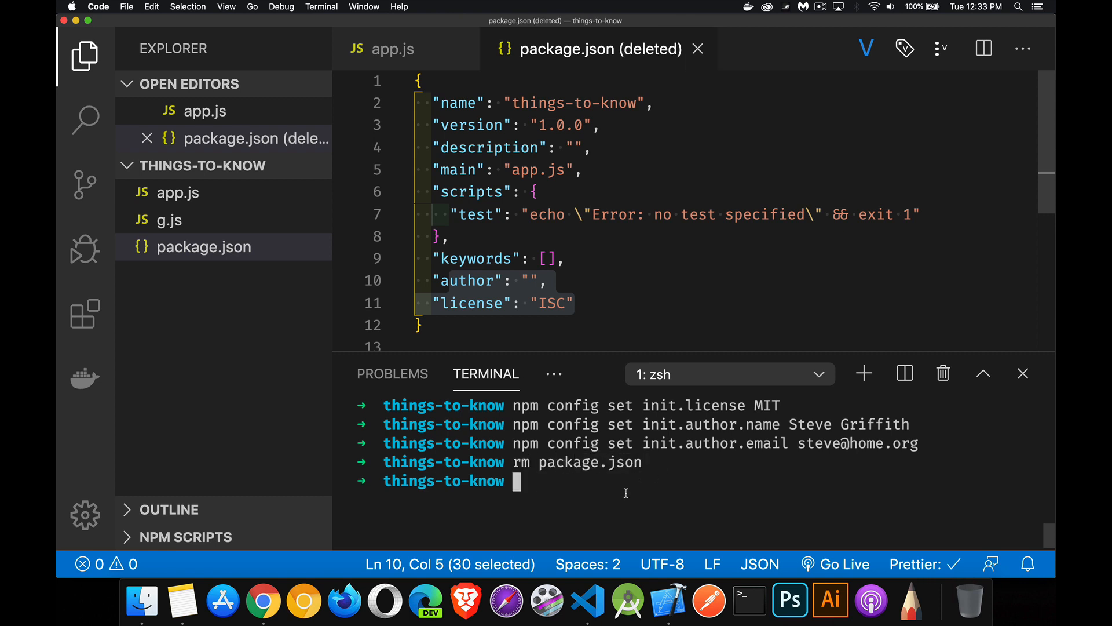
{"action": "type", "text": "npm i"}
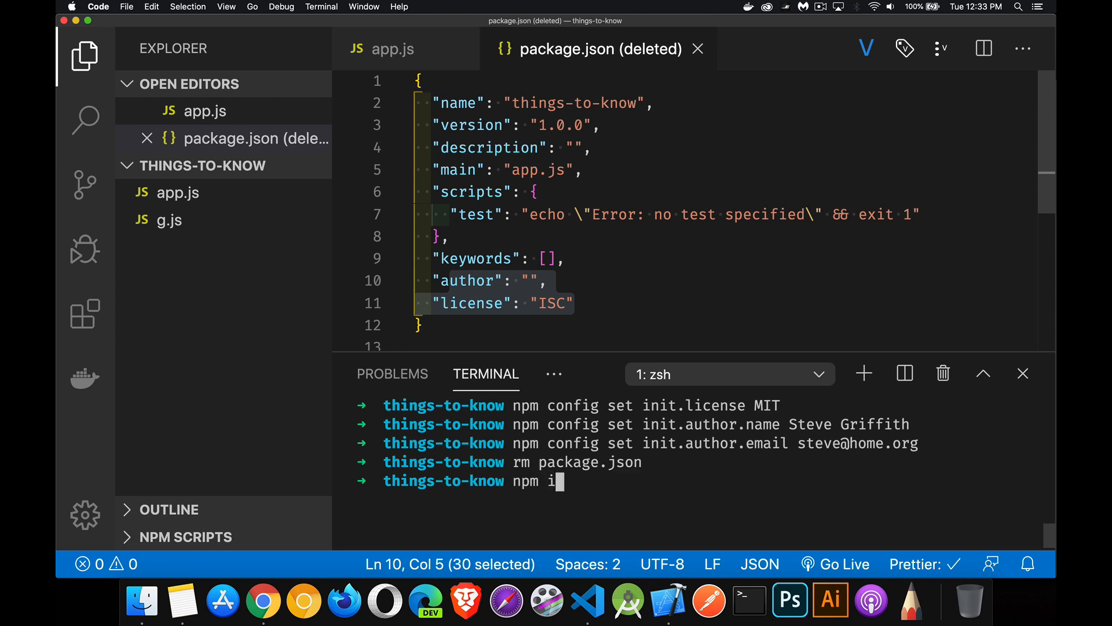
{"action": "type", "text": "nit"}
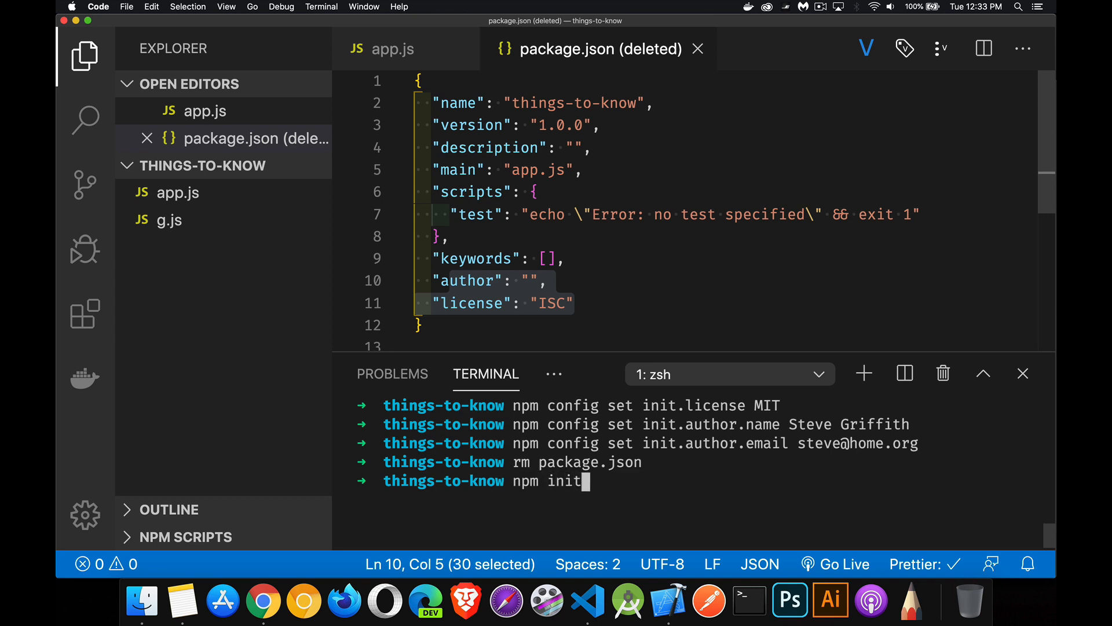
{"action": "type", "text": "--y"}
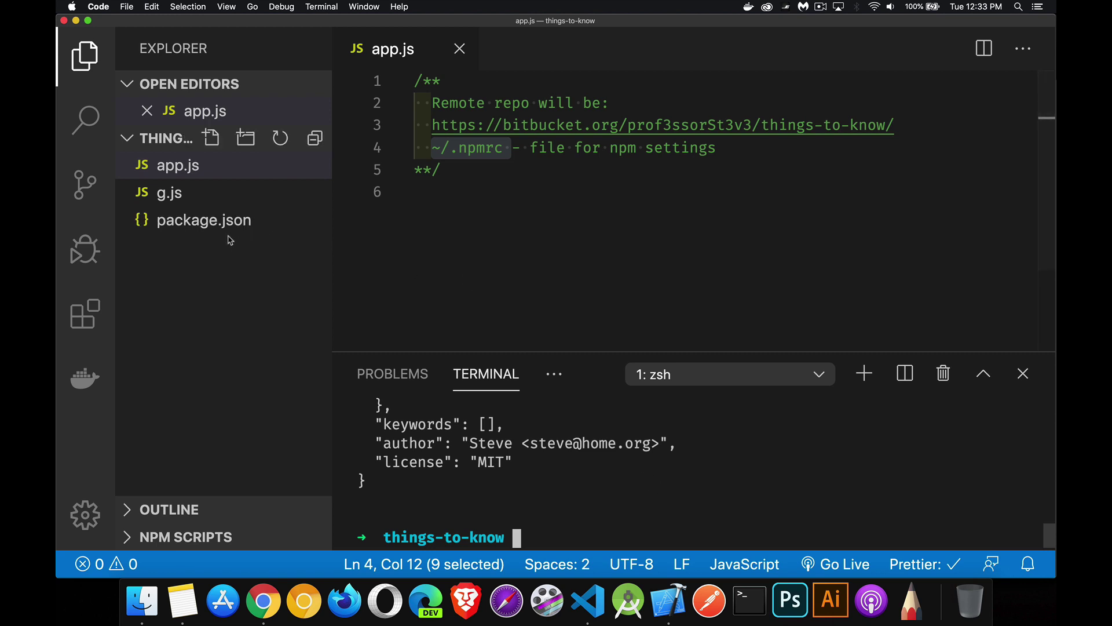
{"action": "left_click", "coordinate": [204, 219]}
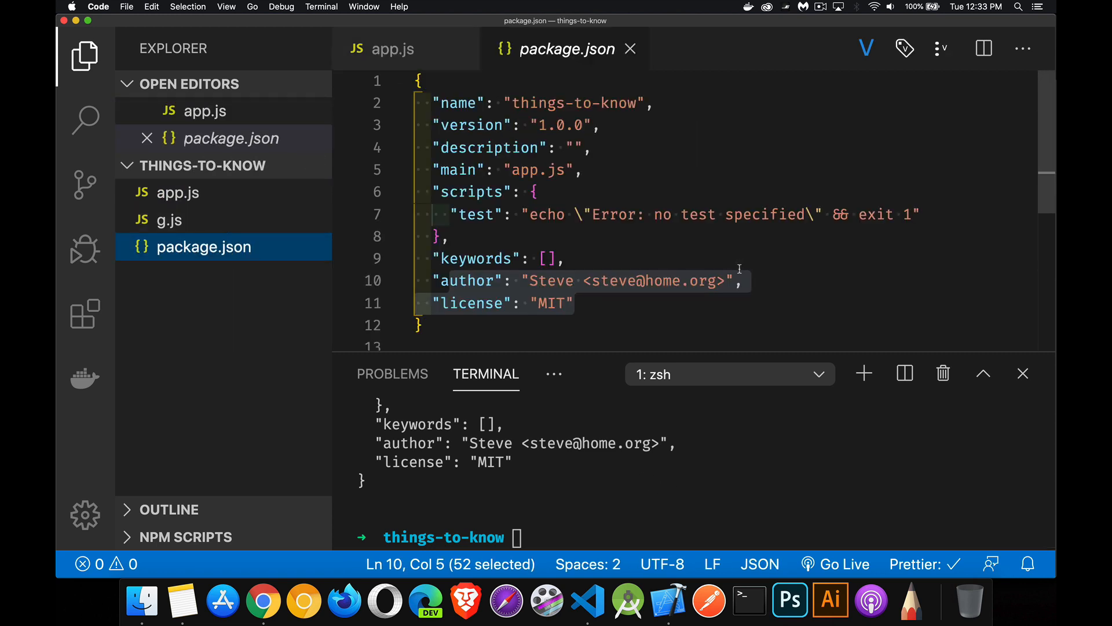
{"action": "double_click", "coordinate": [550, 280]}
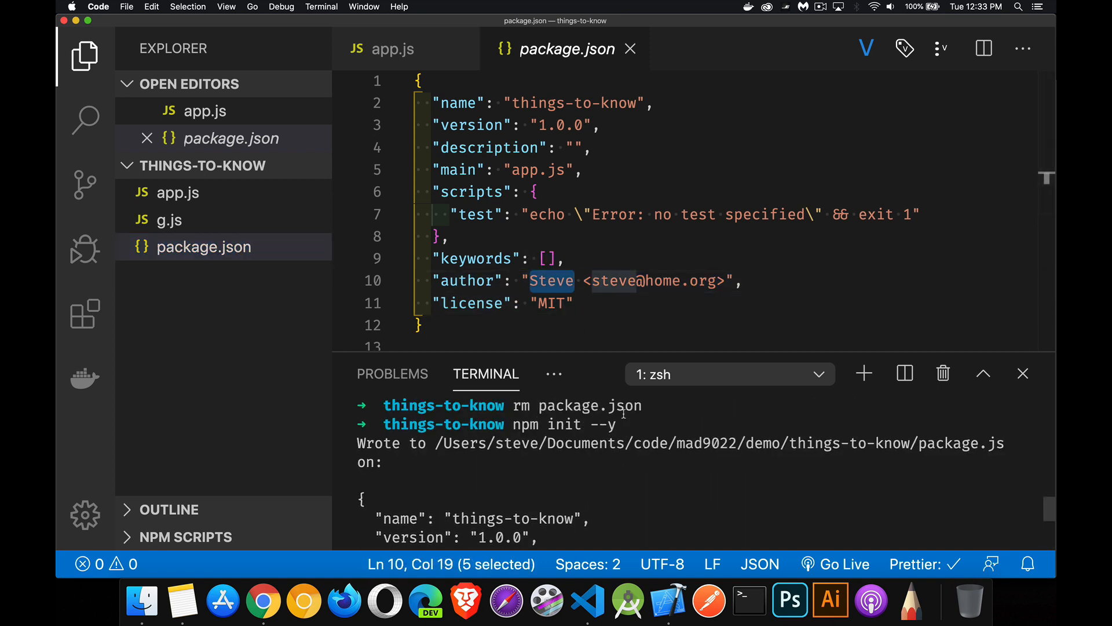
{"action": "scroll", "scroll_direction": "up", "scroll_amount": 3}
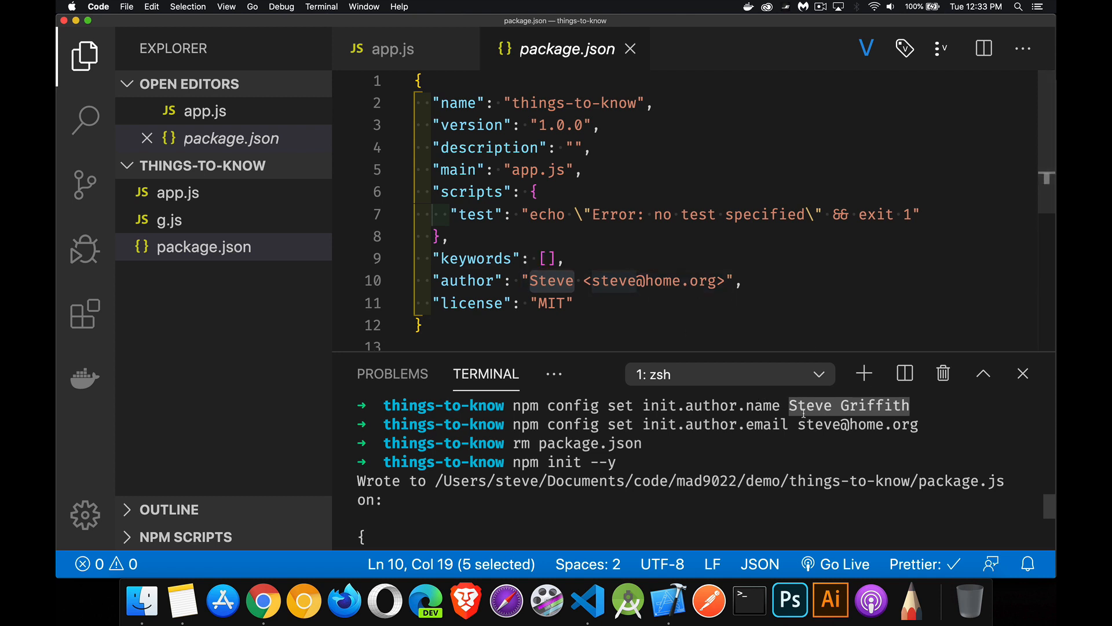
{"action": "scroll", "scroll_direction": "down", "scroll_amount": 3}
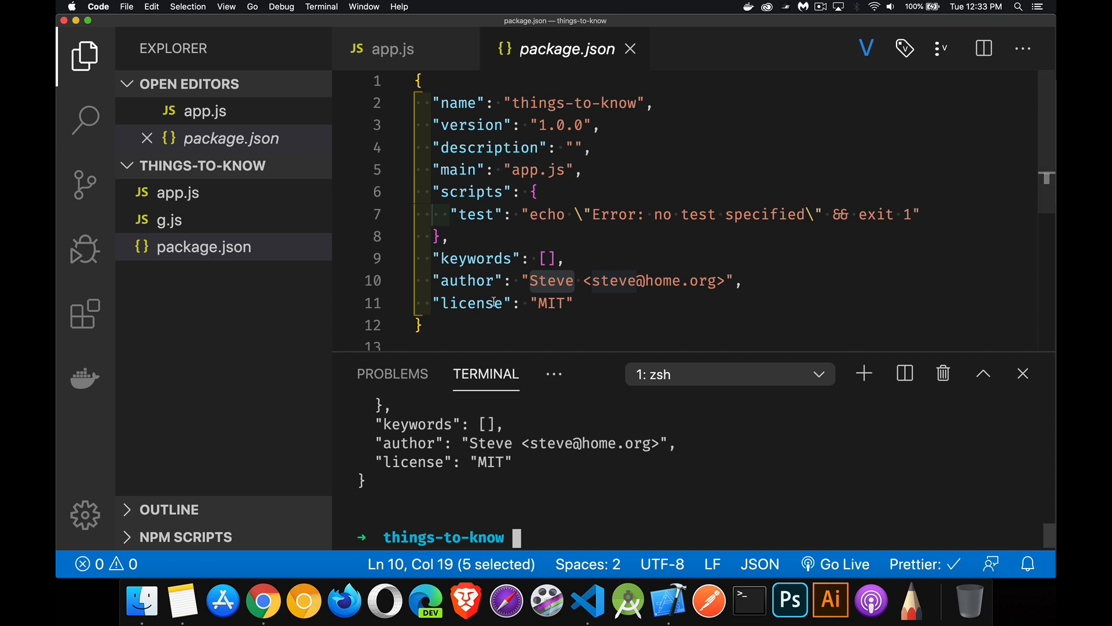
{"action": "mouse_move", "coordinate": [206, 297]}
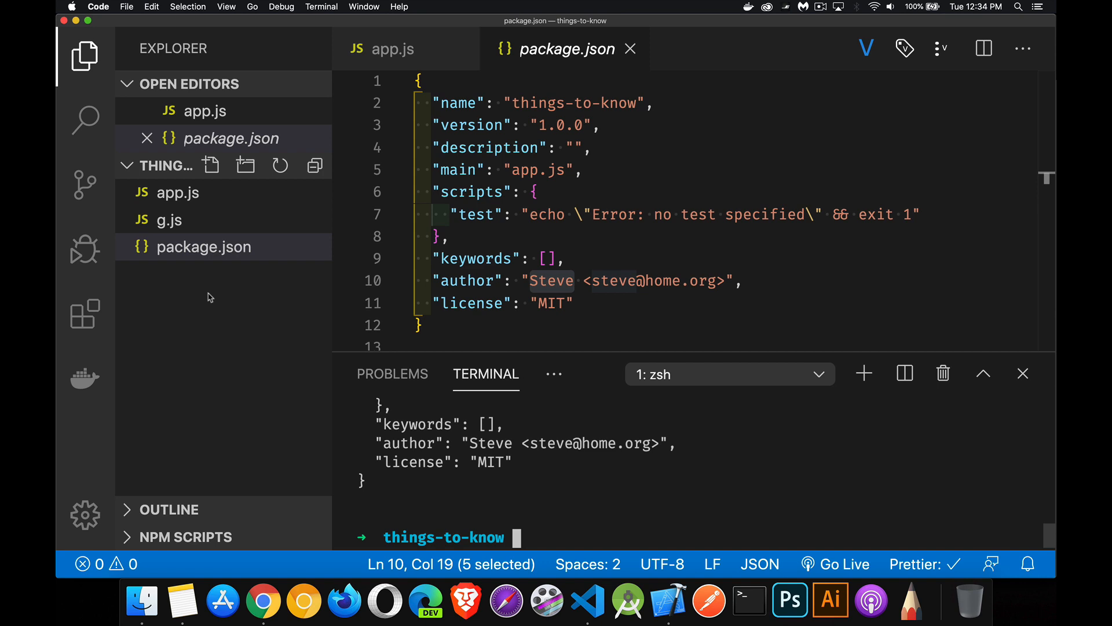
{"action": "mouse_move", "coordinate": [153, 287]}
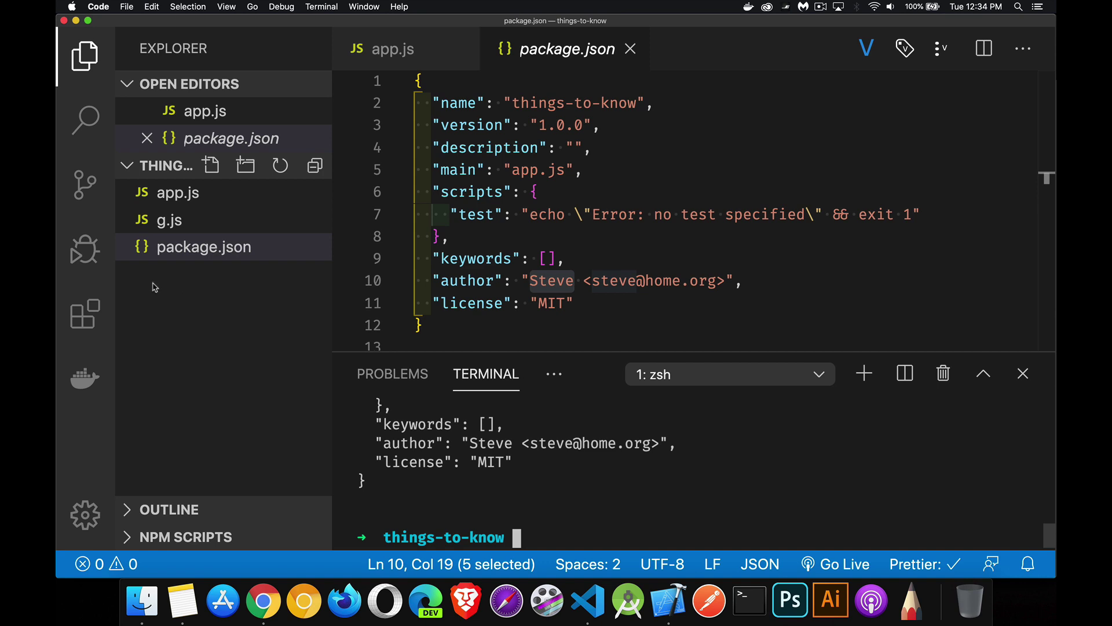
{"action": "mouse_move", "coordinate": [203, 302]}
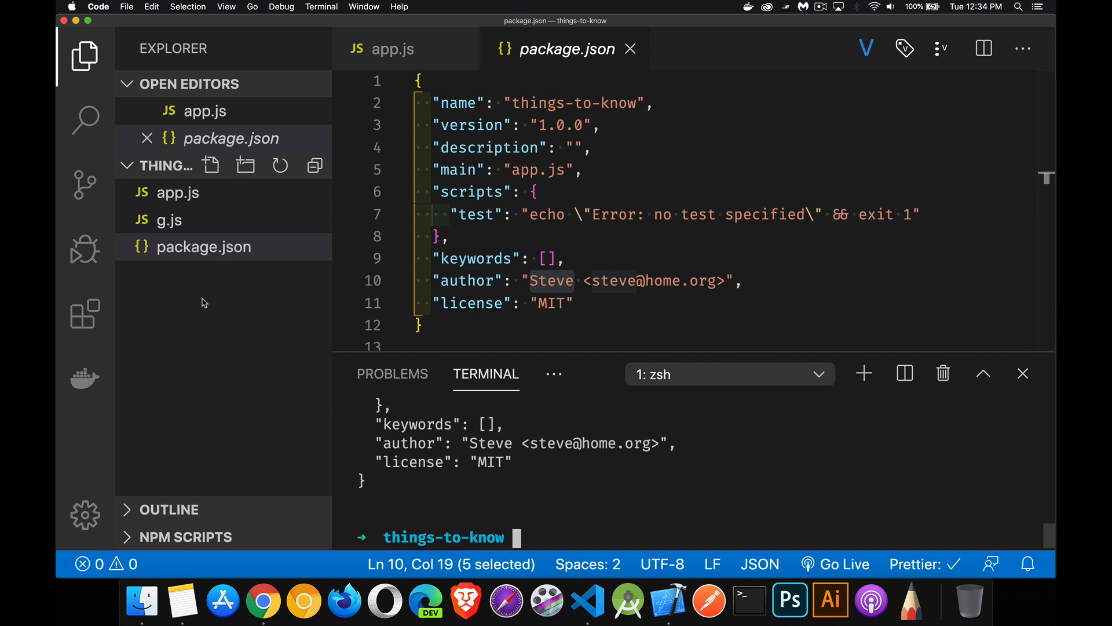
{"action": "mouse_move", "coordinate": [210, 301]}
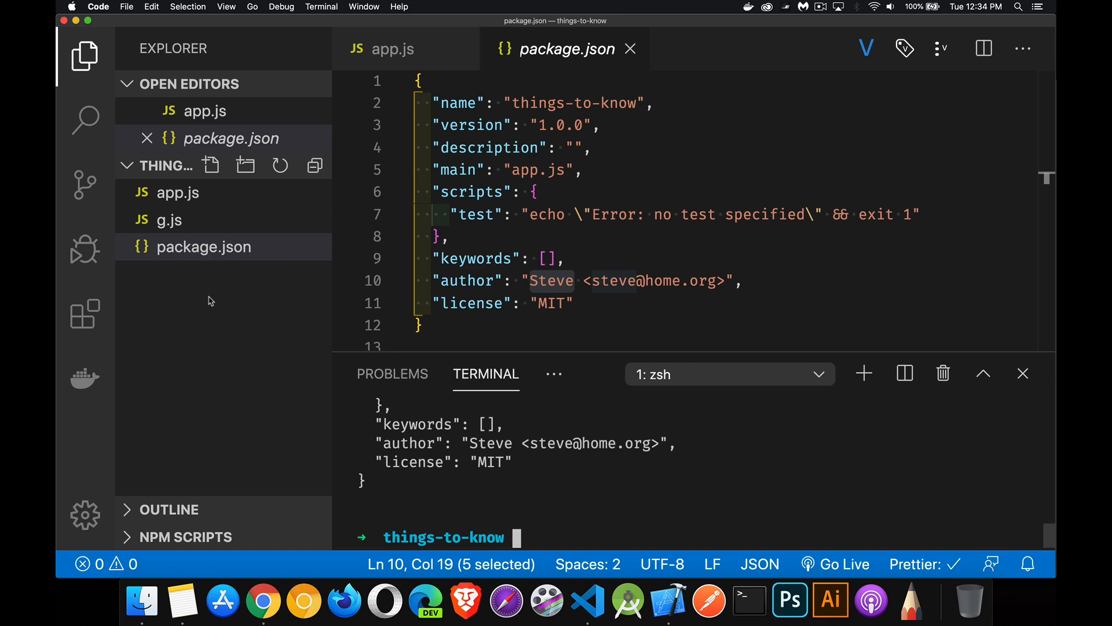
{"action": "mouse_move", "coordinate": [272, 279]}
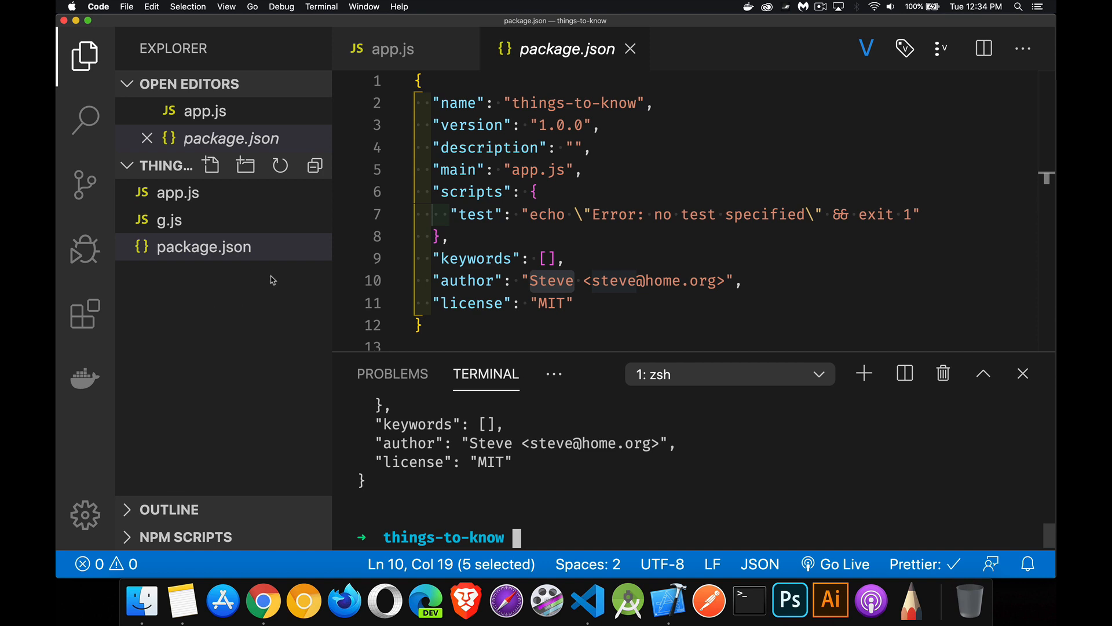
{"action": "mouse_move", "coordinate": [546, 214]}
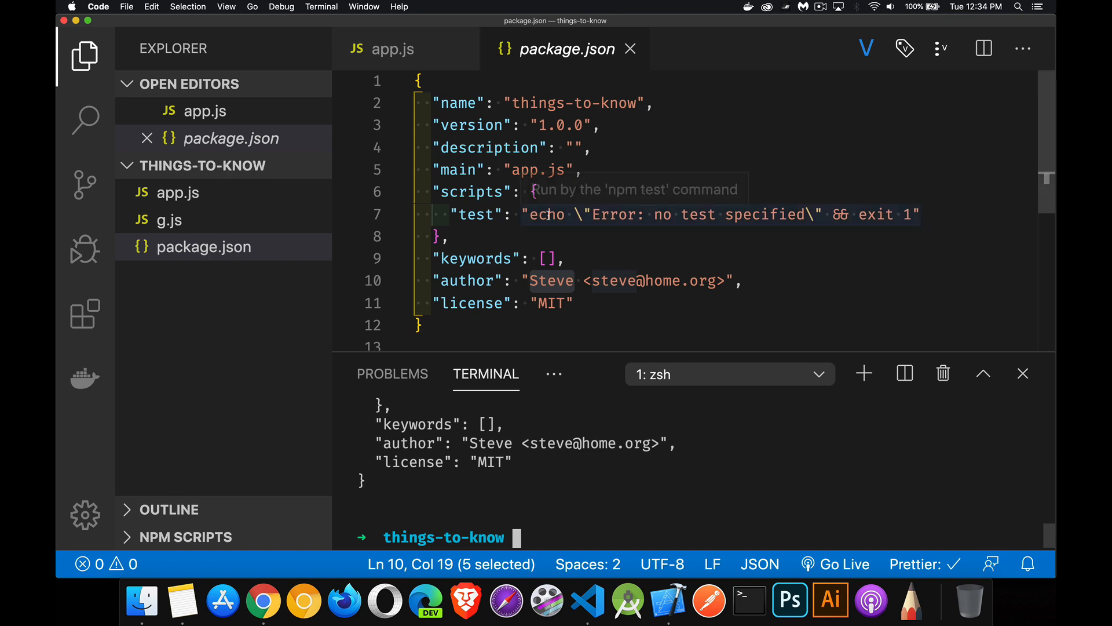
{"action": "mouse_move", "coordinate": [209, 301]}
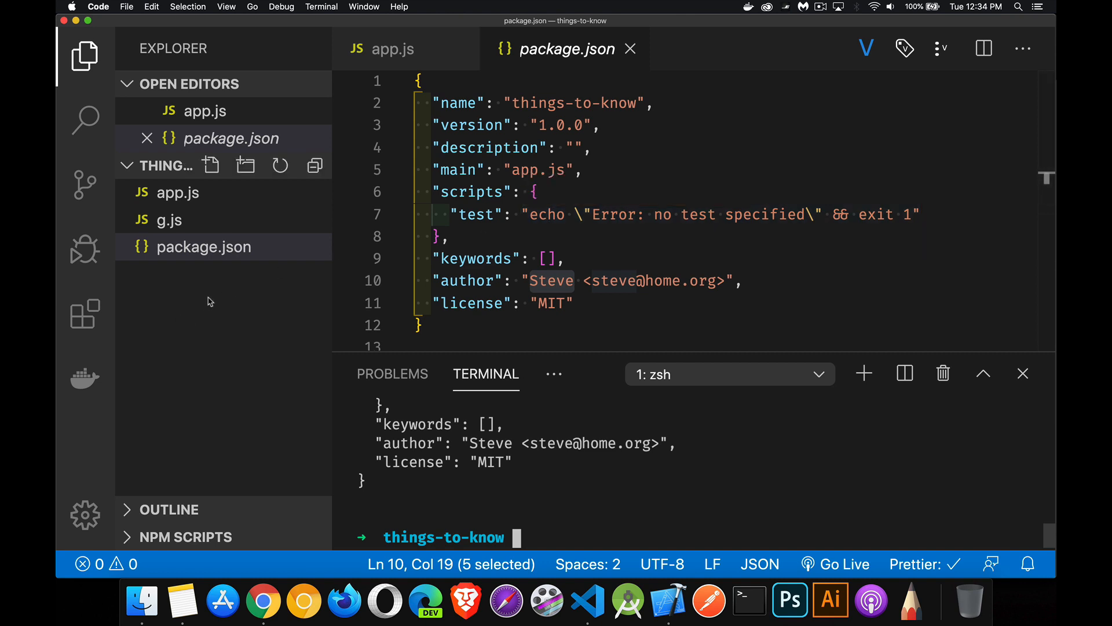
{"action": "mouse_move", "coordinate": [233, 416]}
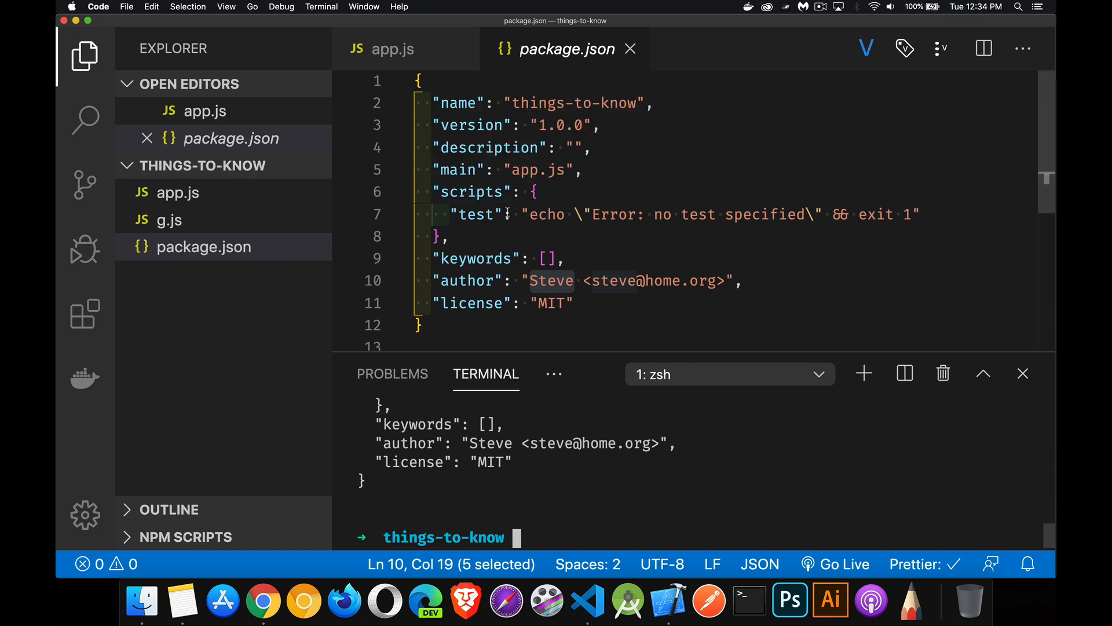
{"action": "mouse_move", "coordinate": [582, 480]}
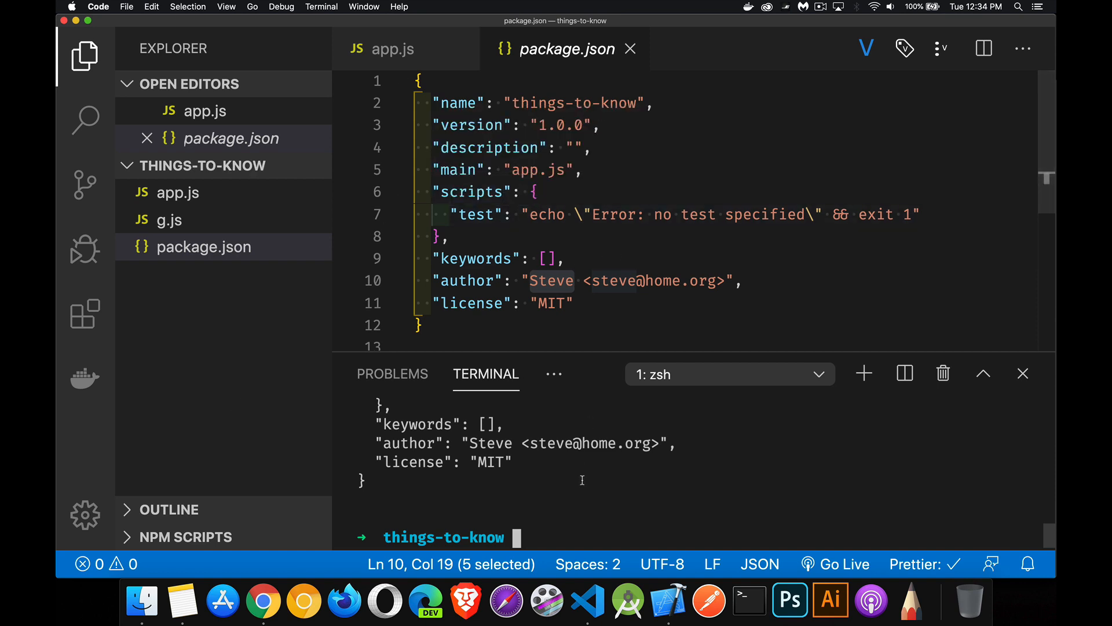
{"action": "type", "text": "npm"}
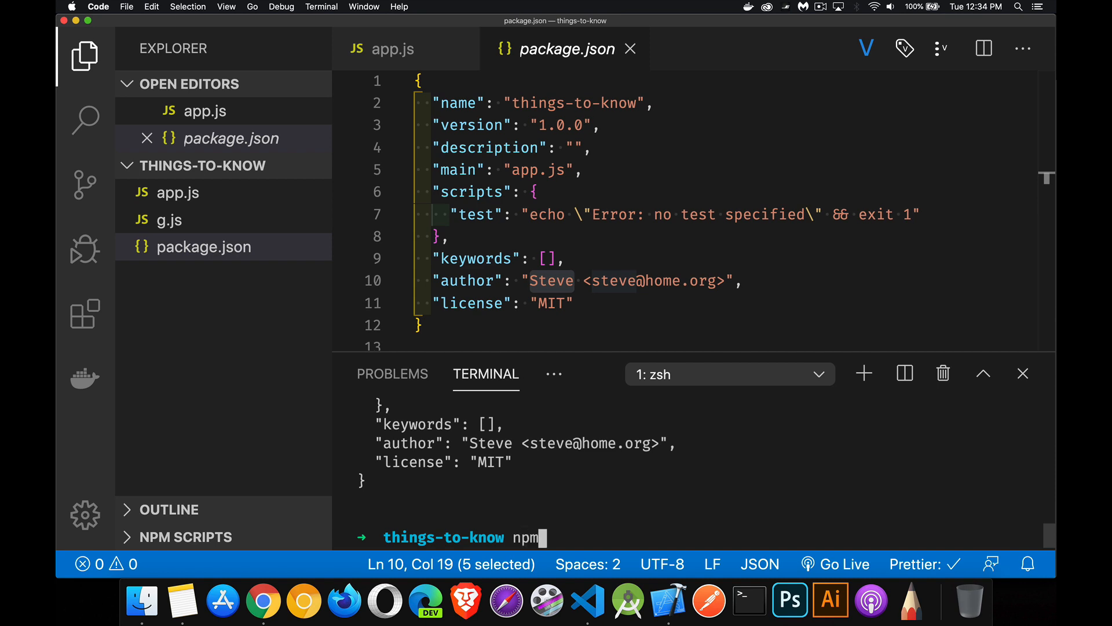
{"action": "type", "text": "i expr"}
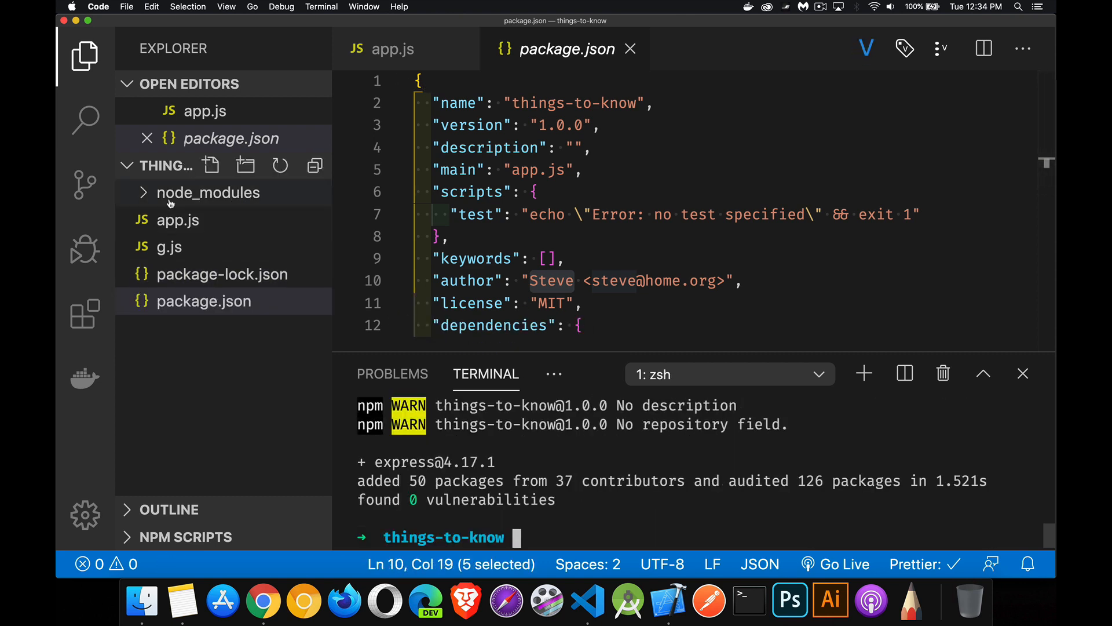
{"action": "left_click", "coordinate": [207, 192]}
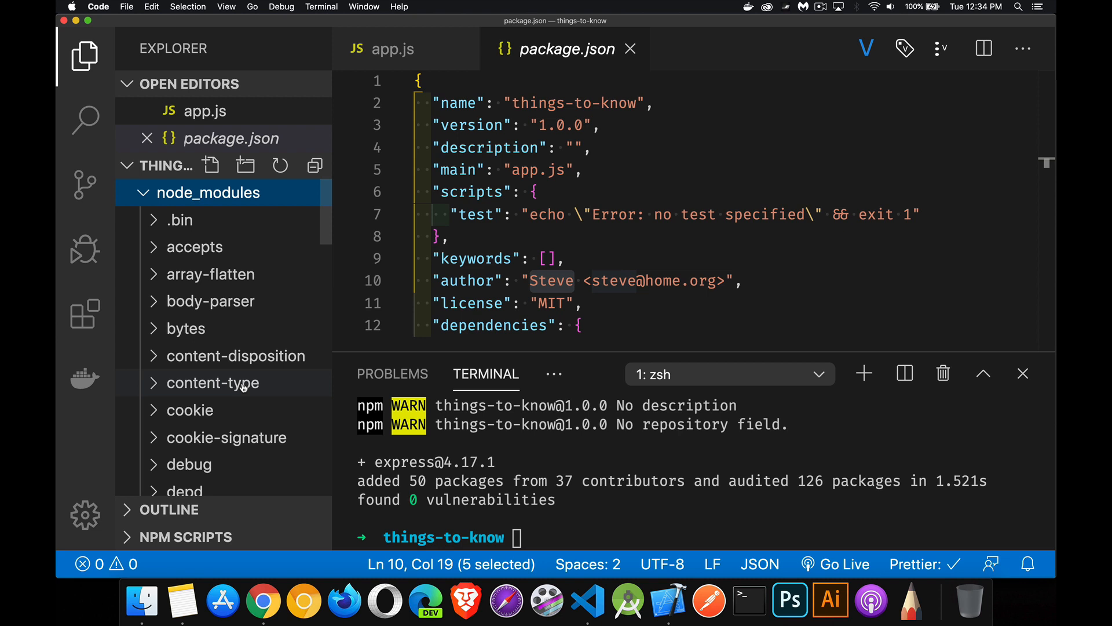
{"action": "scroll", "scroll_direction": "down", "scroll_amount": 3}
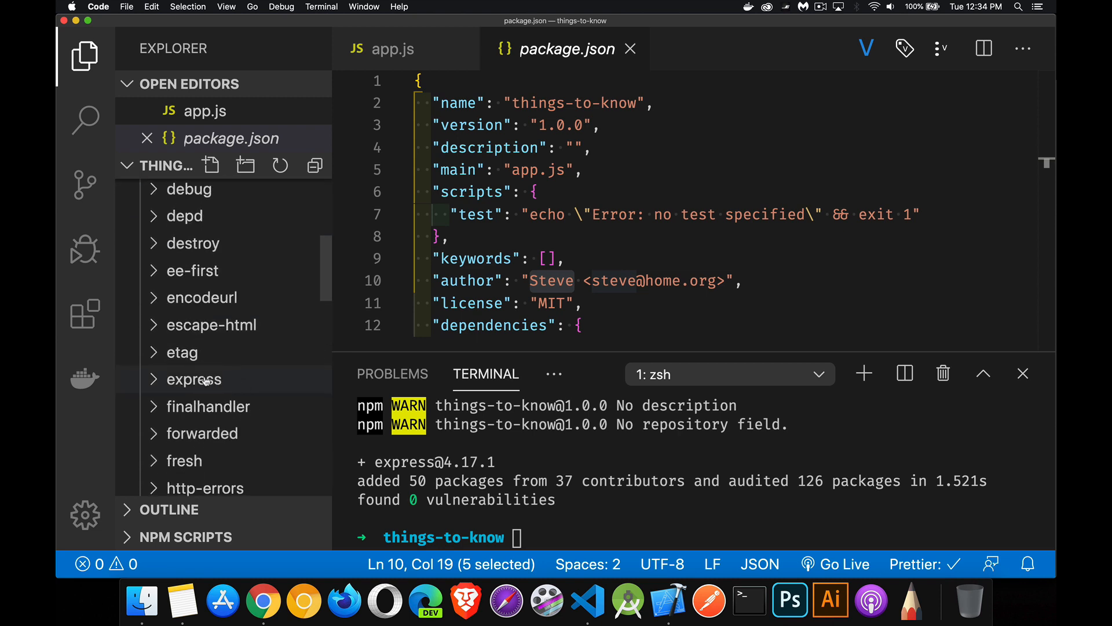
{"action": "left_click", "coordinate": [215, 193]}
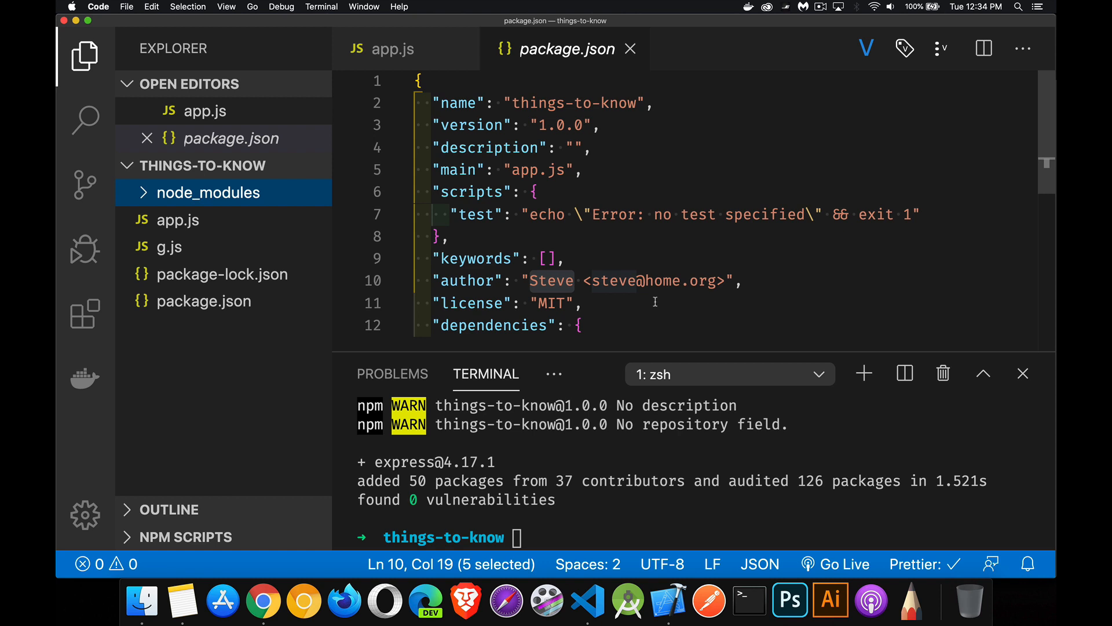
{"action": "scroll", "scroll_direction": "down", "scroll_amount": 3}
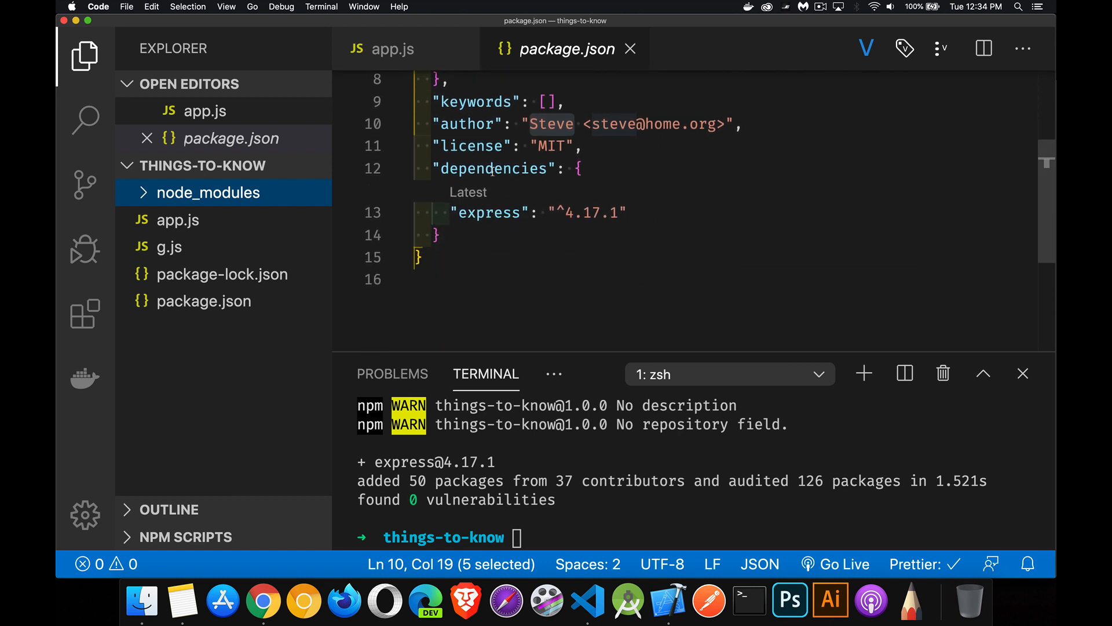
{"action": "mouse_move", "coordinate": [533, 230]}
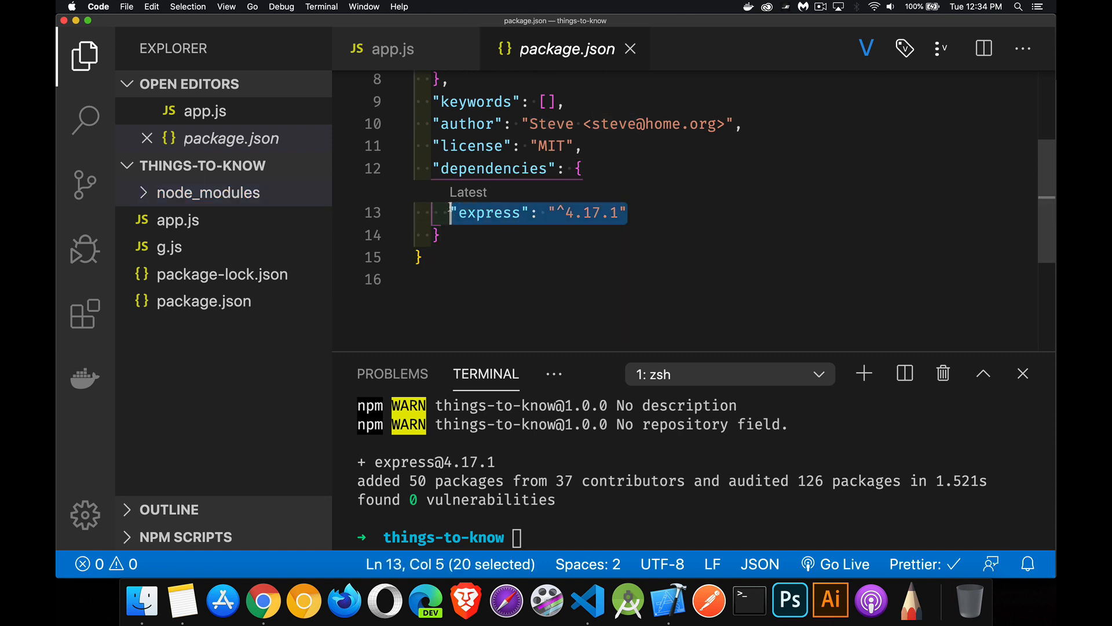
{"action": "scroll", "scroll_direction": "up", "scroll_amount": 3}
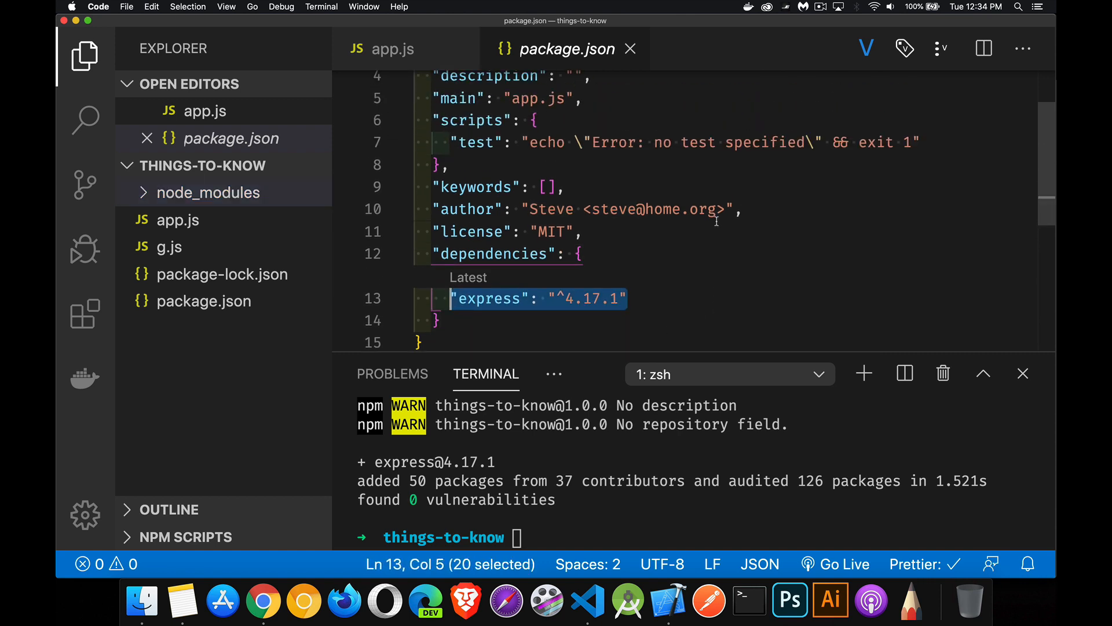
{"action": "scroll", "scroll_direction": "up", "scroll_amount": 3}
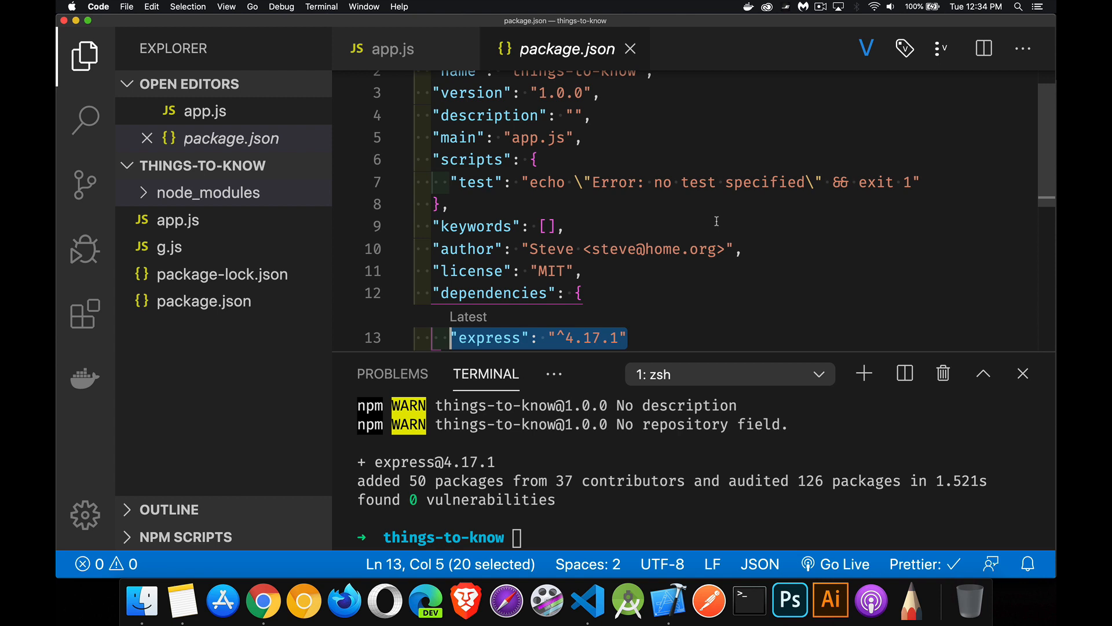
{"action": "scroll", "scroll_direction": "up", "scroll_amount": 3}
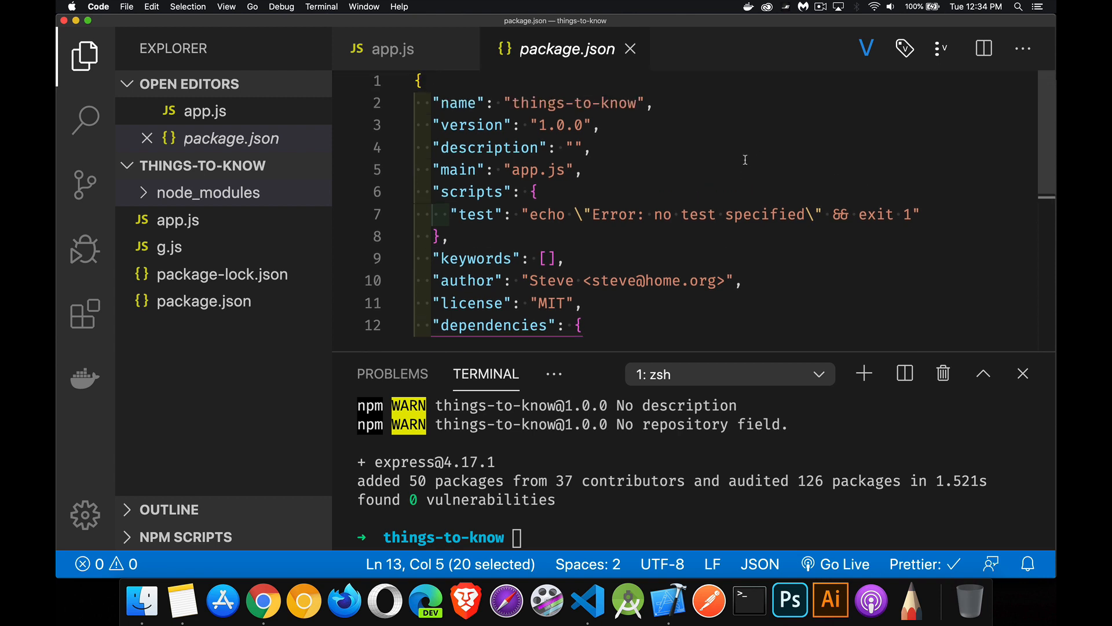
{"action": "mouse_move", "coordinate": [631, 49]}
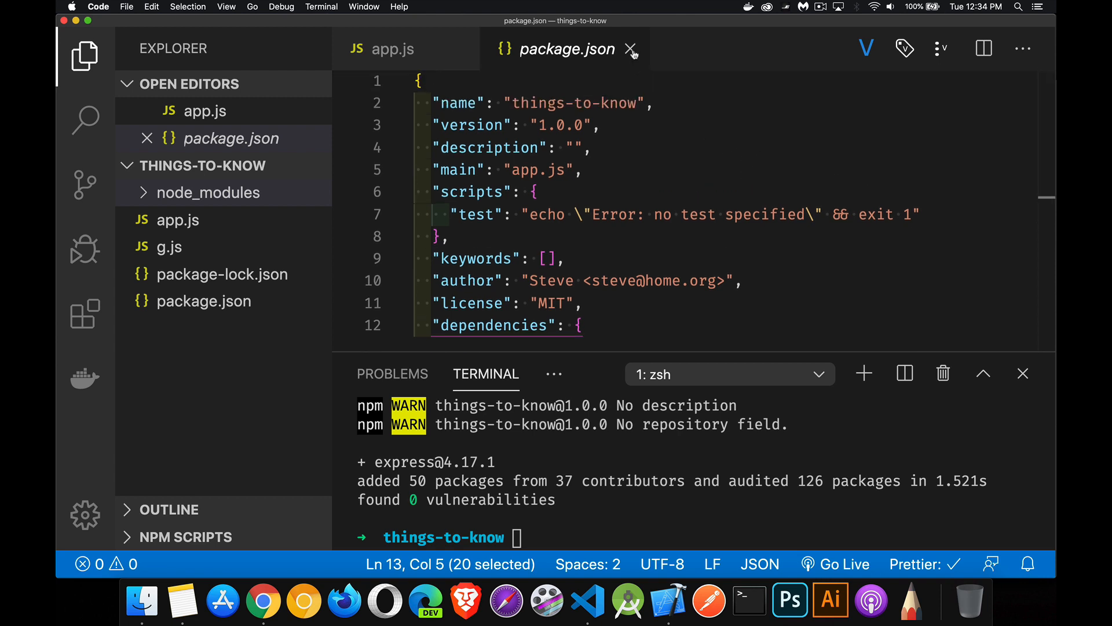
Delete package.json and package-lock.json from the project
{"action": "left_click", "coordinate": [630, 49]}
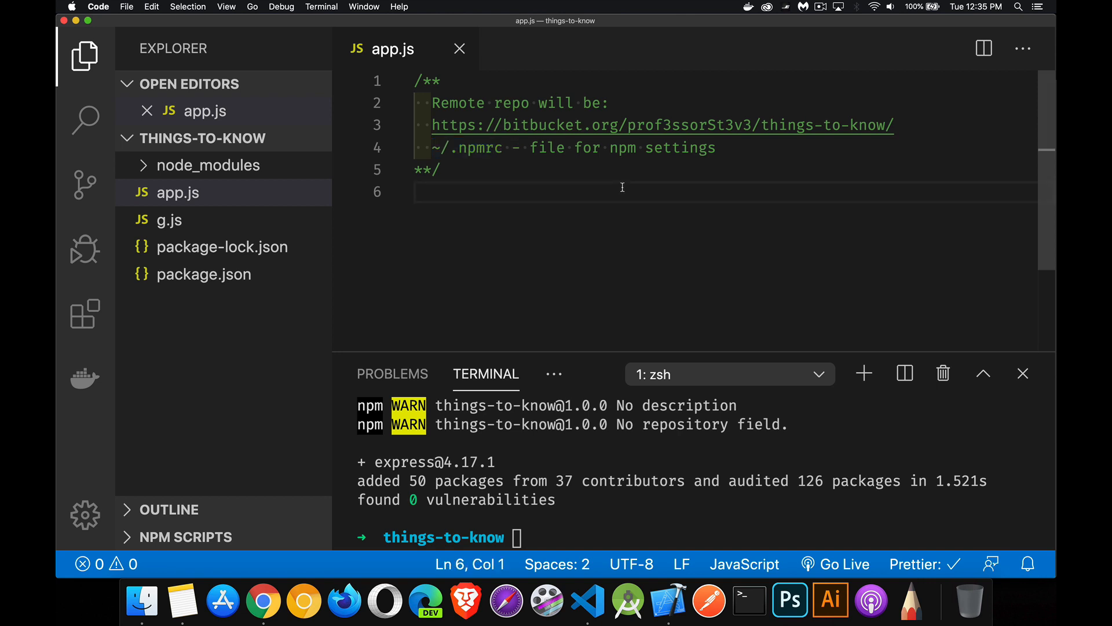
{"action": "left_click", "coordinate": [204, 273]}
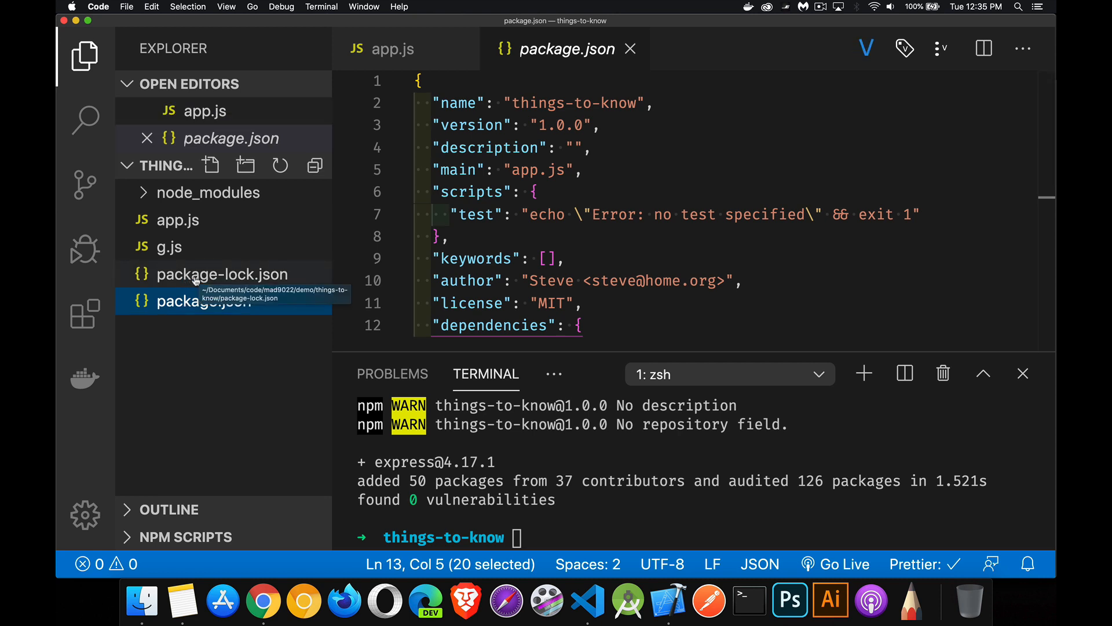
{"action": "right_click", "coordinate": [221, 274]}
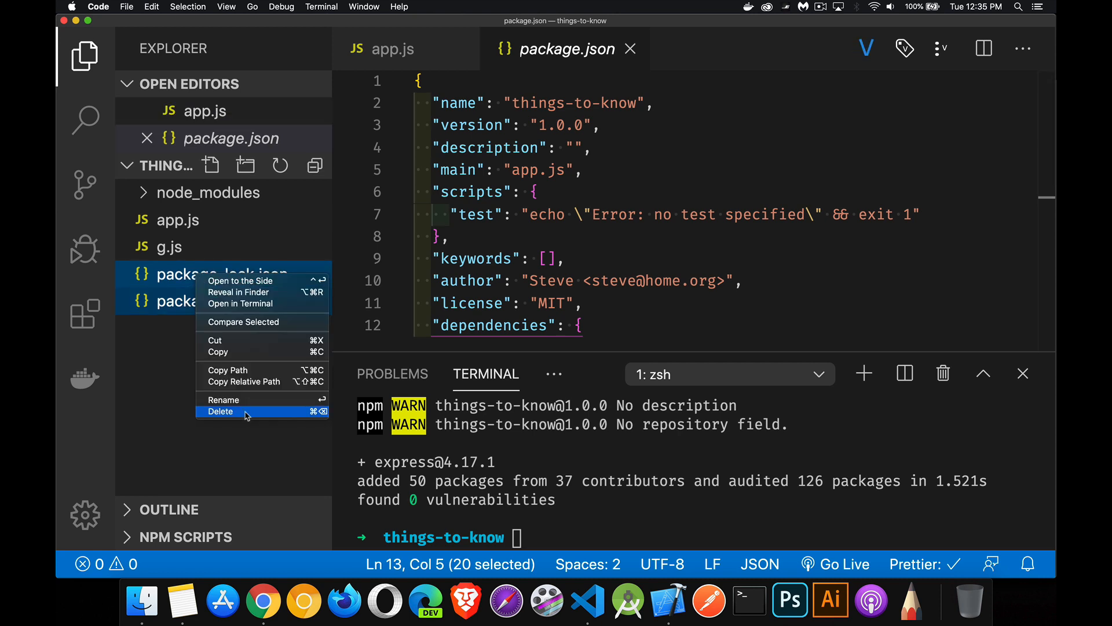
{"action": "left_click", "coordinate": [223, 412]}
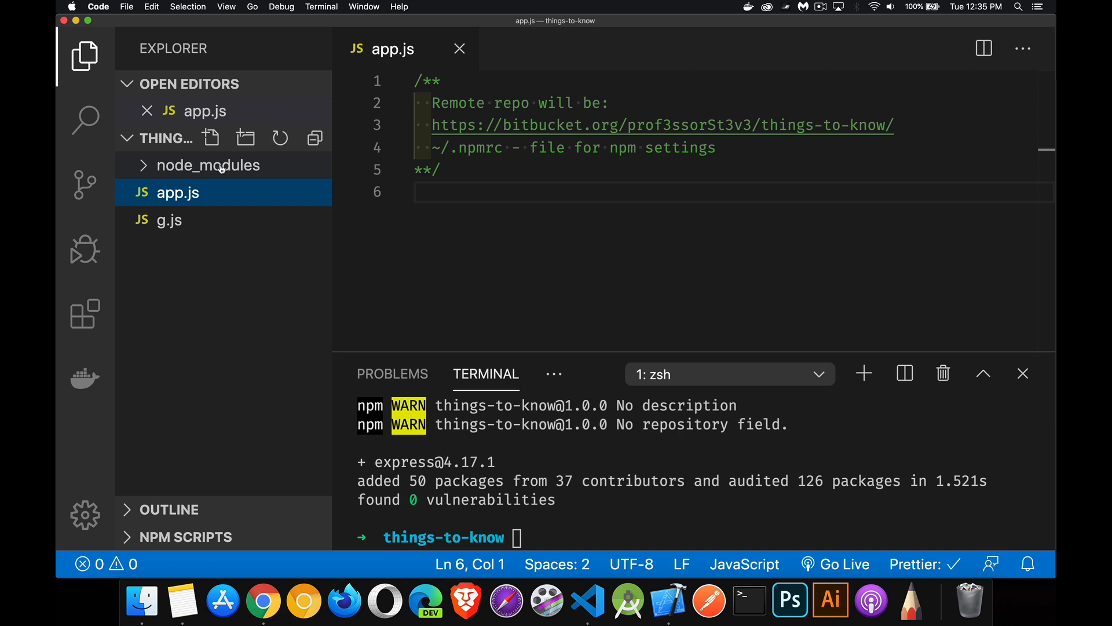
Delete the node_modules folder so only app.js and g.js remain
{"action": "left_click", "coordinate": [209, 166]}
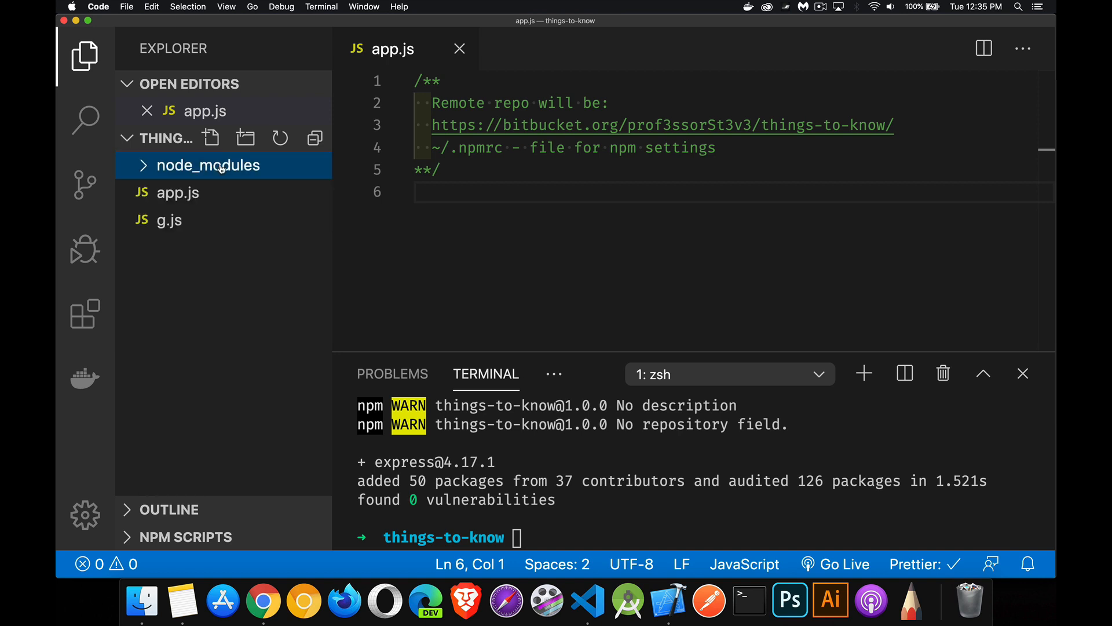
{"action": "right_click", "coordinate": [209, 166]}
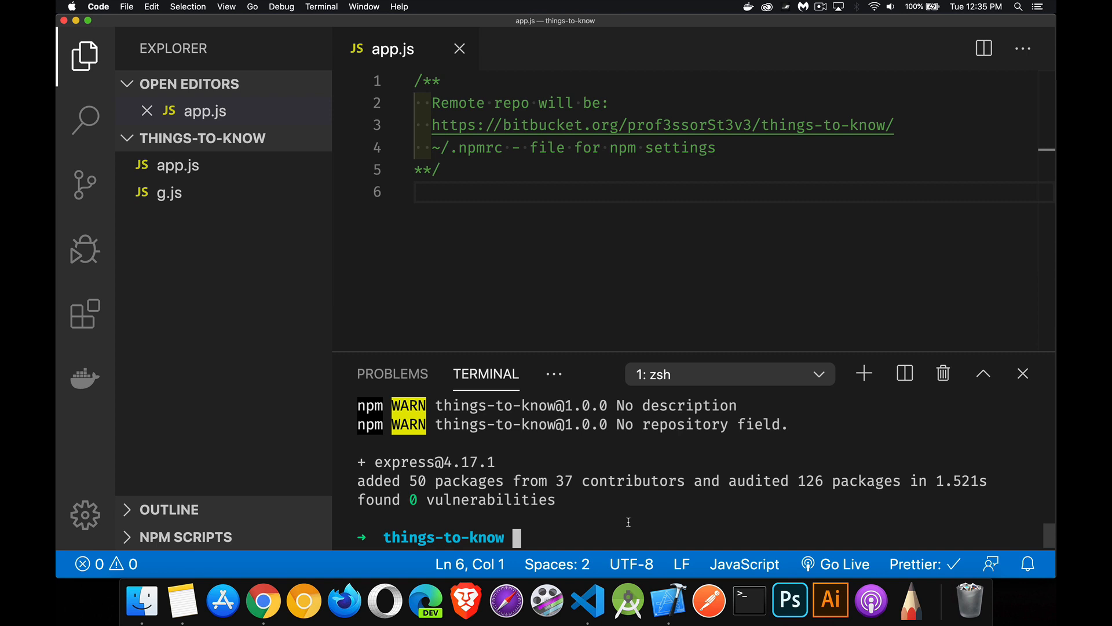
{"action": "mouse_move", "coordinate": [637, 539]}
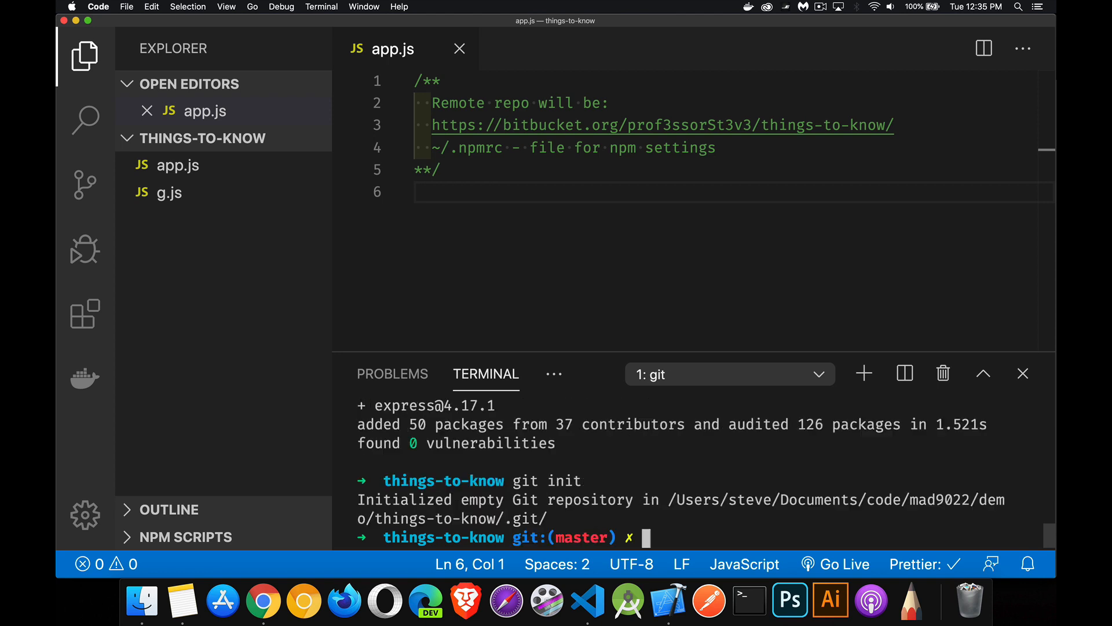
Add the Bitbucket things-to-know URL as git origin remote and inspect .git/config
{"action": "type", "text": "git r"}
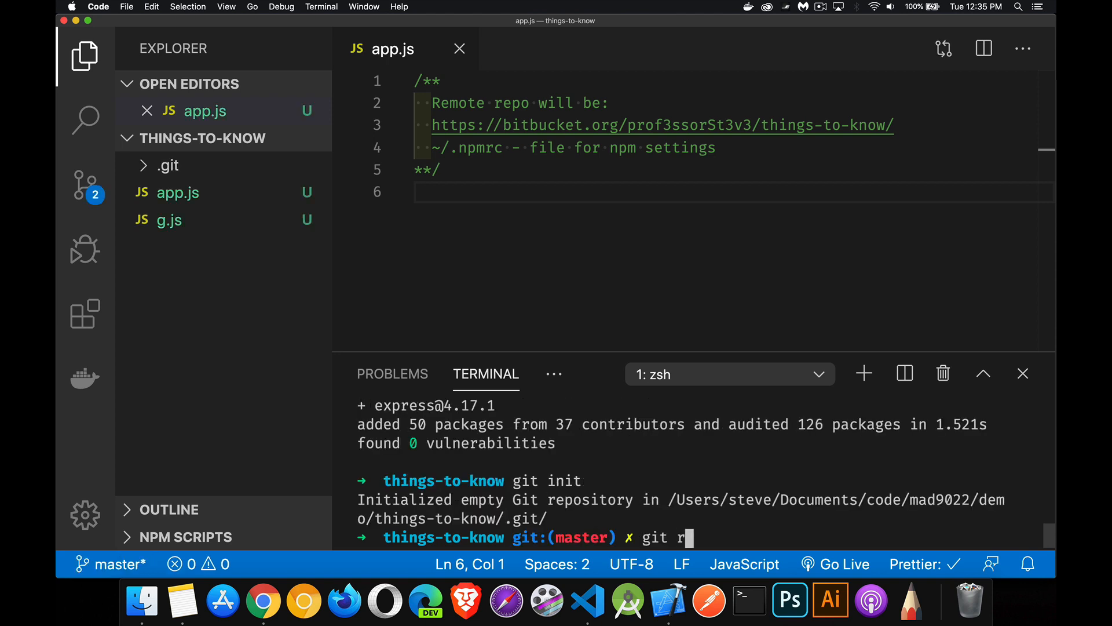
{"action": "type", "text": "emote add"}
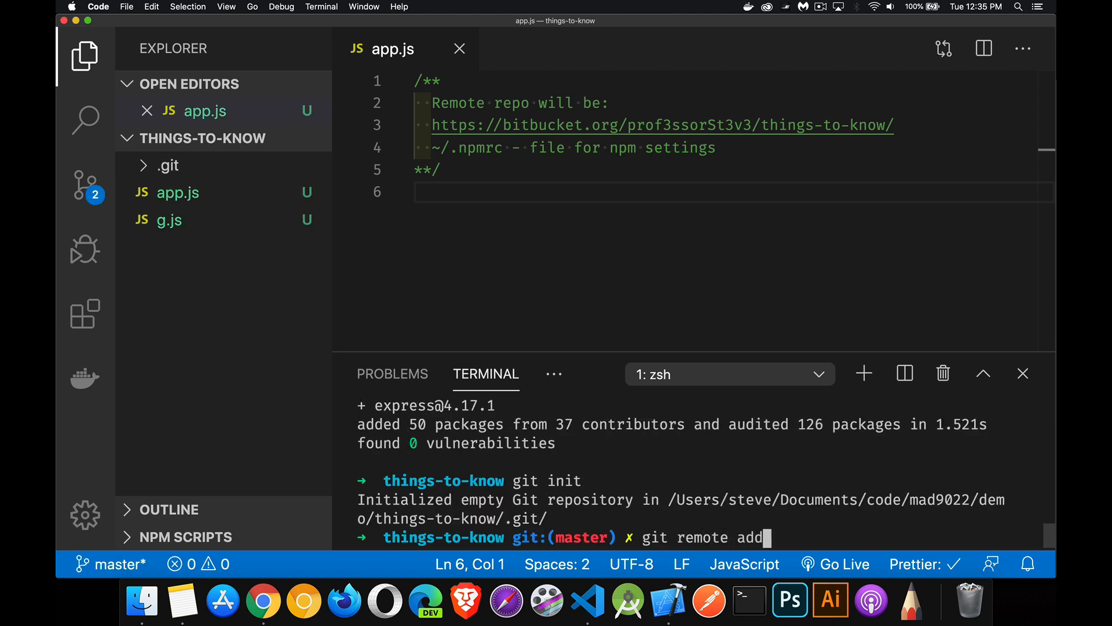
{"action": "type", "text": "or"}
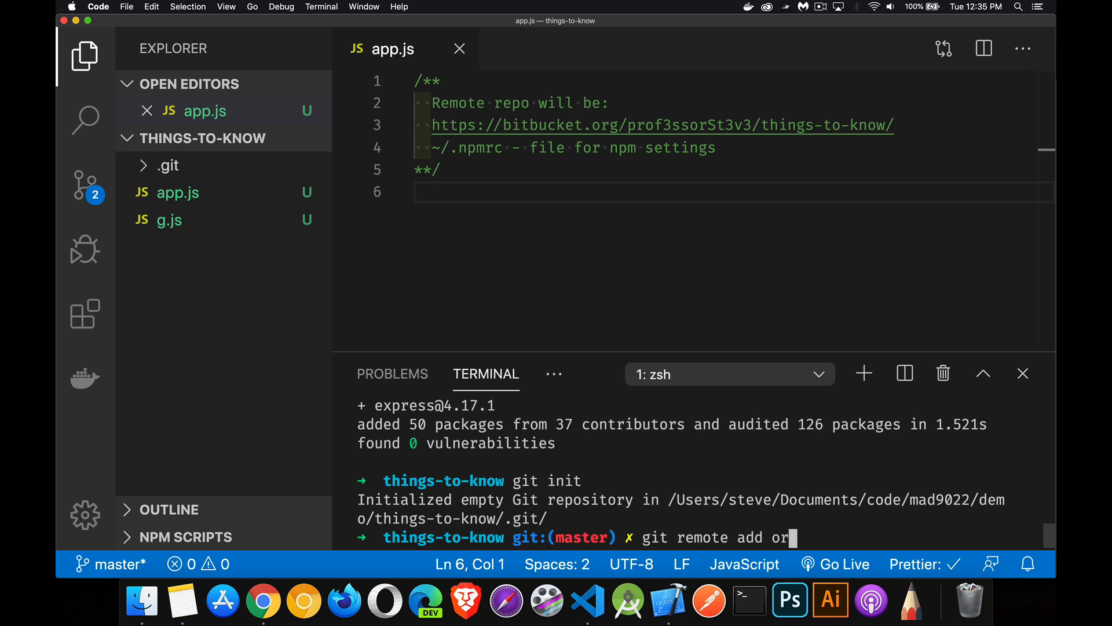
{"action": "type", "text": "igin"}
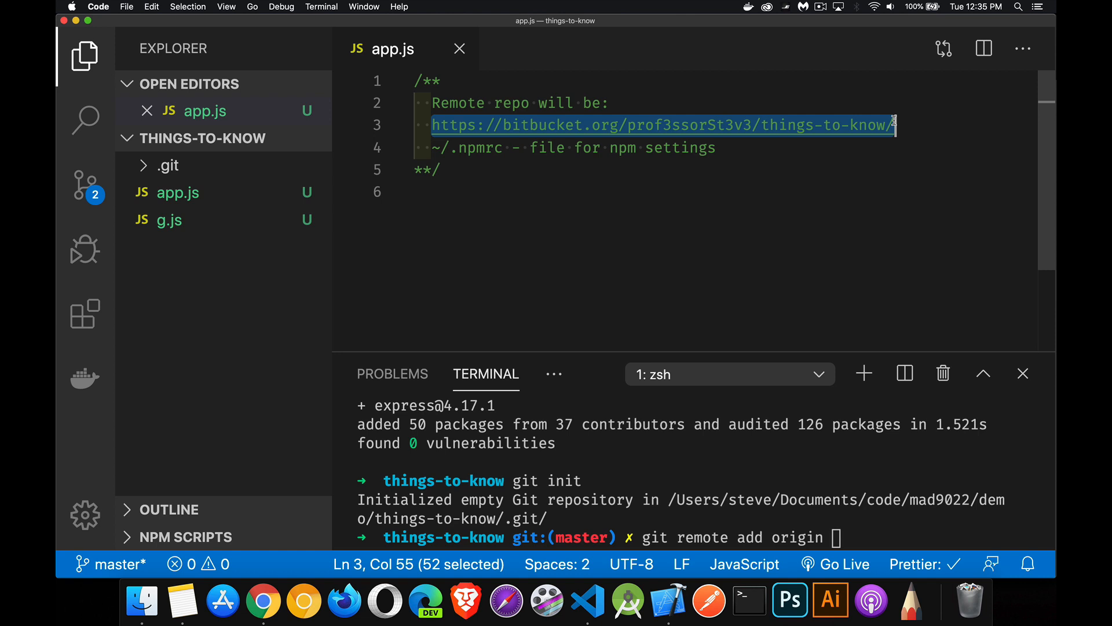
{"action": "left_click", "coordinate": [837, 537]}
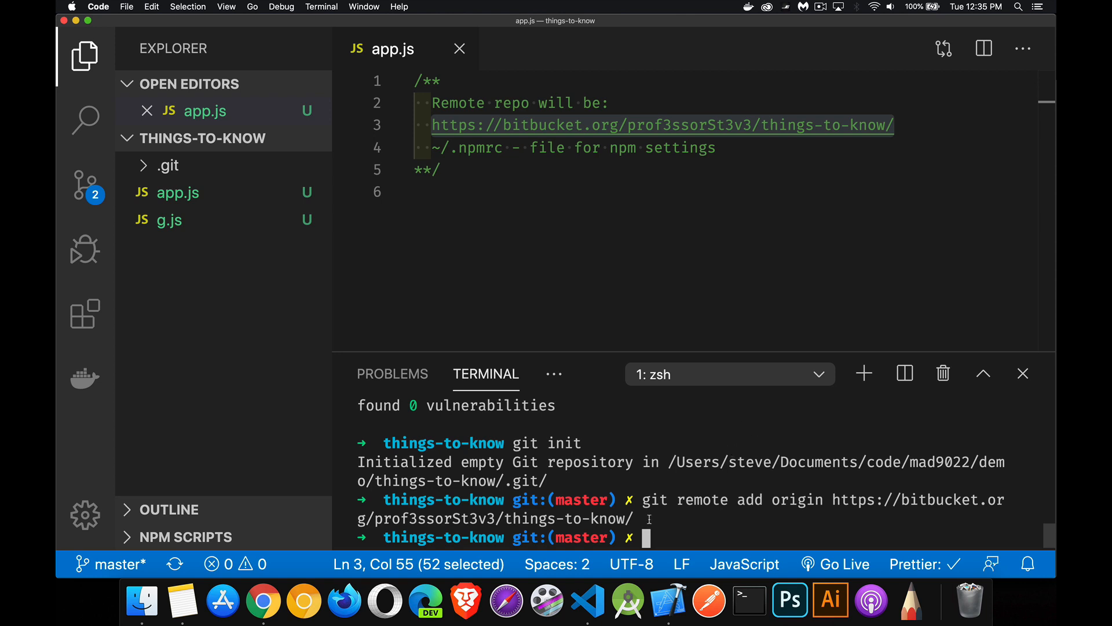
{"action": "mouse_move", "coordinate": [147, 166]}
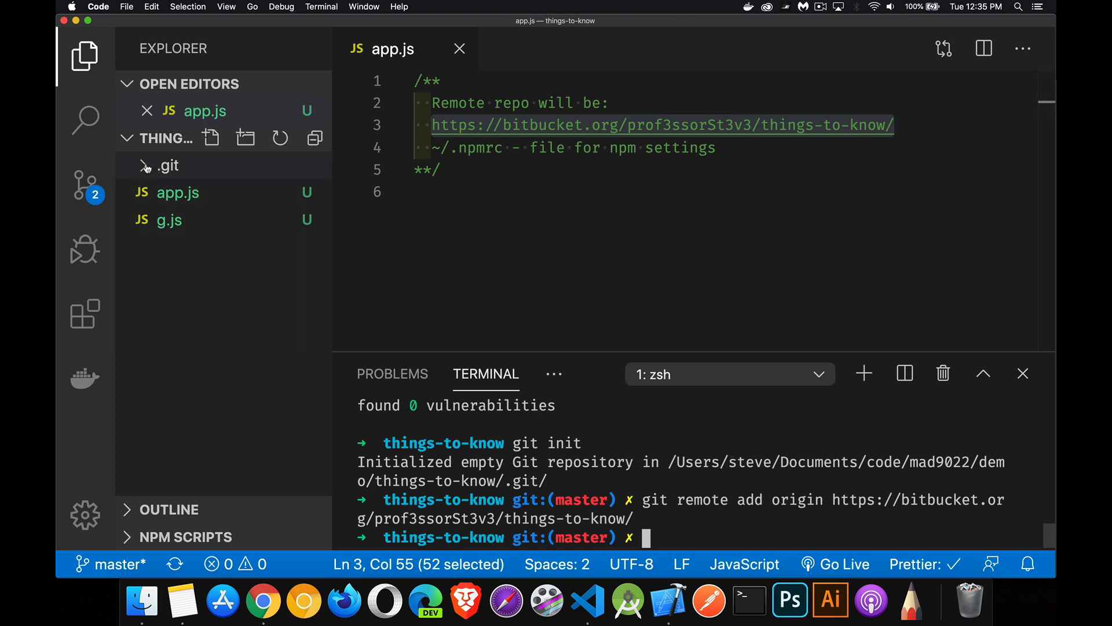
{"action": "left_click", "coordinate": [168, 165]}
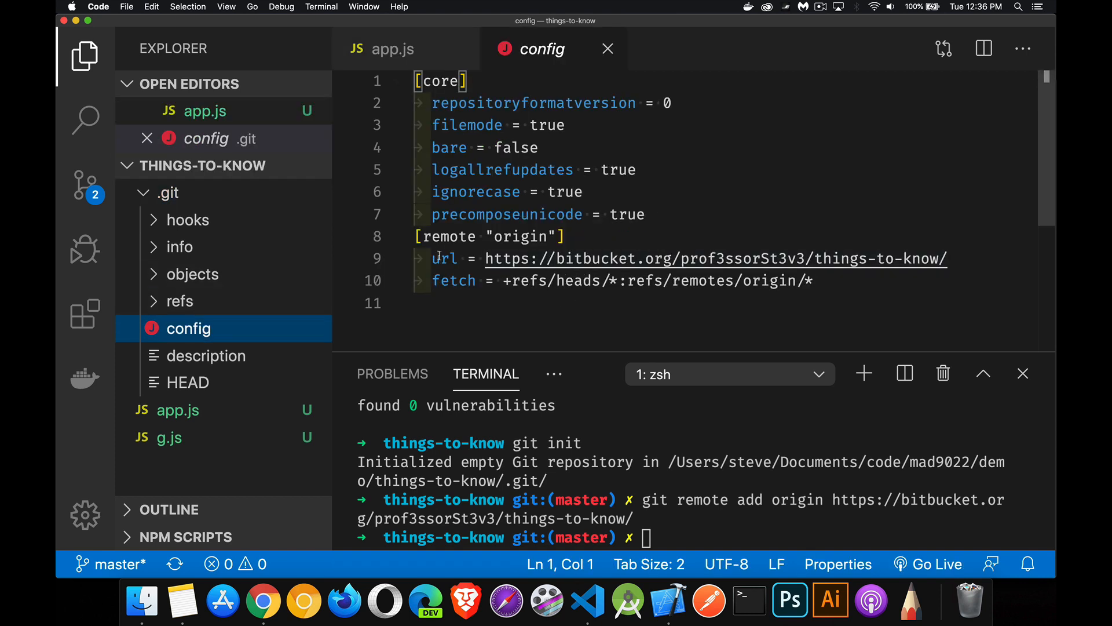
{"action": "mouse_move", "coordinate": [606, 48]}
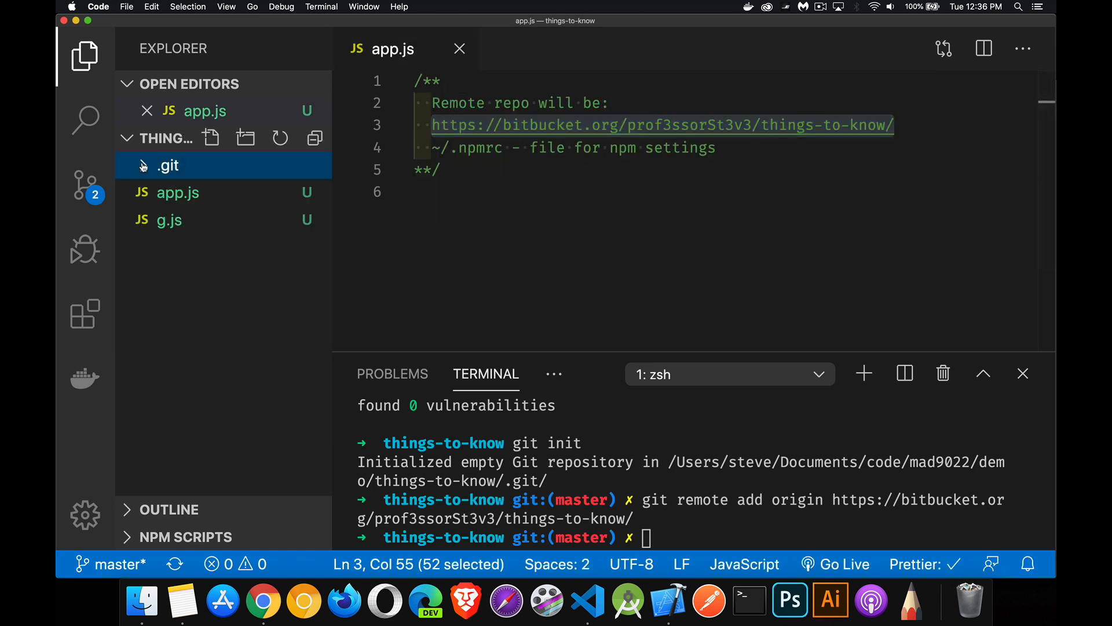
Create package.json with npm init and review its Bitbucket repository and homepage fields
{"action": "type", "text": "clear"}
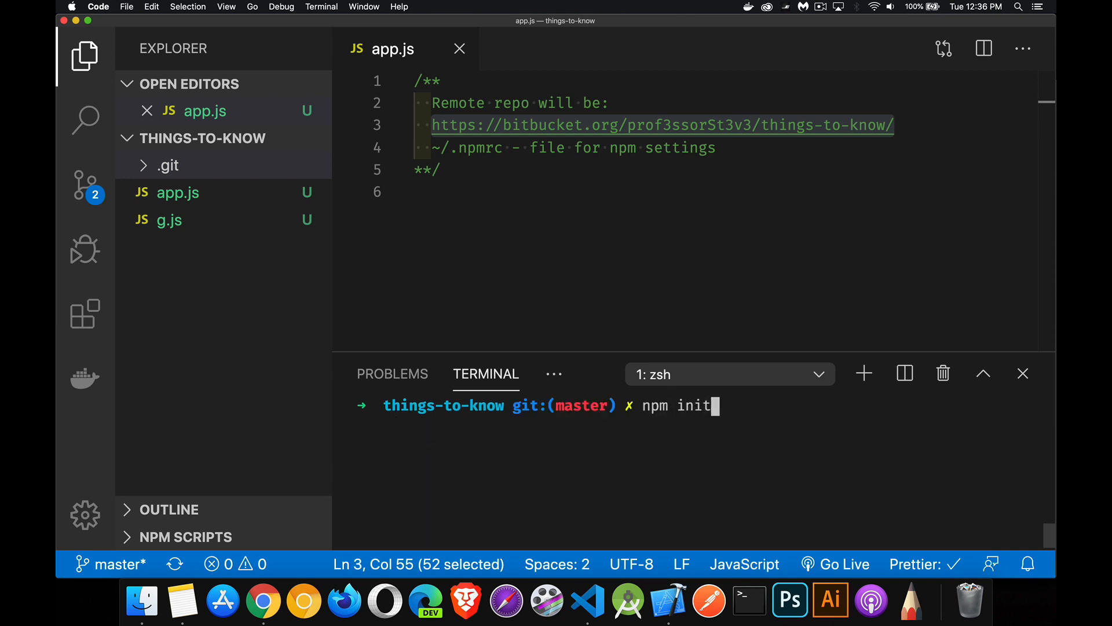
{"action": "key", "text": "Return"}
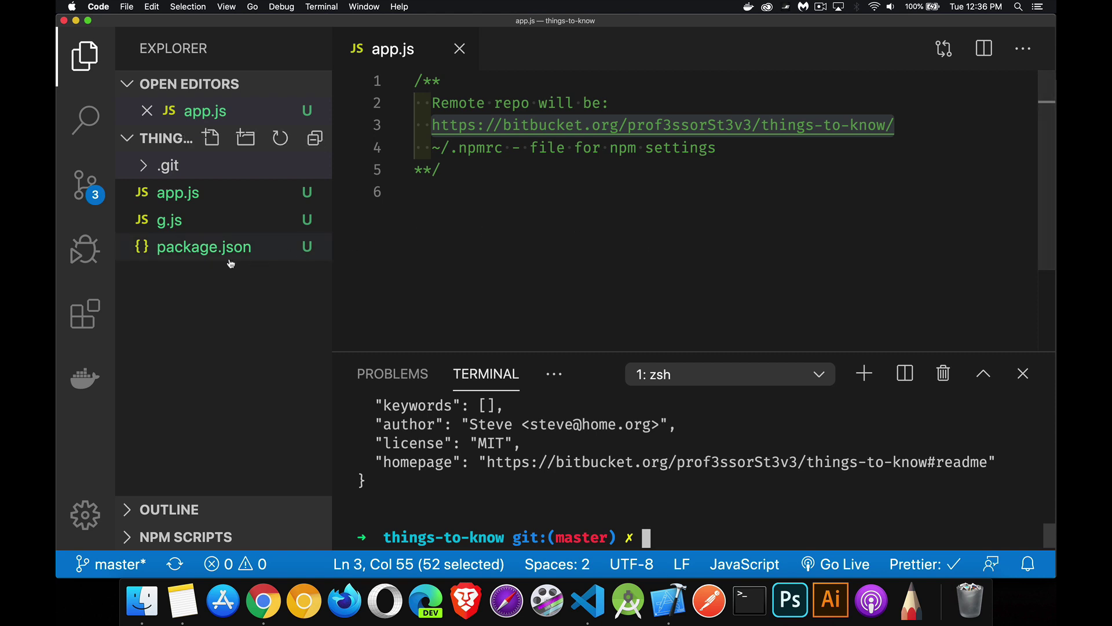
{"action": "left_click", "coordinate": [204, 245]}
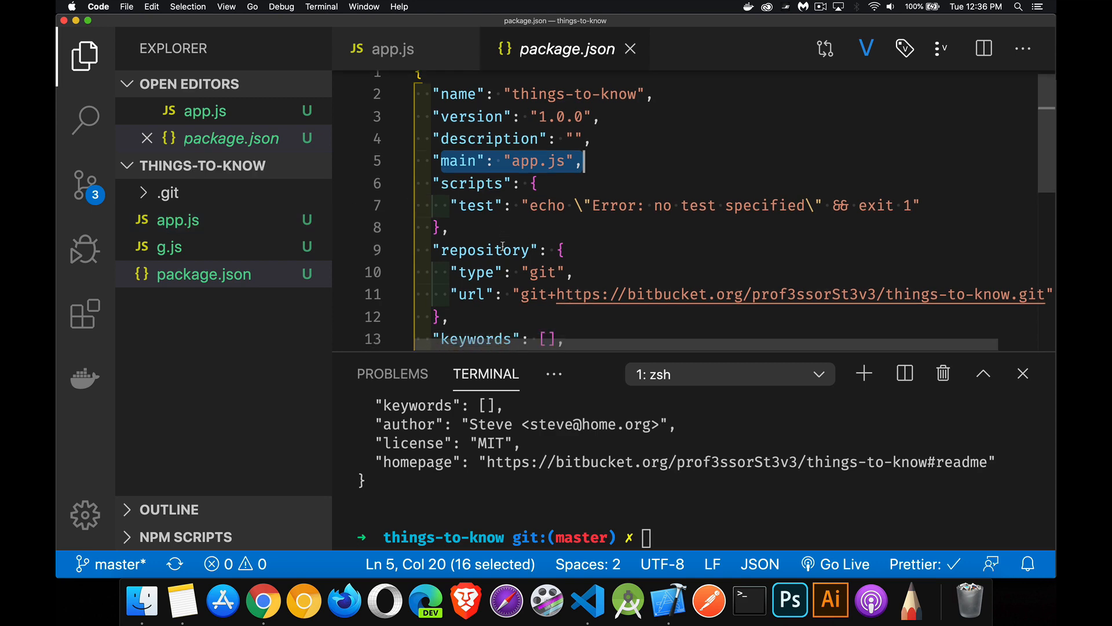
{"action": "scroll", "scroll_direction": "down", "scroll_amount": 3}
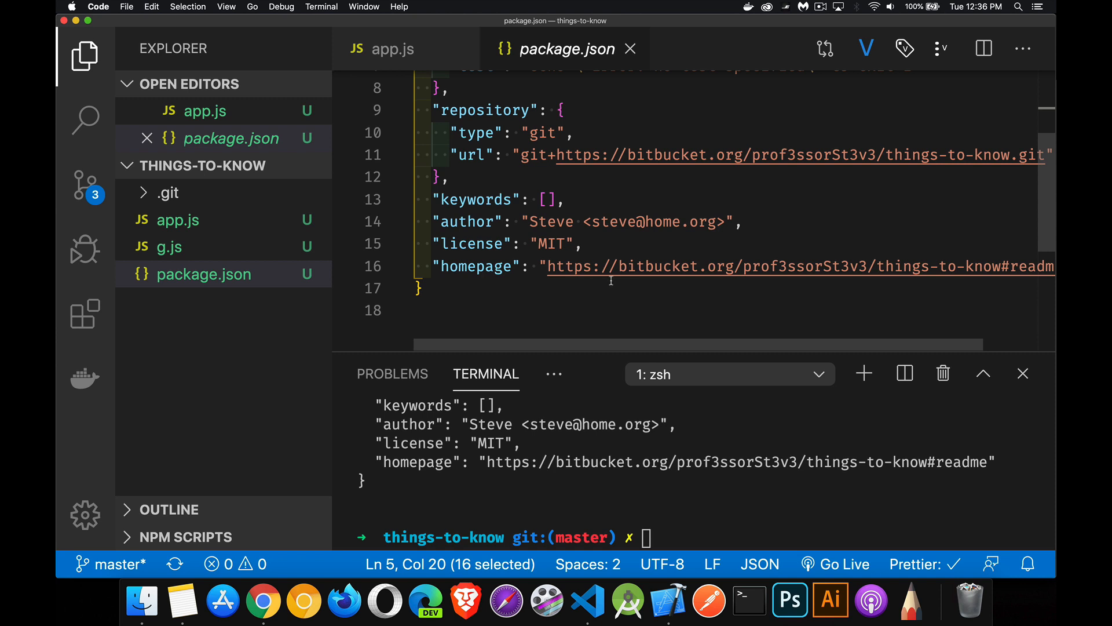
{"action": "scroll", "scroll_direction": "up", "scroll_amount": 3}
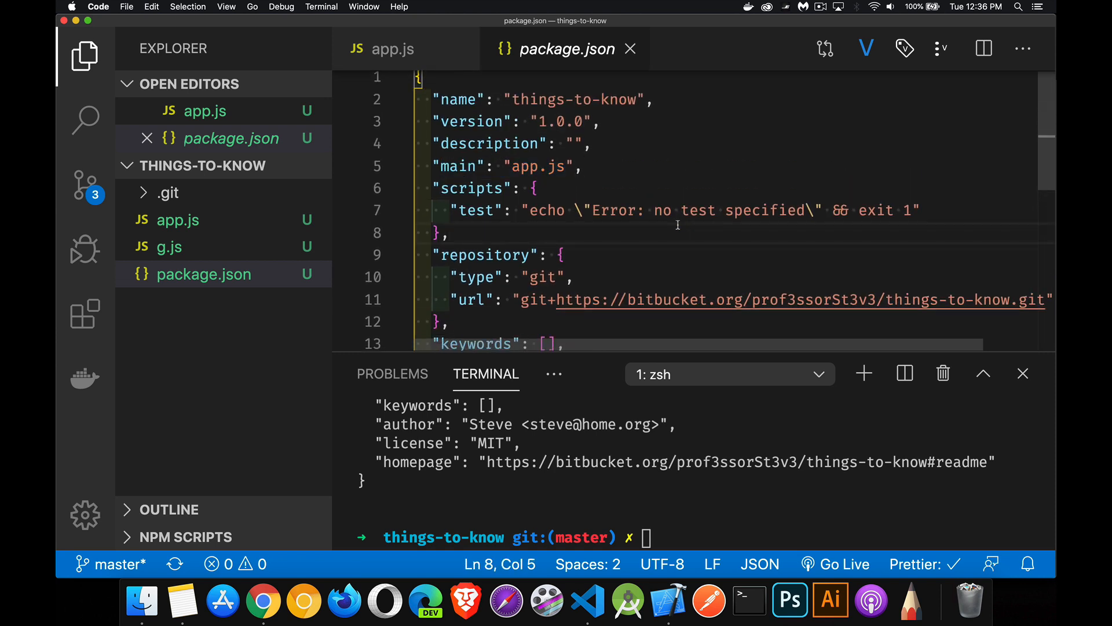
{"action": "mouse_move", "coordinate": [460, 445]}
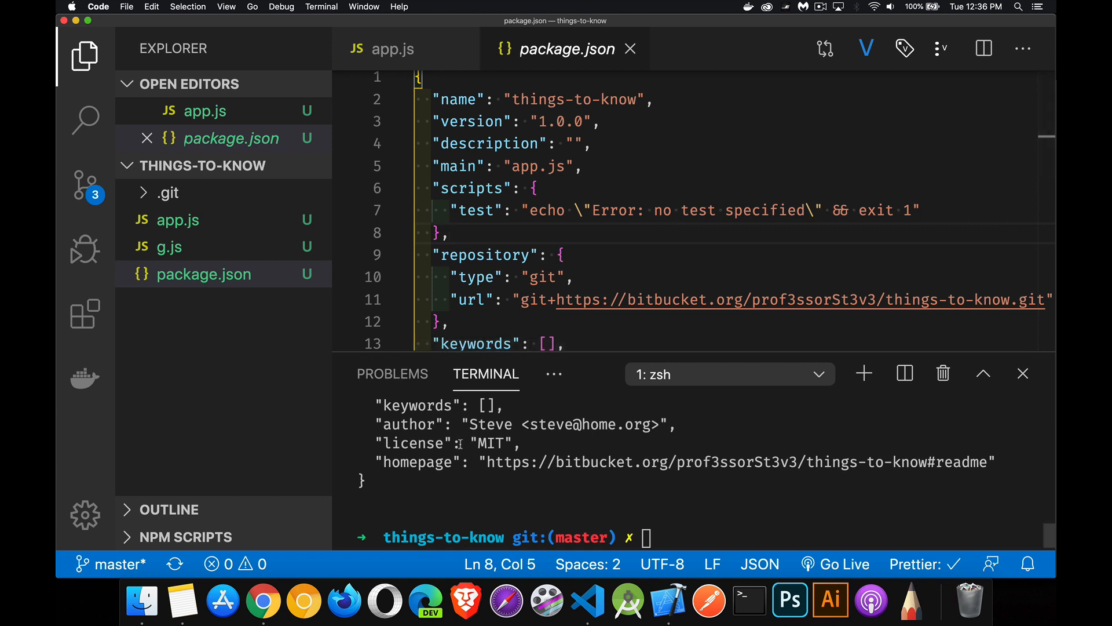
{"action": "mouse_move", "coordinate": [522, 425]}
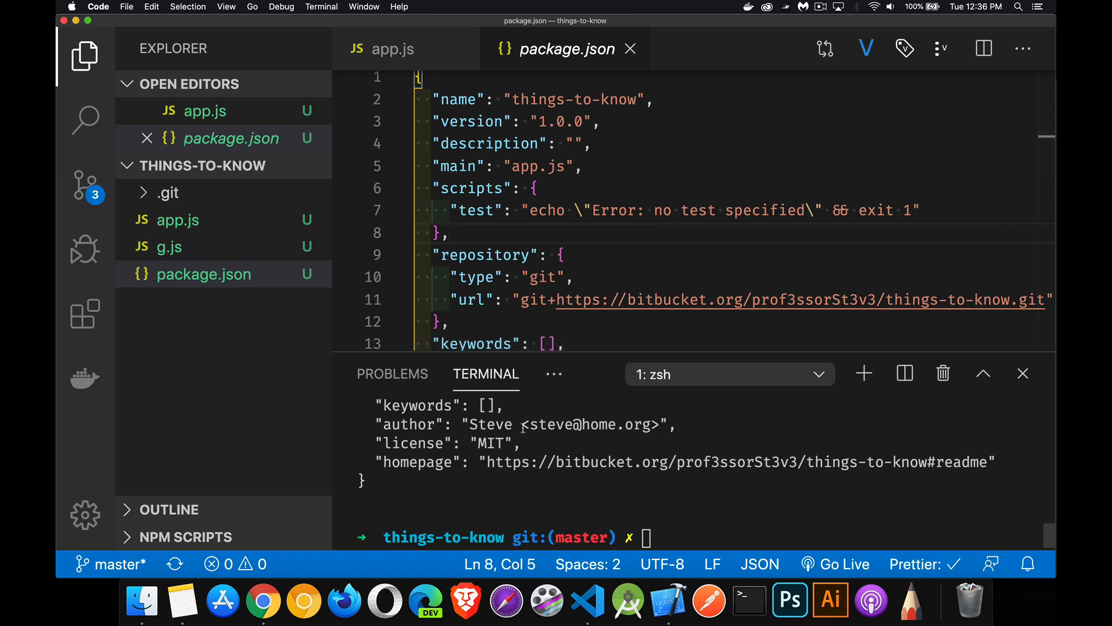
{"action": "mouse_move", "coordinate": [187, 206]}
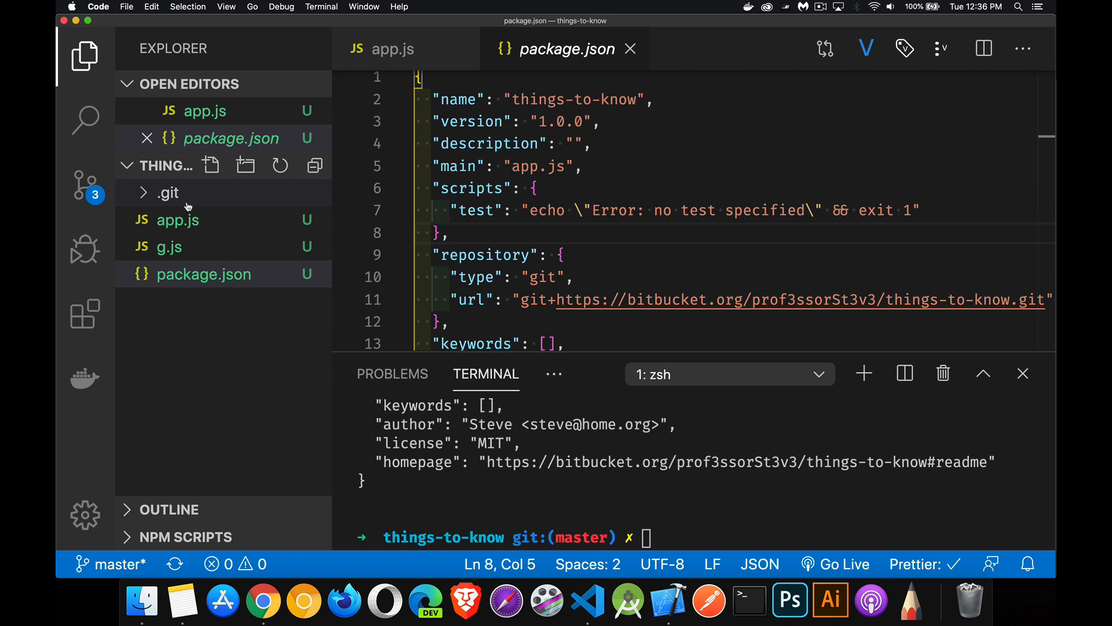
{"action": "mouse_move", "coordinate": [168, 192]}
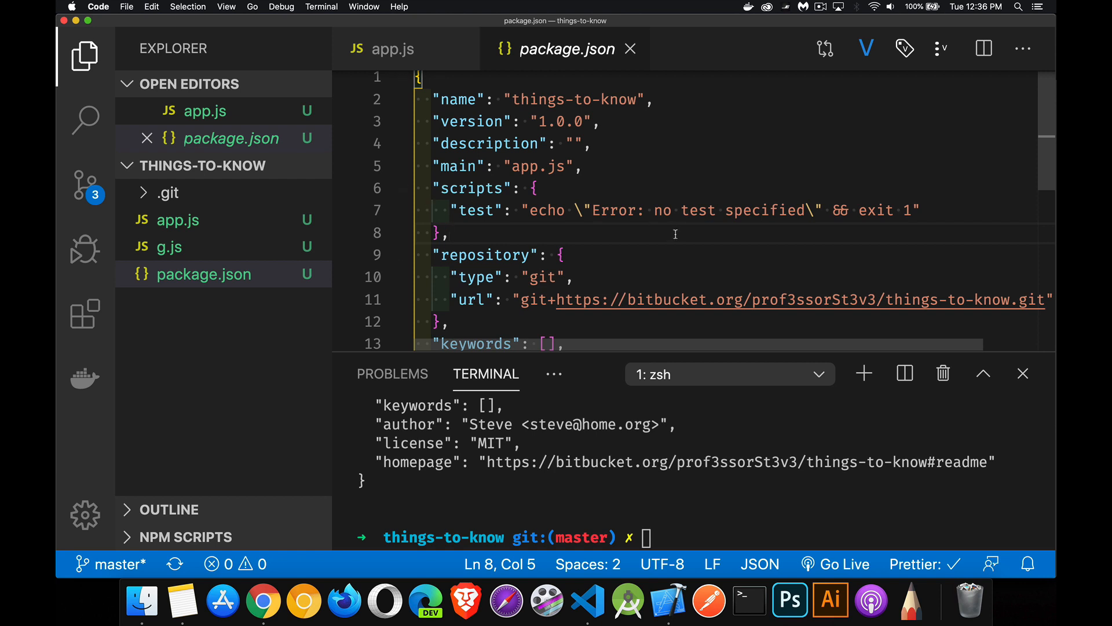
Add a "steve": "node g.js" script after the test script and save
{"action": "left_click", "coordinate": [923, 210]}
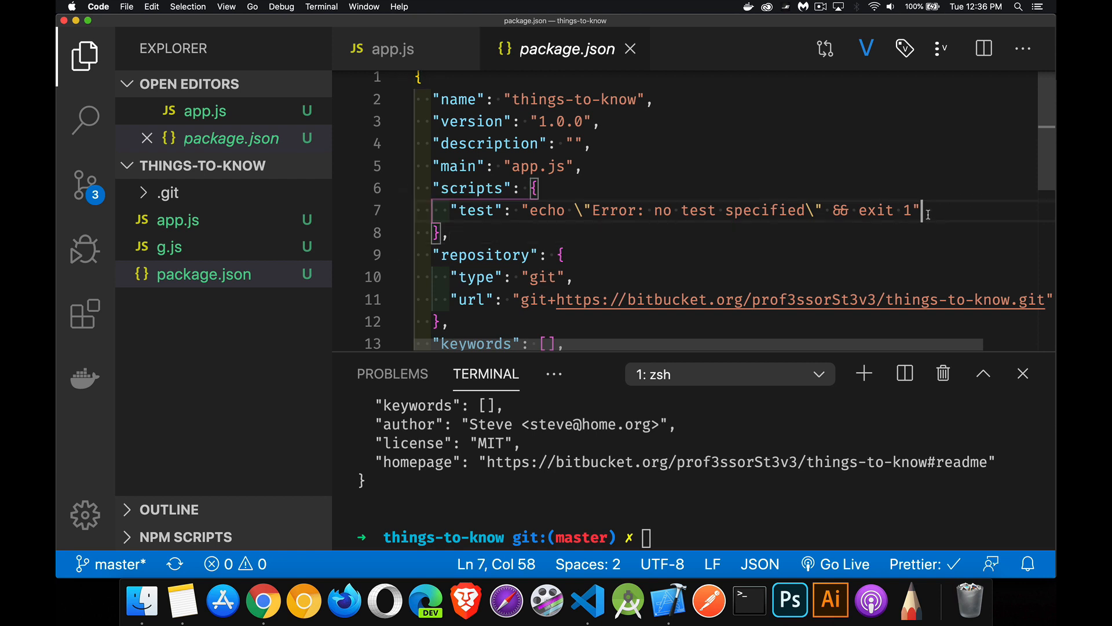
{"action": "type", "text": "\""}
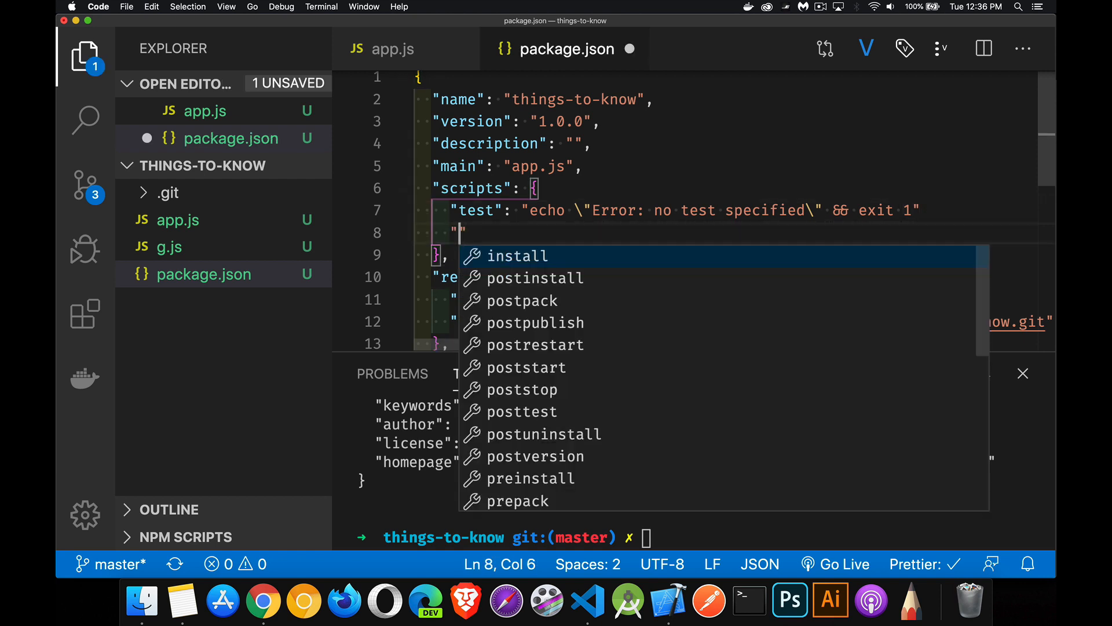
{"action": "type", "text": "steve\":L"}
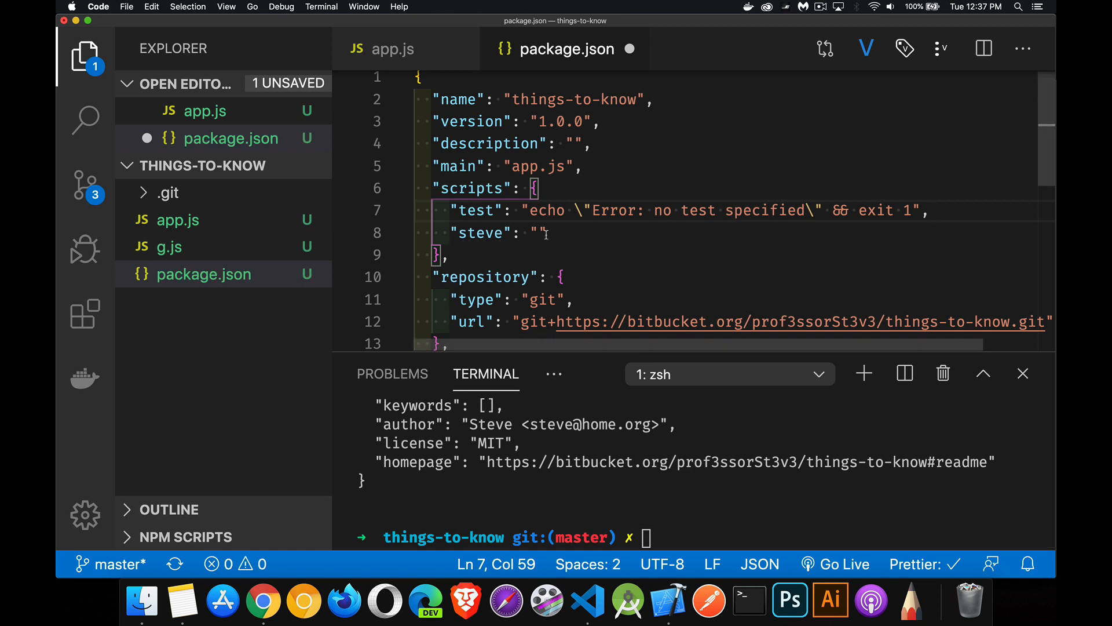
{"action": "type", "text": "node"}
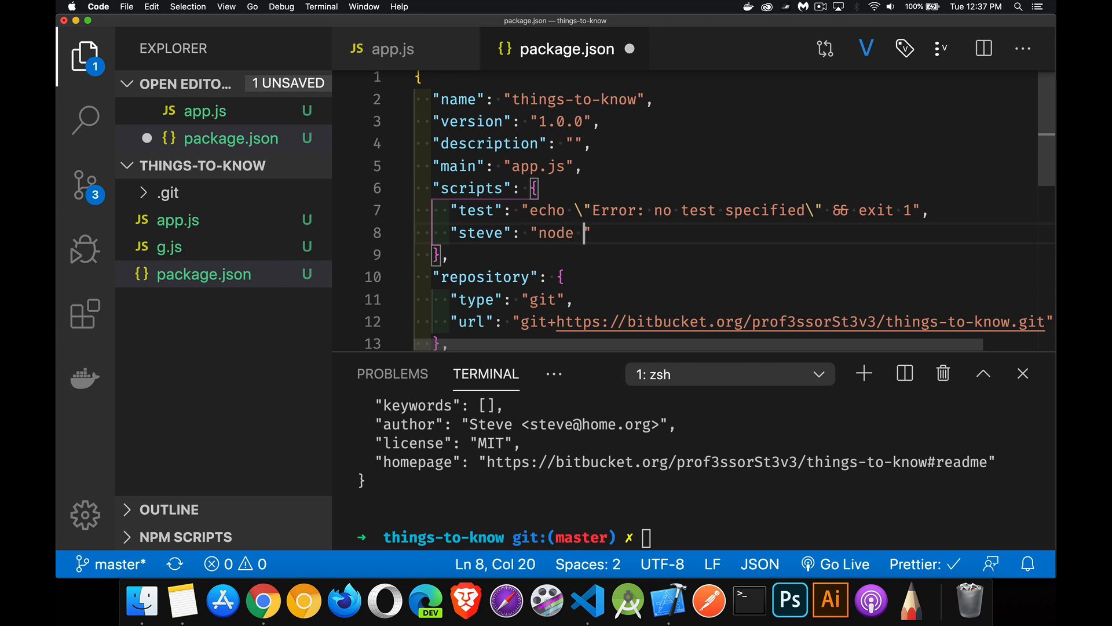
{"action": "type", "text": "g.js"}
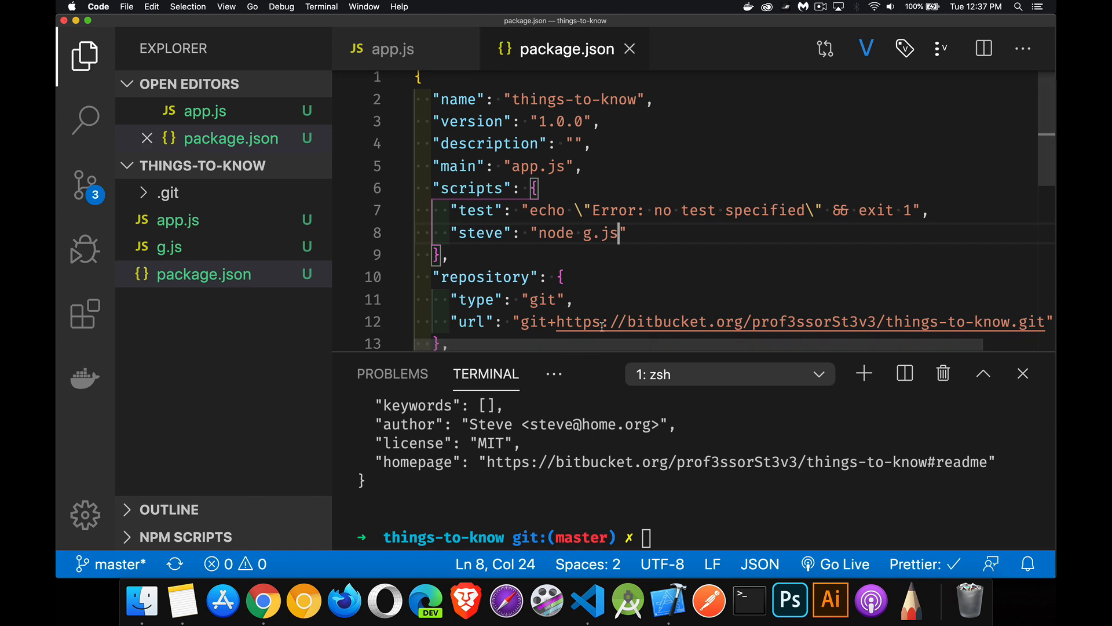
Append console.log('g.js') to g.js, save it and clear the terminal
{"action": "left_click", "coordinate": [170, 273]}
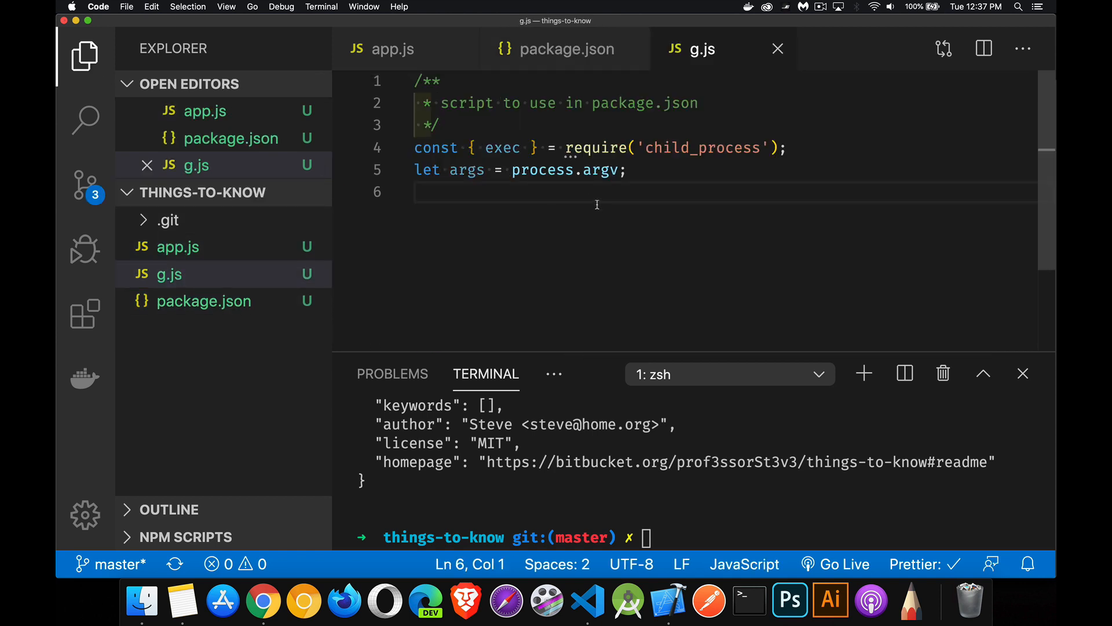
{"action": "type", "text": "c"}
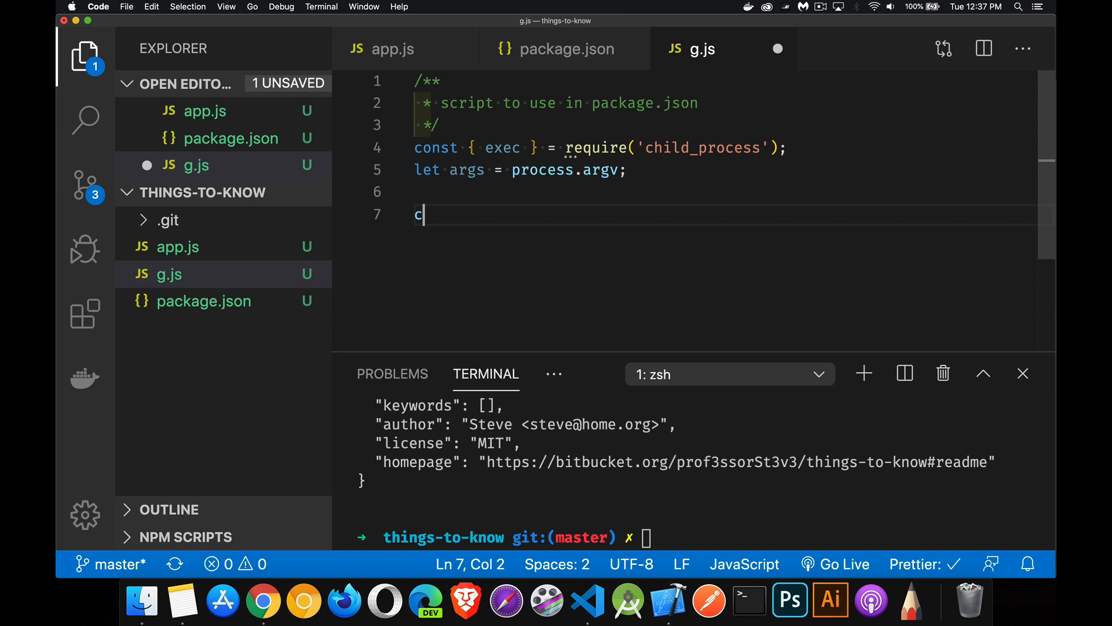
{"action": "type", "text": "onsole.log()"}
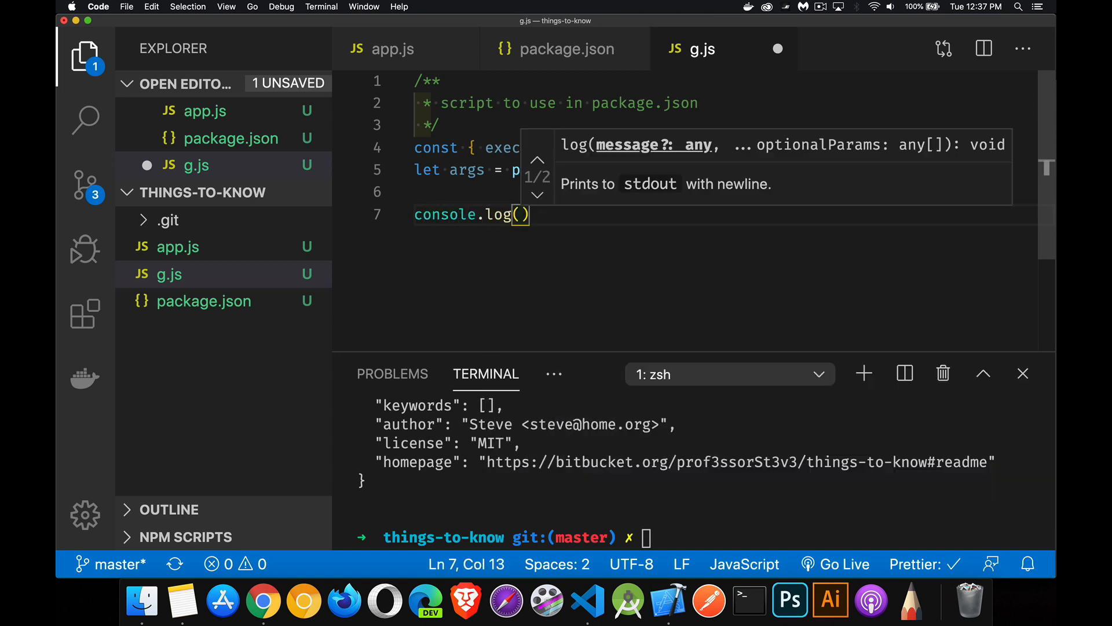
{"action": "type", "text": "\"g\""}
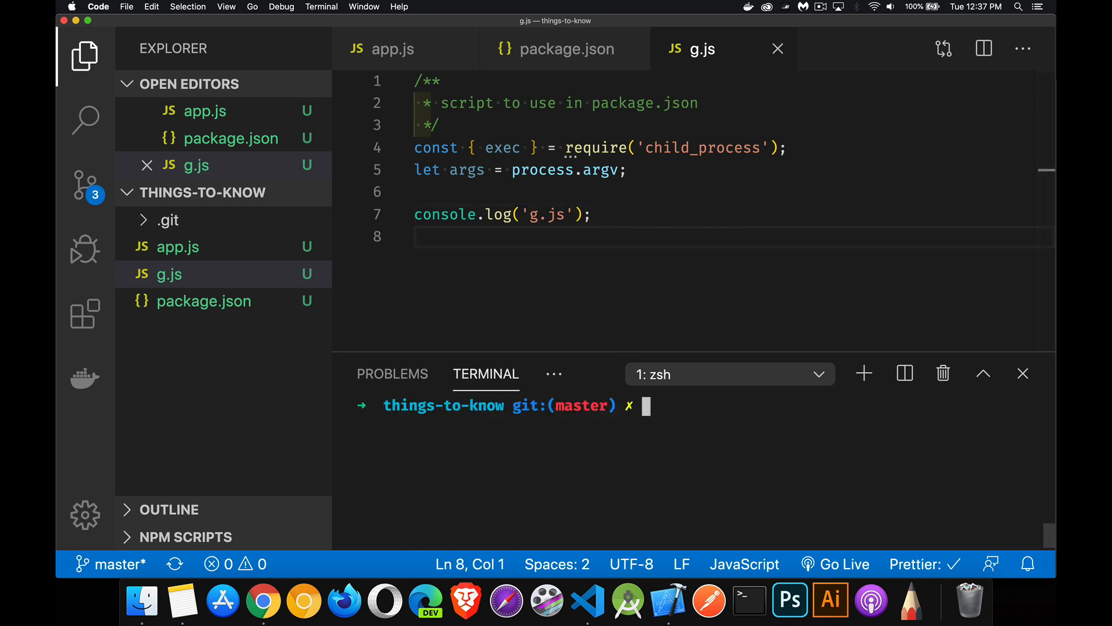
Check the steve script in package.json and run npm run steve, printing g.js
{"action": "type", "text": "npm ru"}
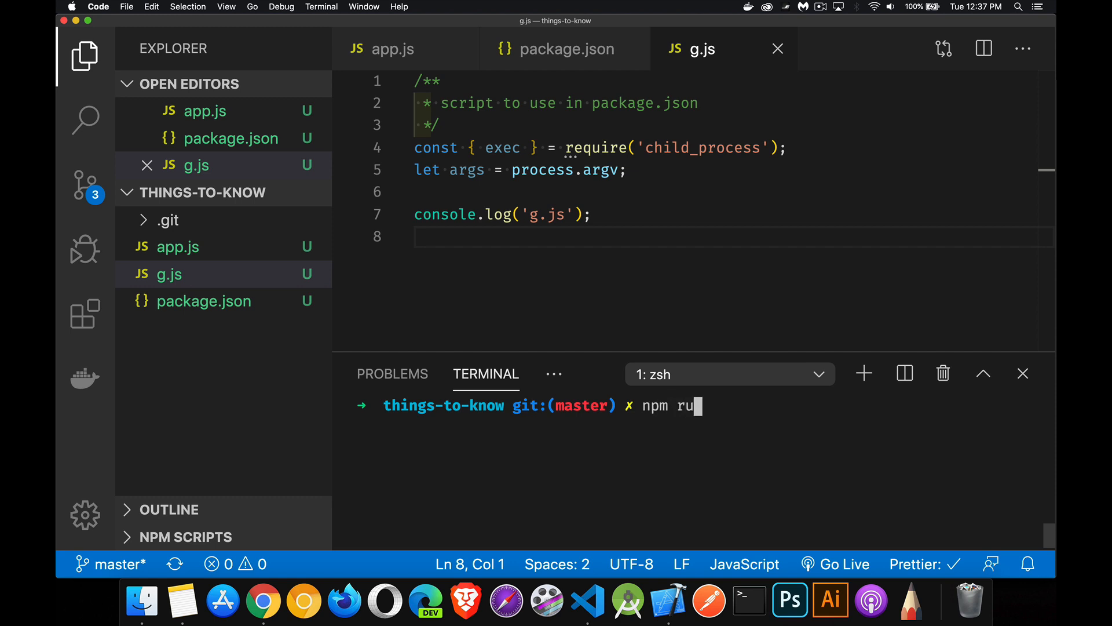
{"action": "type", "text": "n steve"}
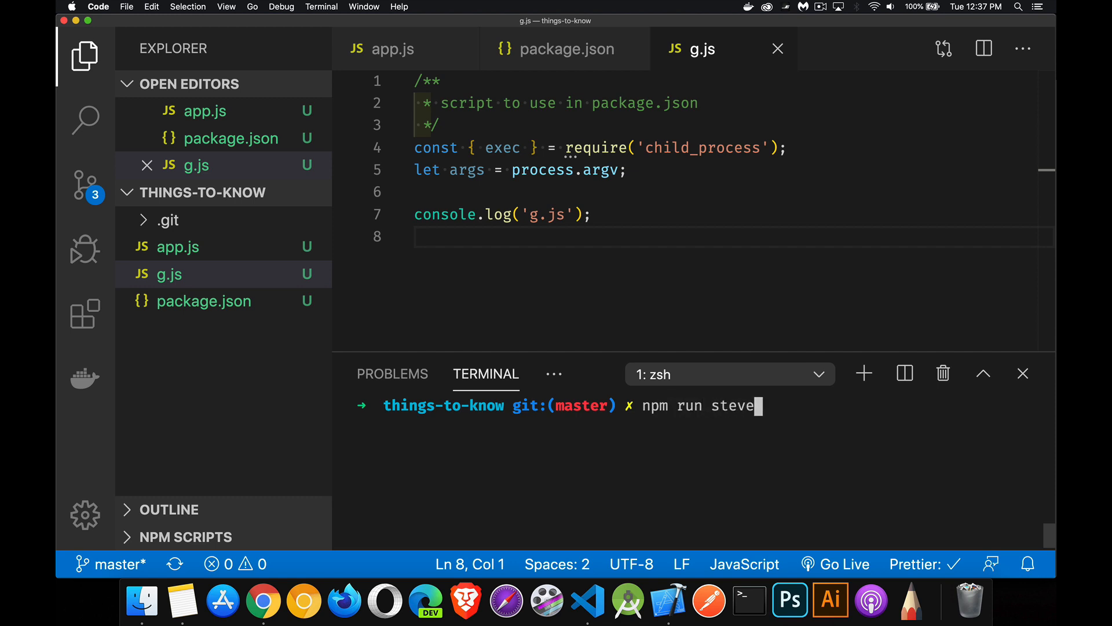
{"action": "left_click", "coordinate": [564, 49]}
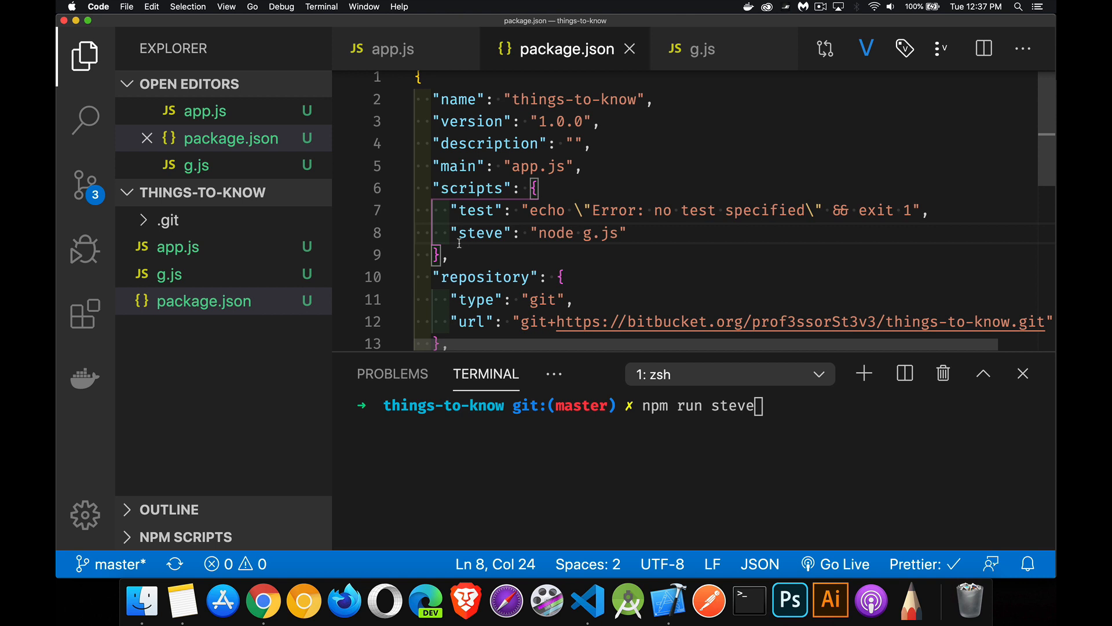
{"action": "double_click", "coordinate": [480, 232]}
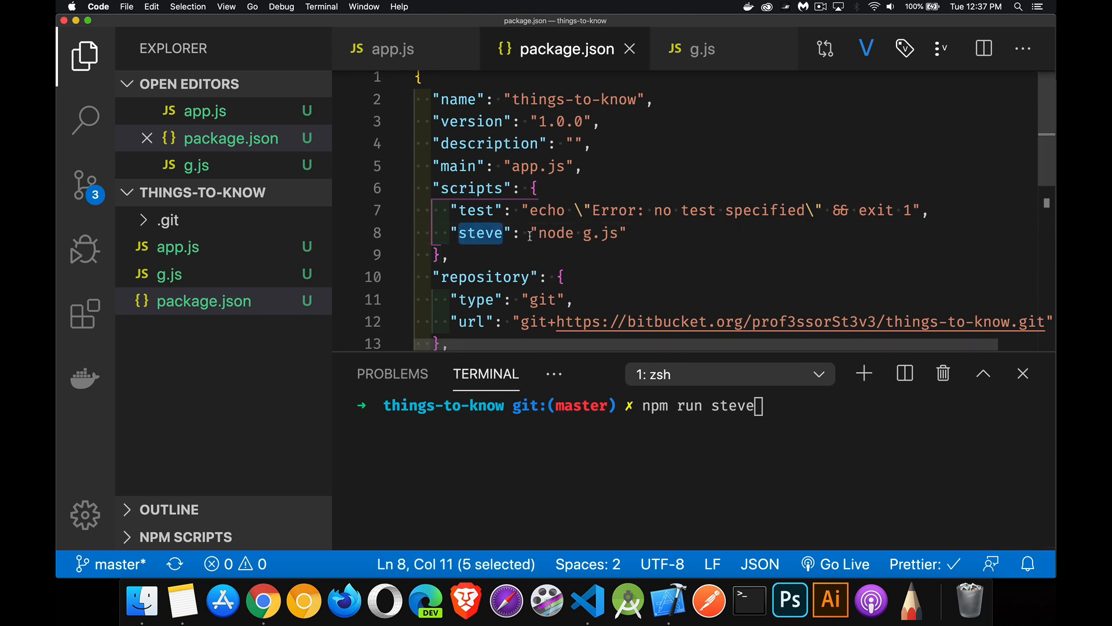
{"action": "key", "text": "Return"}
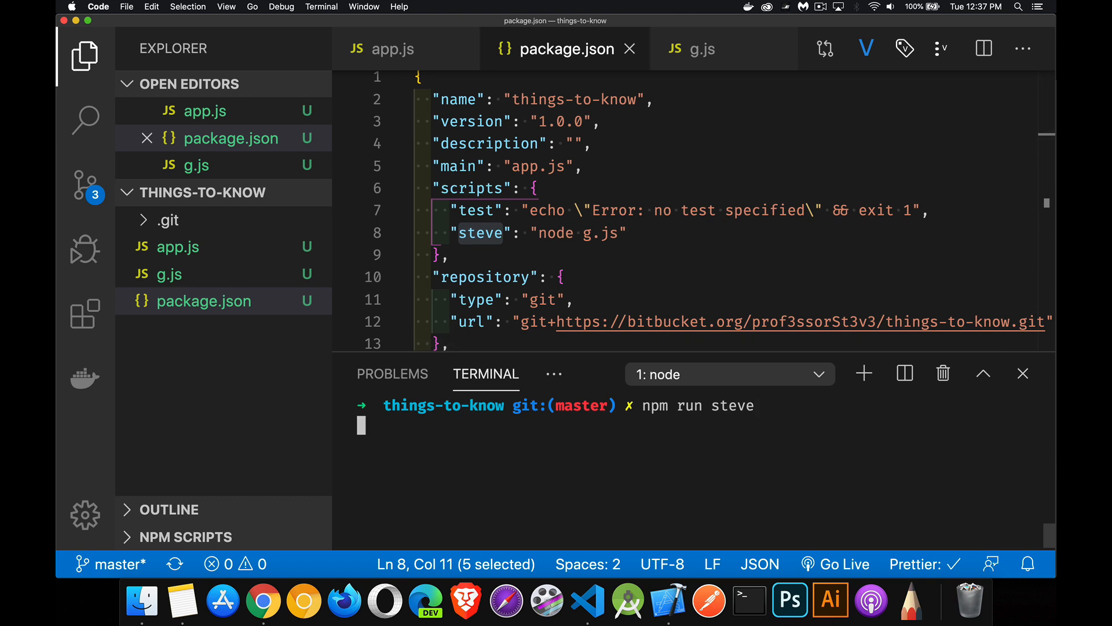
{"action": "key", "text": "Return"}
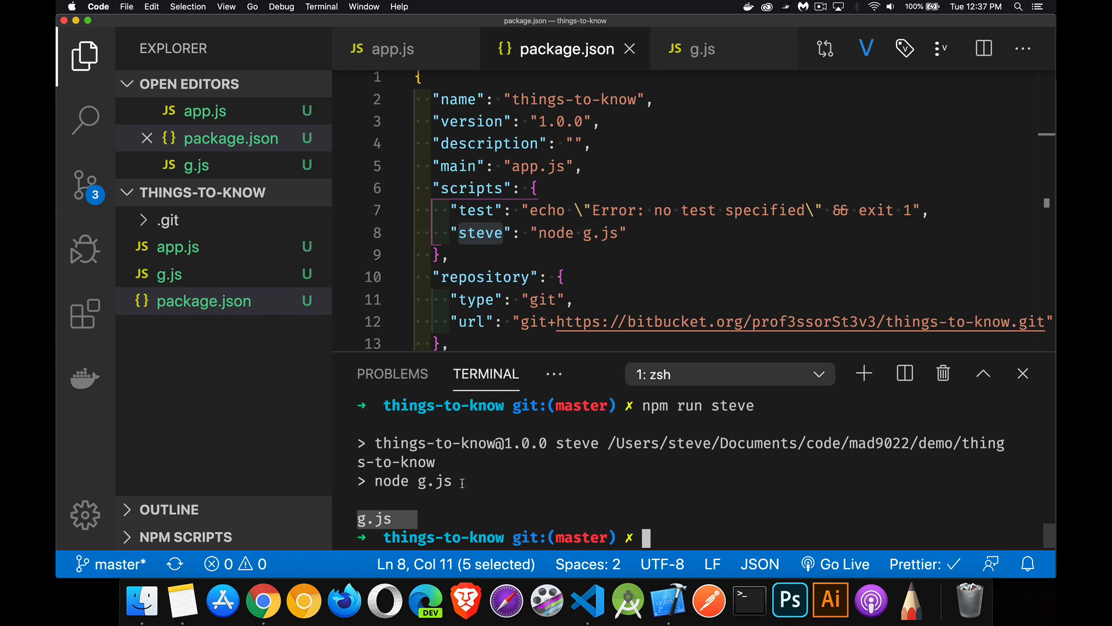
{"action": "mouse_move", "coordinate": [407, 513]}
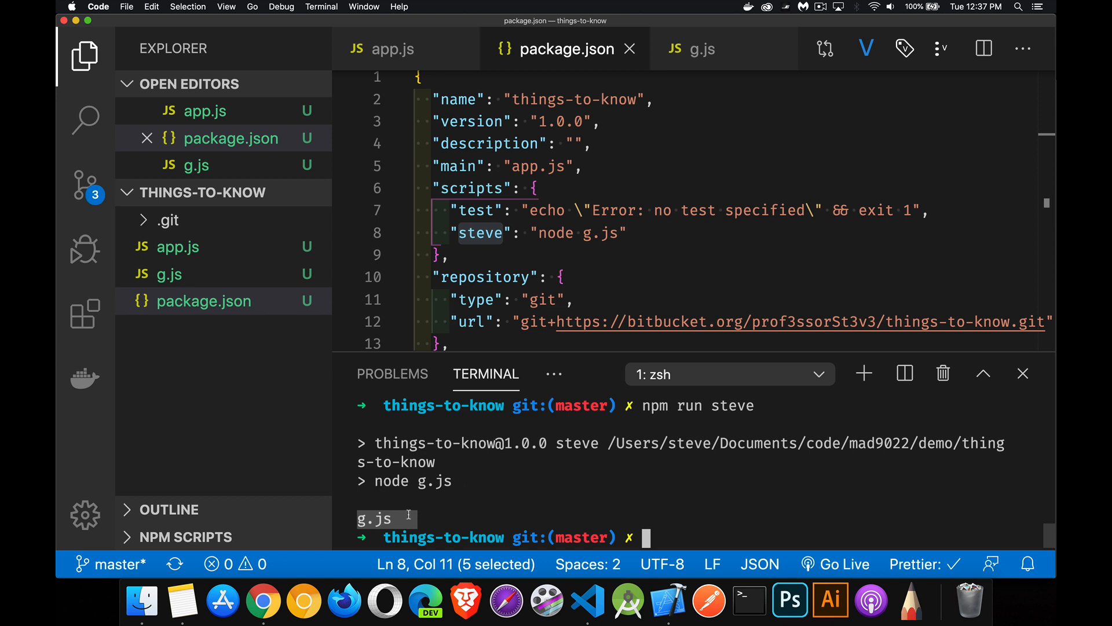
{"action": "mouse_move", "coordinate": [715, 482]}
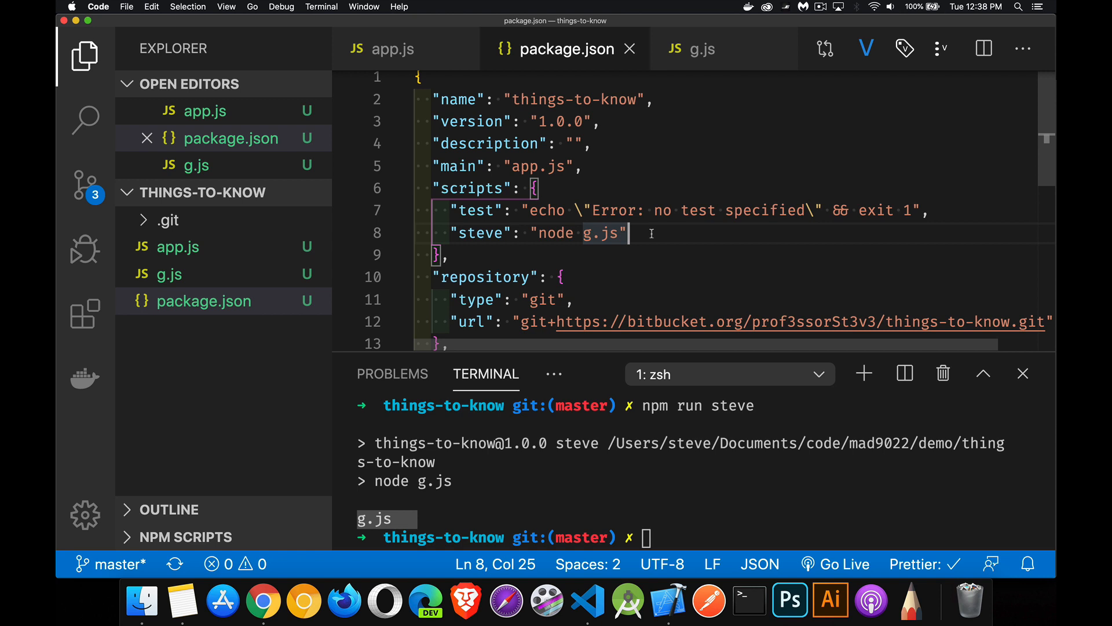
{"action": "mouse_move", "coordinate": [517, 229]}
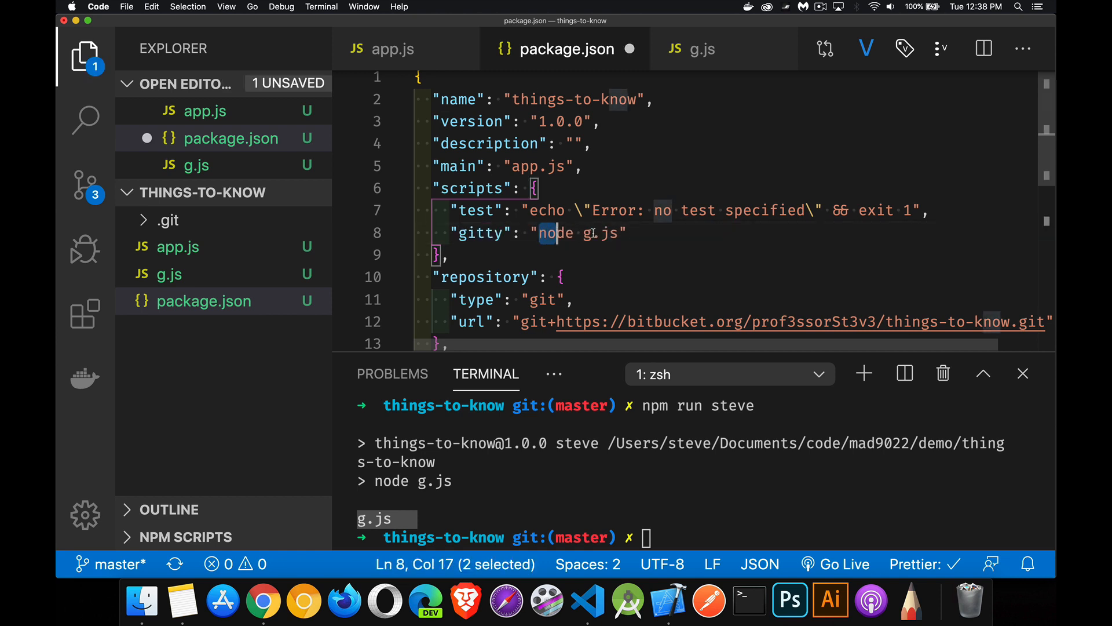
Rename the steve script to gitty running git add . && git commit -m \"updated\"
{"action": "type", "text": "git add"}
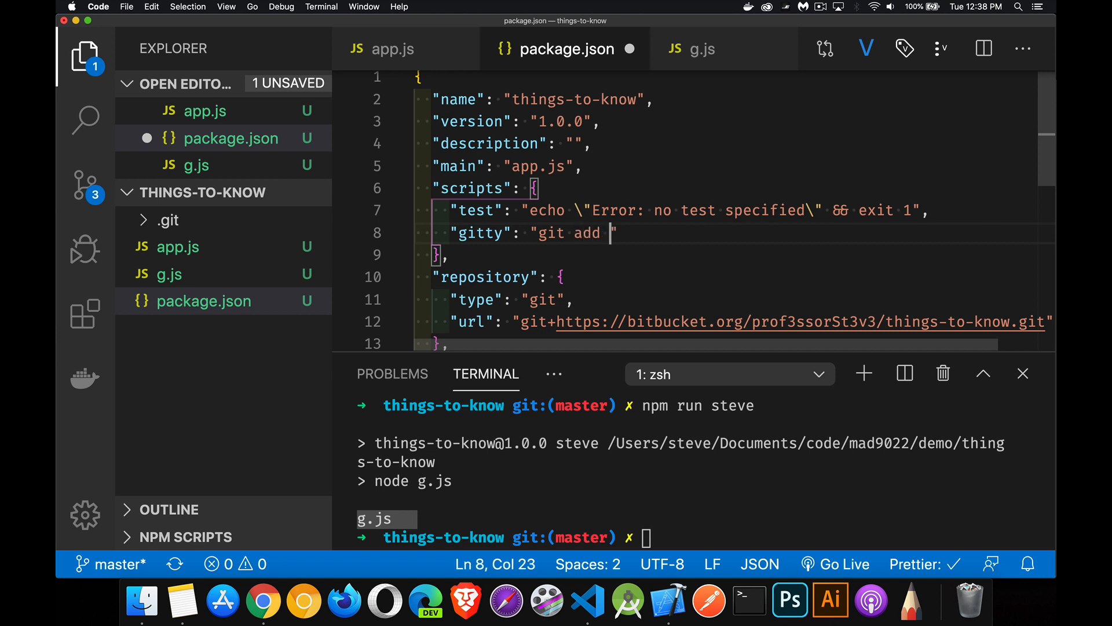
{"action": "type", "text": ". &&"}
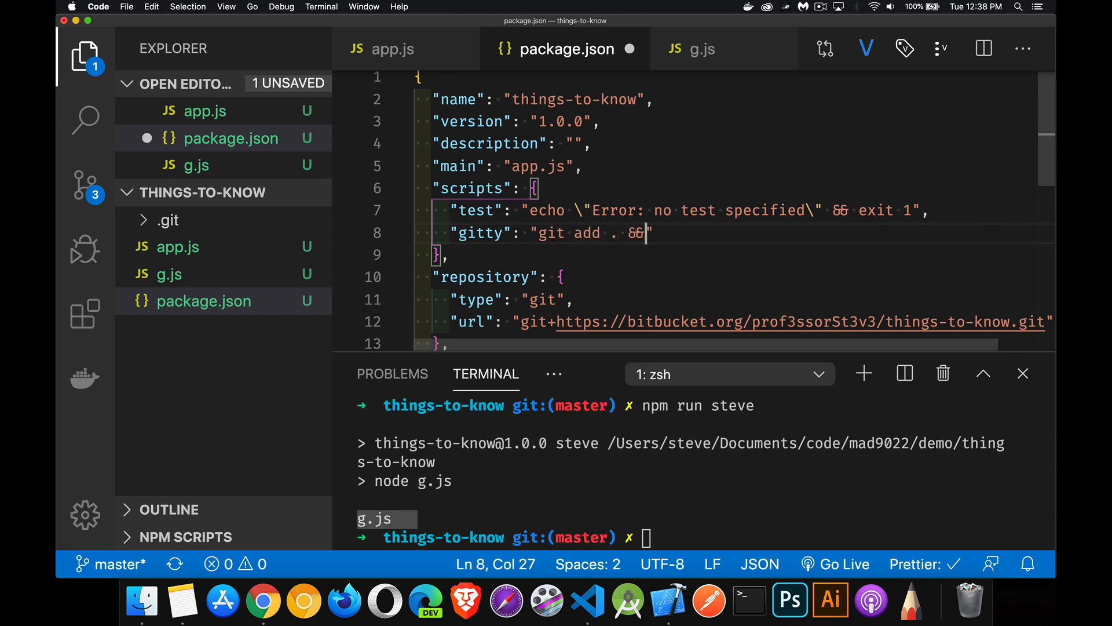
{"action": "type", "text": "git commit -m"}
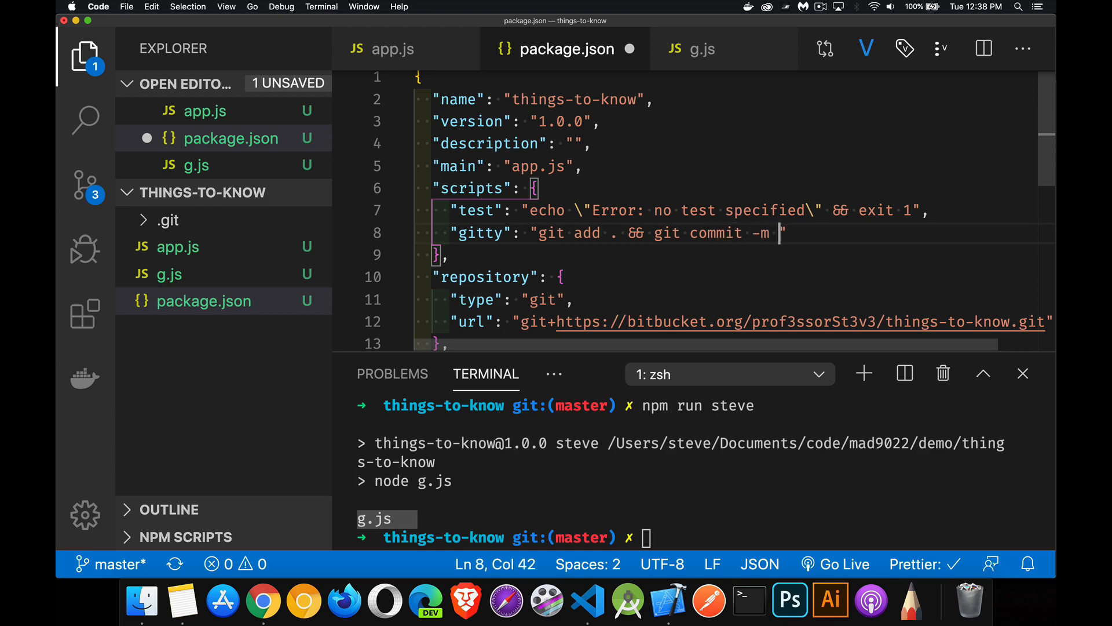
{"action": "type", "text": "\"\""}
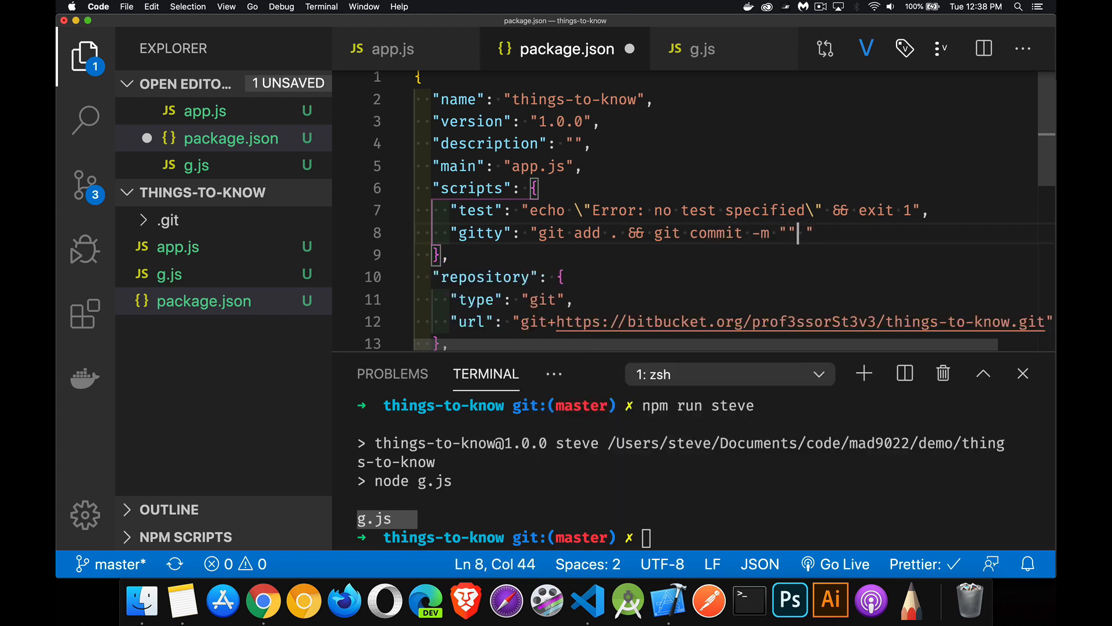
{"action": "type", "text": "\\\""}
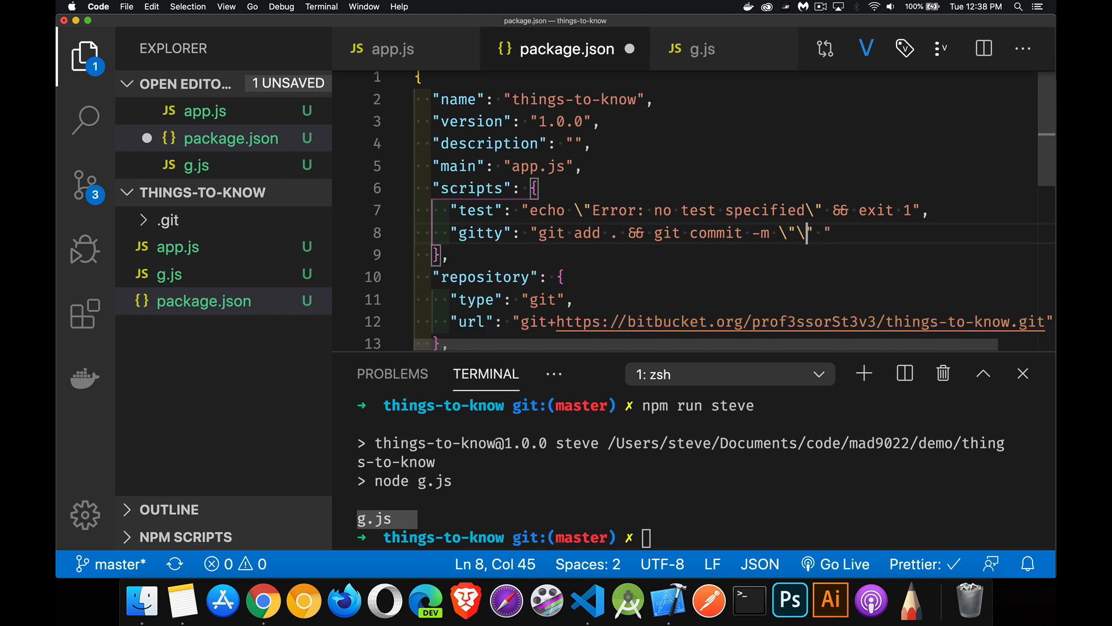
{"action": "type", "text": "ju"}
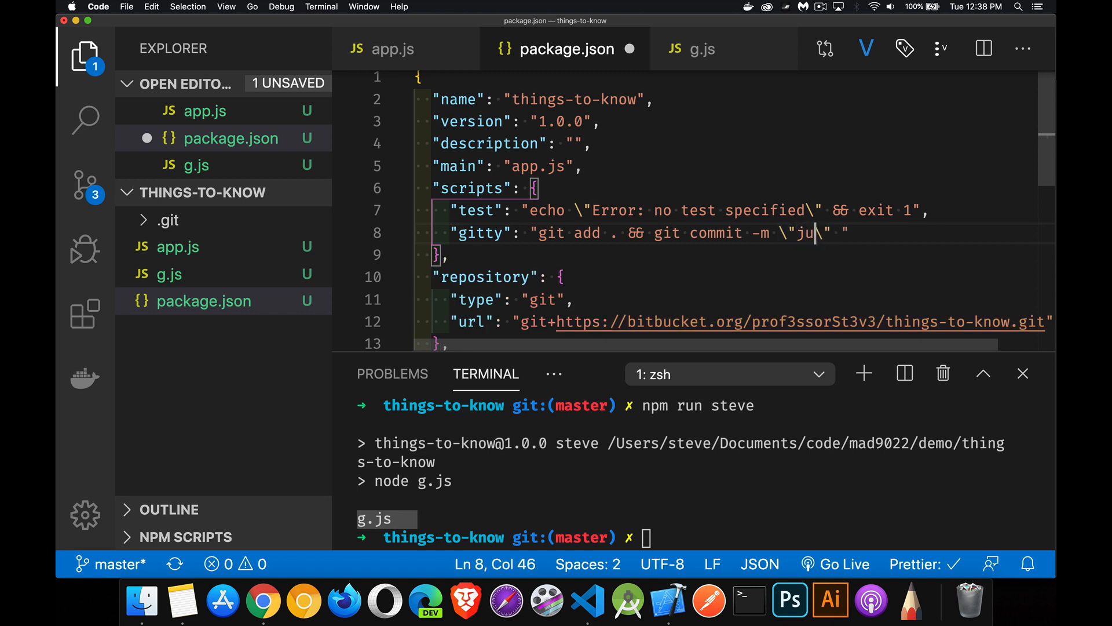
{"action": "type", "text": "updated"}
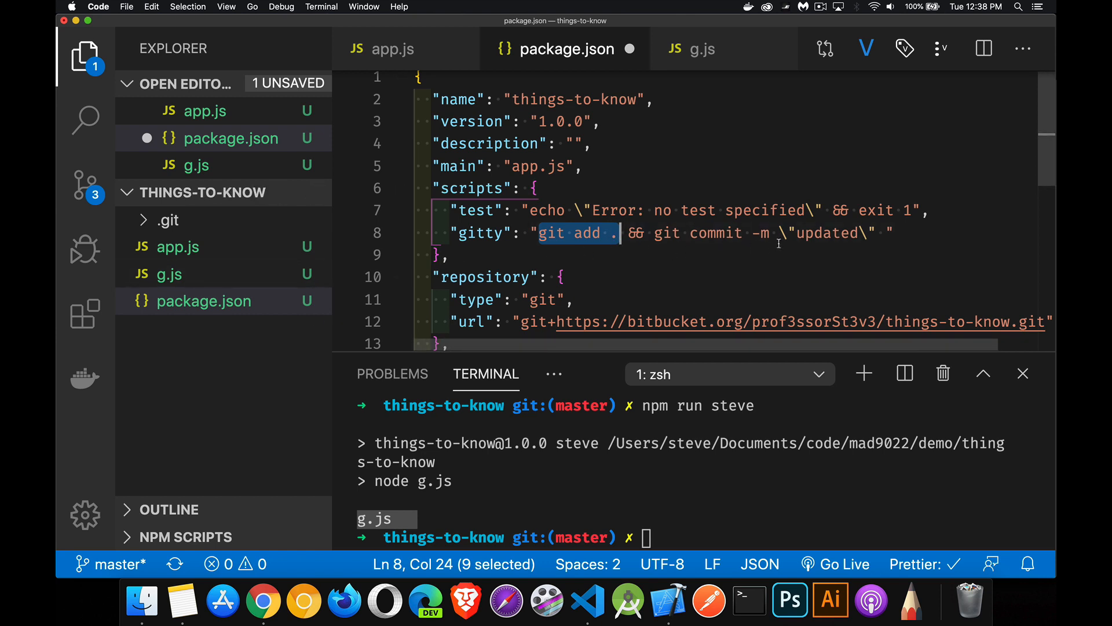
{"action": "mouse_move", "coordinate": [817, 234]}
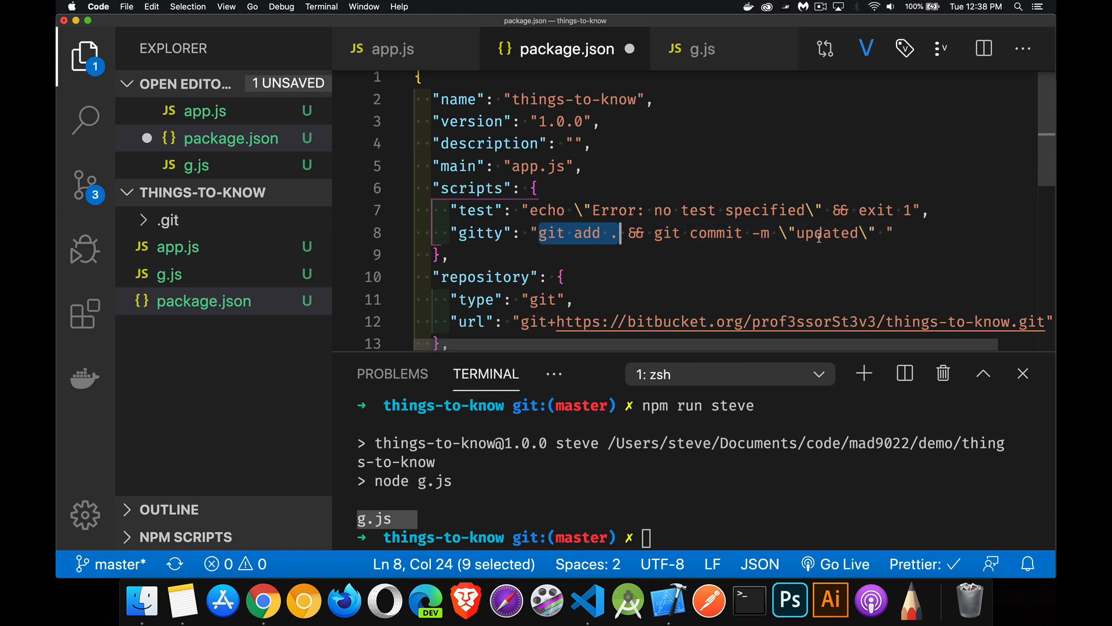
{"action": "mouse_move", "coordinate": [855, 270]}
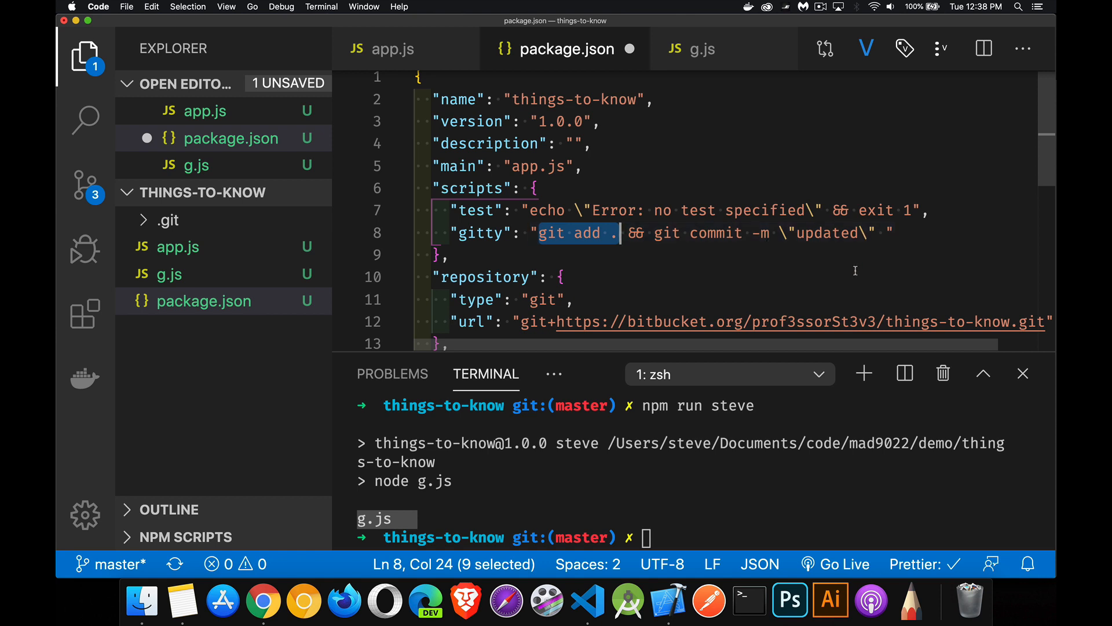
{"action": "mouse_move", "coordinate": [840, 264]}
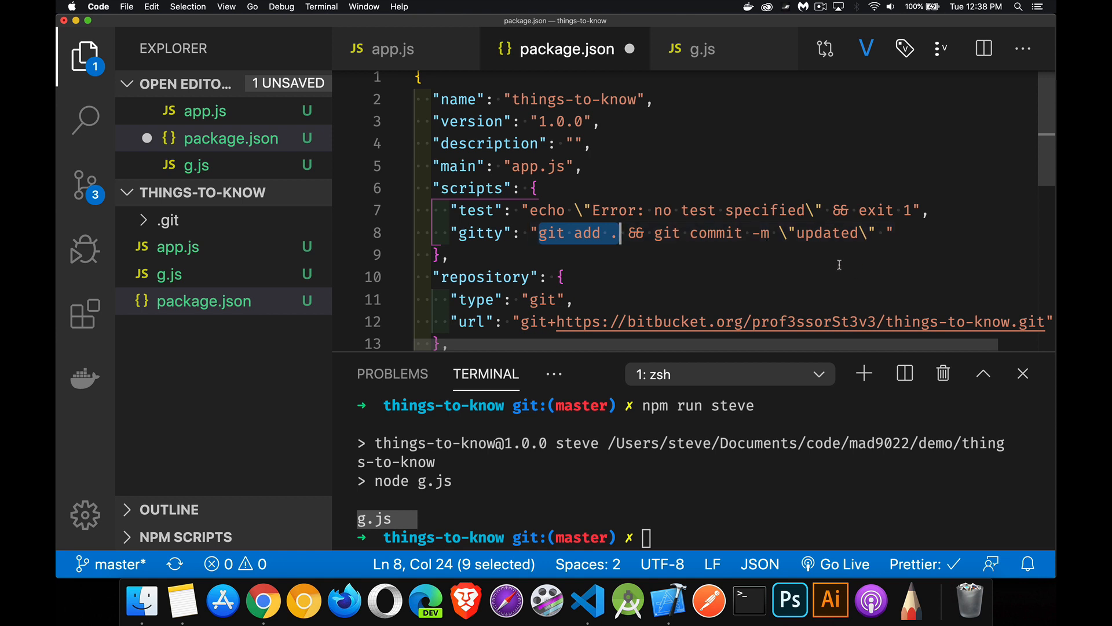
{"action": "mouse_move", "coordinate": [820, 279]}
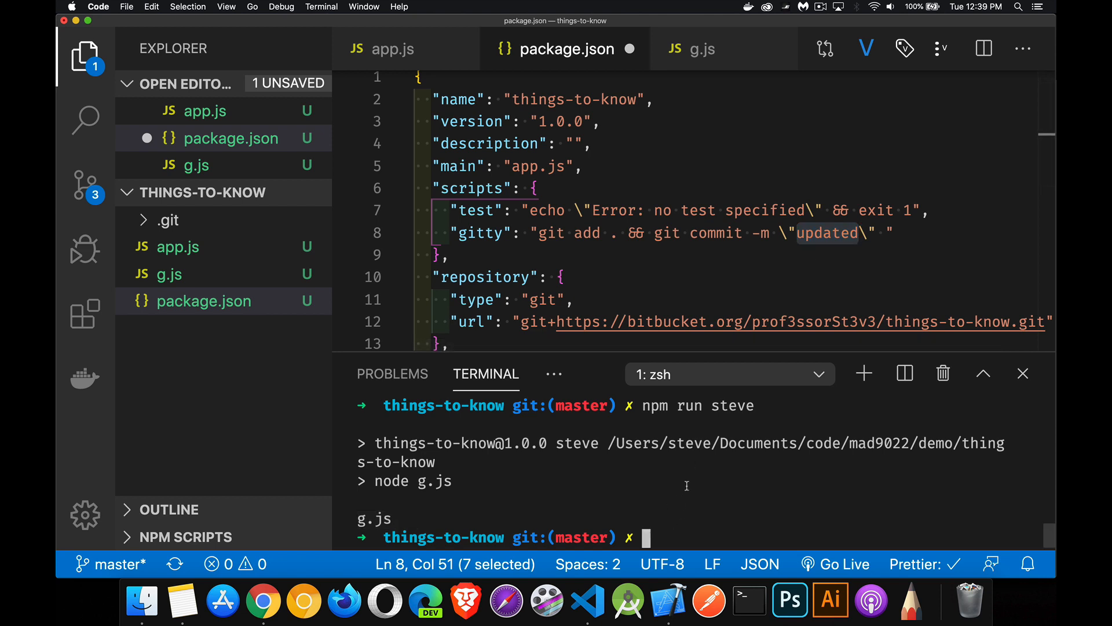
Enter npm run gitty -- real update message in the terminal without running it yet
{"action": "type", "text": "npm r"}
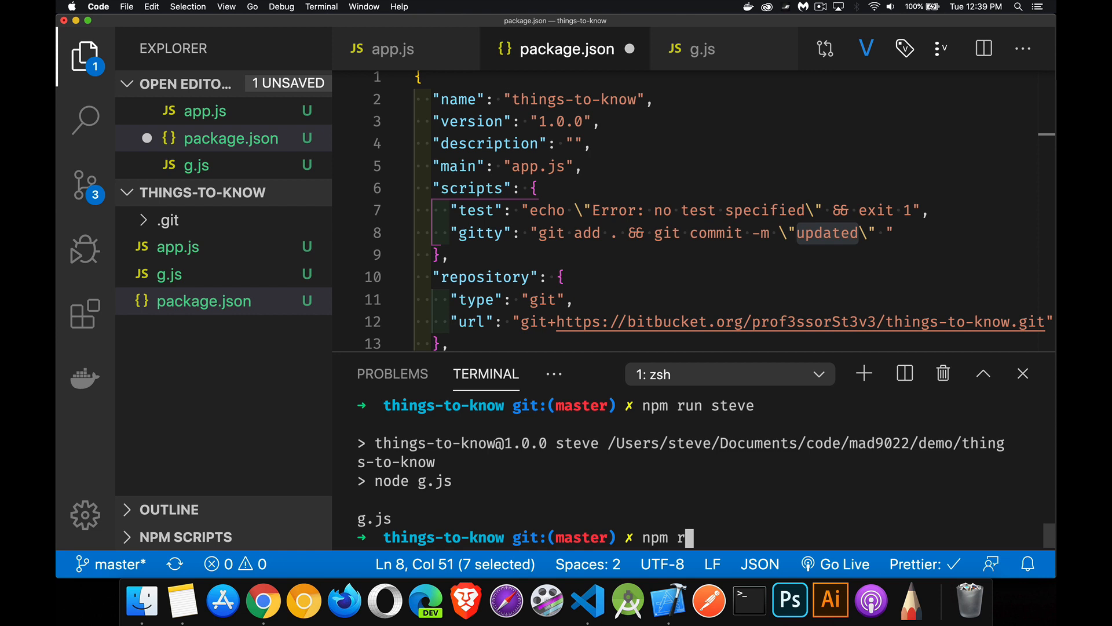
{"action": "type", "text": "un git"}
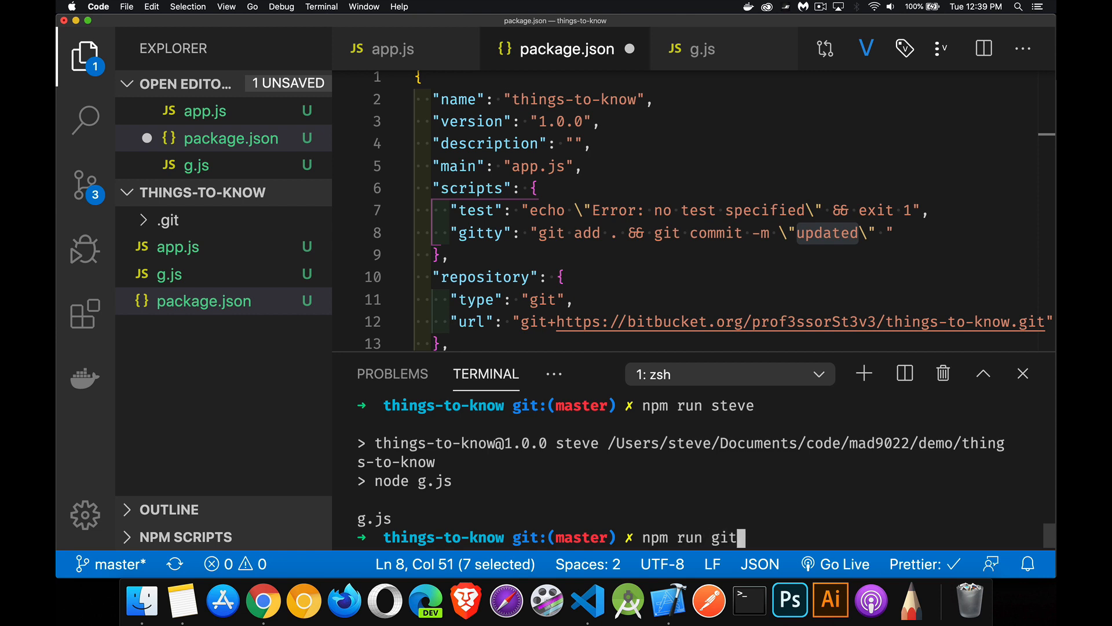
{"action": "type", "text": "ty"}
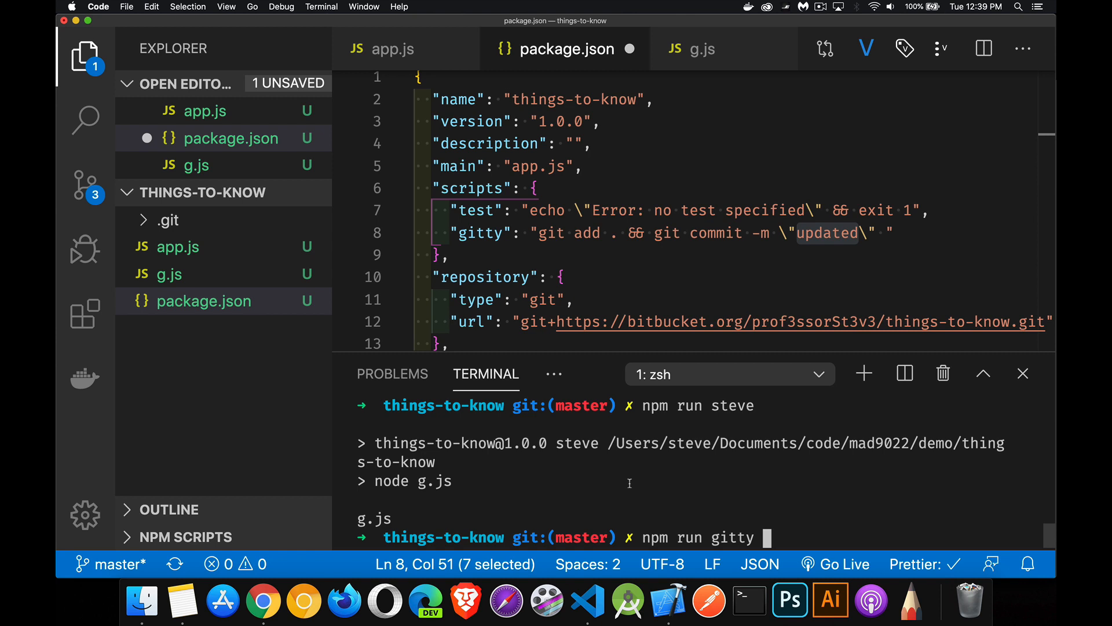
{"action": "type", "text": "--"}
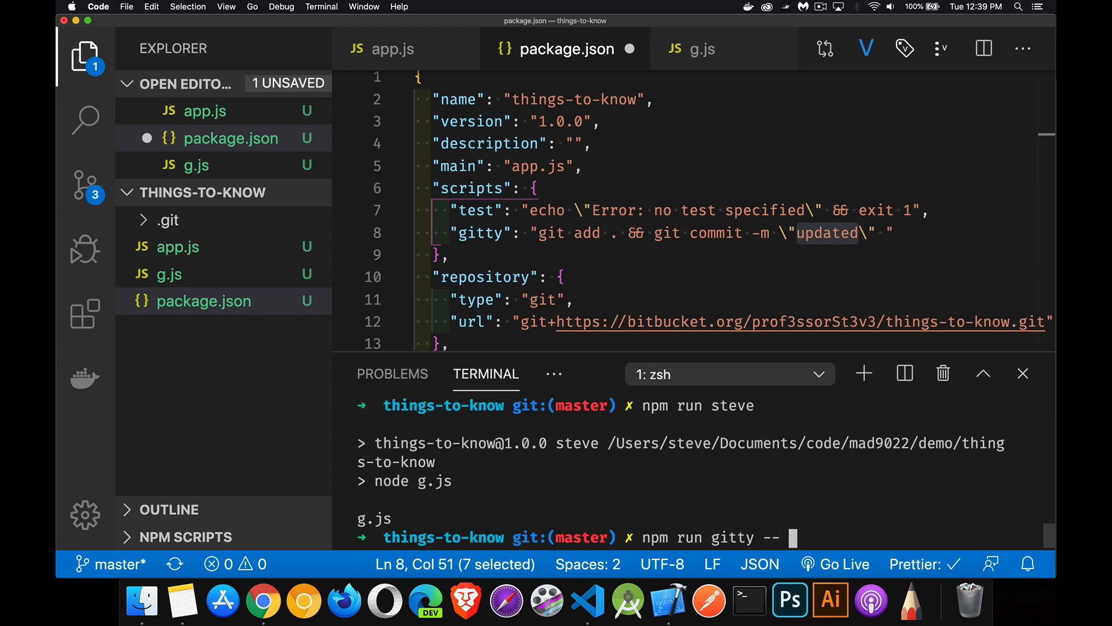
{"action": "type", "text": "rela"}
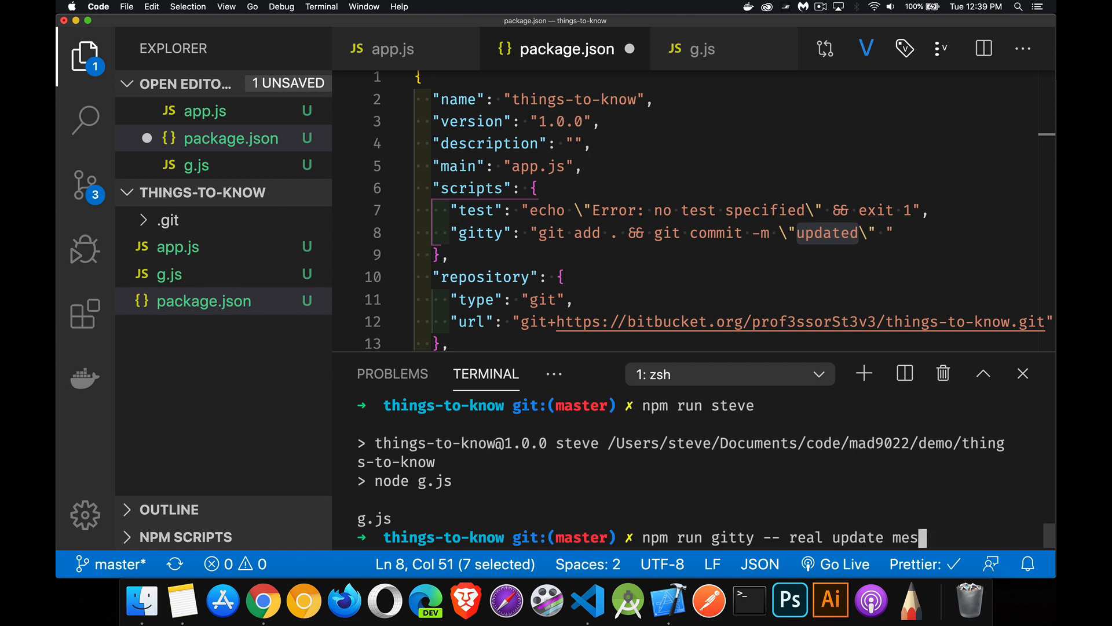
{"action": "type", "text": "sage"}
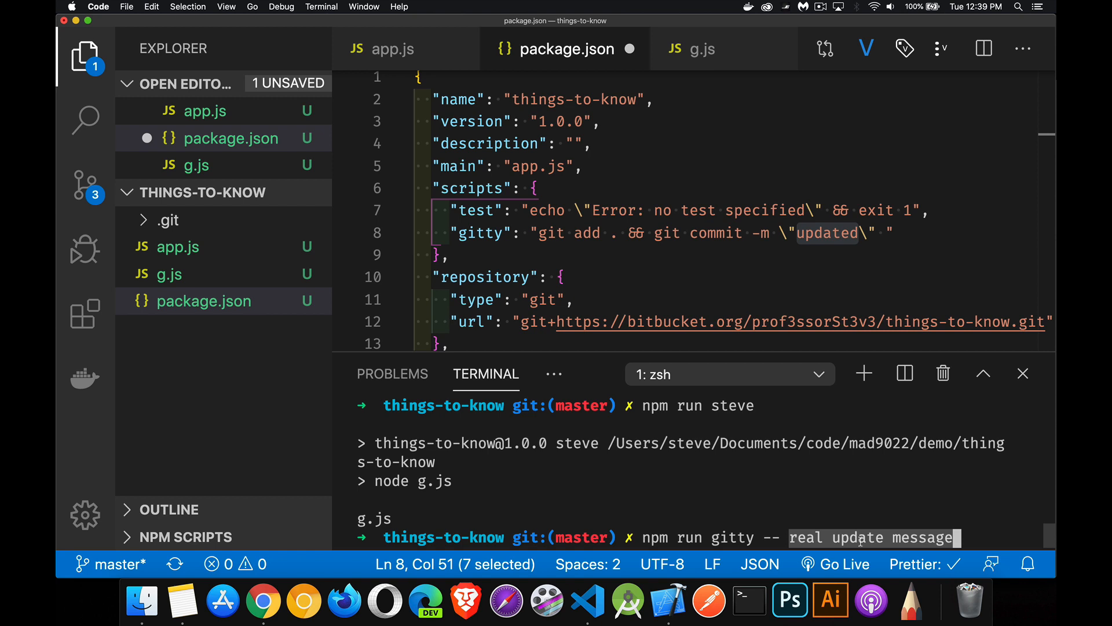
{"action": "mouse_move", "coordinate": [818, 250]}
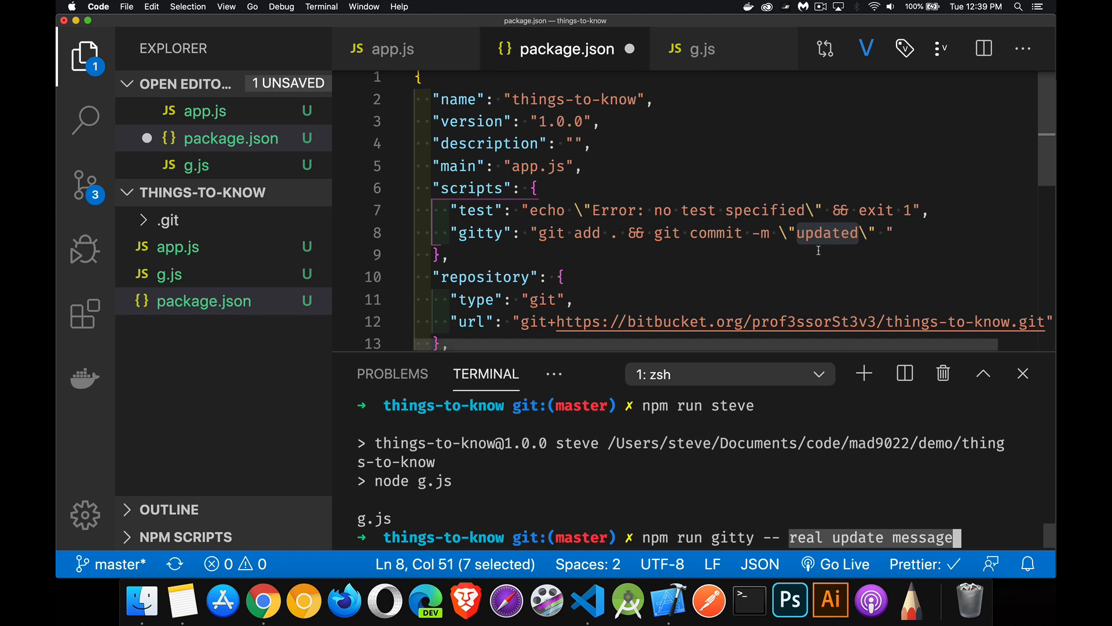
{"action": "mouse_move", "coordinate": [801, 371]}
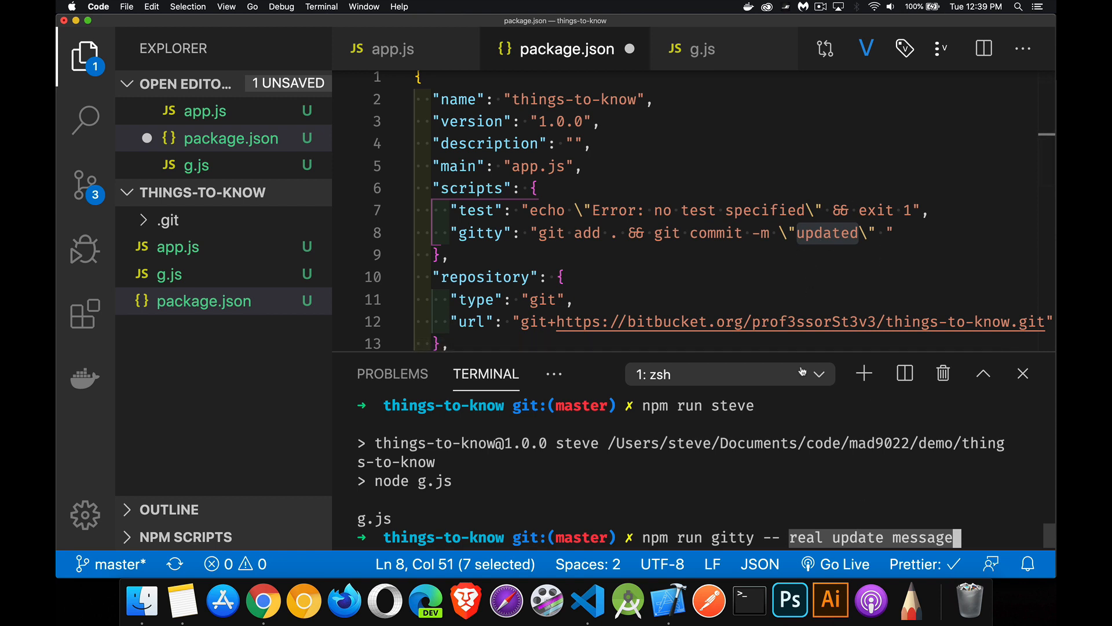
{"action": "mouse_move", "coordinate": [805, 371]}
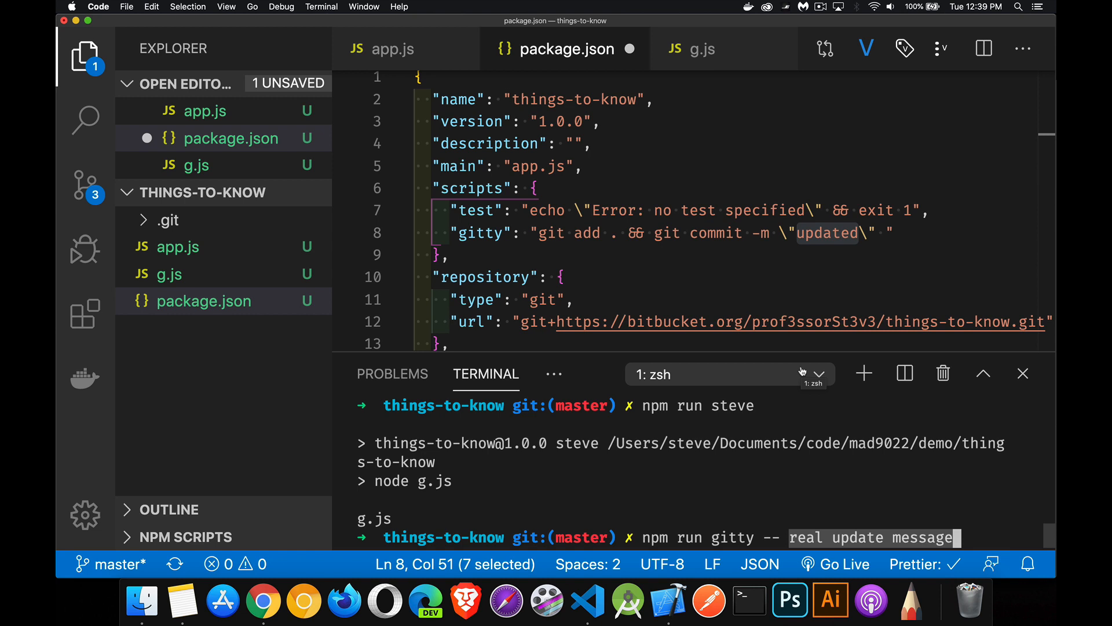
{"action": "mouse_move", "coordinate": [751, 463]}
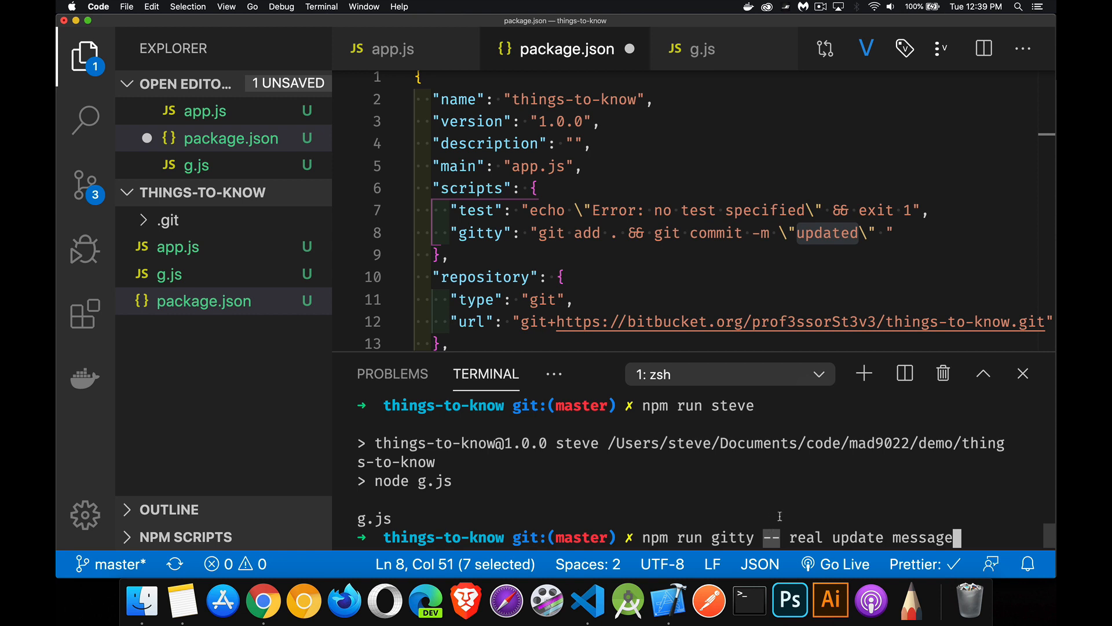
{"action": "mouse_move", "coordinate": [778, 519]}
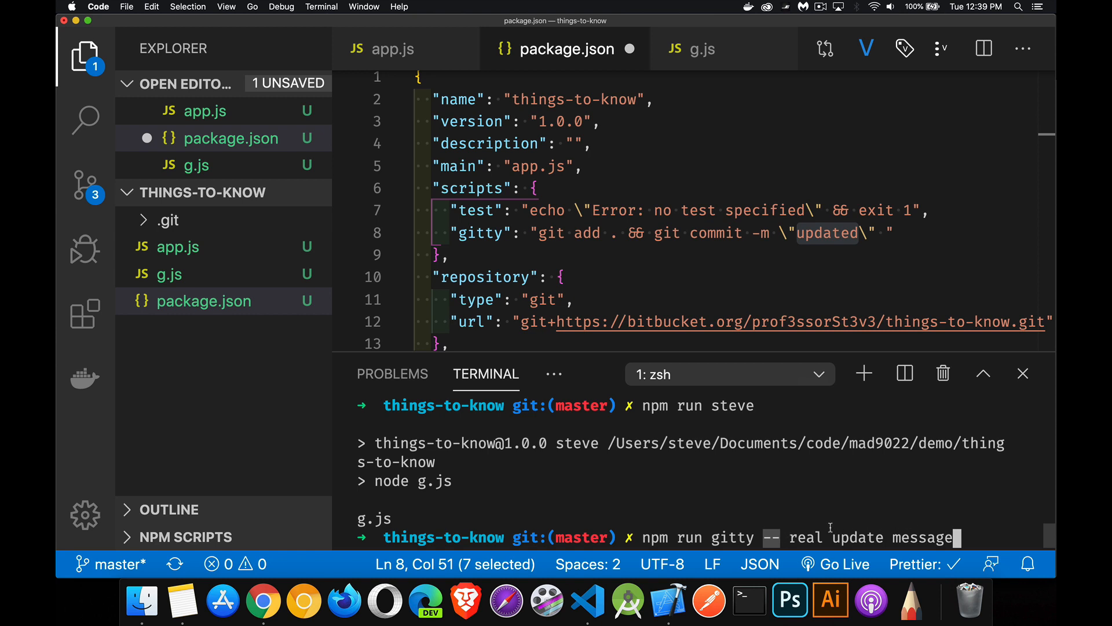
{"action": "mouse_move", "coordinate": [761, 483]}
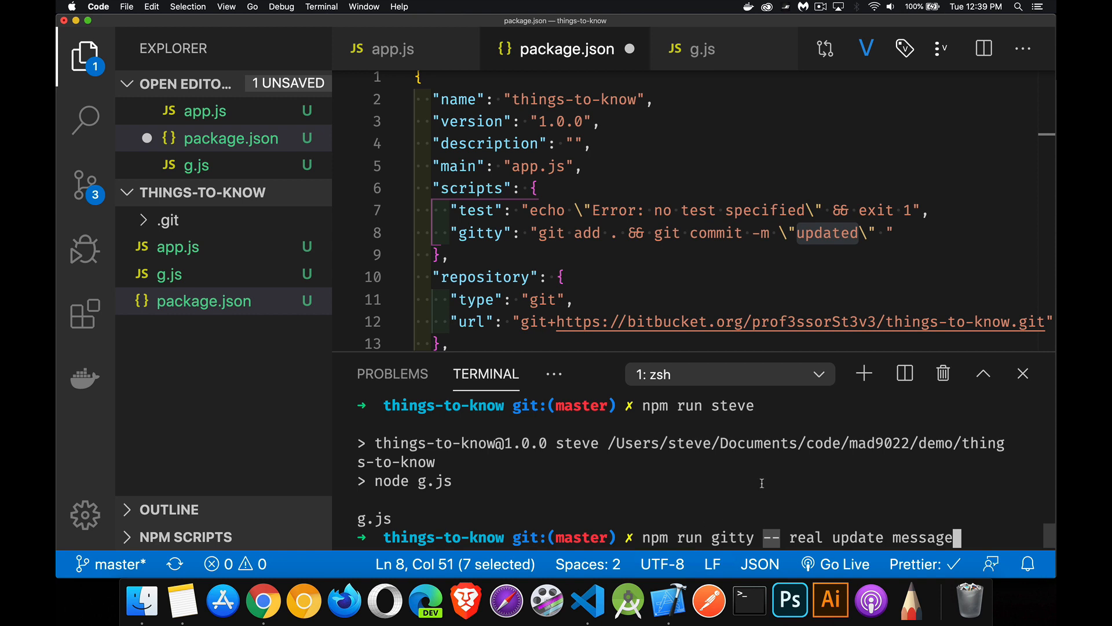
{"action": "mouse_move", "coordinate": [819, 249]}
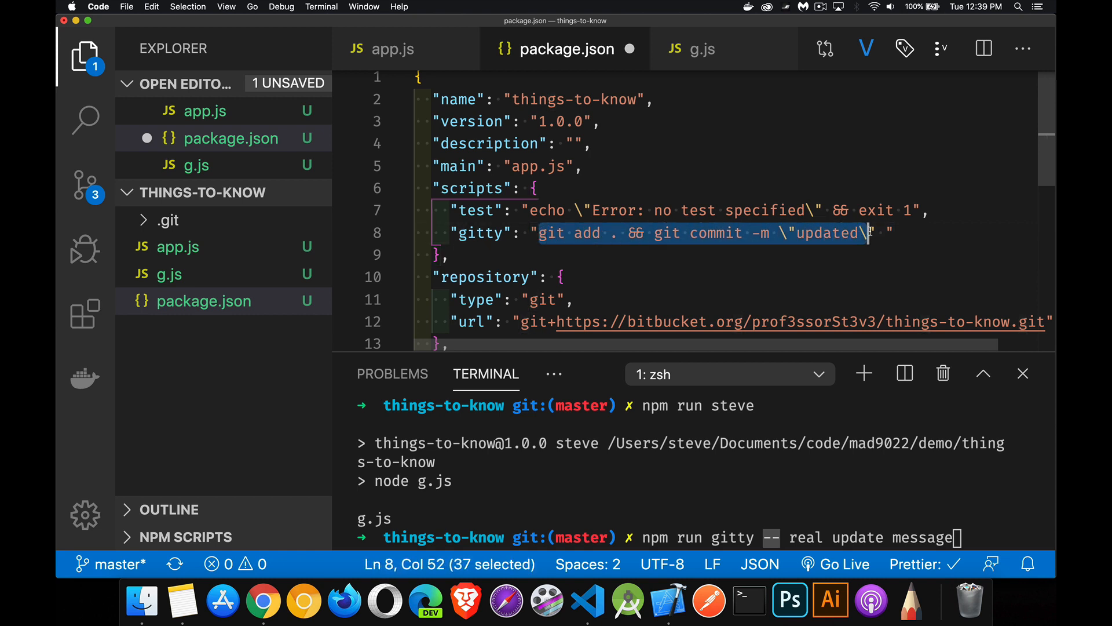
Change the gitty script value in package.json to node g.js and save
{"action": "type", "text": "nod\""}
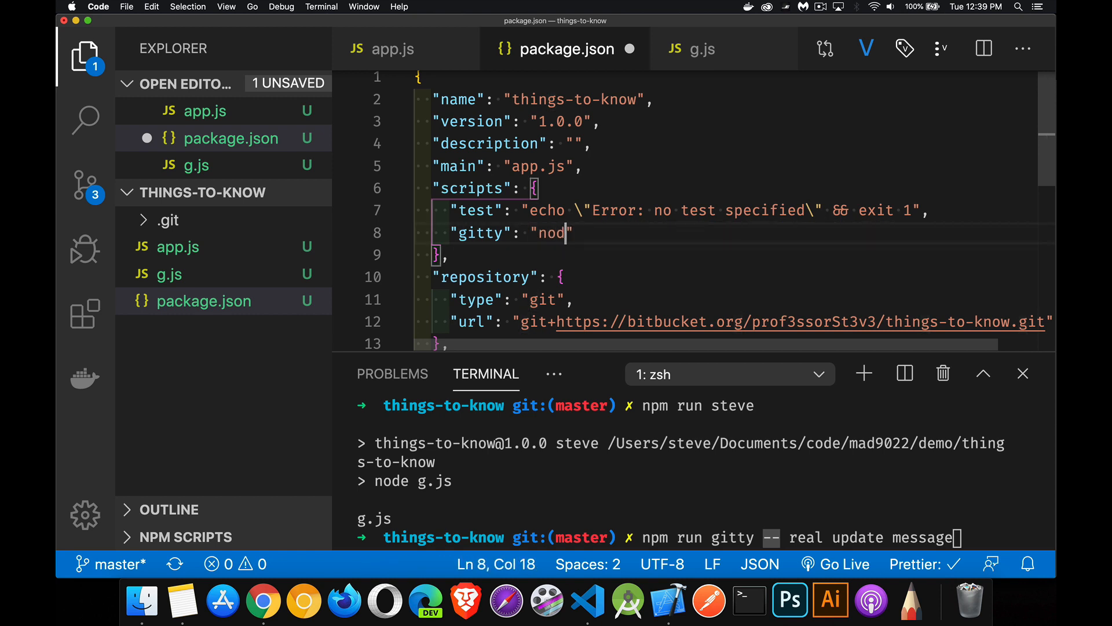
{"action": "type", "text": "e g.js"}
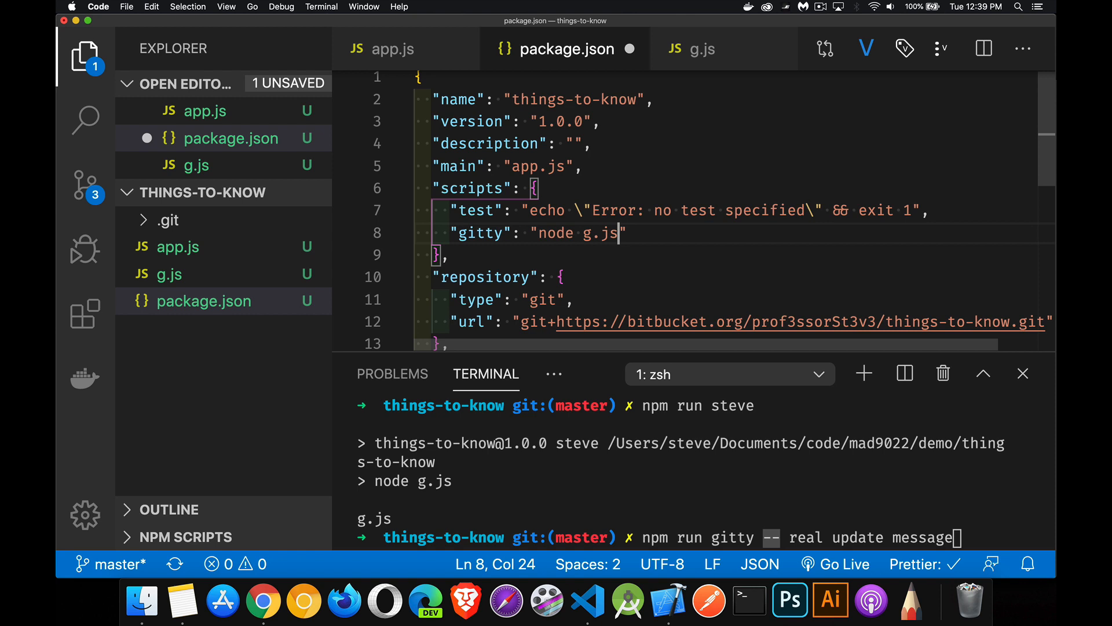
{"action": "key", "text": "Backspace"}
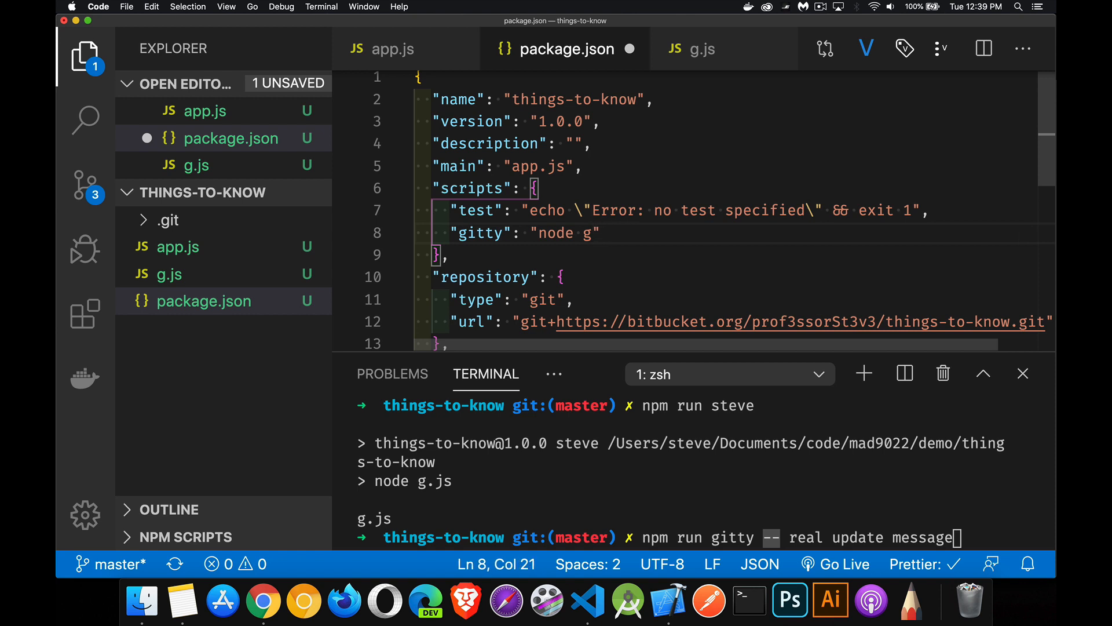
{"action": "type", "text": ".js"}
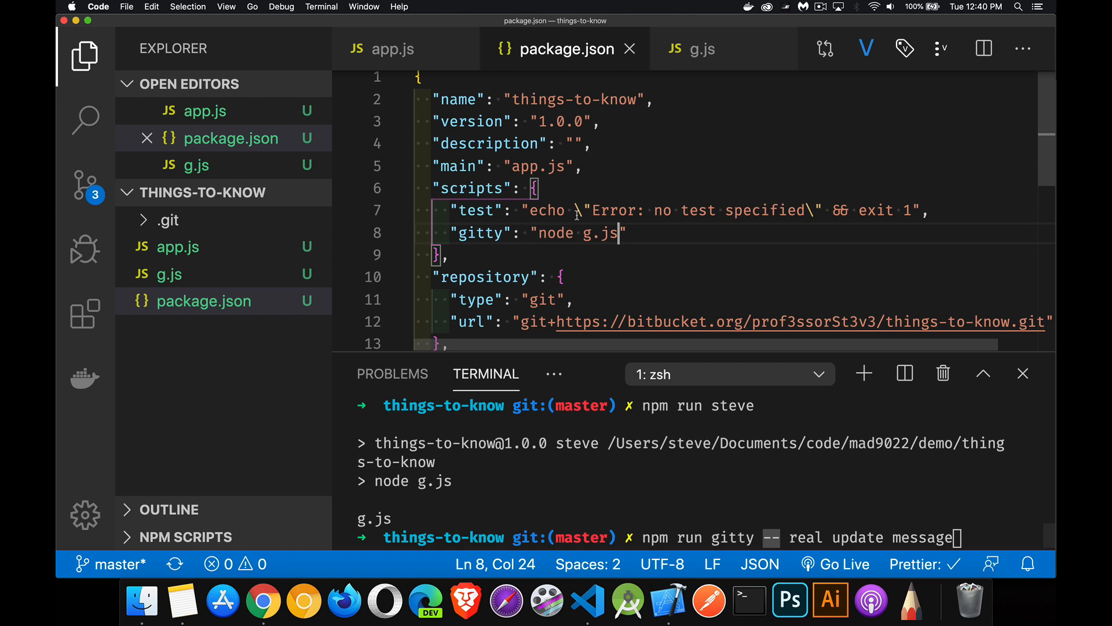
{"action": "mouse_move", "coordinate": [654, 269]}
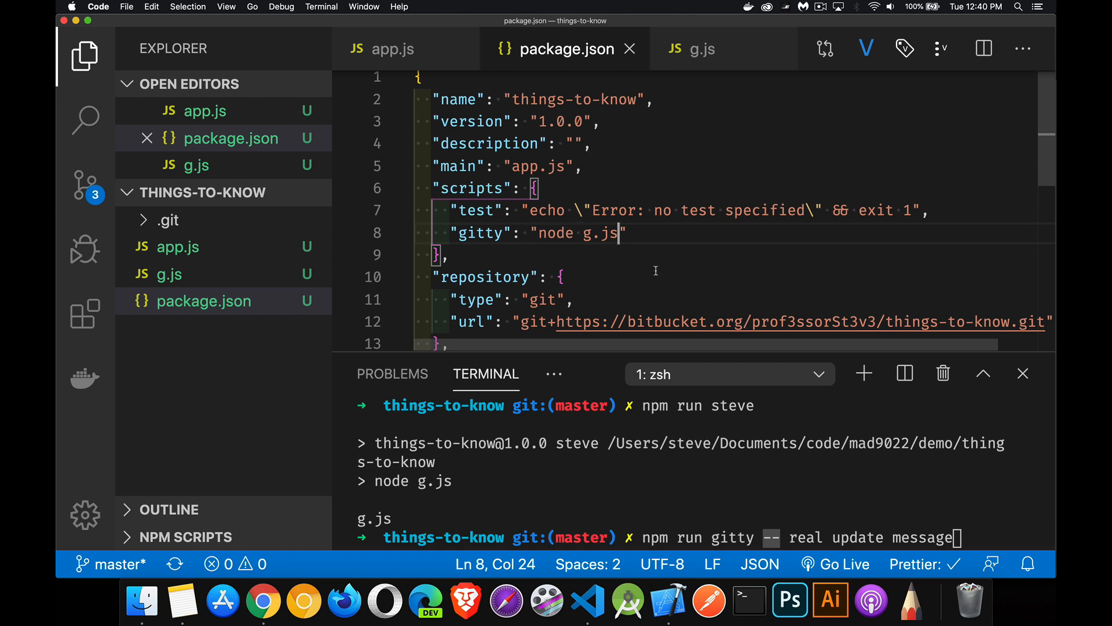
{"action": "mouse_move", "coordinate": [705, 49]}
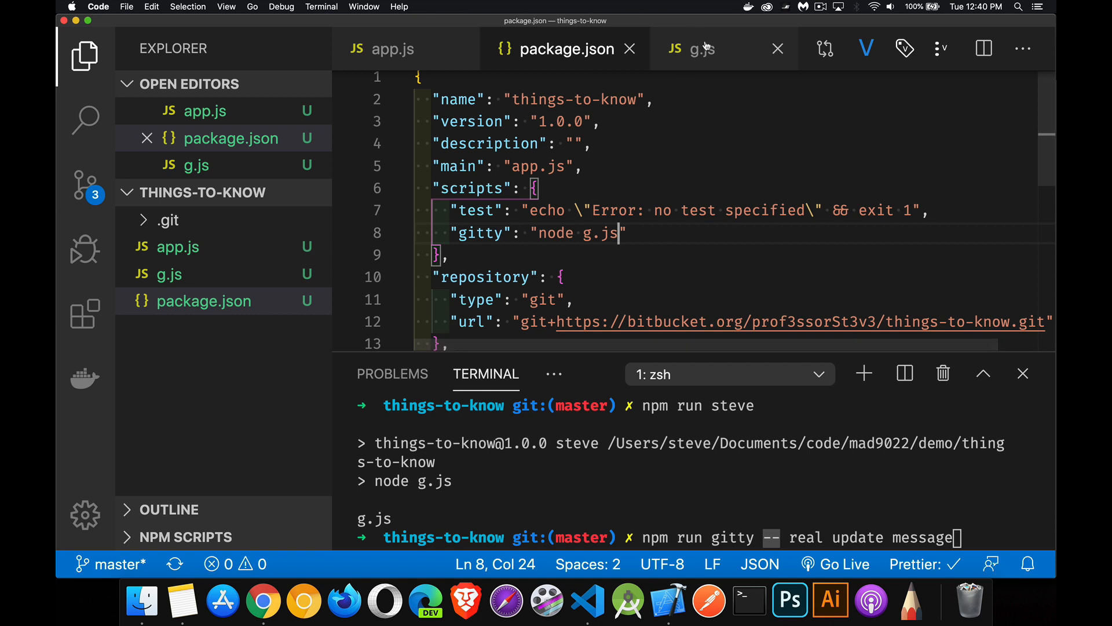
Add the usage line node g.js real update message to g.js's header comment
{"action": "left_click", "coordinate": [699, 49]}
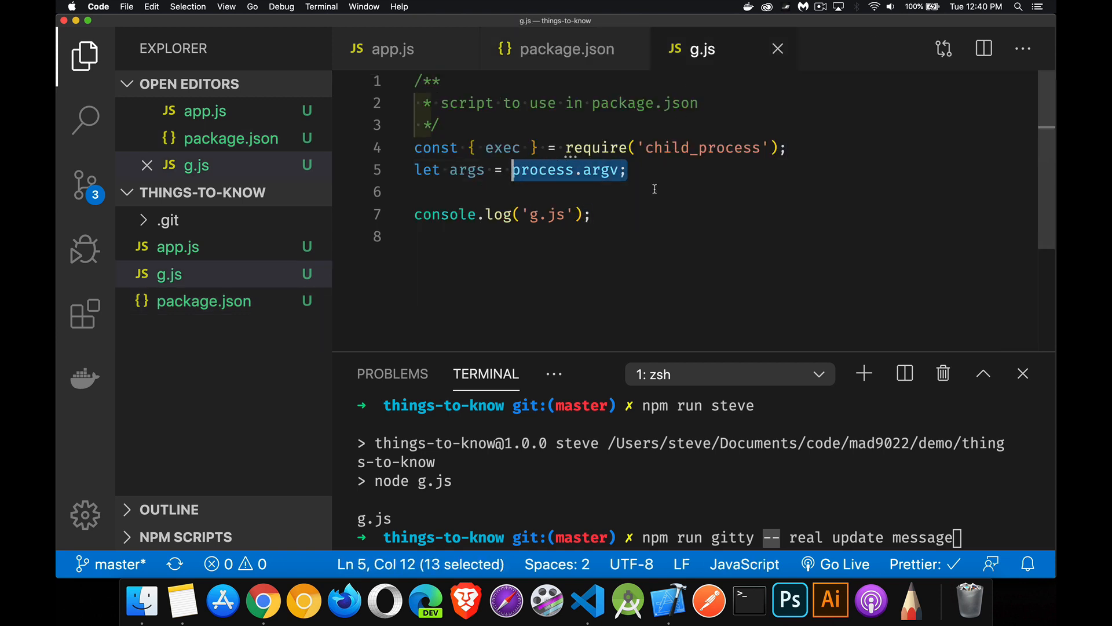
{"action": "mouse_move", "coordinate": [643, 187]}
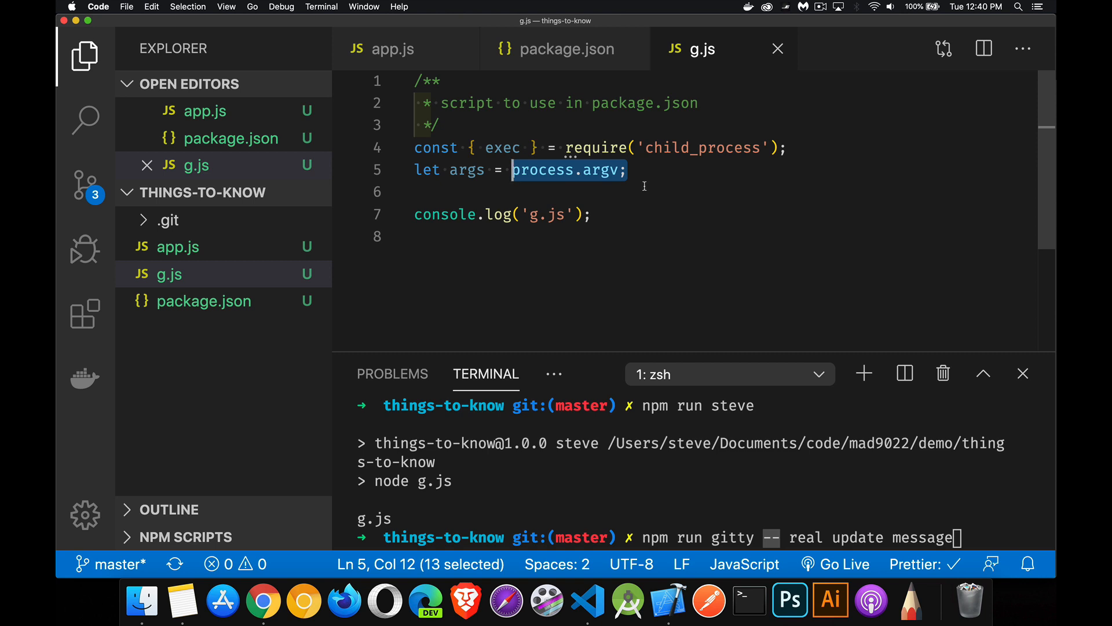
{"action": "mouse_move", "coordinate": [520, 185]}
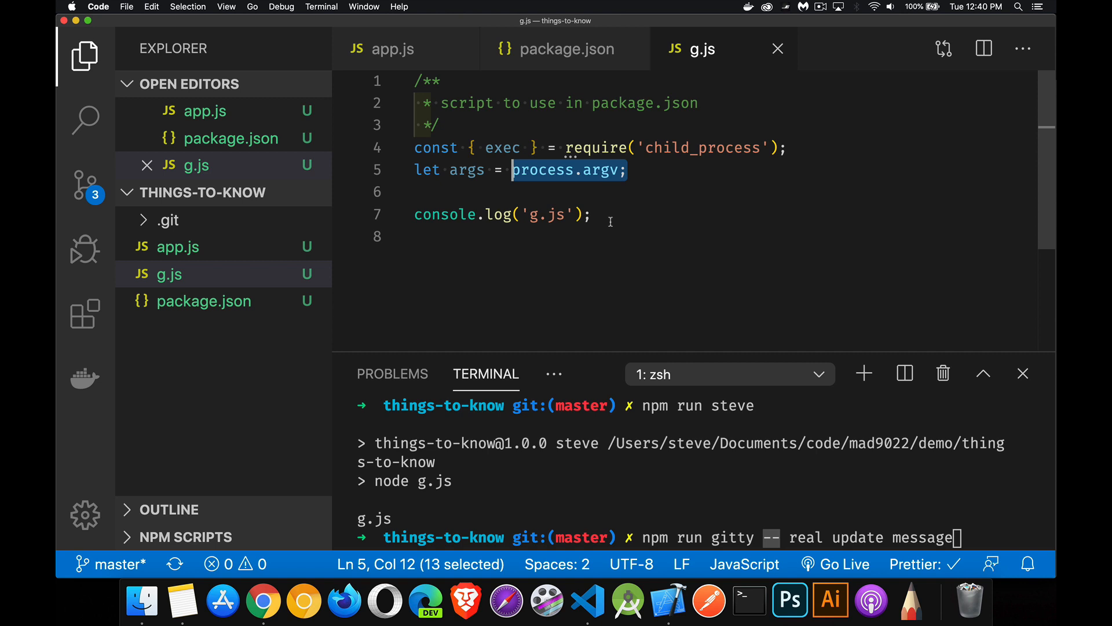
{"action": "mouse_move", "coordinate": [619, 259]}
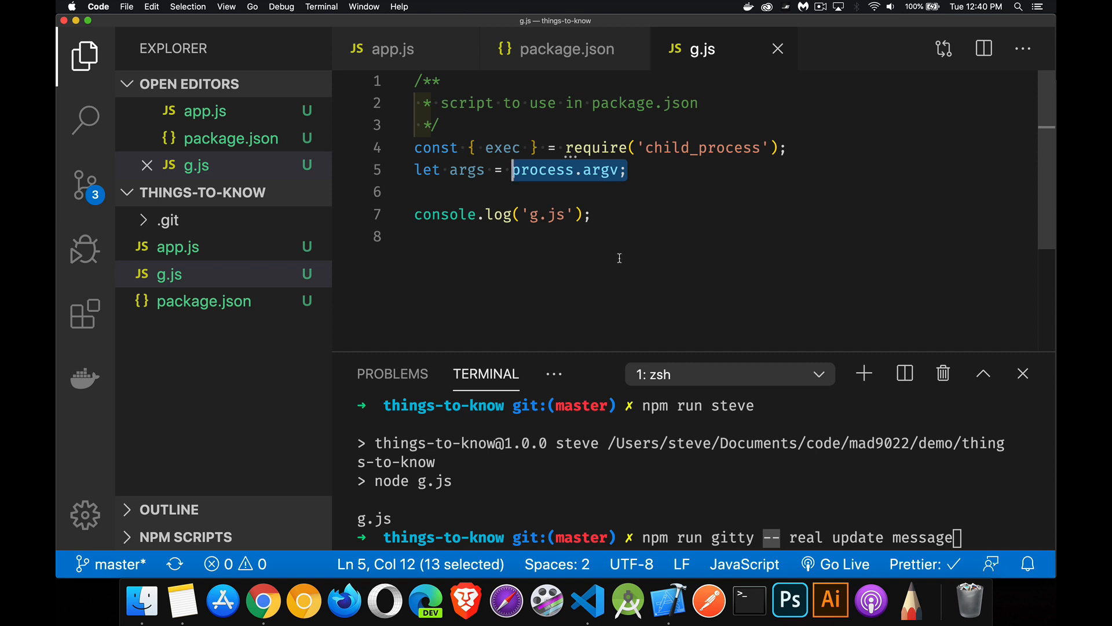
{"action": "mouse_move", "coordinate": [637, 248]}
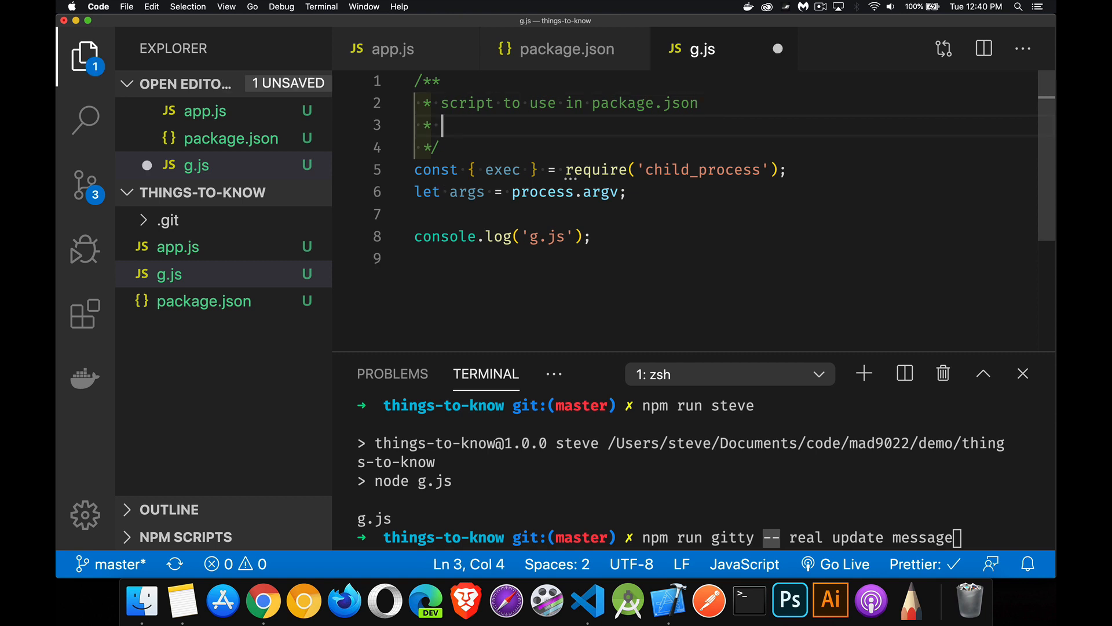
{"action": "type", "text": "node g."}
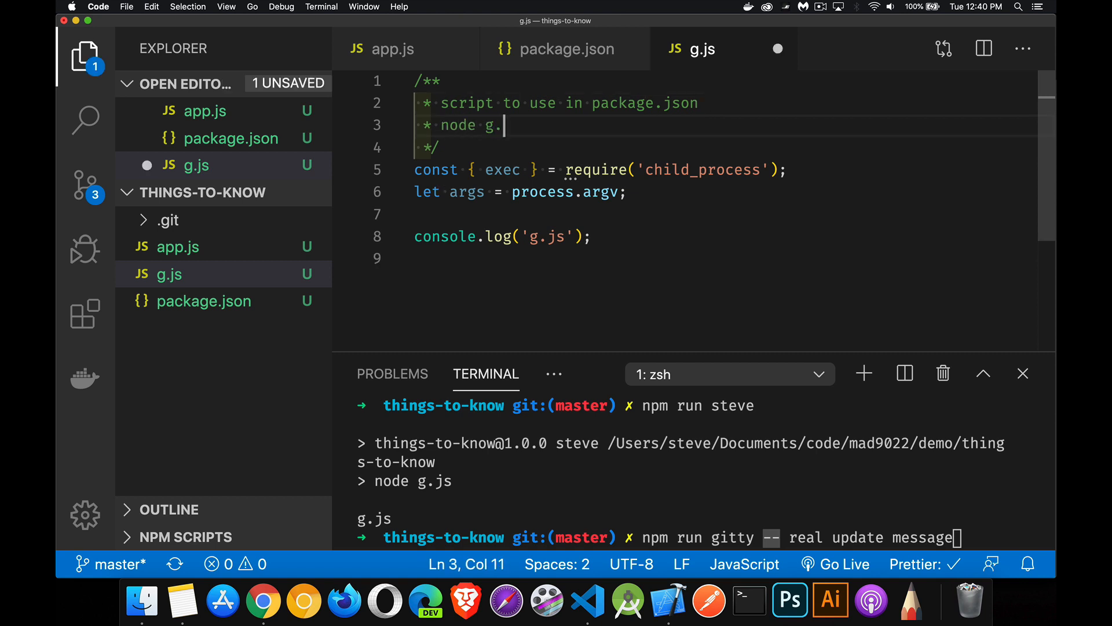
{"action": "type", "text": "js"}
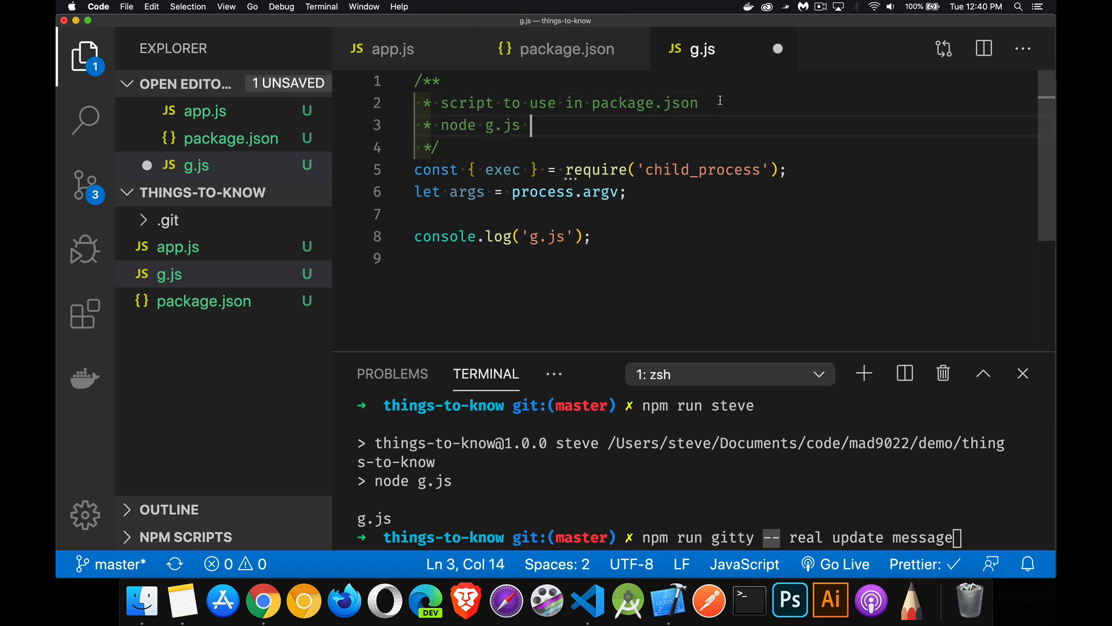
{"action": "mouse_move", "coordinate": [700, 277]}
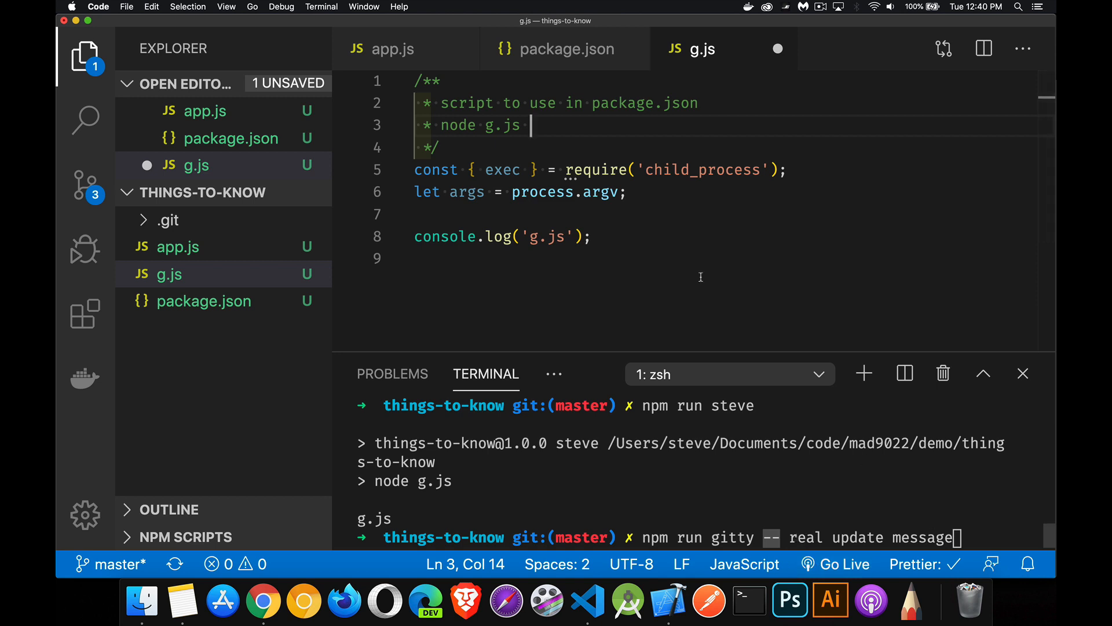
{"action": "type", "text": "real"}
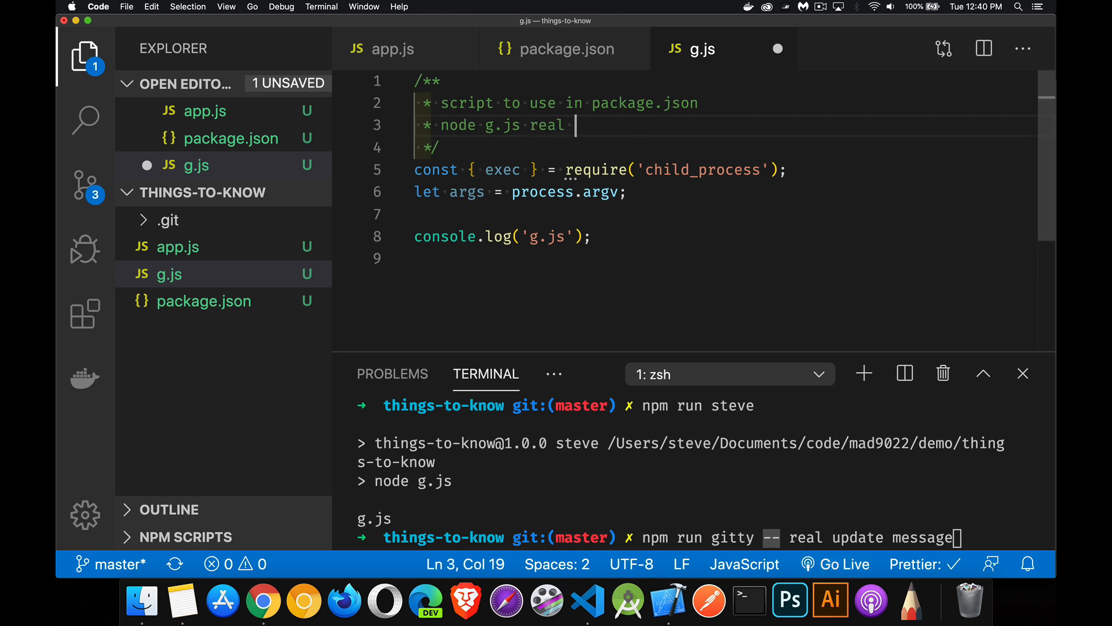
{"action": "type", "text": "update message"}
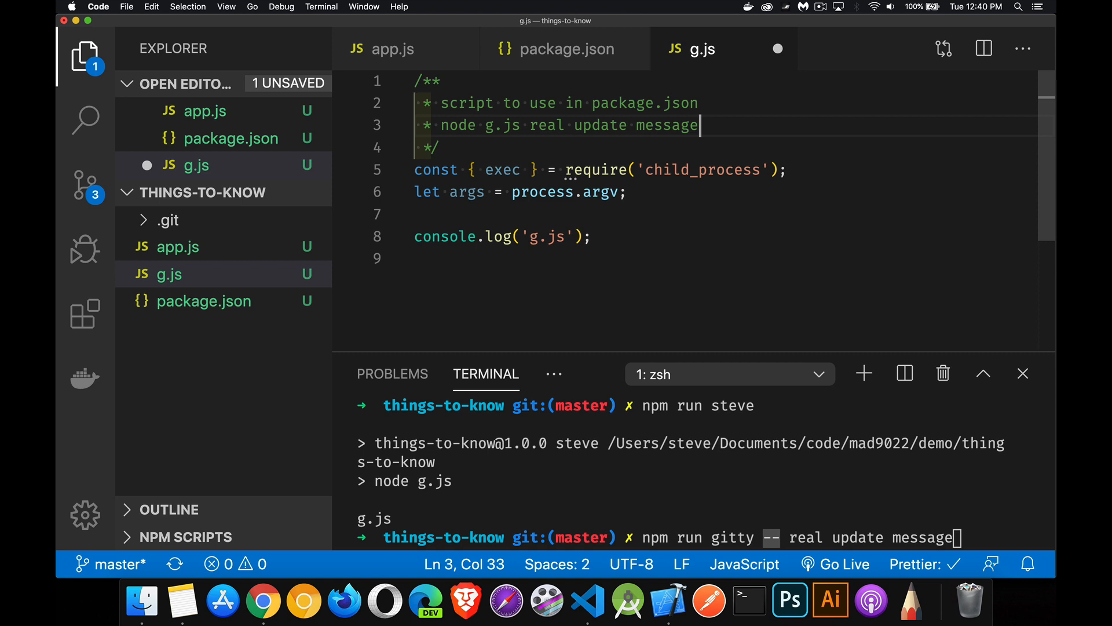
{"action": "left_click", "coordinate": [444, 125]}
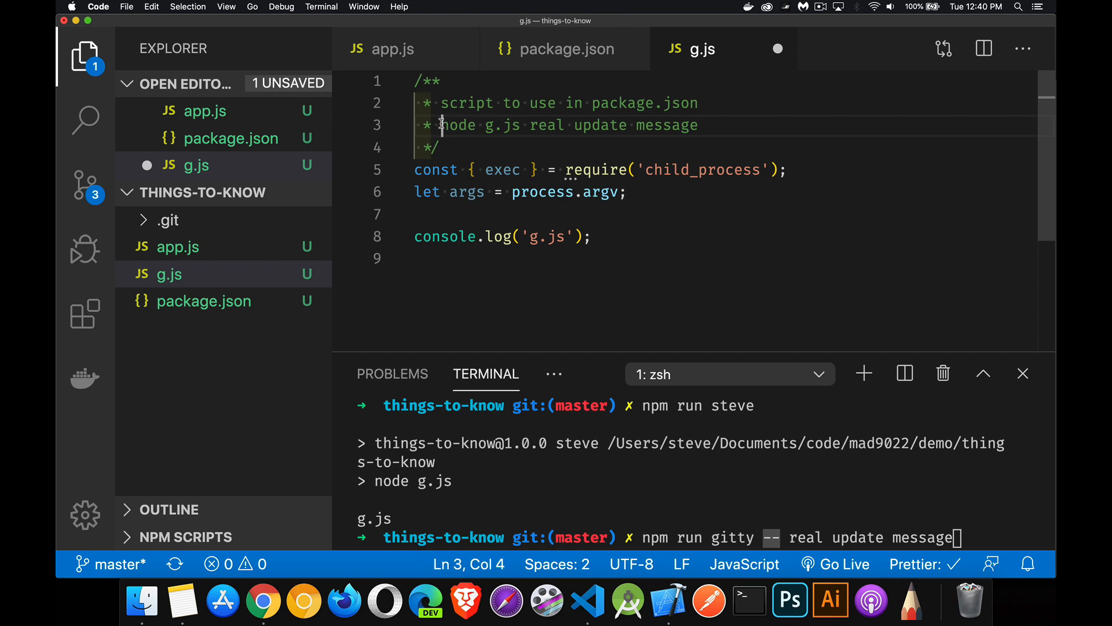
{"action": "double_click", "coordinate": [502, 126]}
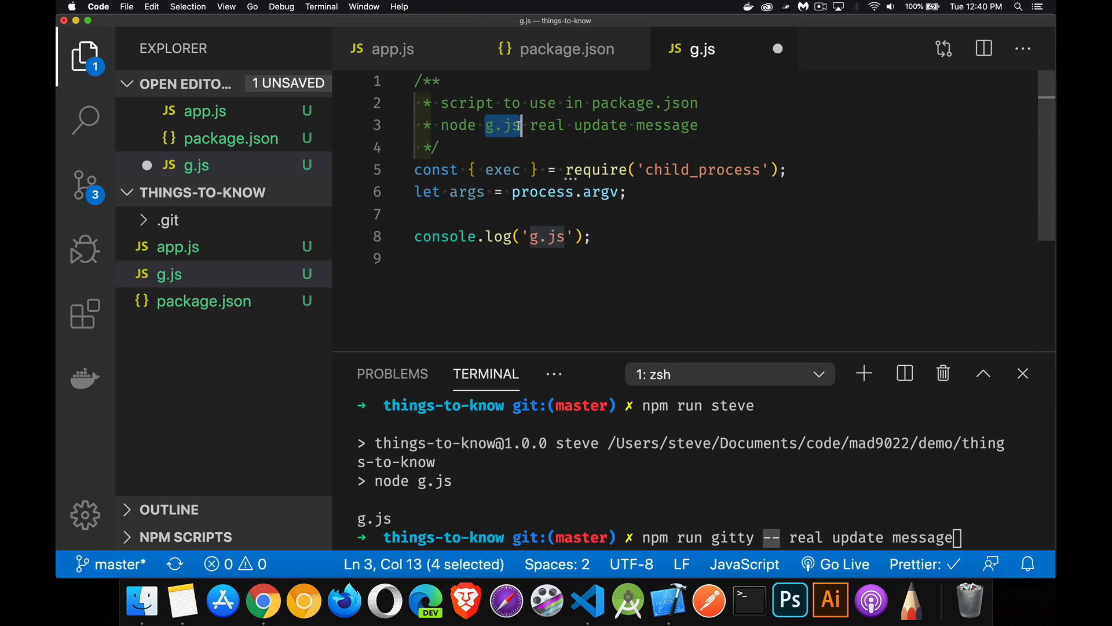
{"action": "left_click", "coordinate": [630, 125]}
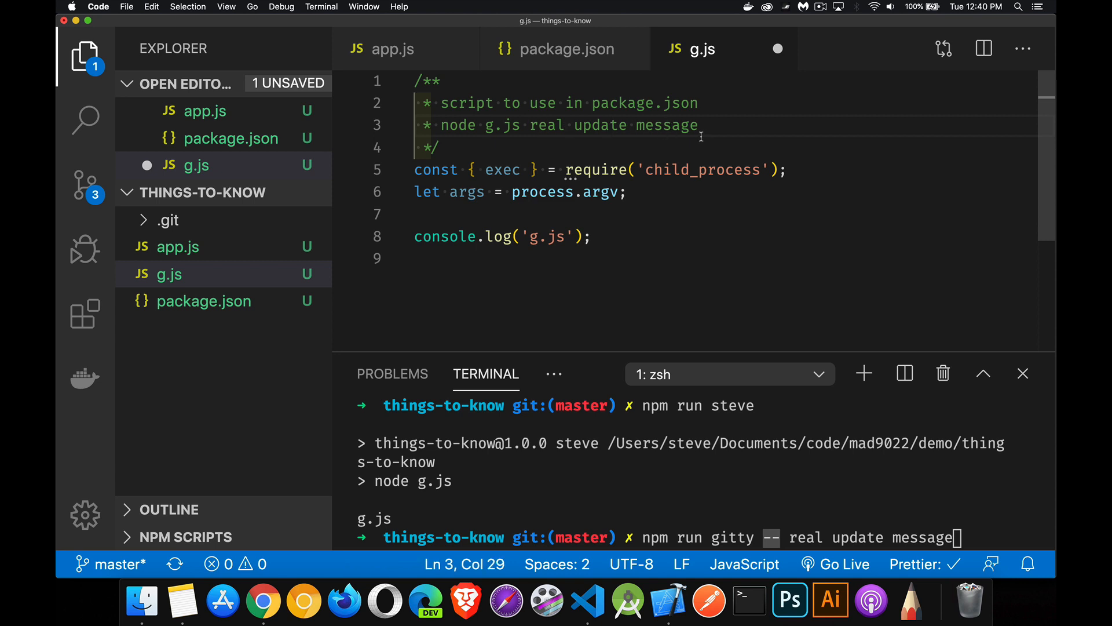
{"action": "mouse_move", "coordinate": [641, 206]}
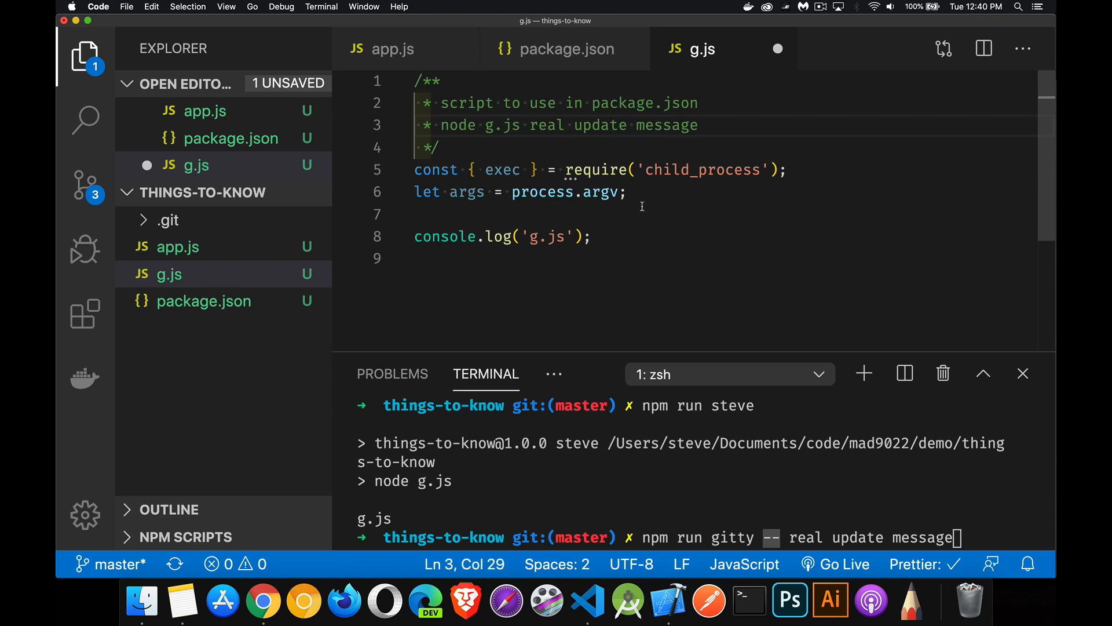
{"action": "mouse_move", "coordinate": [727, 126]}
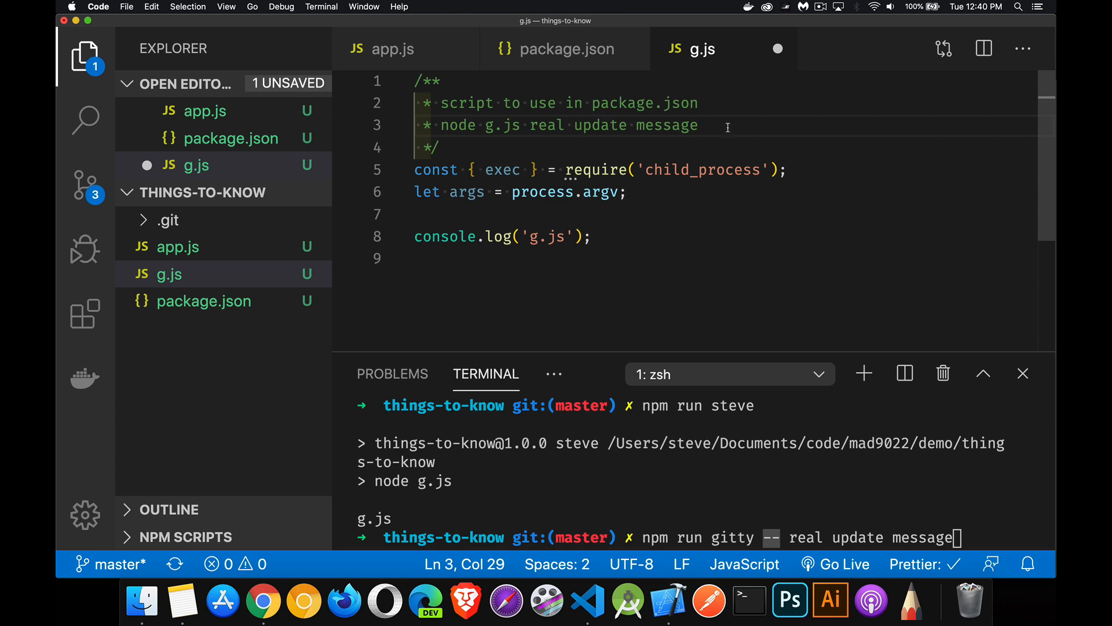
{"action": "mouse_move", "coordinate": [754, 486]}
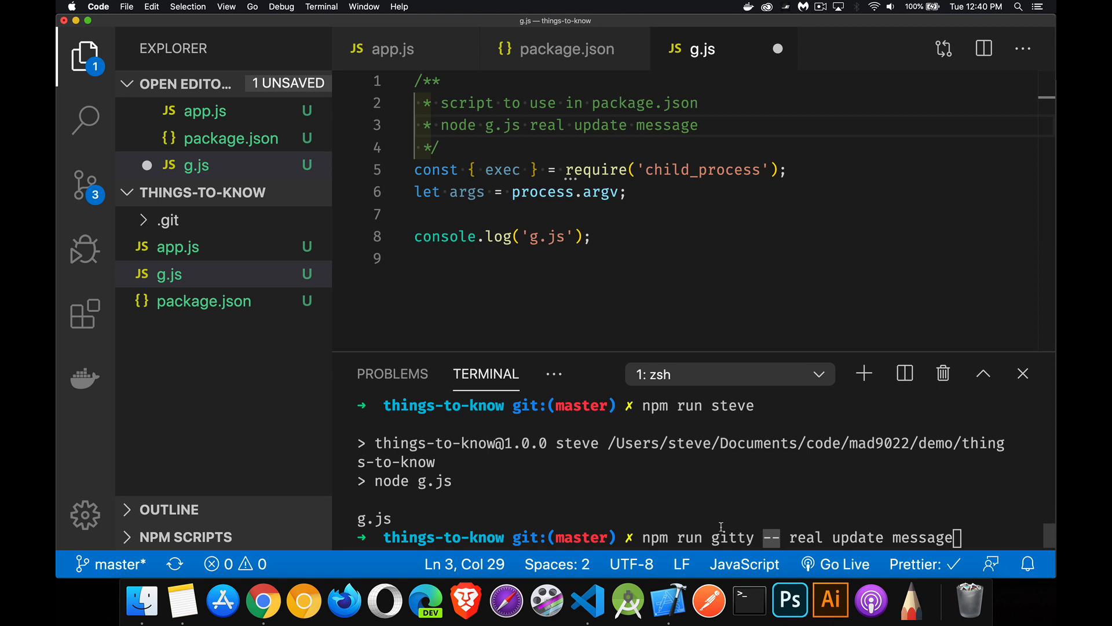
{"action": "mouse_move", "coordinate": [983, 530]}
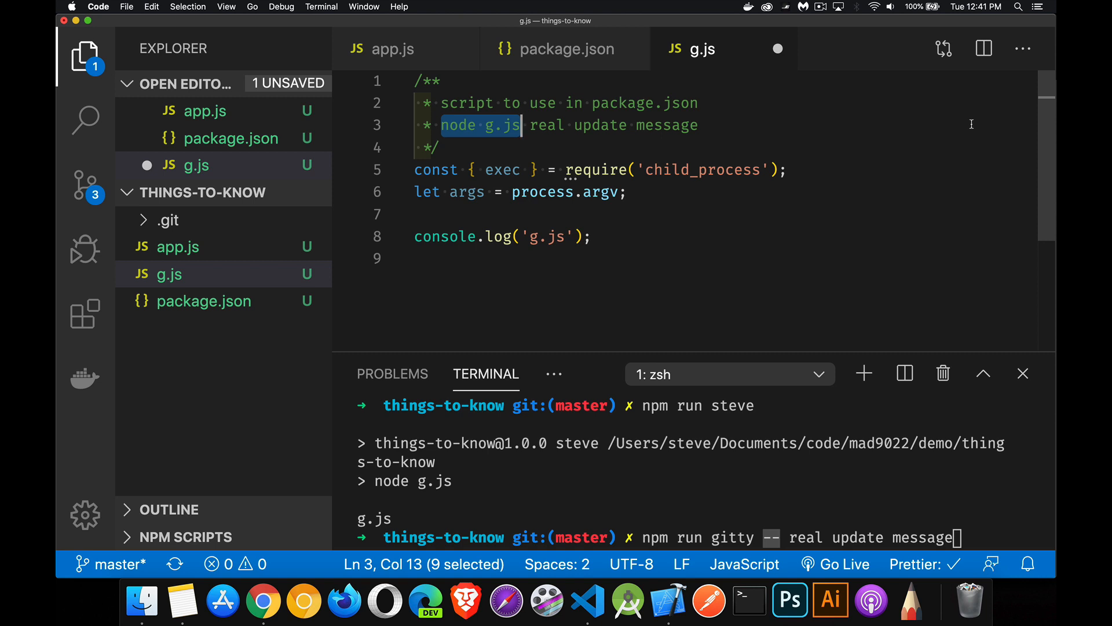
Add args.splice(0,2) and let str = args.join(' '), log str, and run gitty printing real update message
{"action": "left_click", "coordinate": [561, 192]}
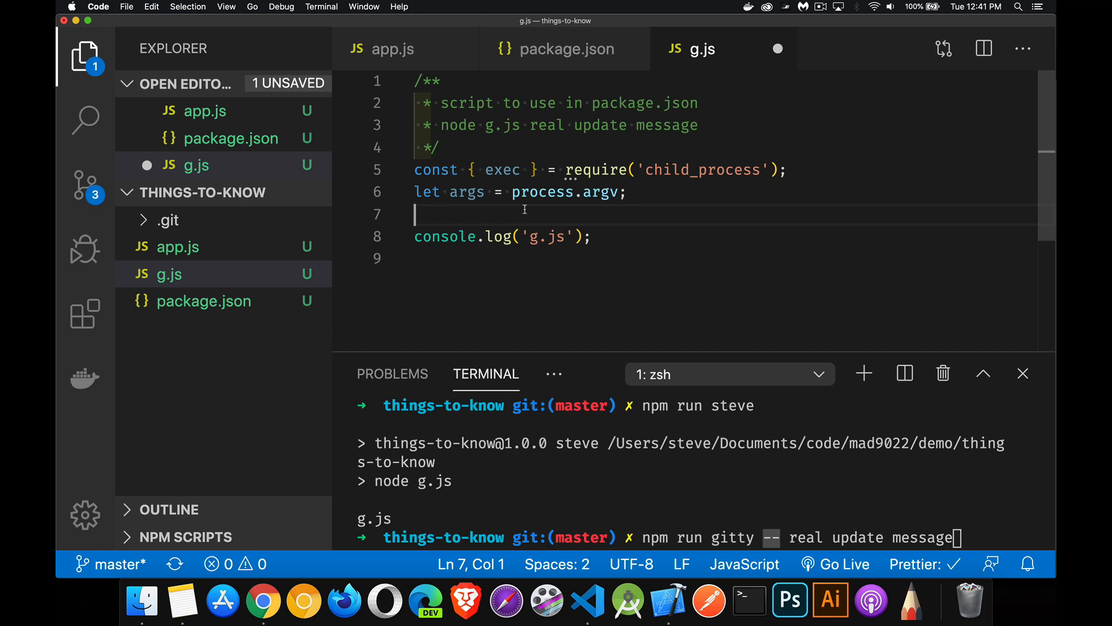
{"action": "type", "text": "ar"}
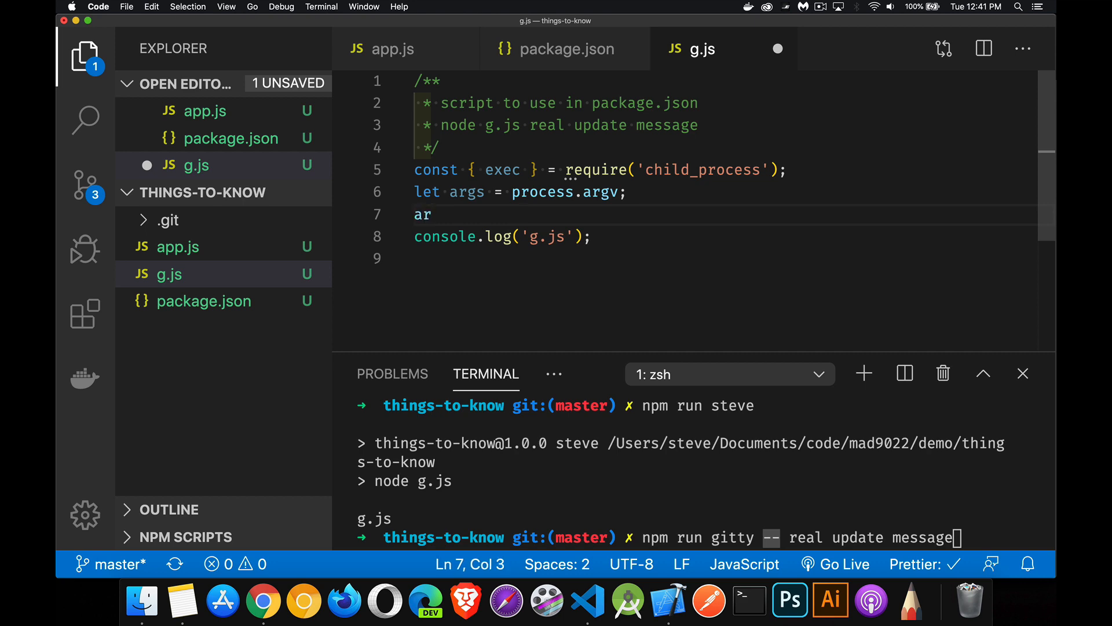
{"action": "type", "text": "gs.splic"}
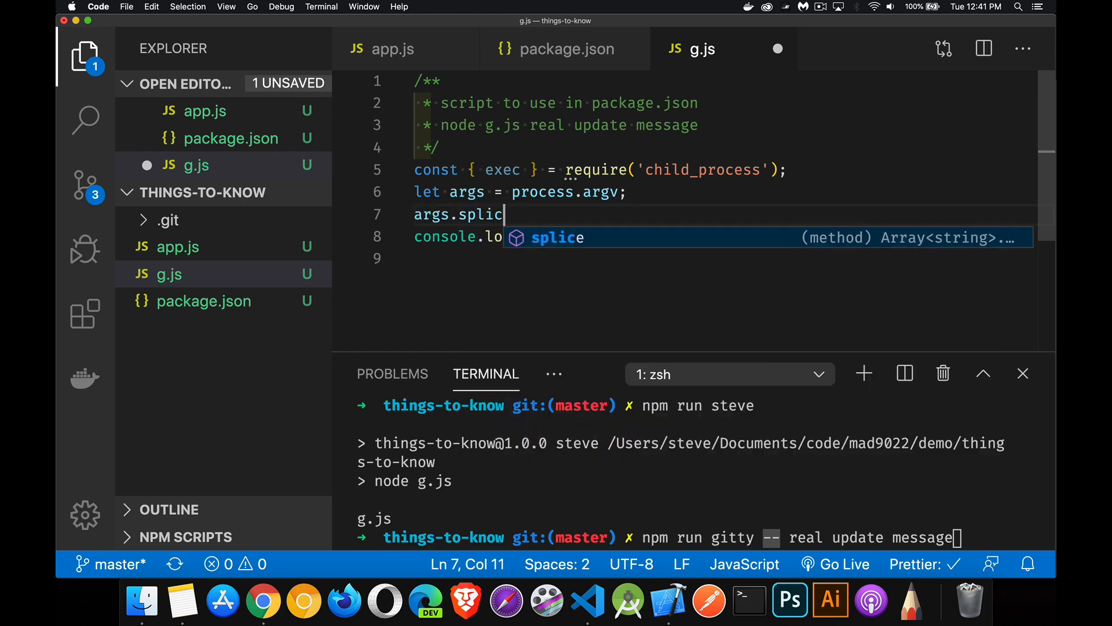
{"action": "type", "text": "e(0,2);"}
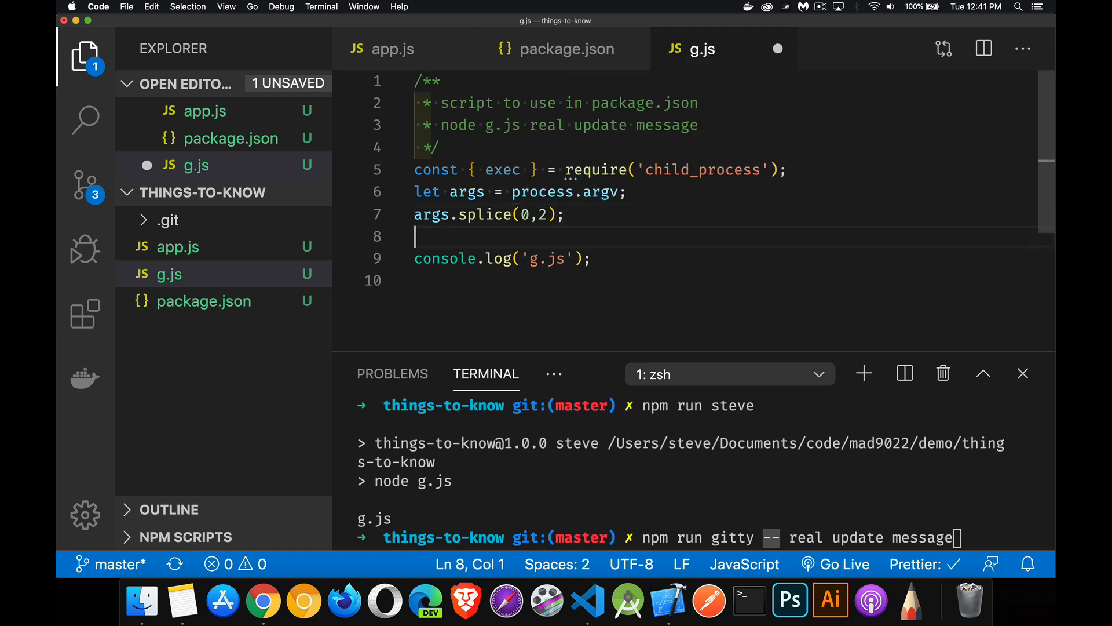
{"action": "type", "text": "let str"}
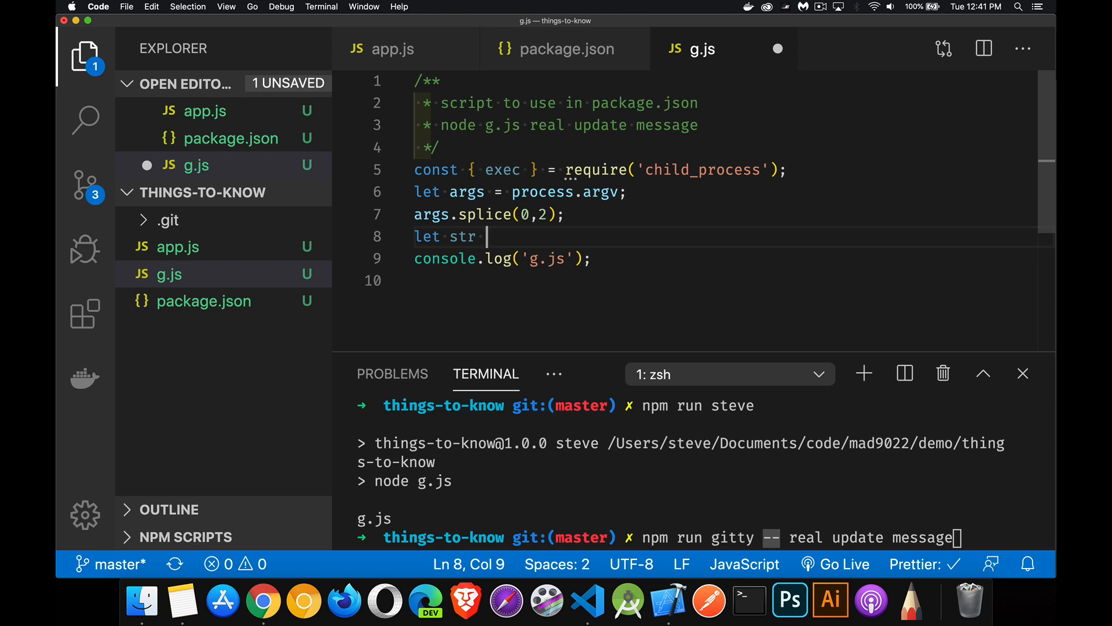
{"action": "type", "text": "= ar"}
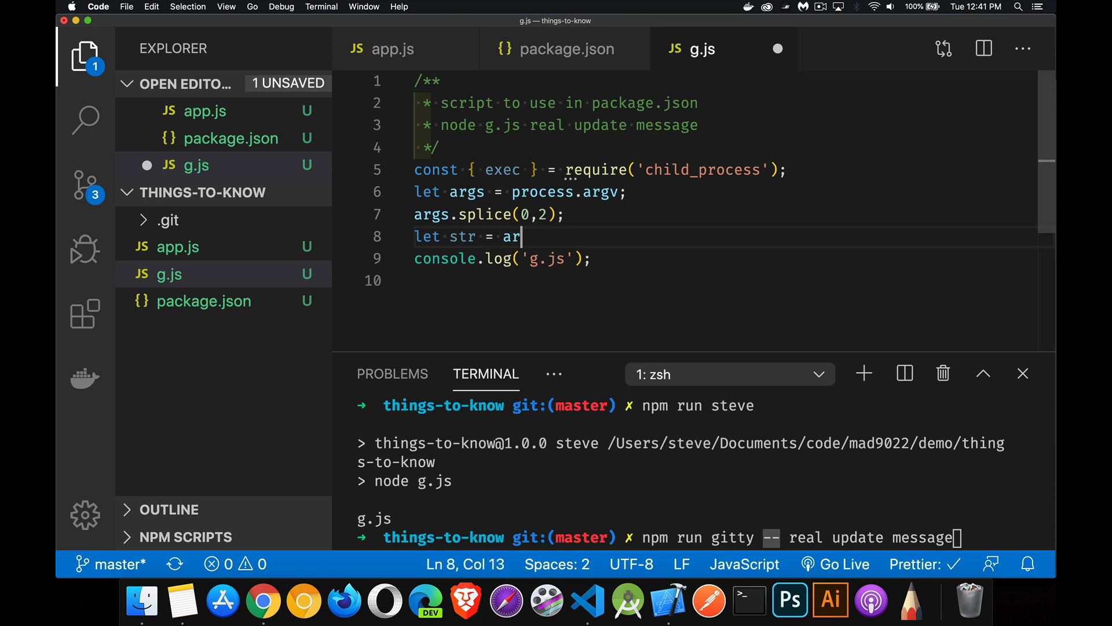
{"action": "type", "text": "gs.join(\" \");"}
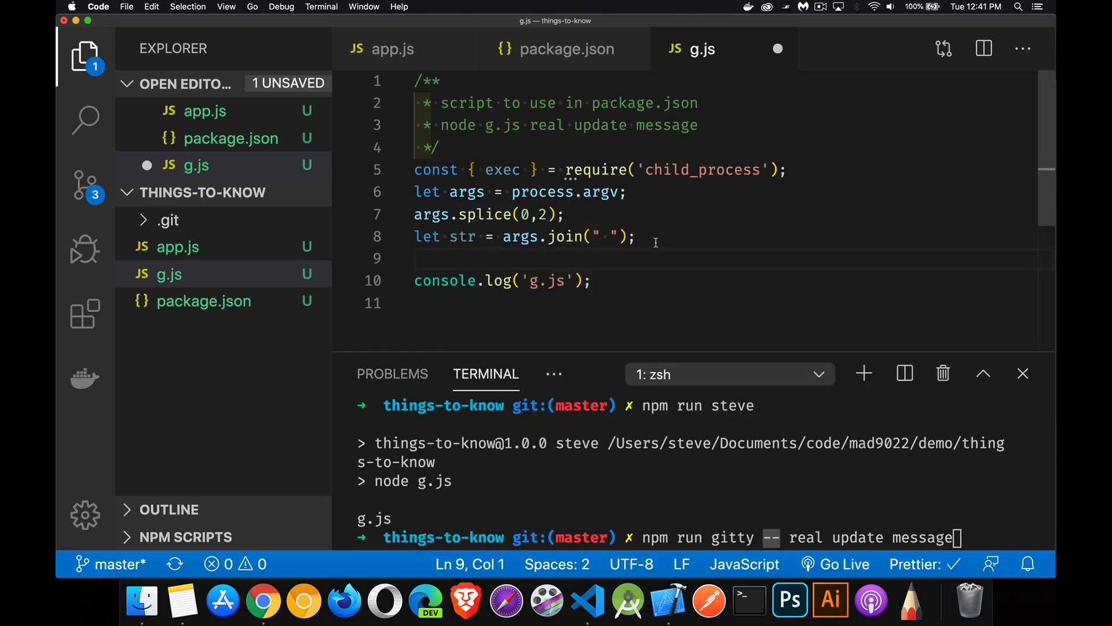
{"action": "double_click", "coordinate": [545, 281]}
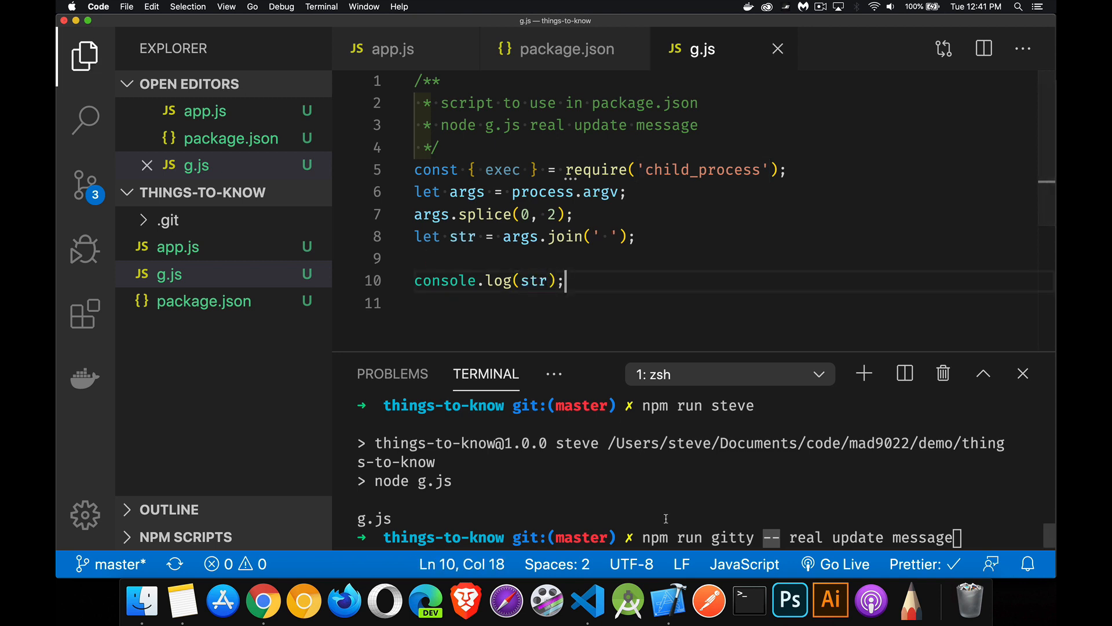
{"action": "key", "text": "Return"}
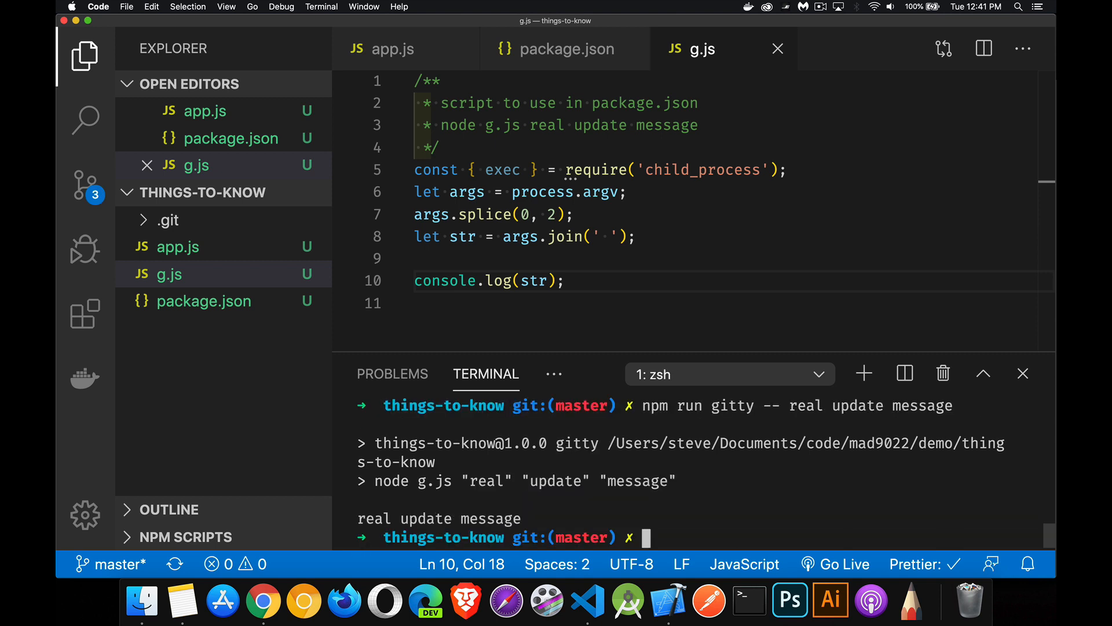
{"action": "mouse_move", "coordinate": [533, 511]}
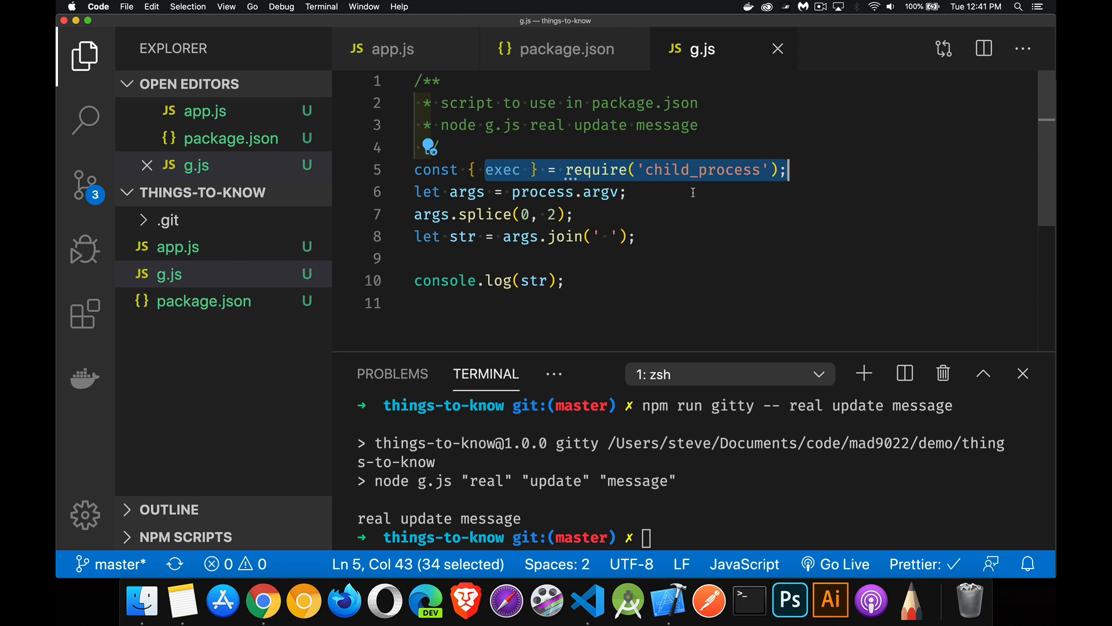
{"action": "mouse_move", "coordinate": [502, 169]}
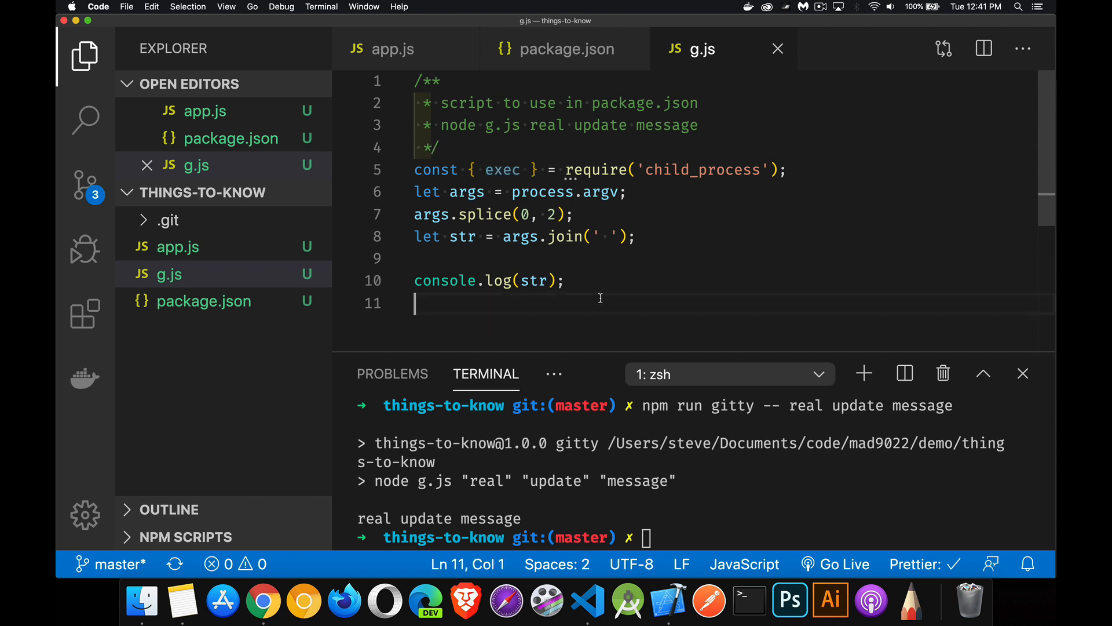
Add exec("git add .", cb); to g.js
{"action": "type", "text": "exec("}
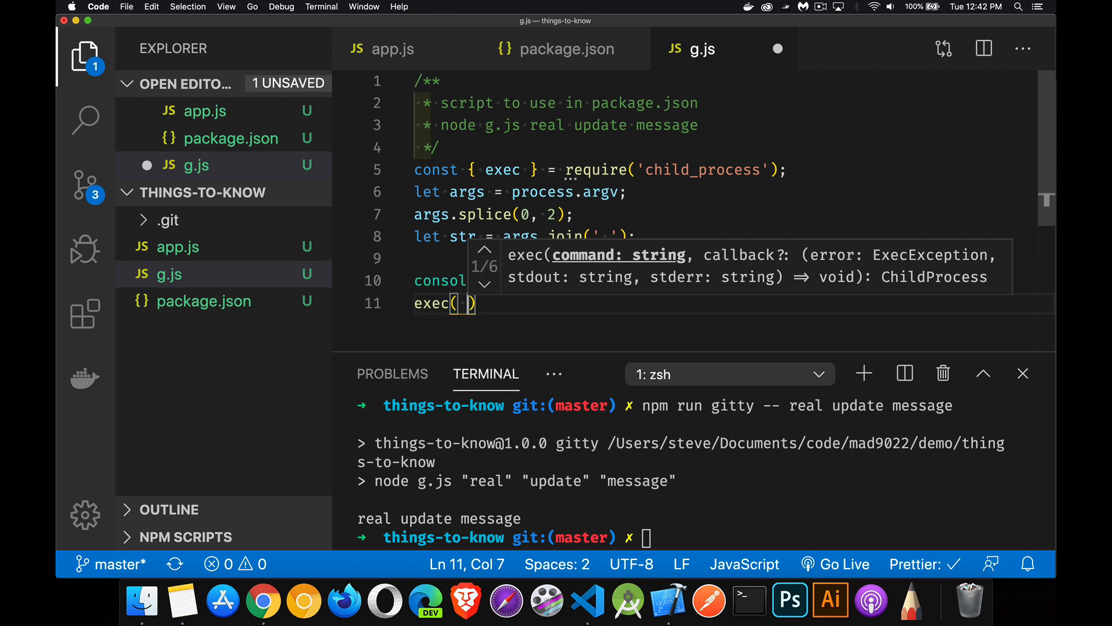
{"action": "key", "text": "Backspace"}
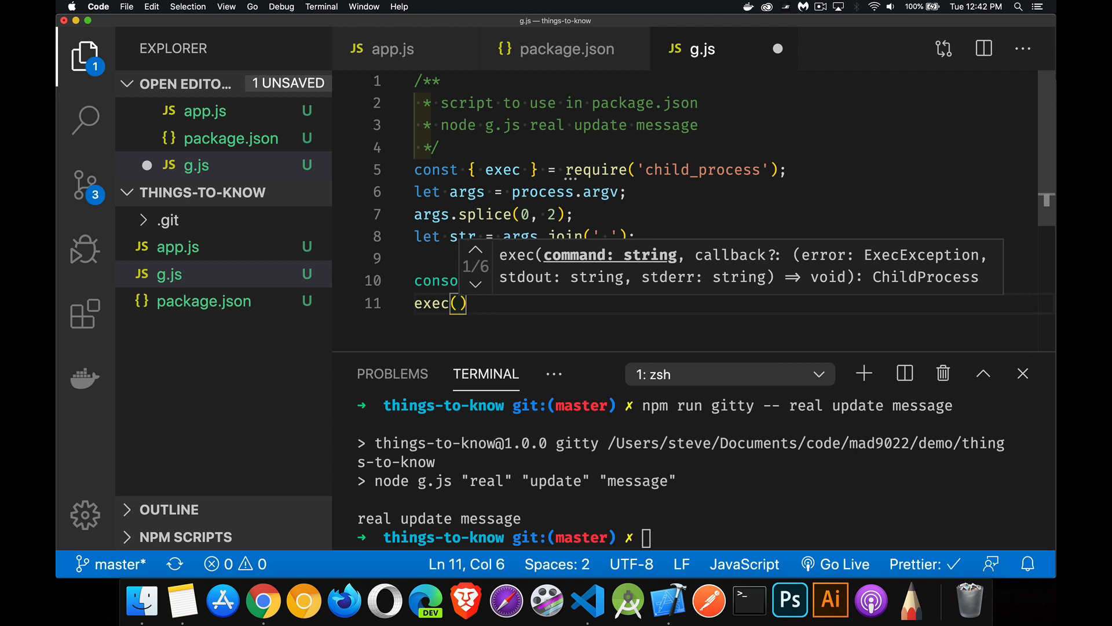
{"action": "type", "text": "\"git add \""}
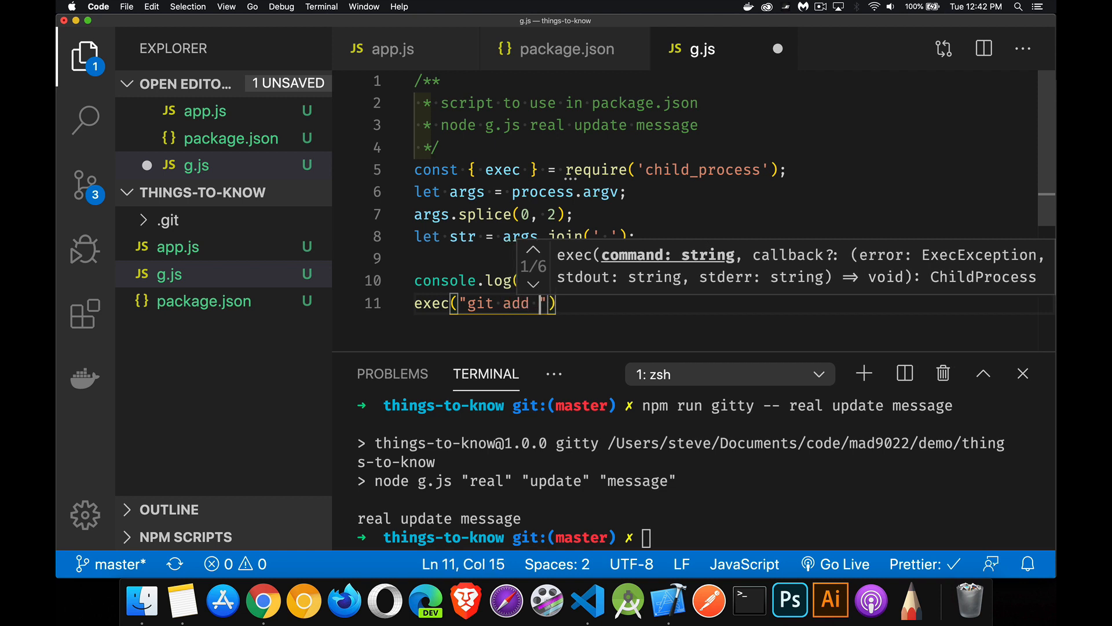
{"action": "type", "text": ".,"}
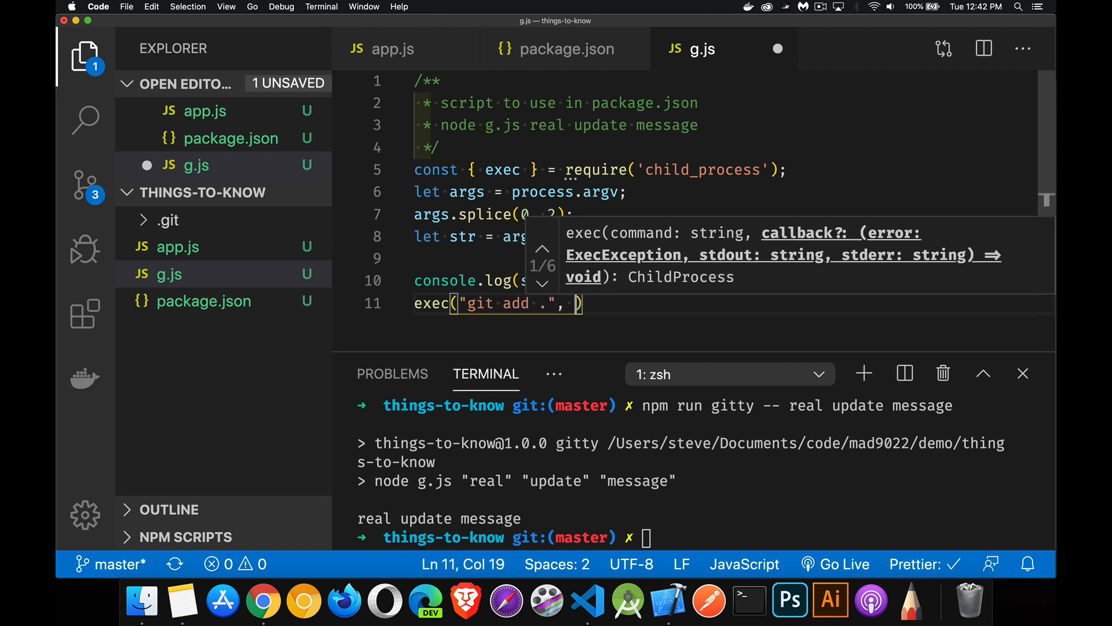
{"action": "type", "text": "cb);"}
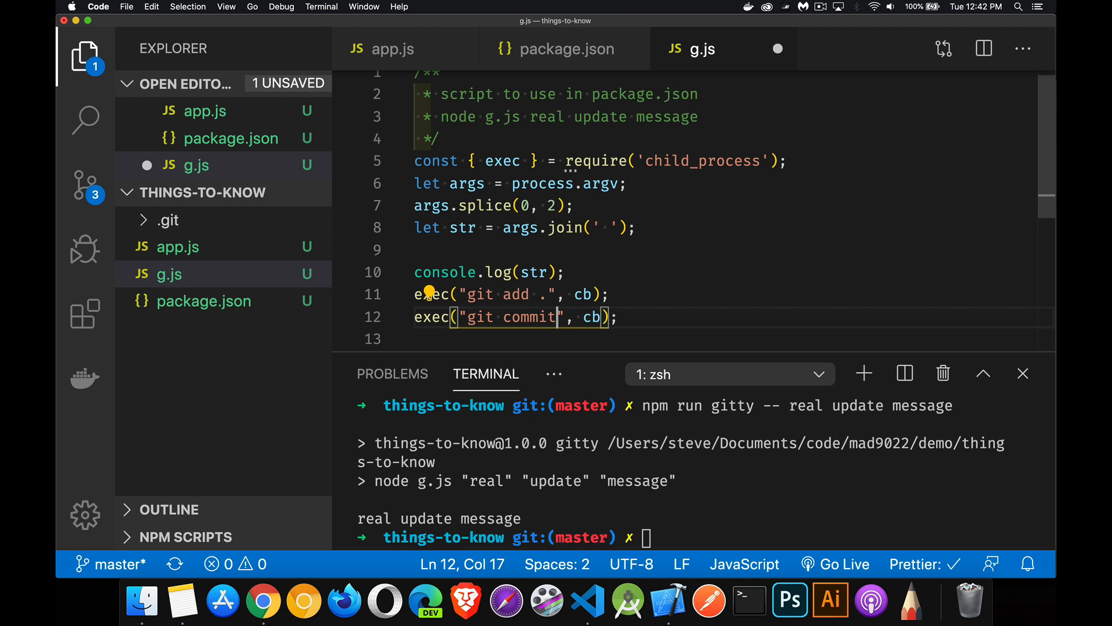
Add exec(`git commit -m "${str}"`, cb); committing with the joined message
{"action": "type", "text": "-m \""}
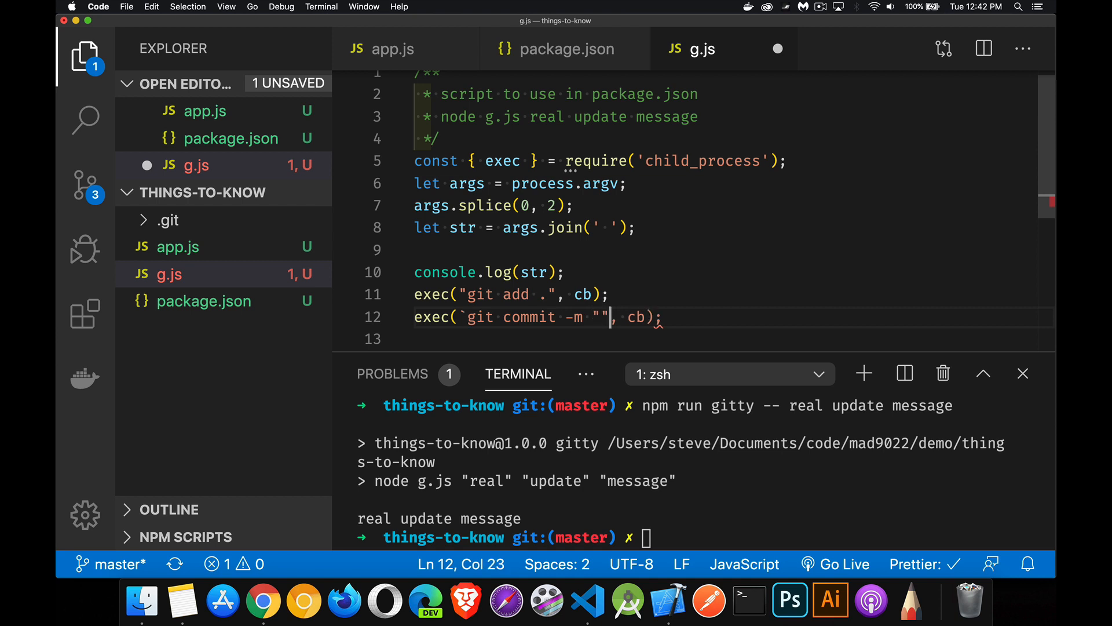
{"action": "type", "text": "$"}
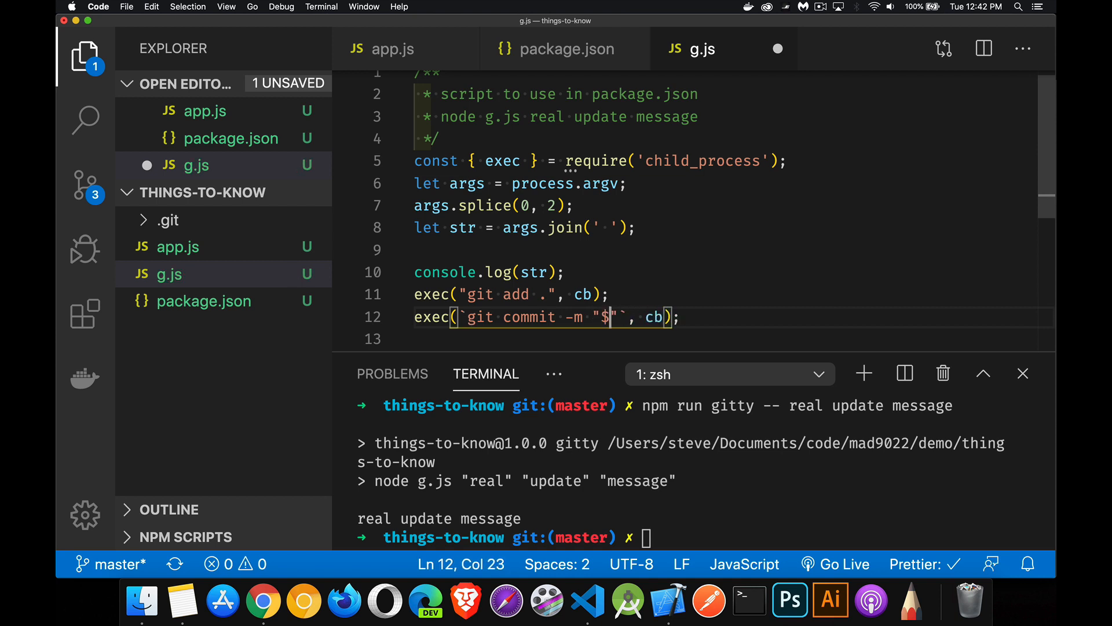
{"action": "type", "text": "{str}"}
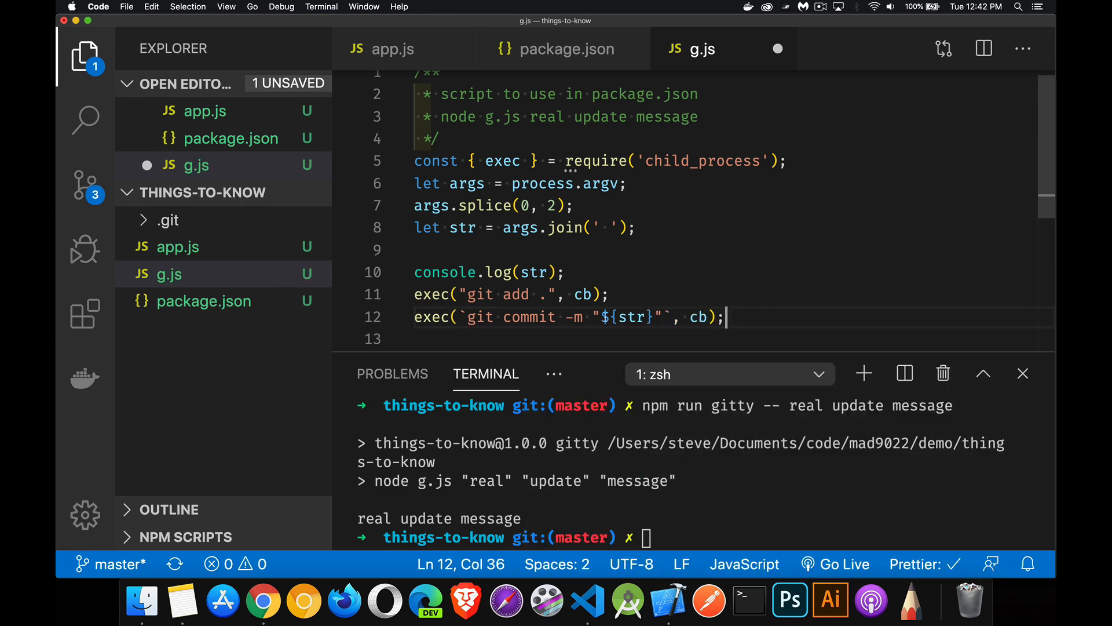
Declare function cb(err, strout, sdtin) below the exec calls
{"action": "key", "text": "enter"}
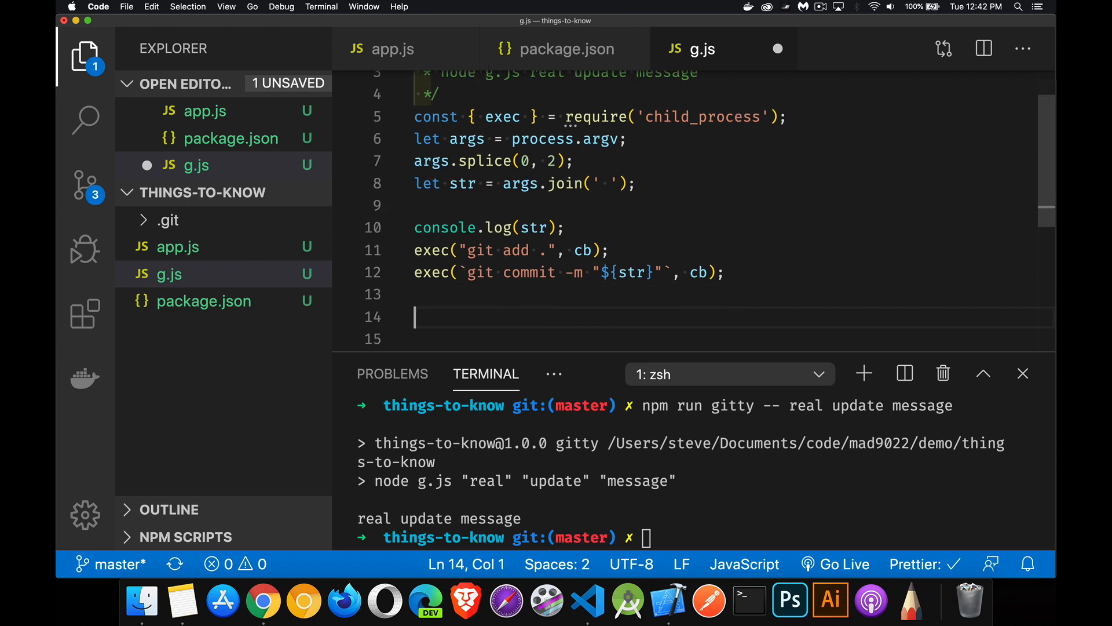
{"action": "type", "text": "functo"}
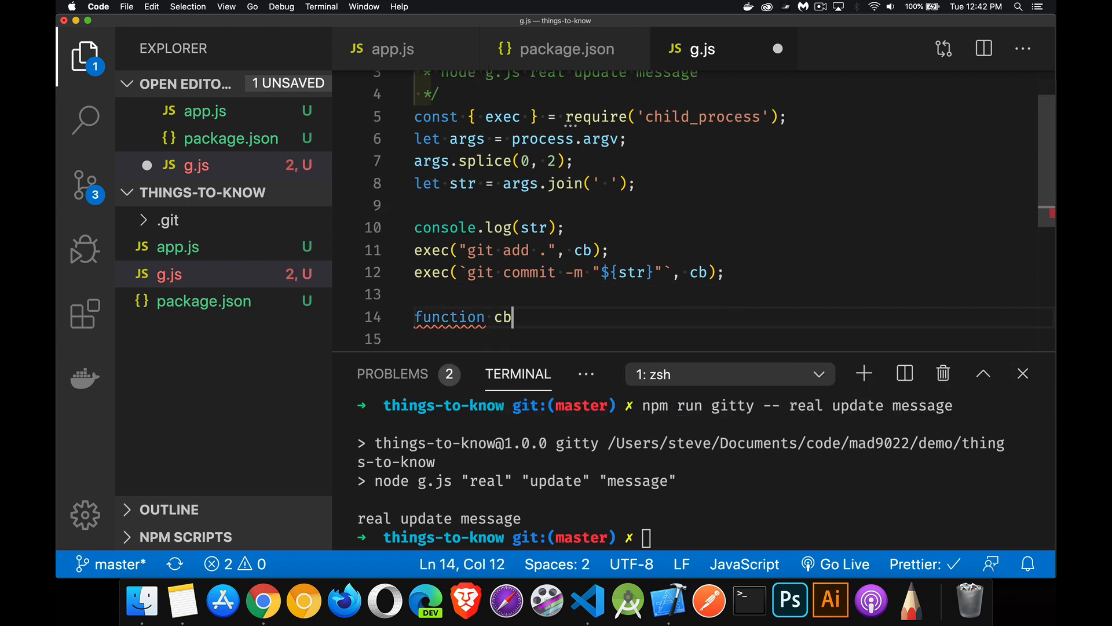
{"action": "type", "text": "(err)"}
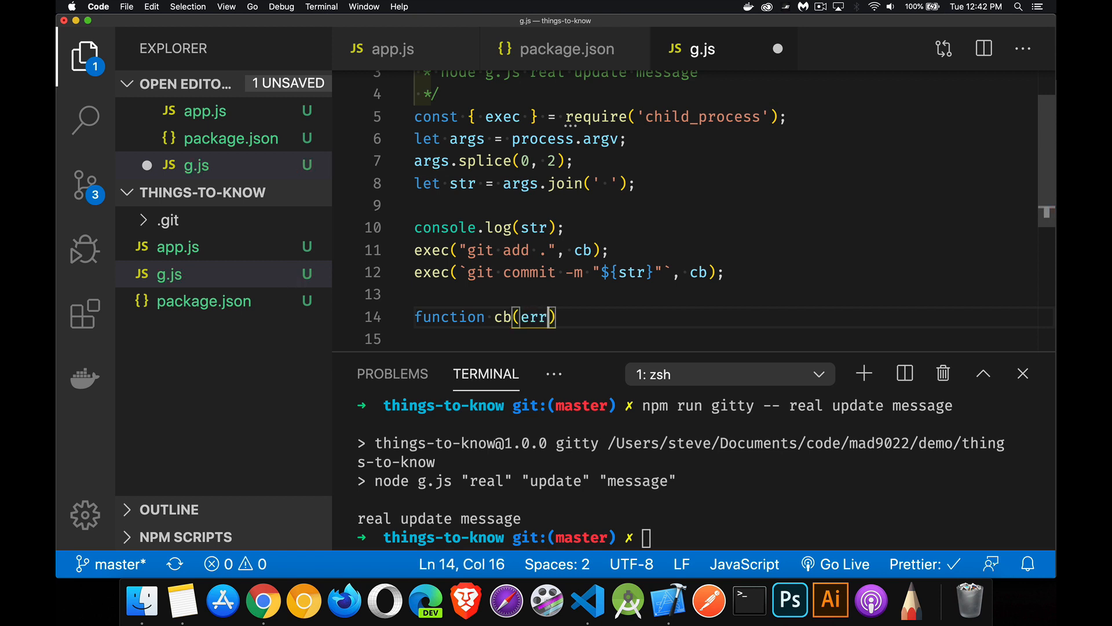
{"action": "type", "text": ", strout, str"}
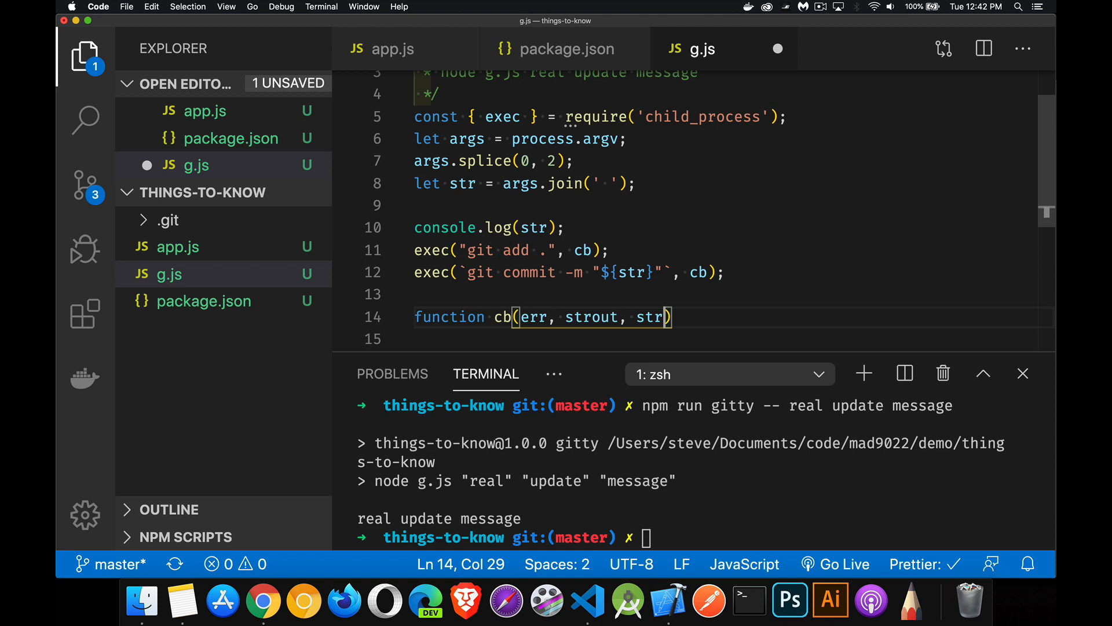
{"action": "type", "text": "in"}
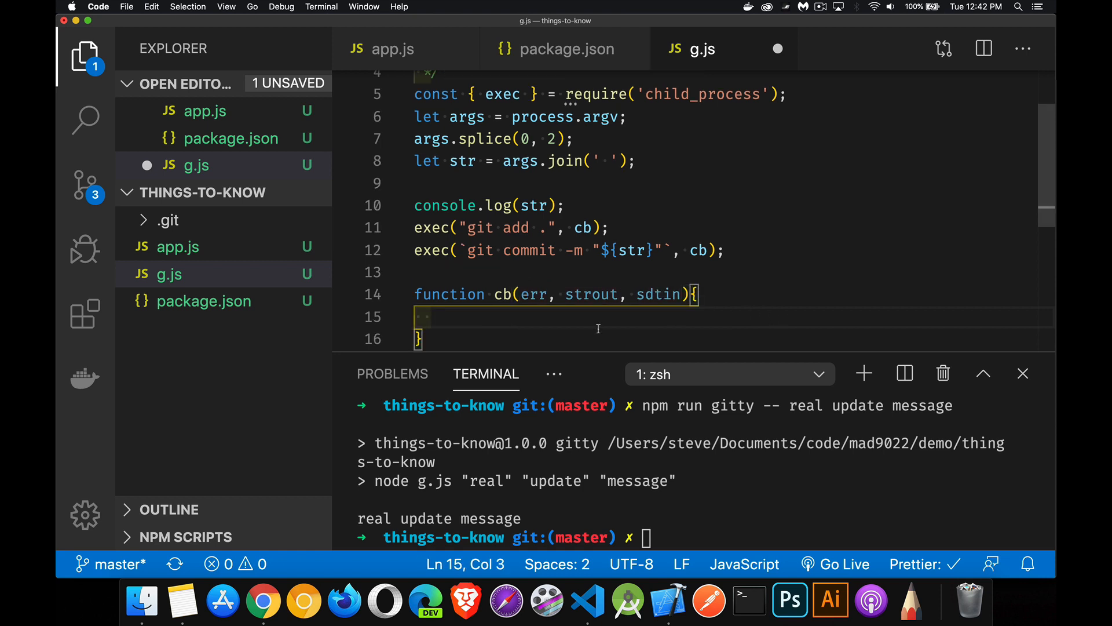
Give cb a body that logs err and returns, else notes //it worked, and save
{"action": "type", "text": "if("}
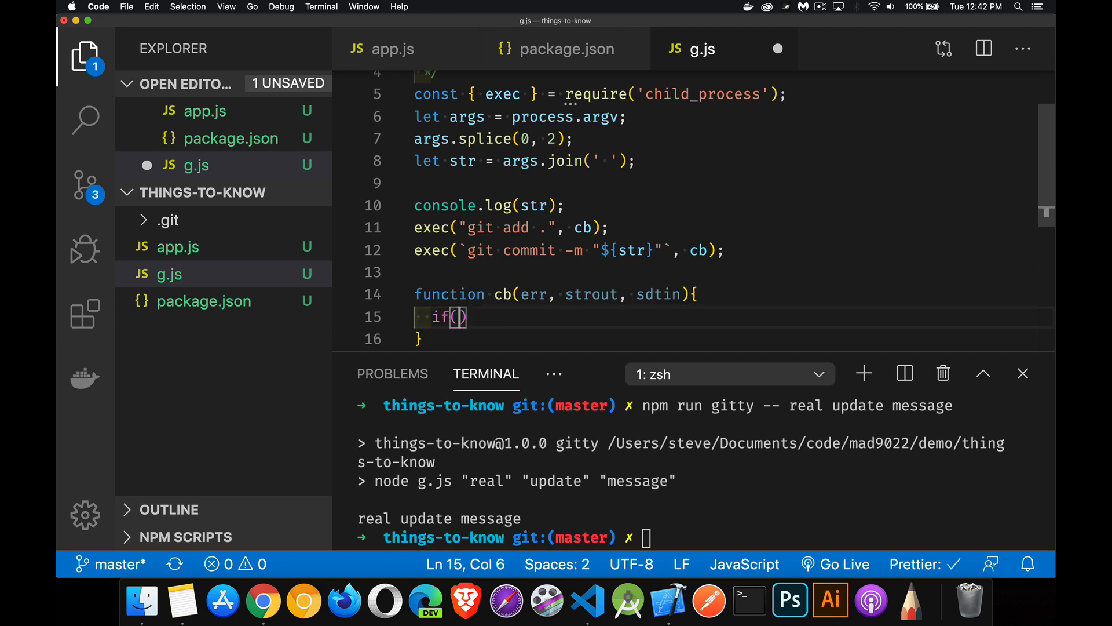
{"action": "type", "text": "err){"}
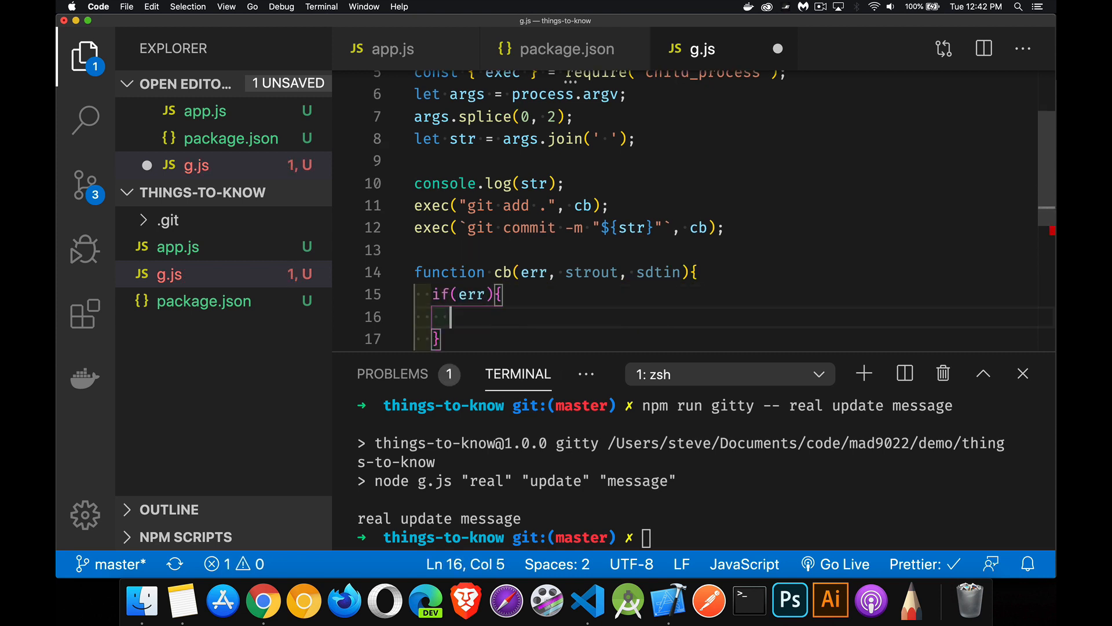
{"action": "type", "text": "console.log(err);"}
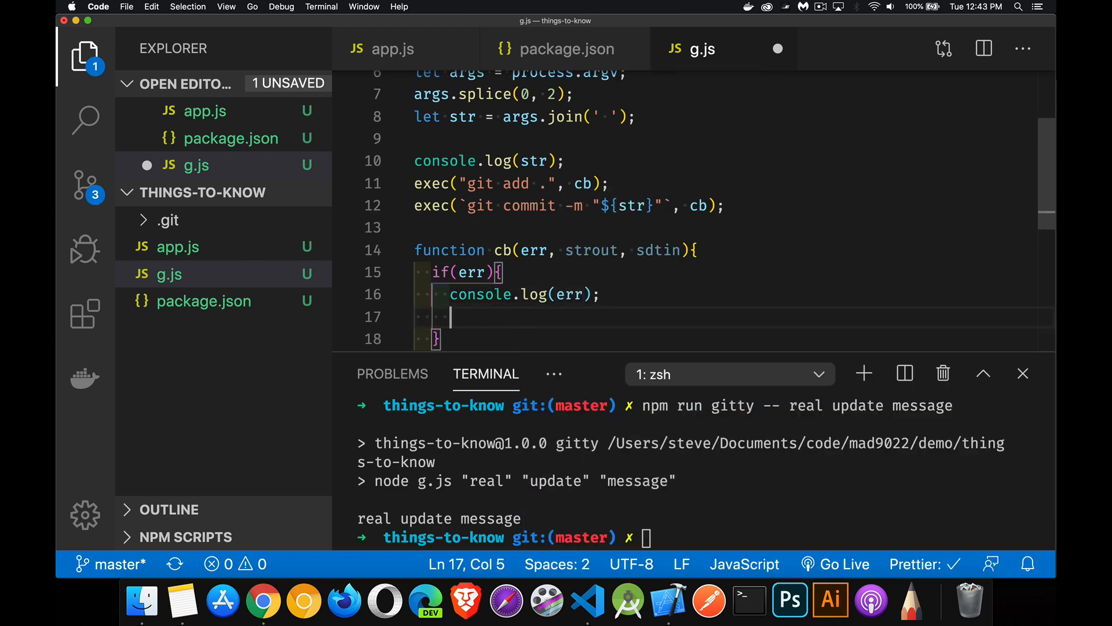
{"action": "type", "text": "return;"}
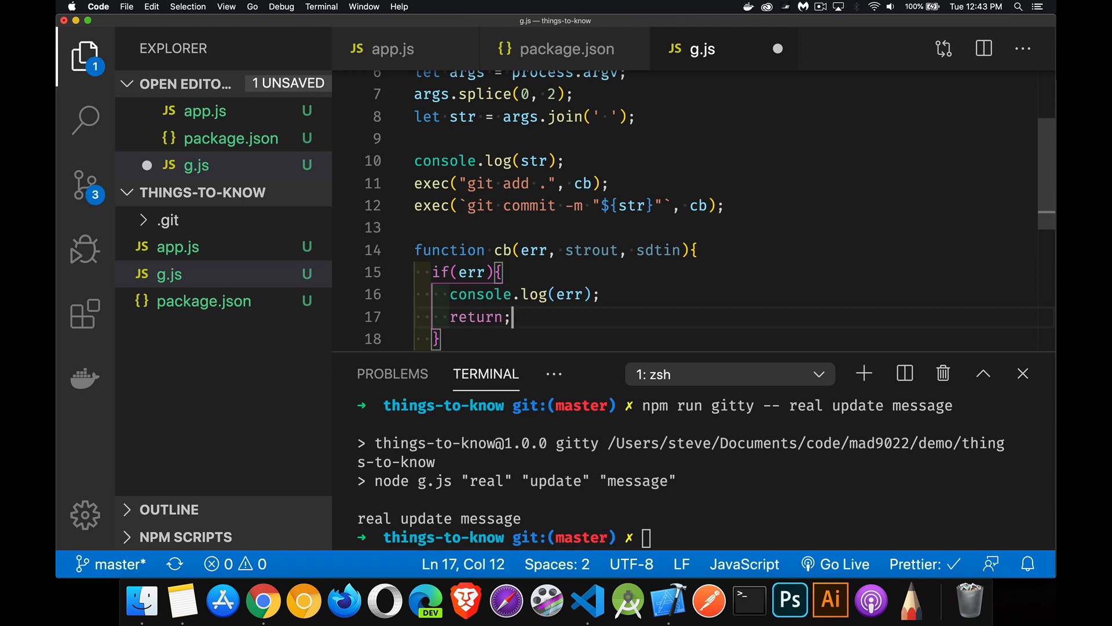
{"action": "type", "text": "//"}
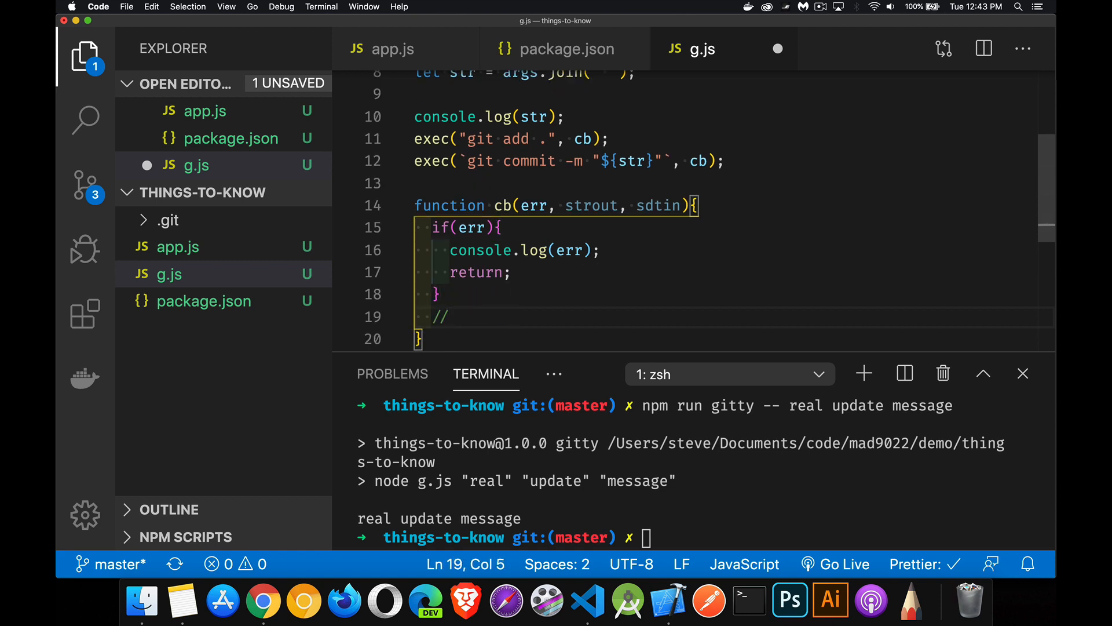
{"action": "type", "text": "it wor"}
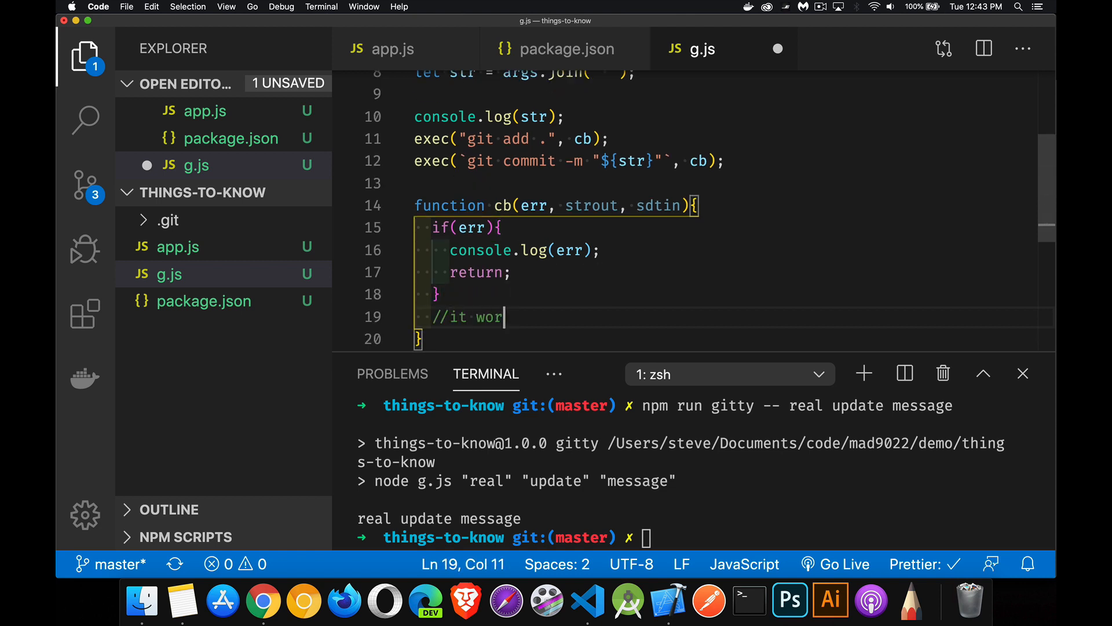
{"action": "type", "text": "ked"}
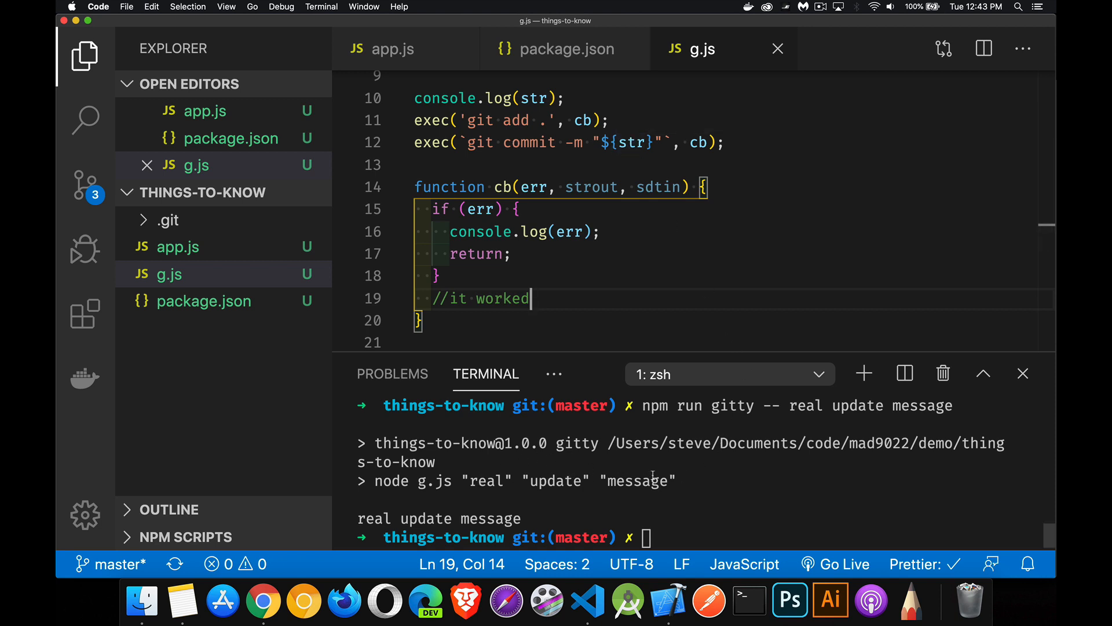
{"action": "mouse_move", "coordinate": [642, 161]}
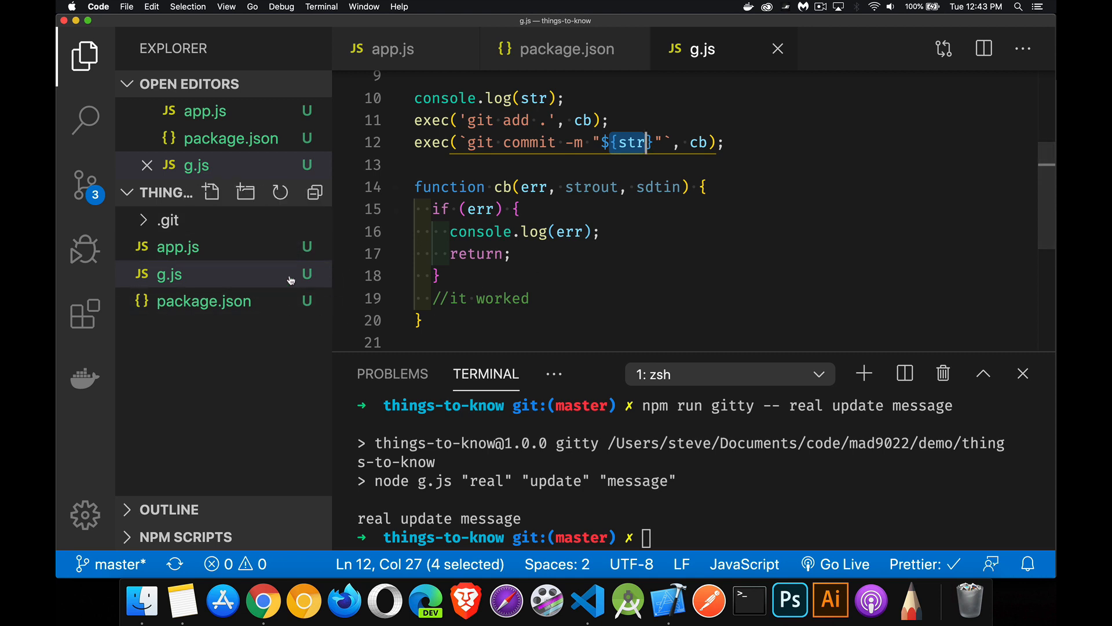
Check git status, then run npm run gitty -- my first real update to commit the project files
{"action": "type", "text": "git"}
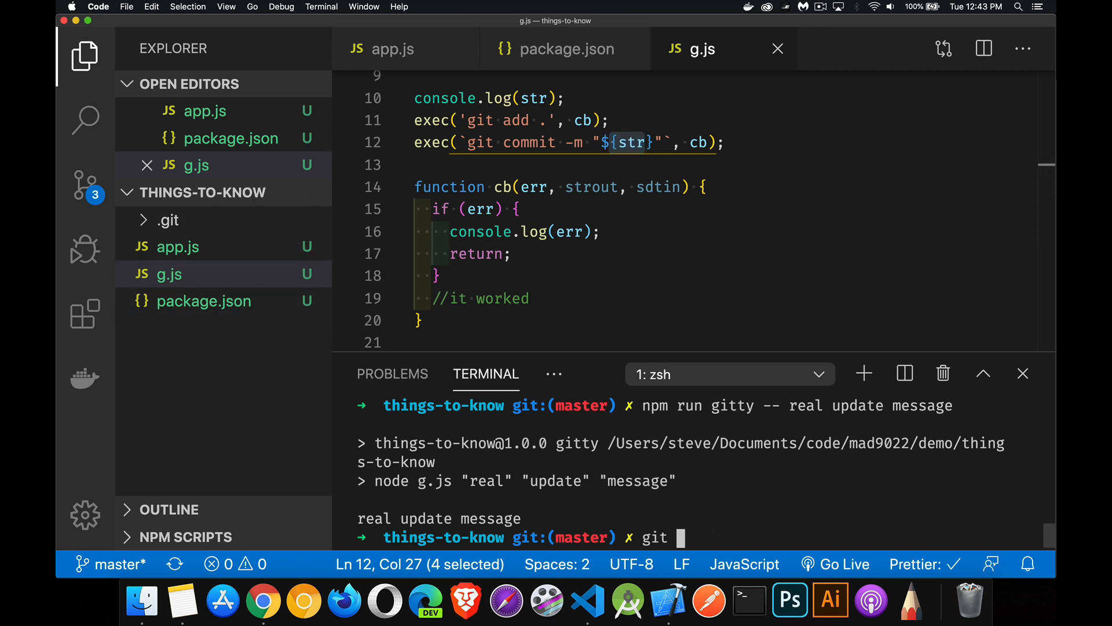
{"action": "key", "text": "Return"}
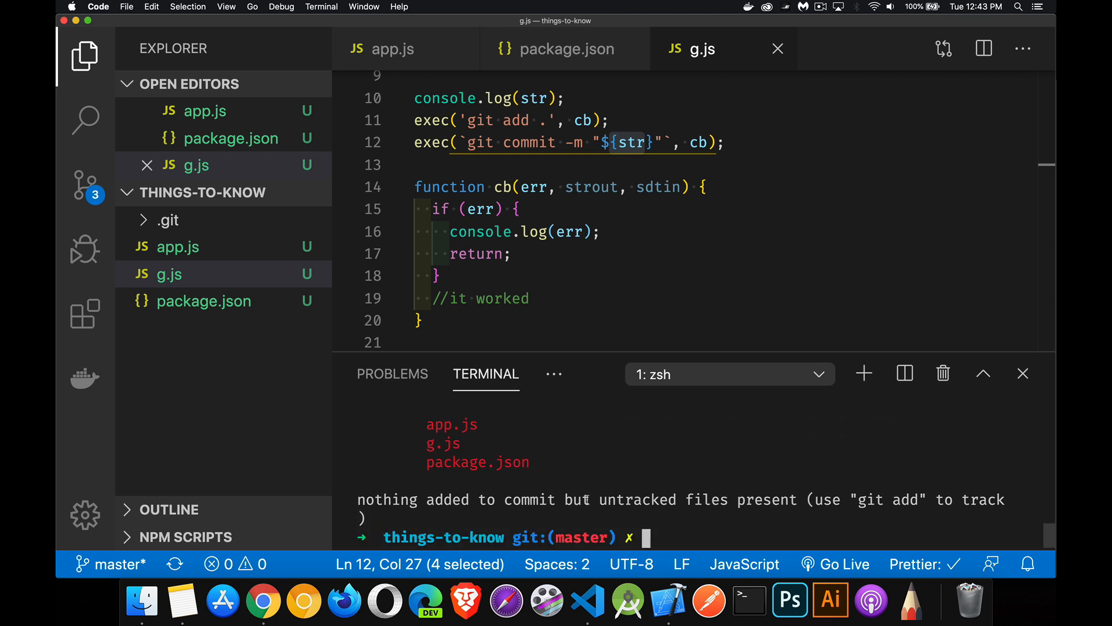
{"action": "mouse_move", "coordinate": [671, 530]}
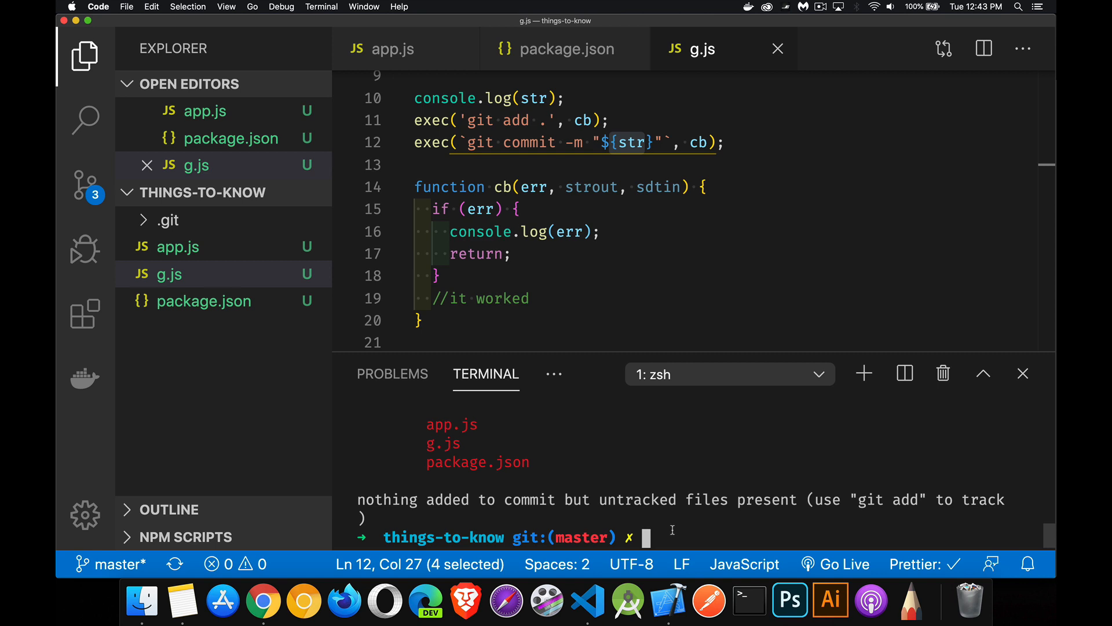
{"action": "type", "text": "npm r"}
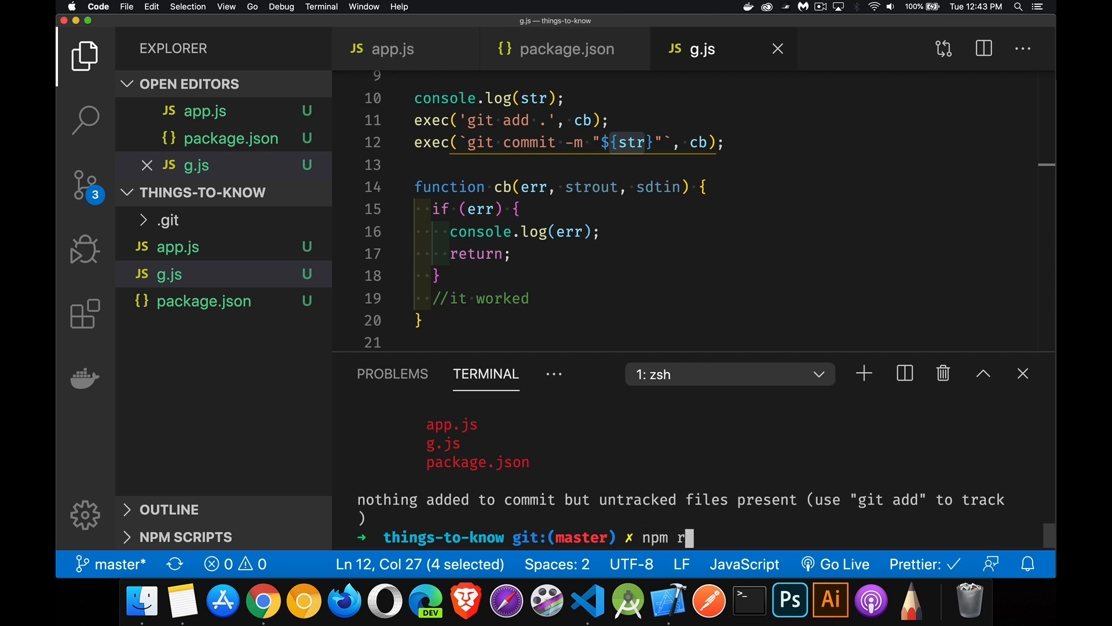
{"action": "type", "text": "un gitty"}
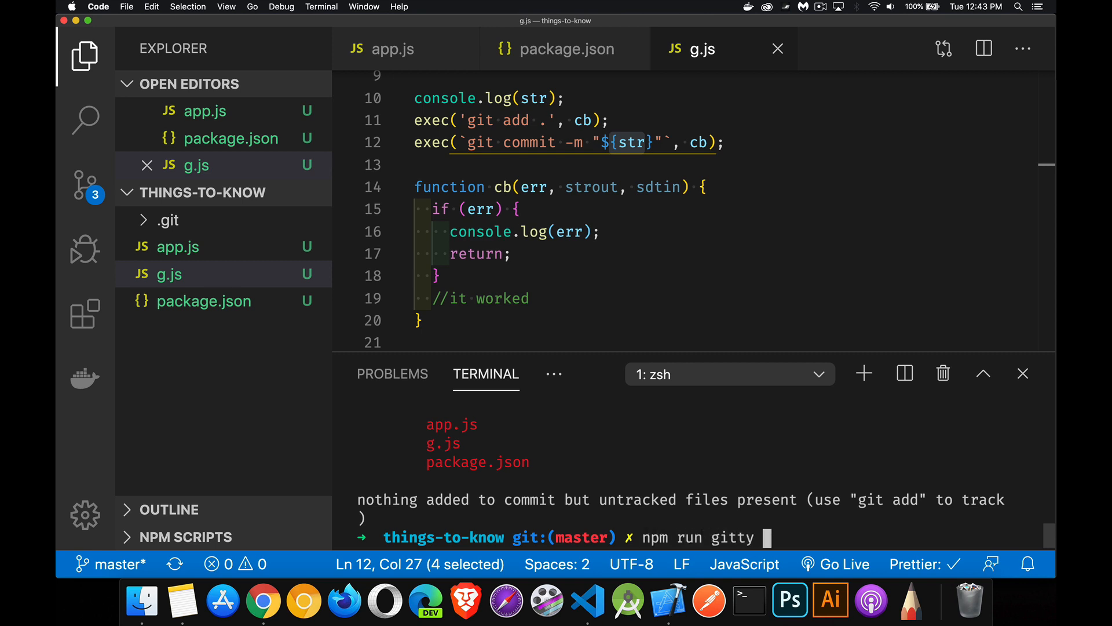
{"action": "type", "text": "--"}
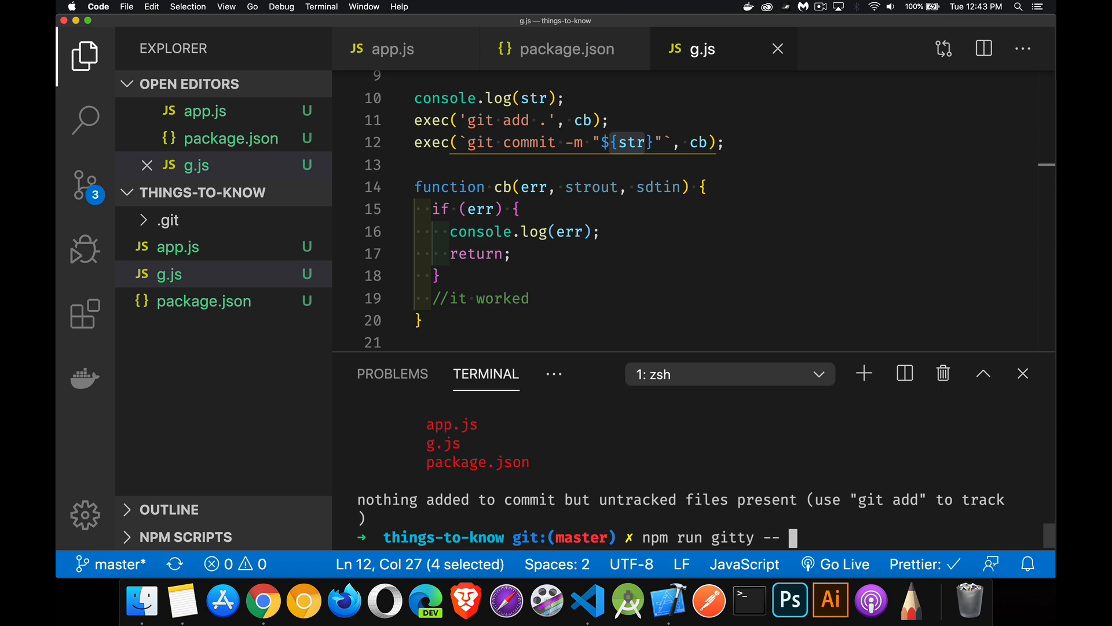
{"action": "type", "text": "my first"}
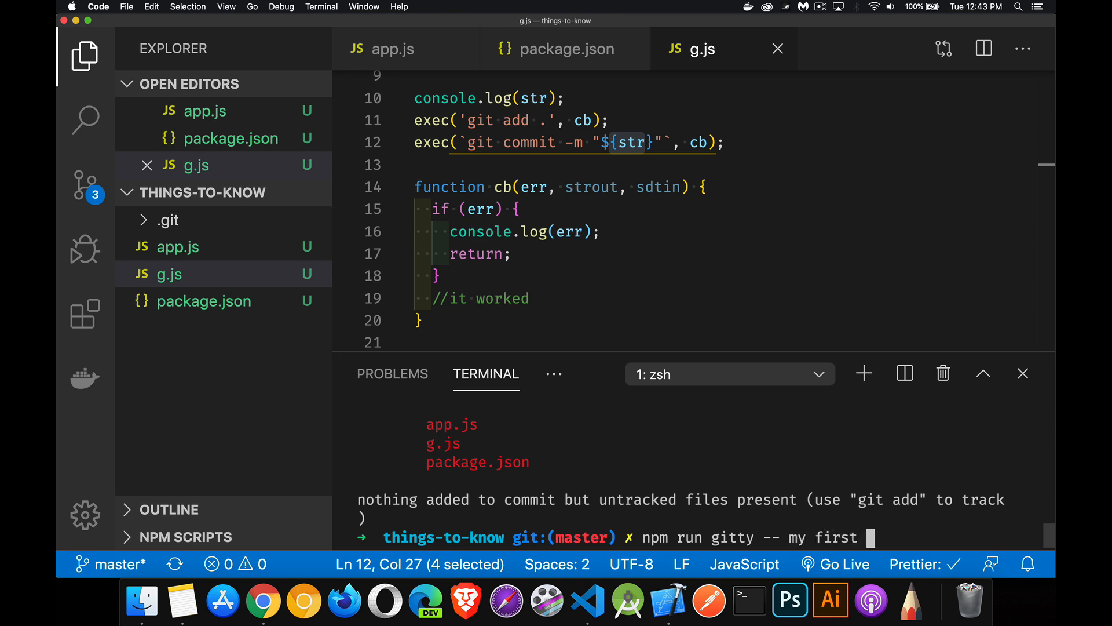
{"action": "type", "text": "real update"}
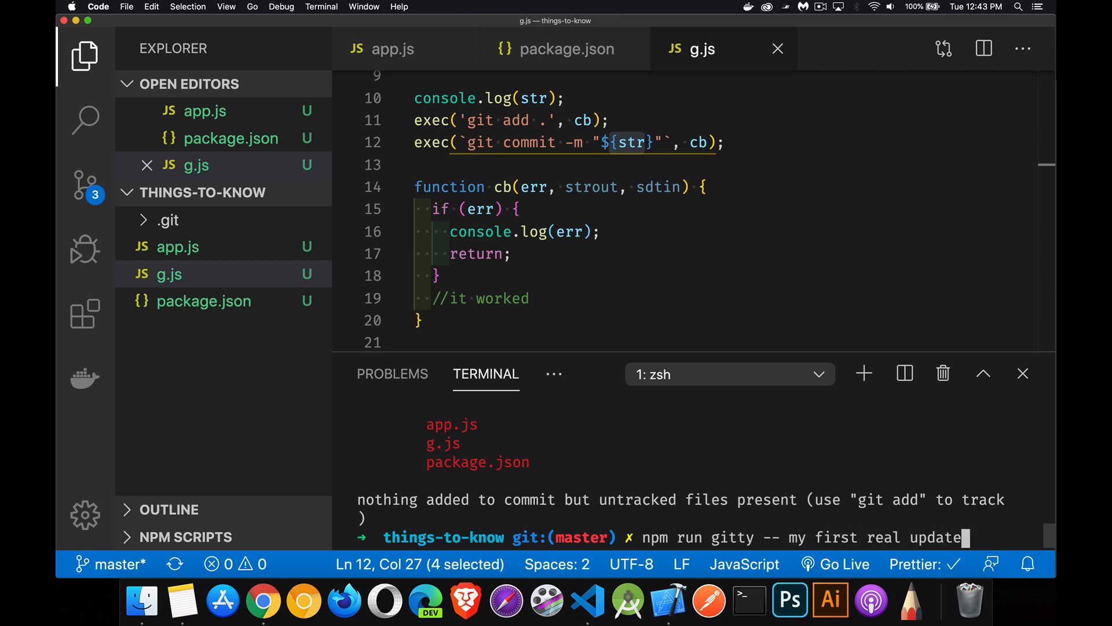
{"action": "key", "text": "Return"}
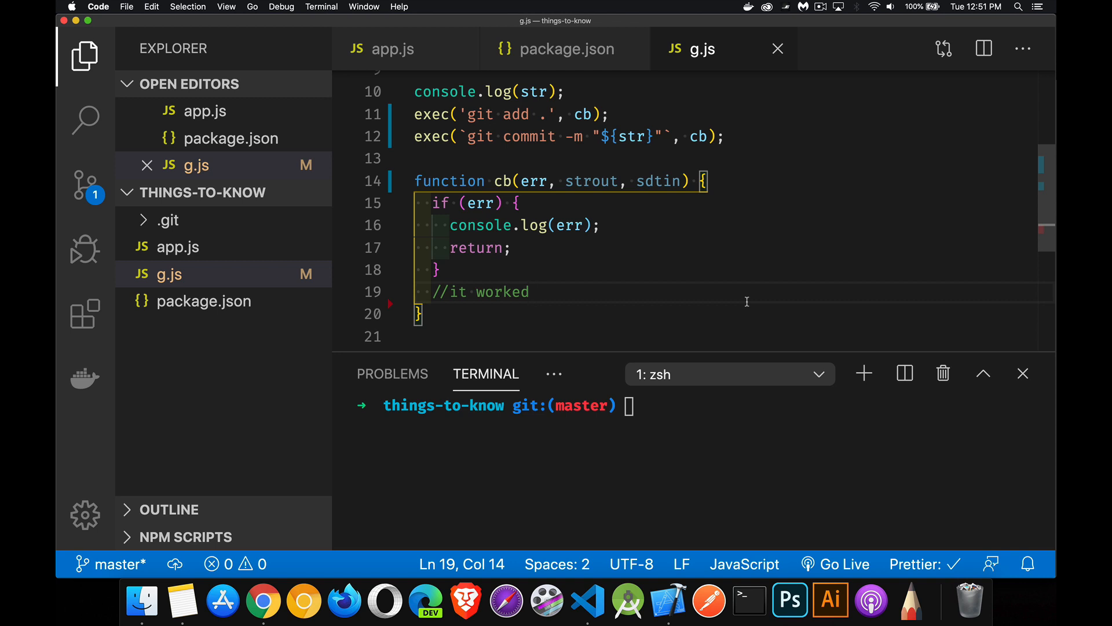
{"action": "mouse_move", "coordinate": [415, 121]}
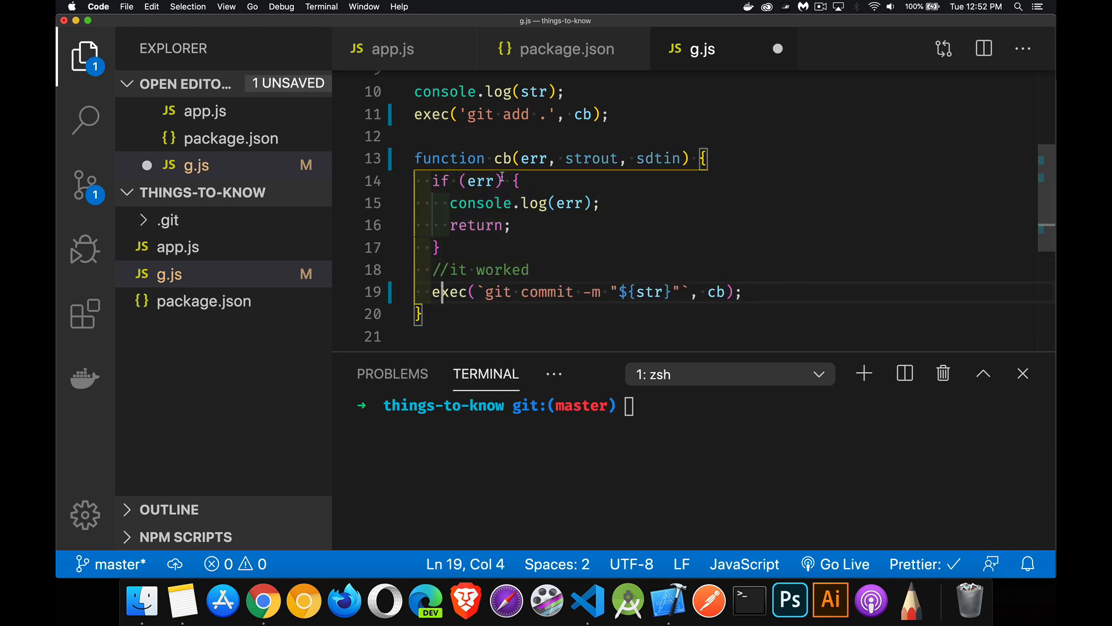
Rename cb to cbadd with the commit exec inside it, and duplicate it as cbcommit
{"action": "type", "text": "a"}
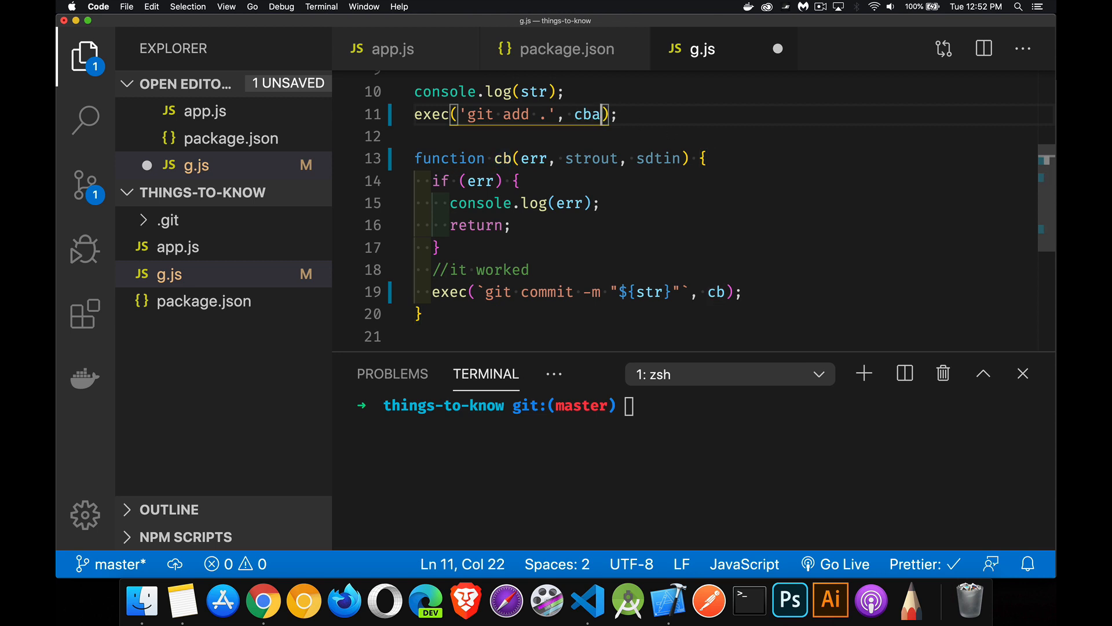
{"action": "type", "text": "add"}
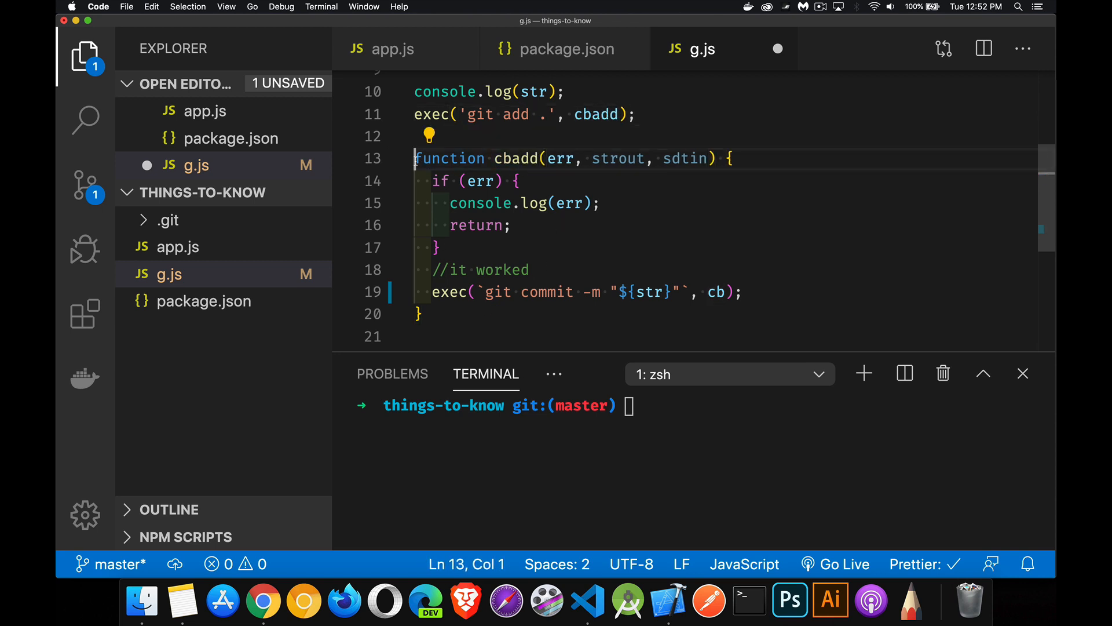
{"action": "left_click", "coordinate": [435, 318]}
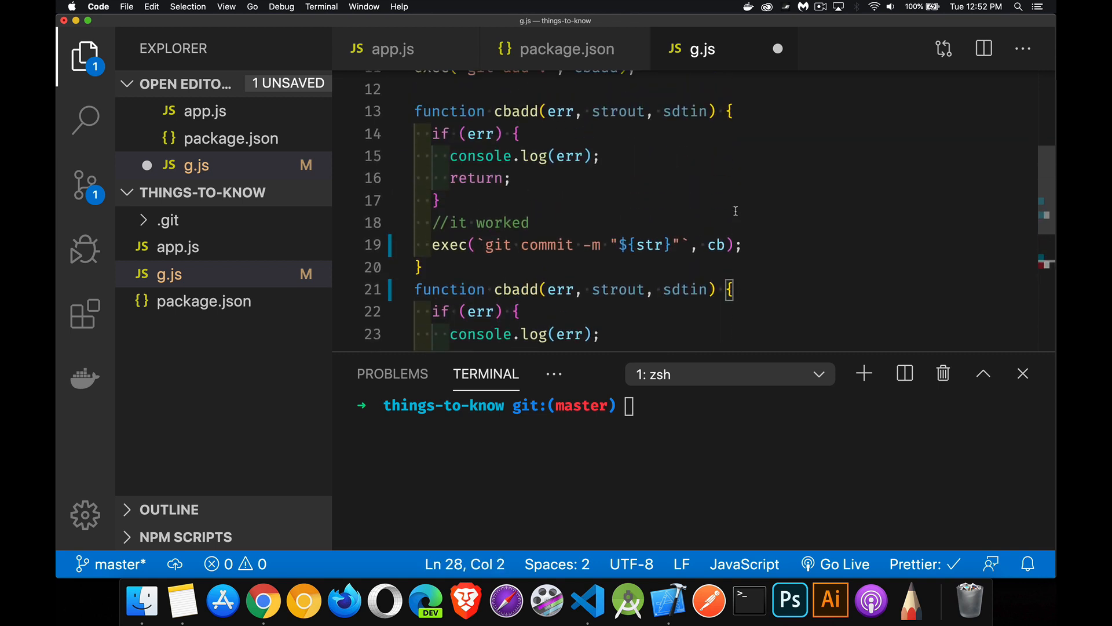
{"action": "double_click", "coordinate": [514, 300]}
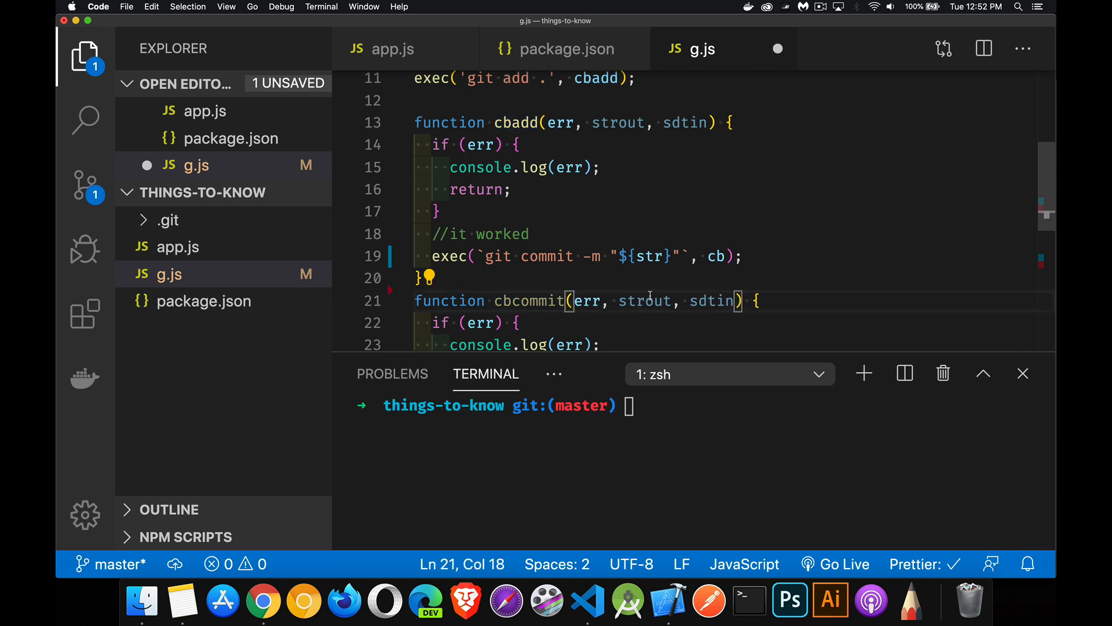
Make the commit call use cbcommit, whose body logs 'done', and save g.js
{"action": "scroll", "scroll_direction": "down", "scroll_amount": 3}
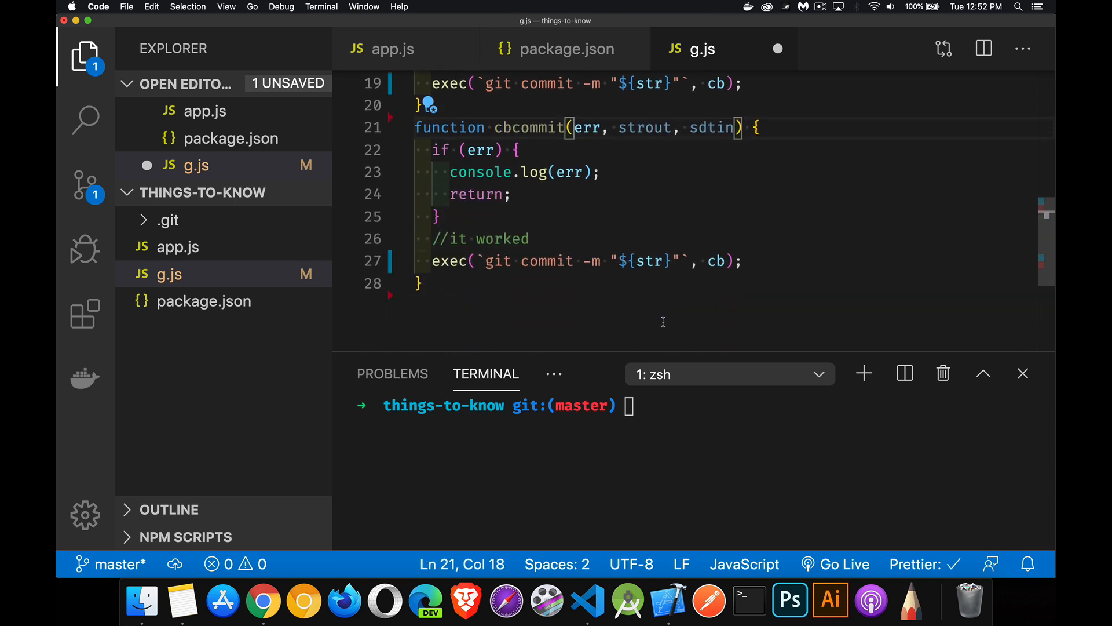
{"action": "mouse_move", "coordinate": [715, 260]}
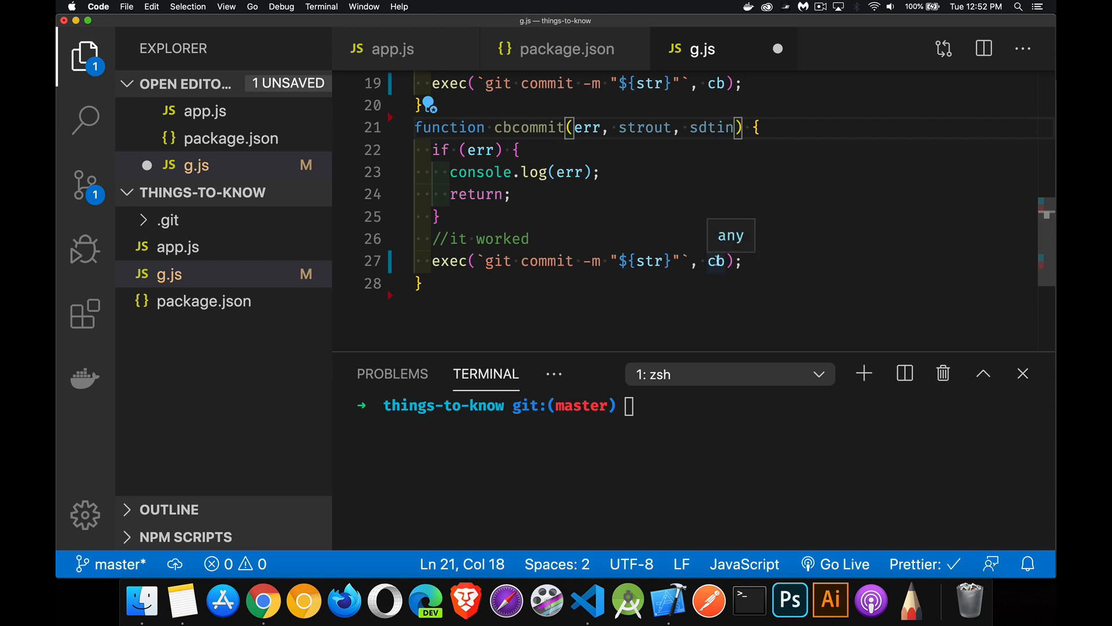
{"action": "double_click", "coordinate": [716, 261]}
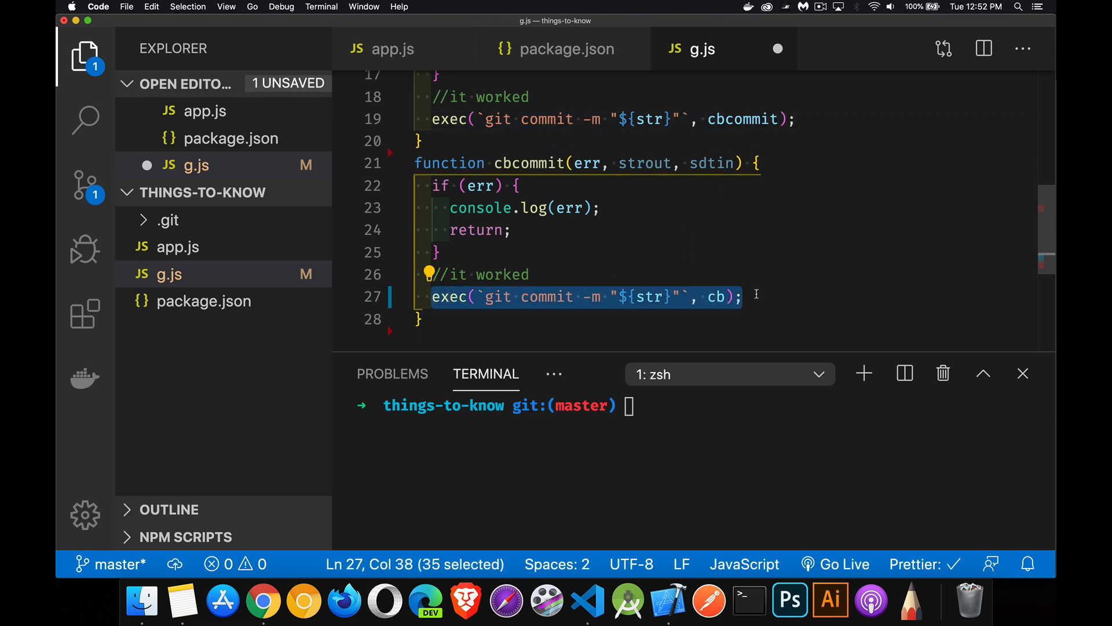
{"action": "type", "text": "console.log('done"}
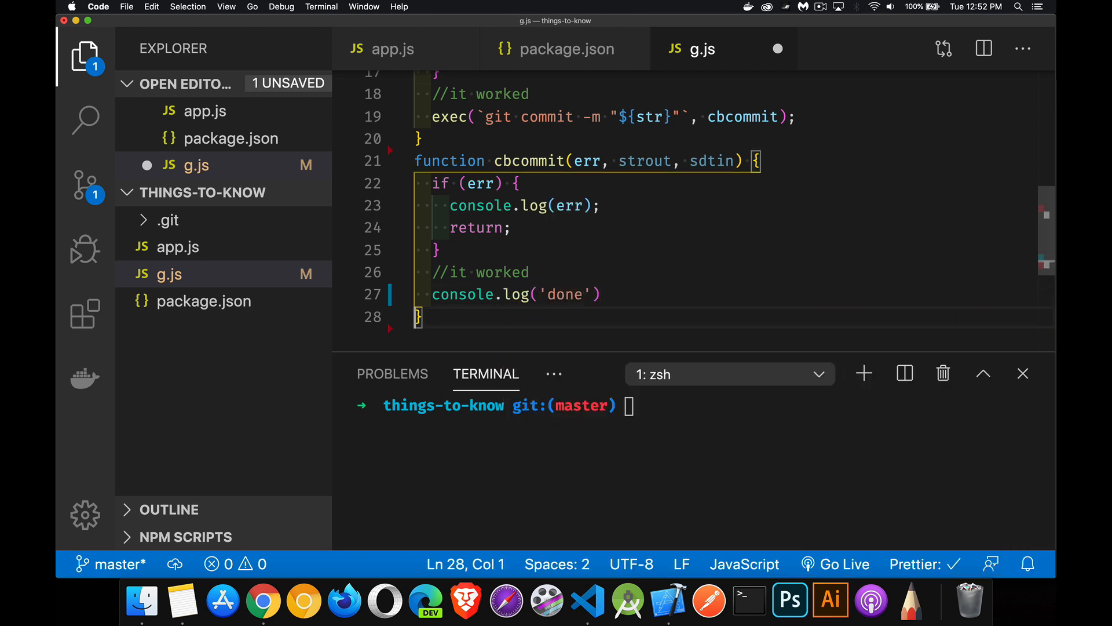
{"action": "type", "text": ";"}
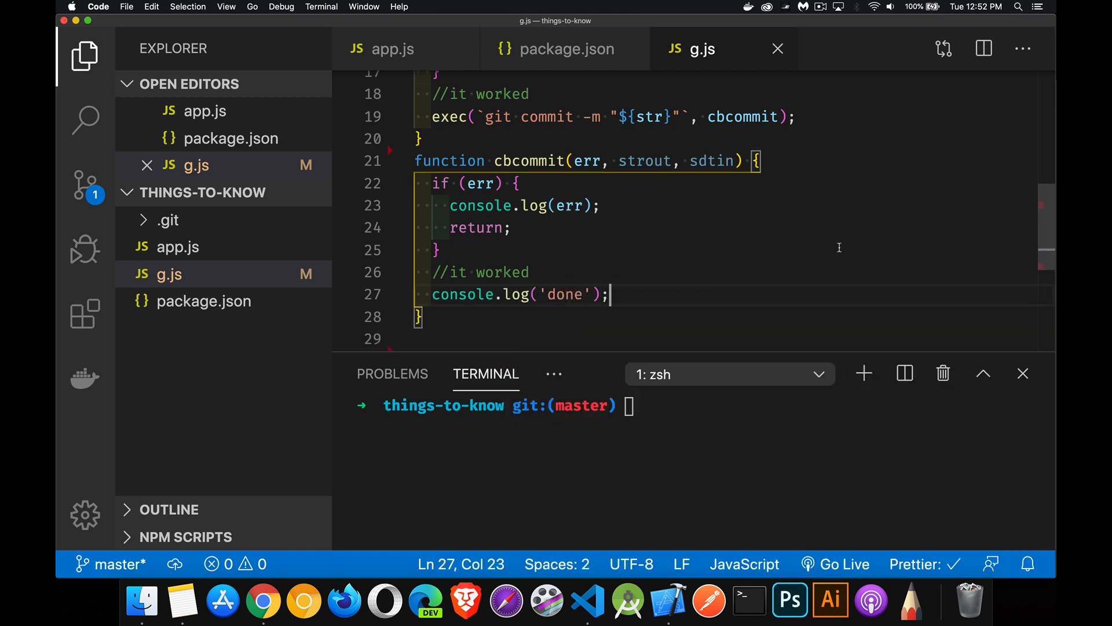
{"action": "scroll", "scroll_direction": "up", "scroll_amount": 3}
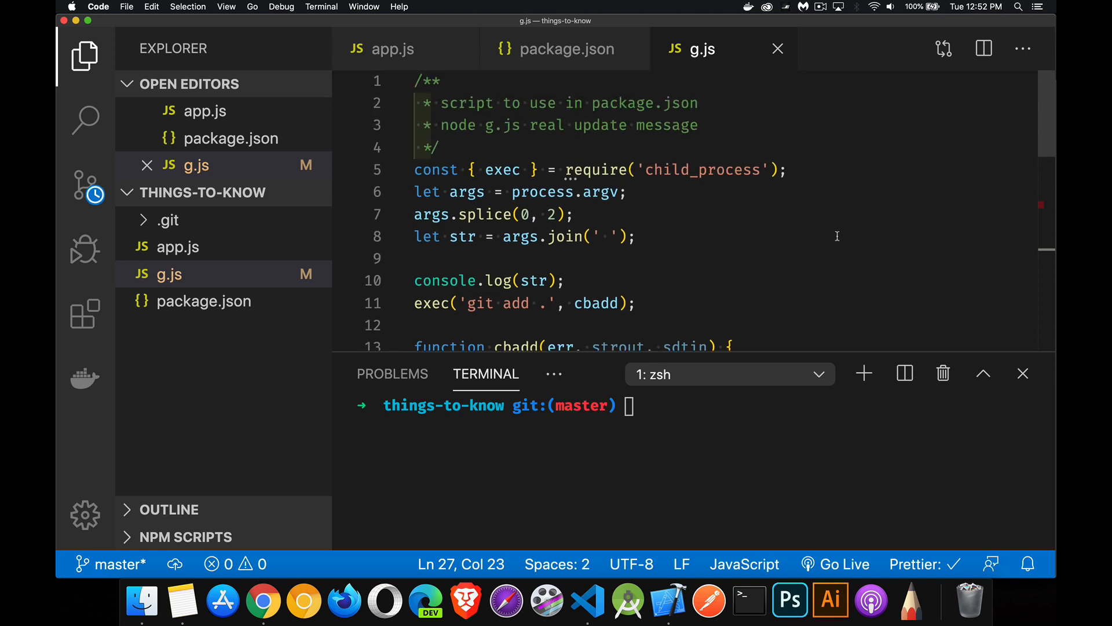
{"action": "left_click", "coordinate": [631, 191]}
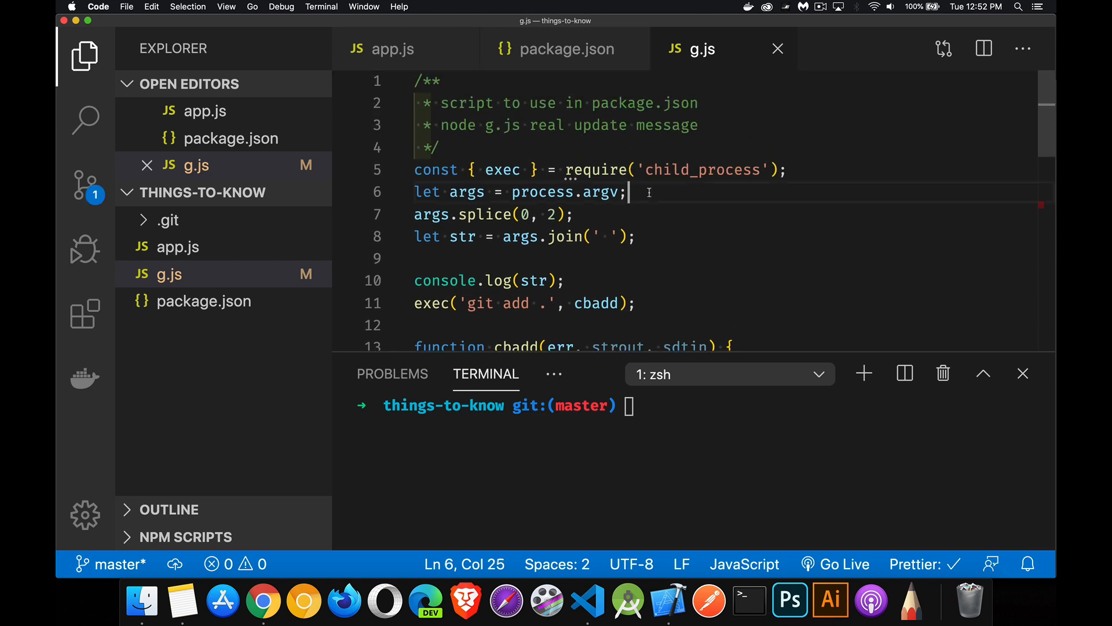
{"action": "left_click", "coordinate": [582, 214]}
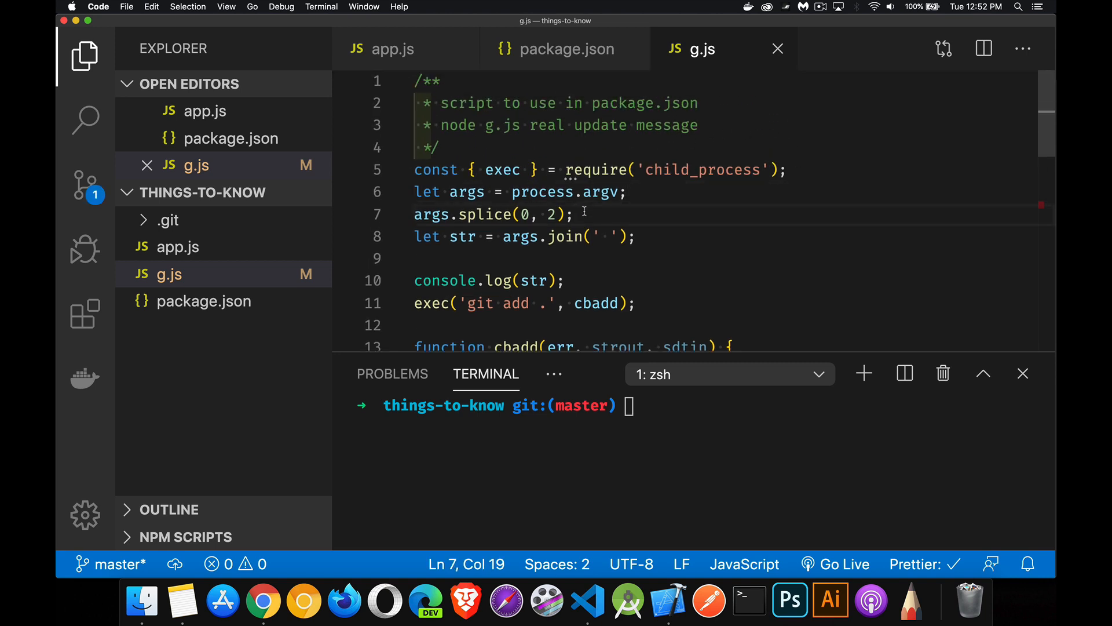
{"action": "left_click", "coordinate": [636, 237]}
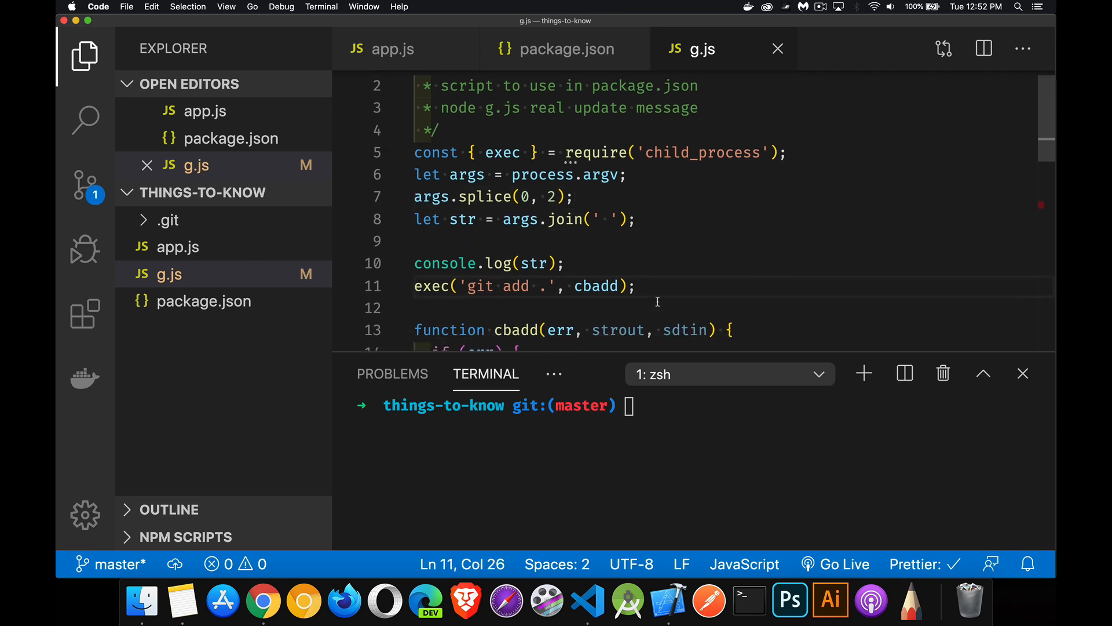
{"action": "scroll", "scroll_direction": "down", "scroll_amount": 3}
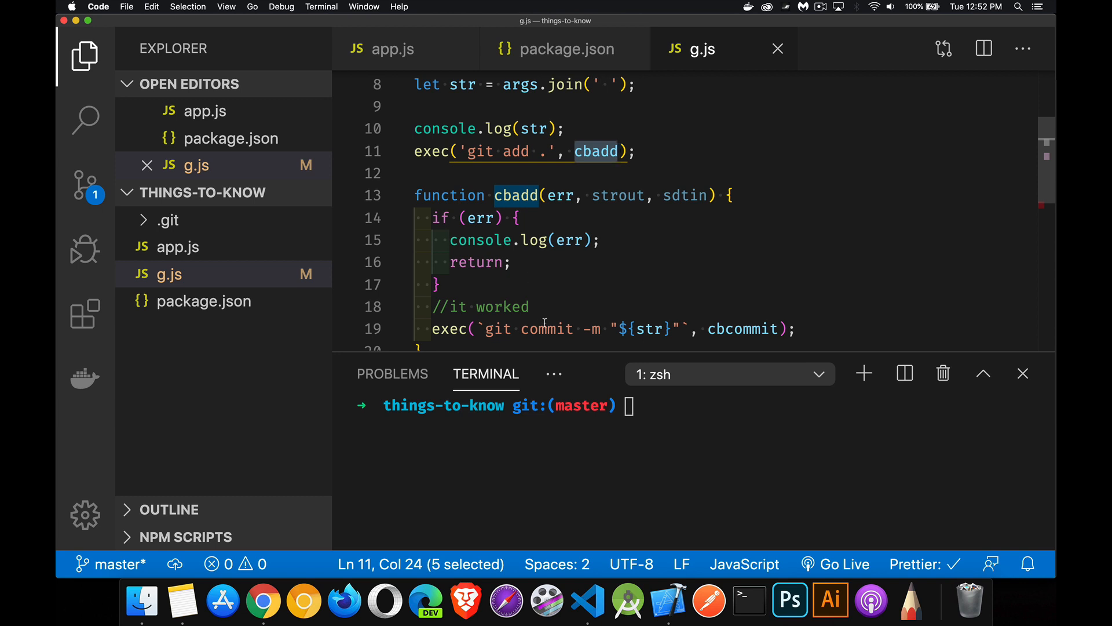
{"action": "double_click", "coordinate": [546, 317]}
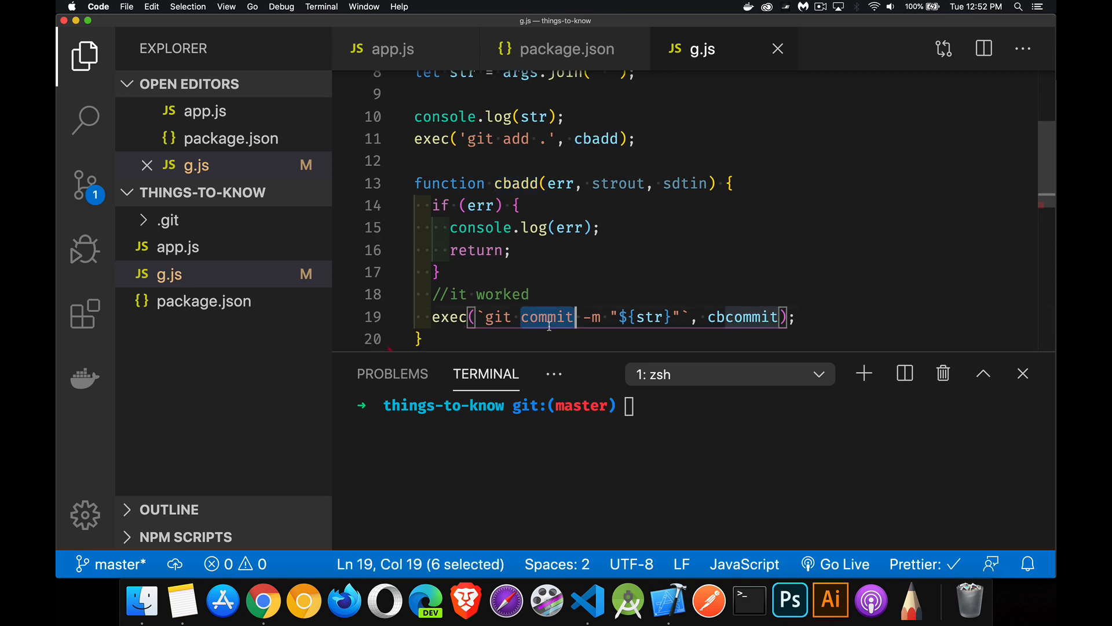
{"action": "scroll", "scroll_direction": "down", "scroll_amount": 3}
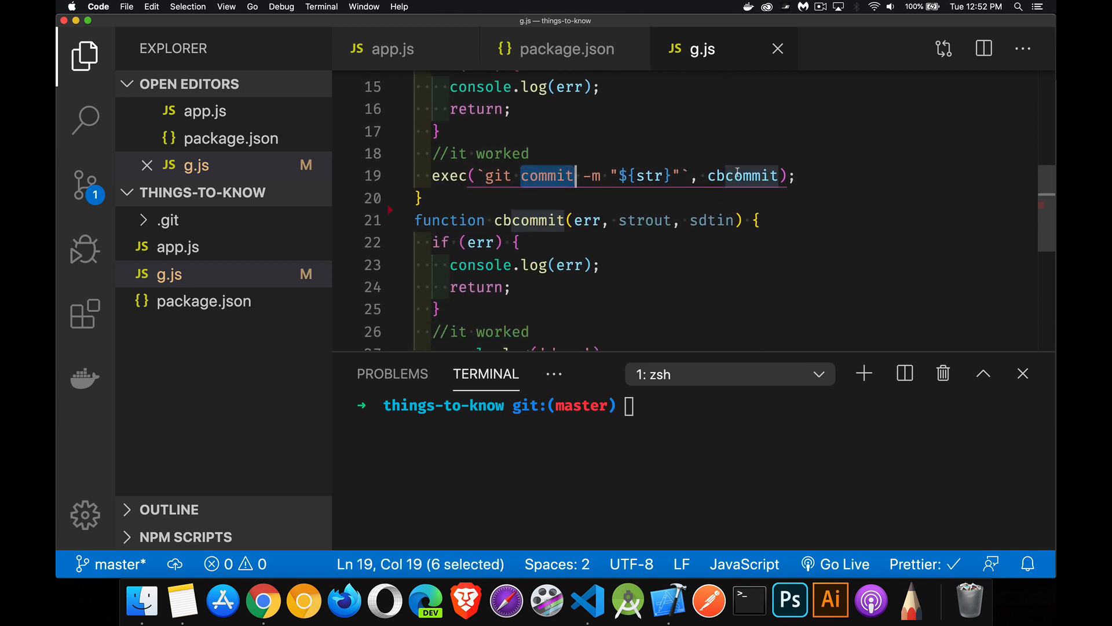
{"action": "double_click", "coordinate": [743, 175]}
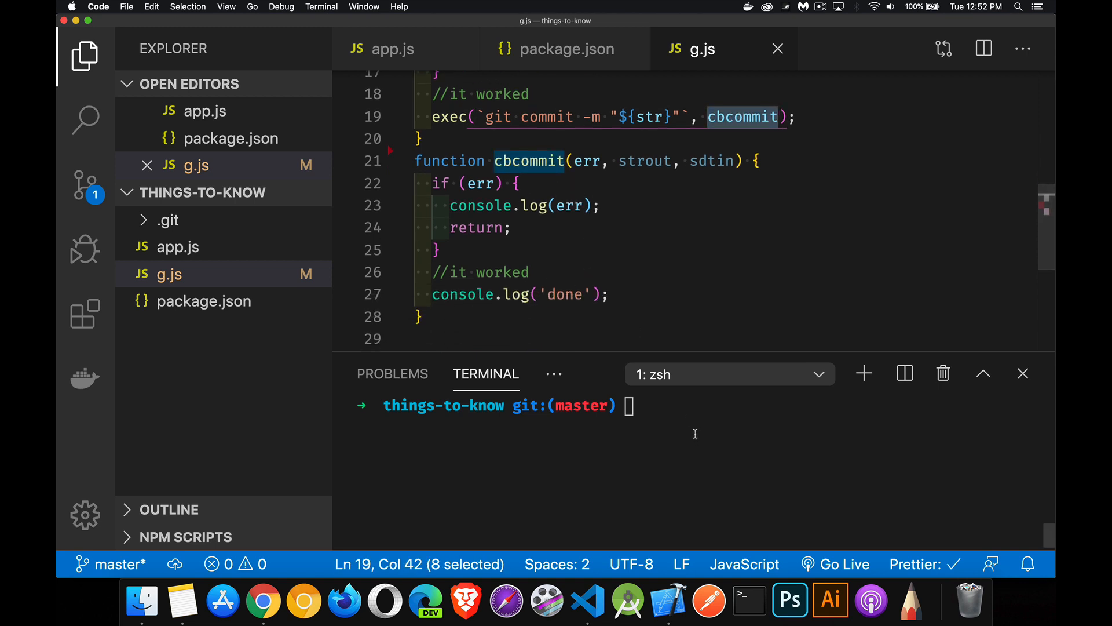
Run npm run gitty -- yet another update, committing and printing done, then view package.json
{"action": "type", "text": "npm run gitty -- yet another update"}
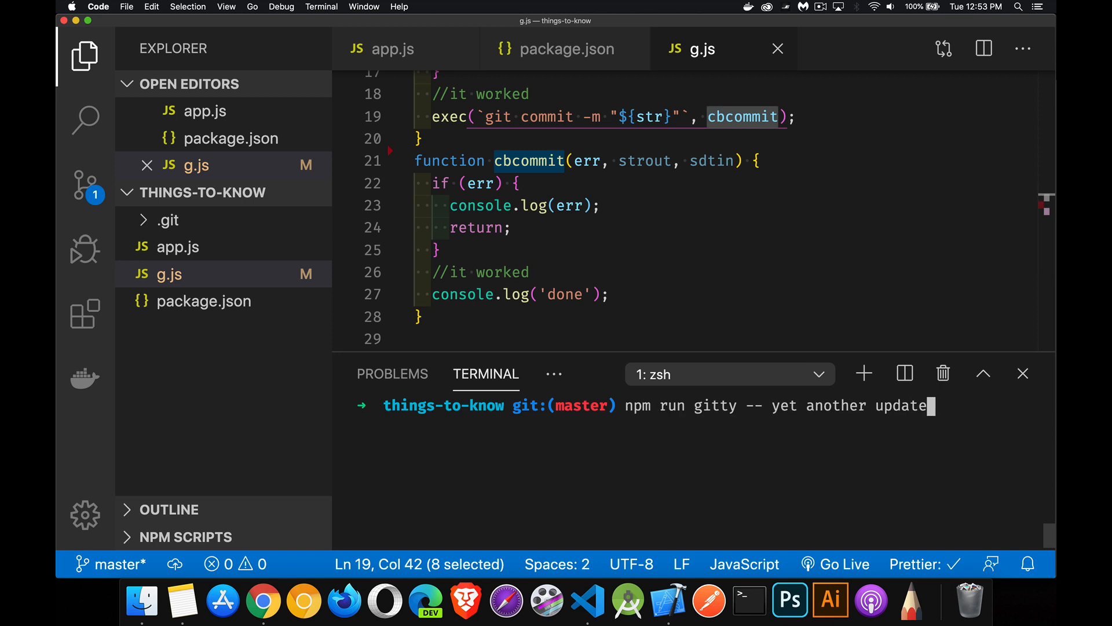
{"action": "key", "text": "Return"}
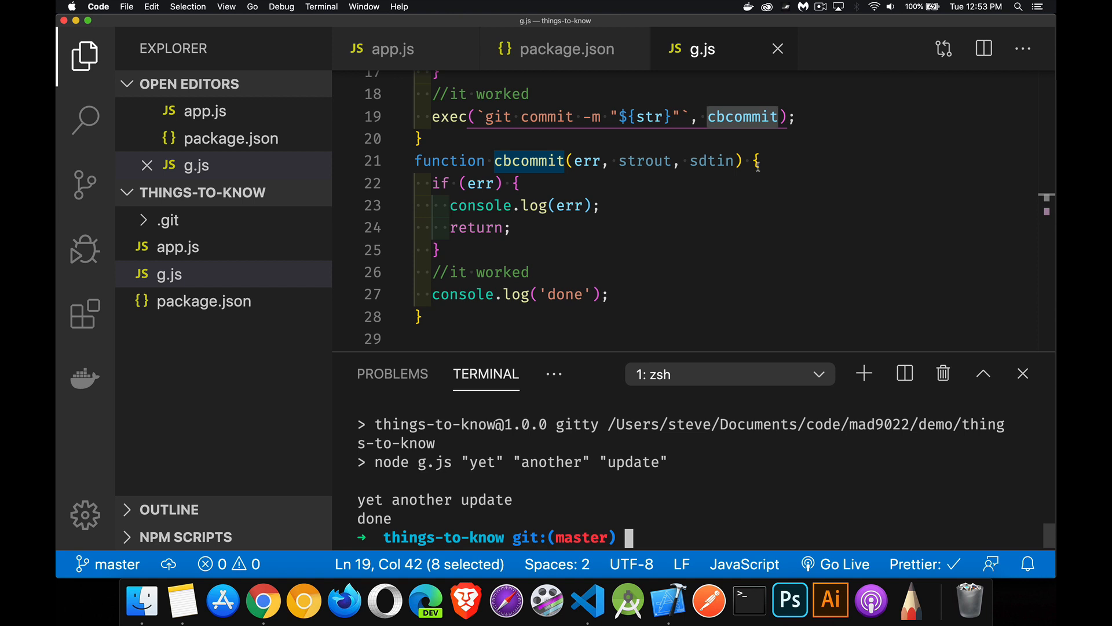
{"action": "left_click", "coordinate": [562, 49]}
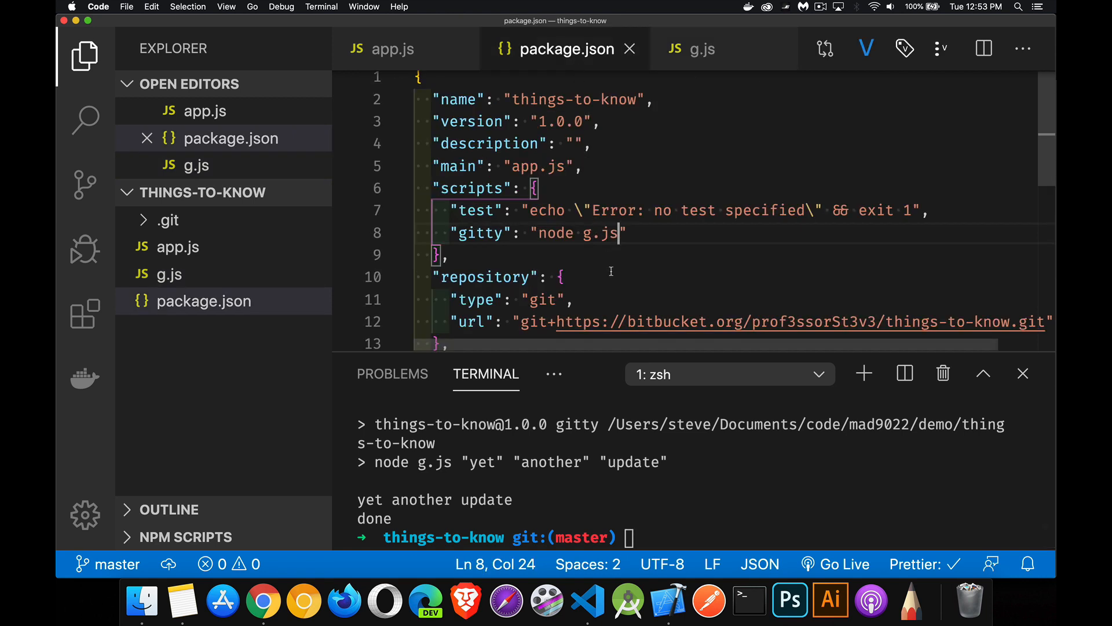